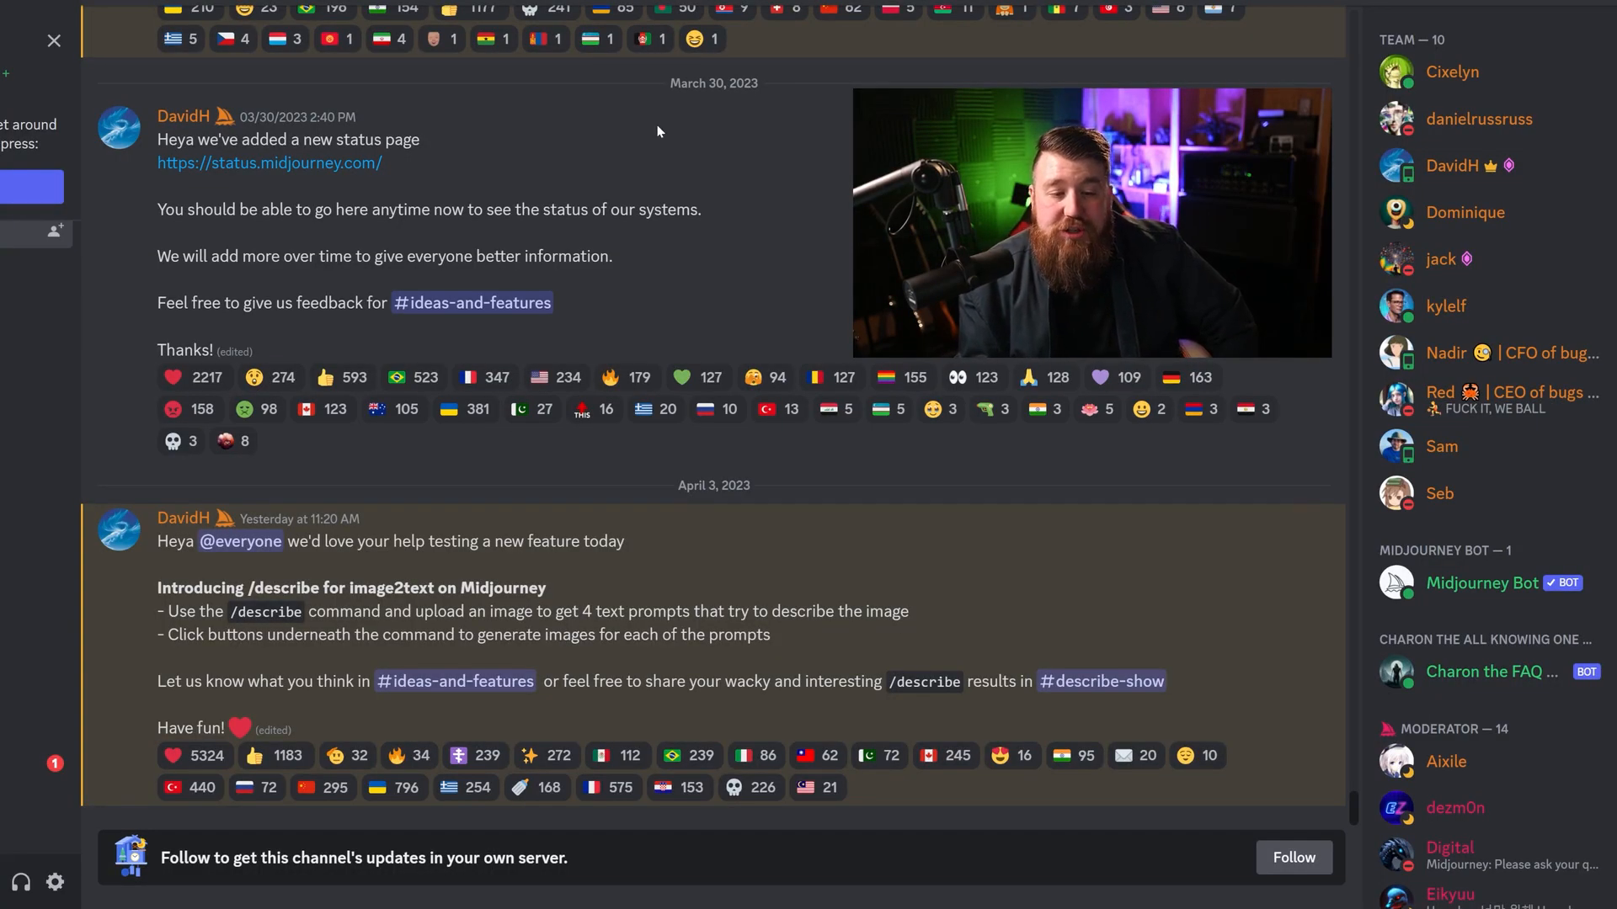
mouse_move(609, 179)
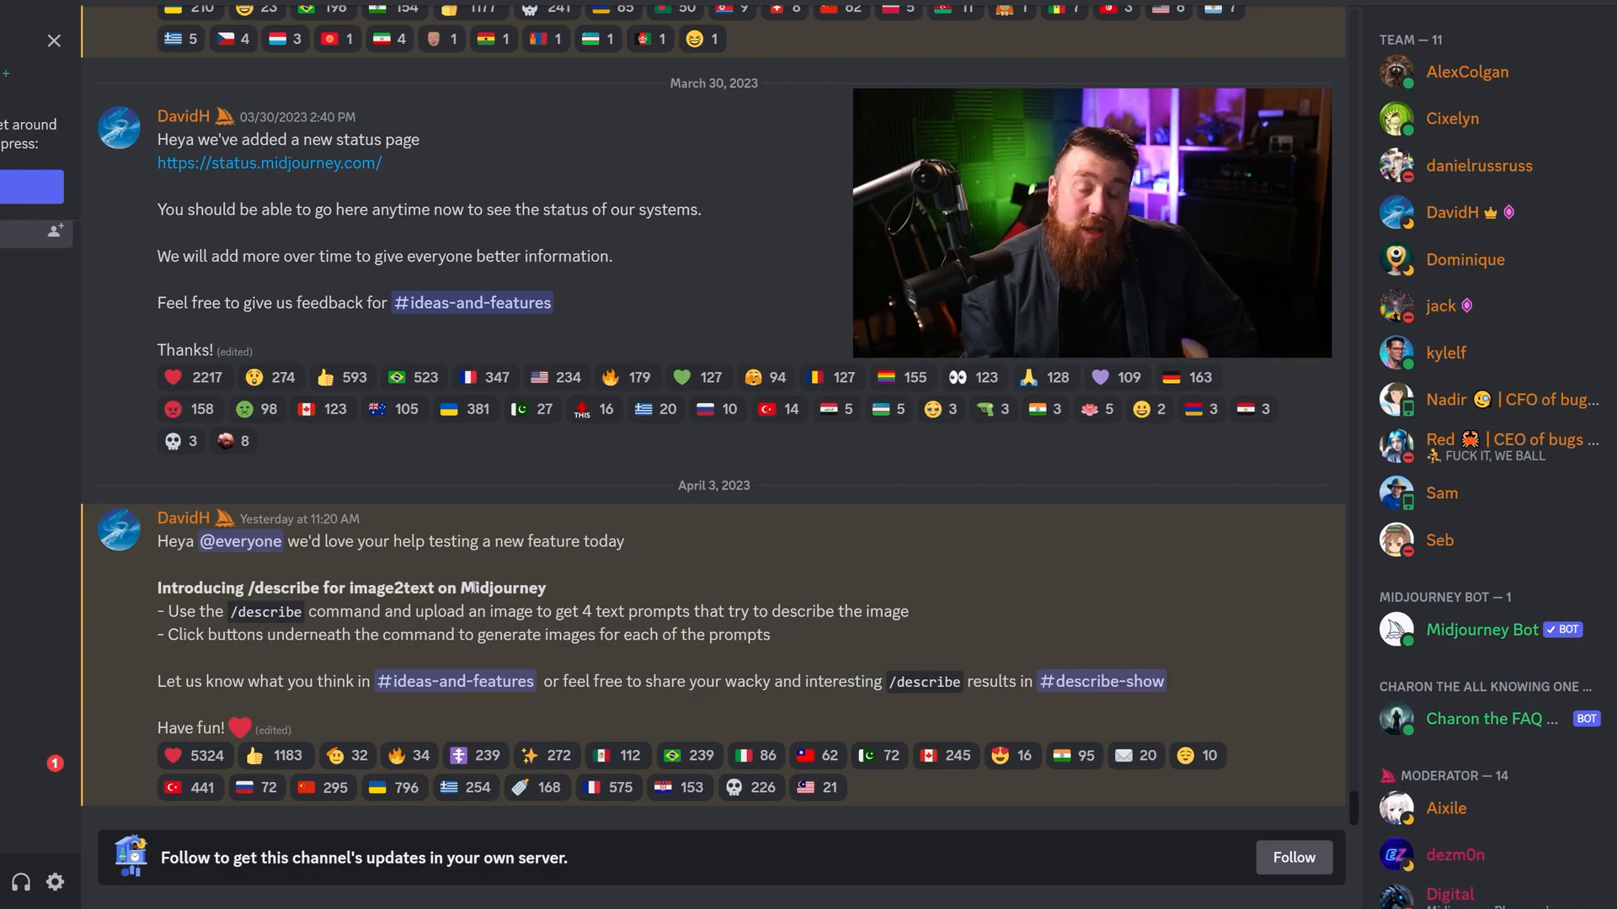
In the #describe channel, start /describe and open its image upload box.
click(1100, 681)
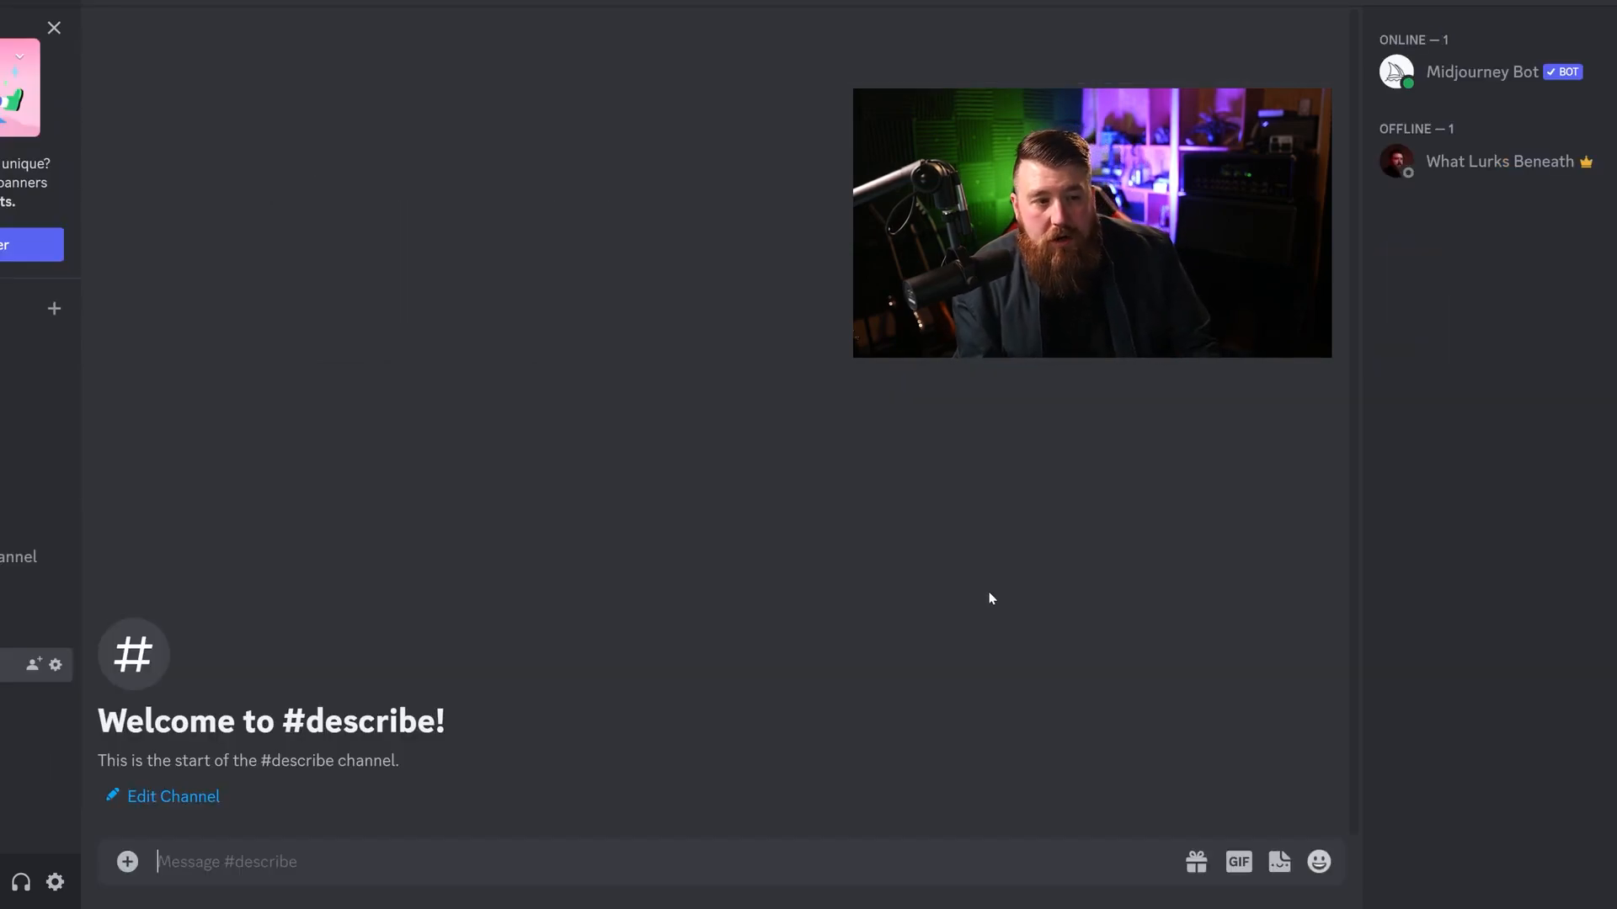
mouse_move(343, 625)
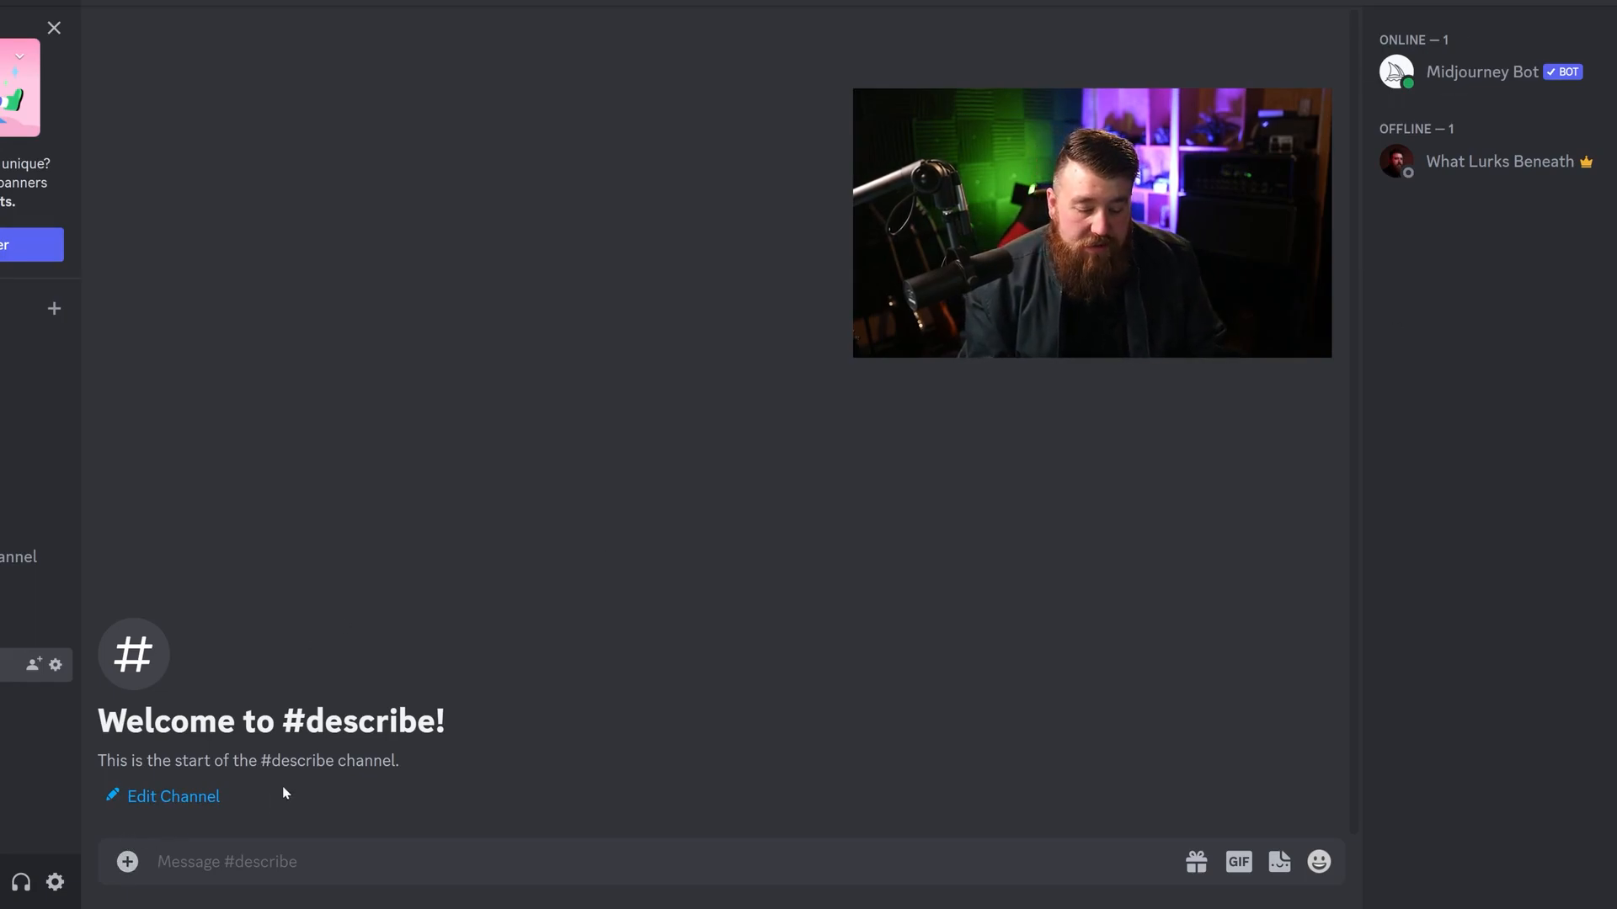
text(/de)
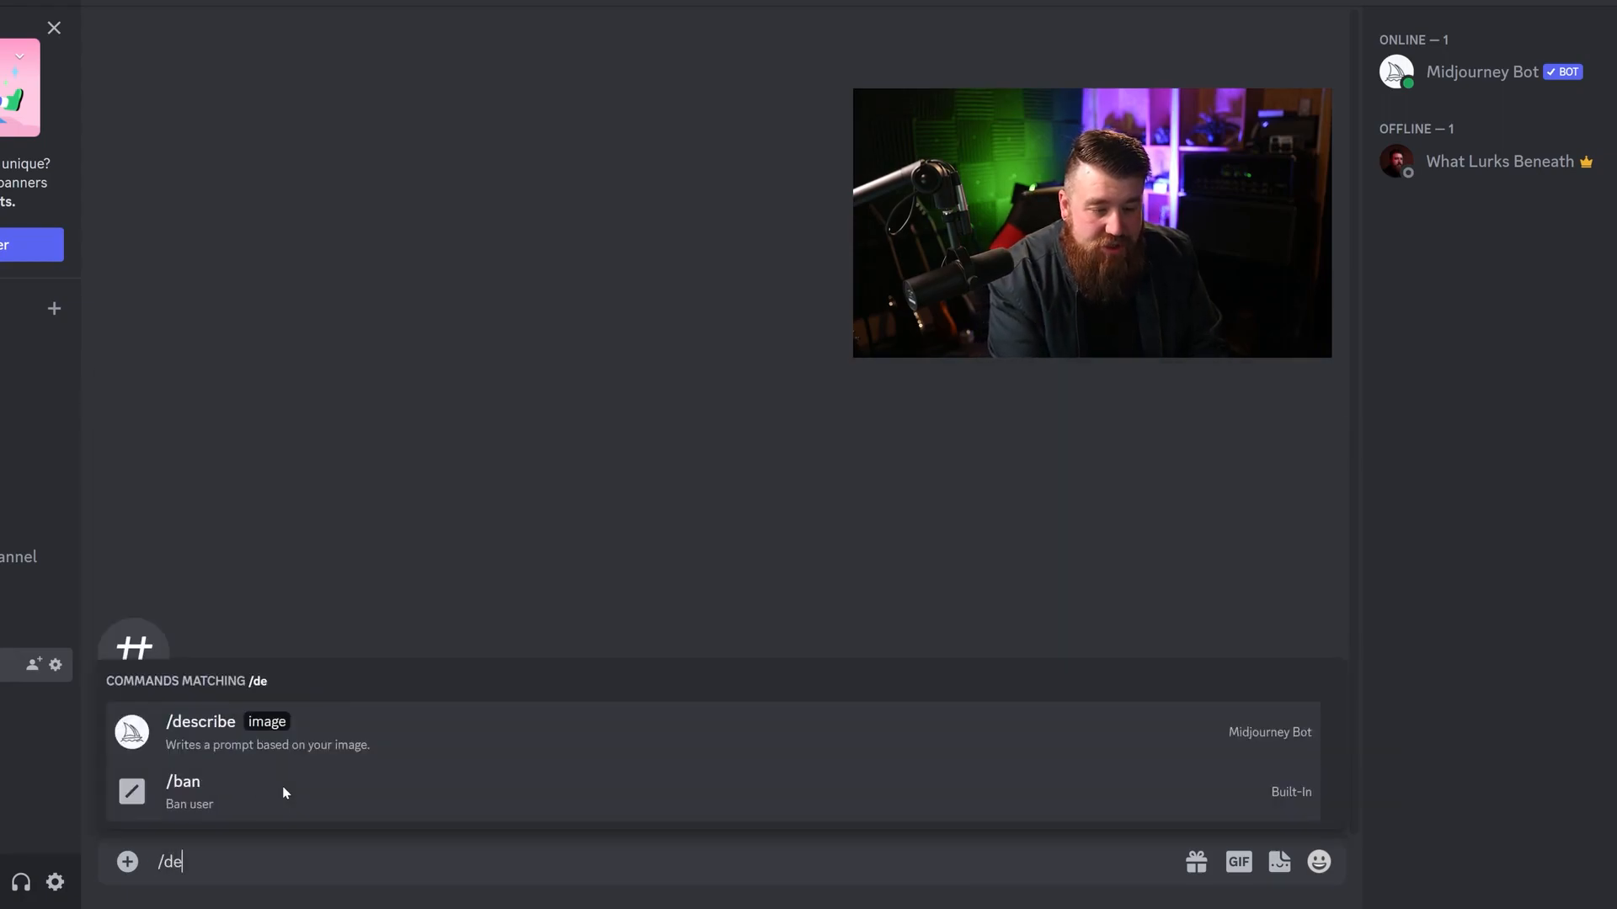
click(202, 722)
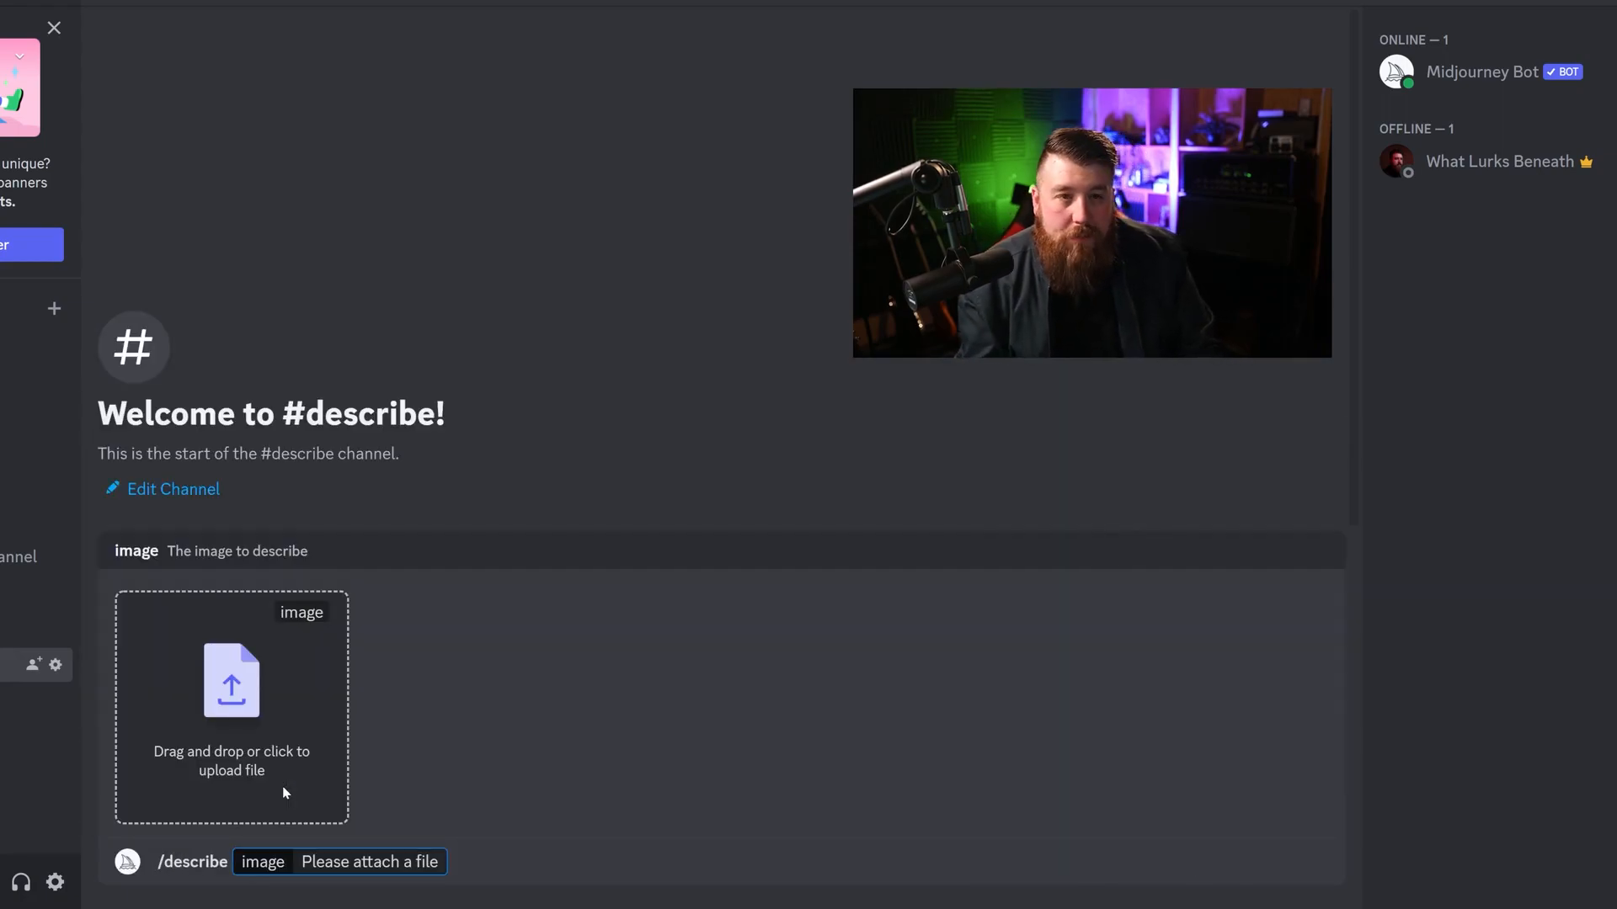
click(231, 680)
text(8)
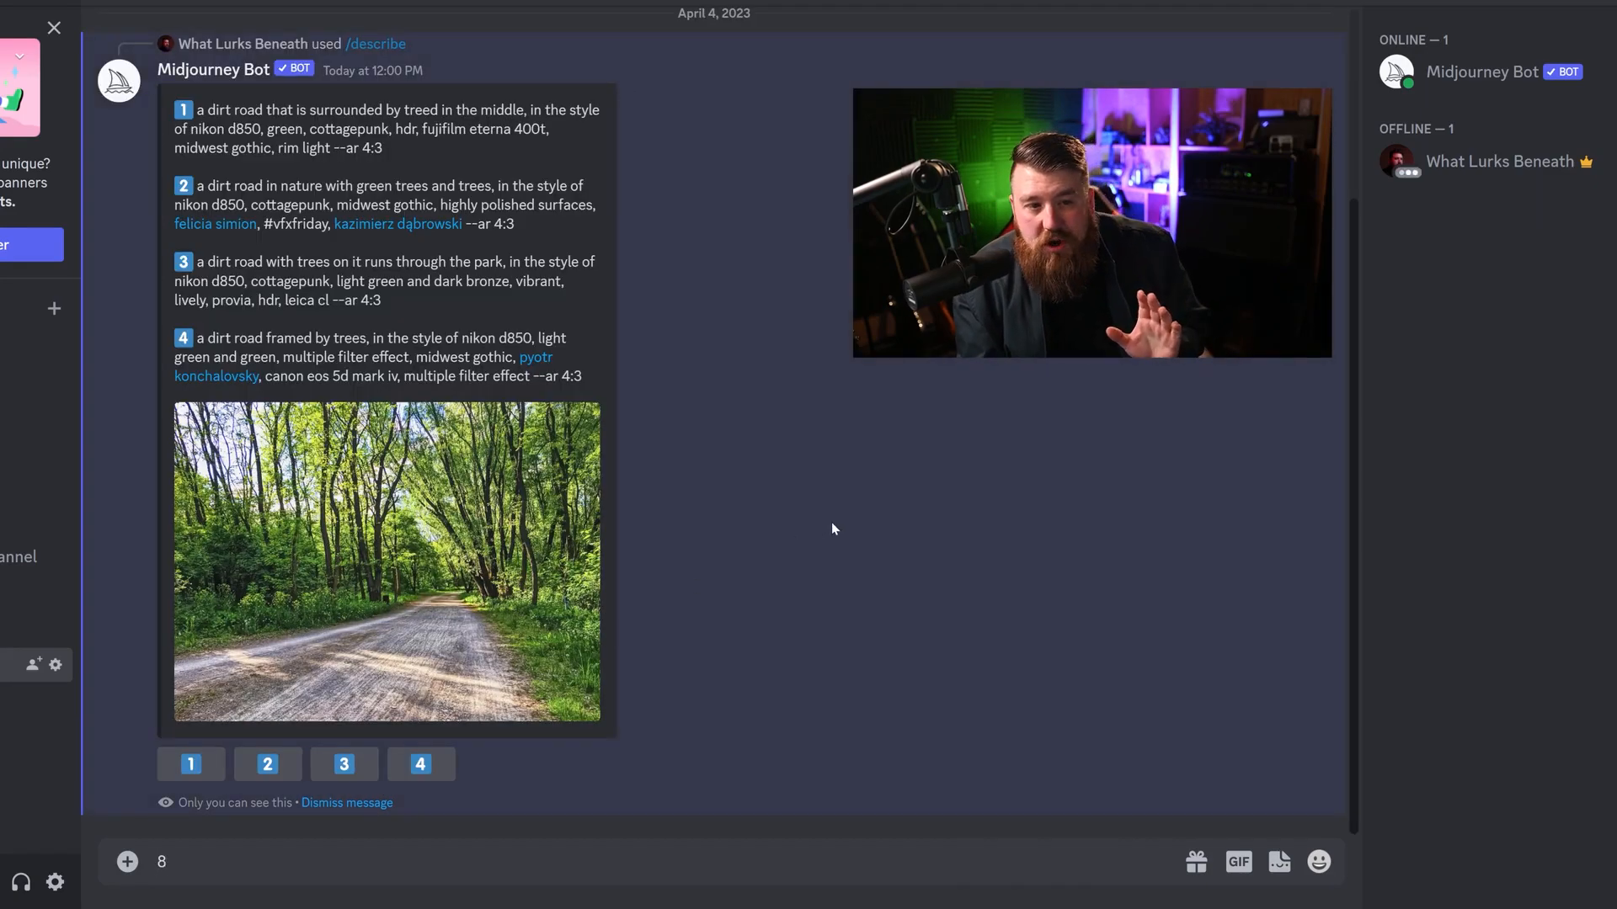
mouse_move(520, 498)
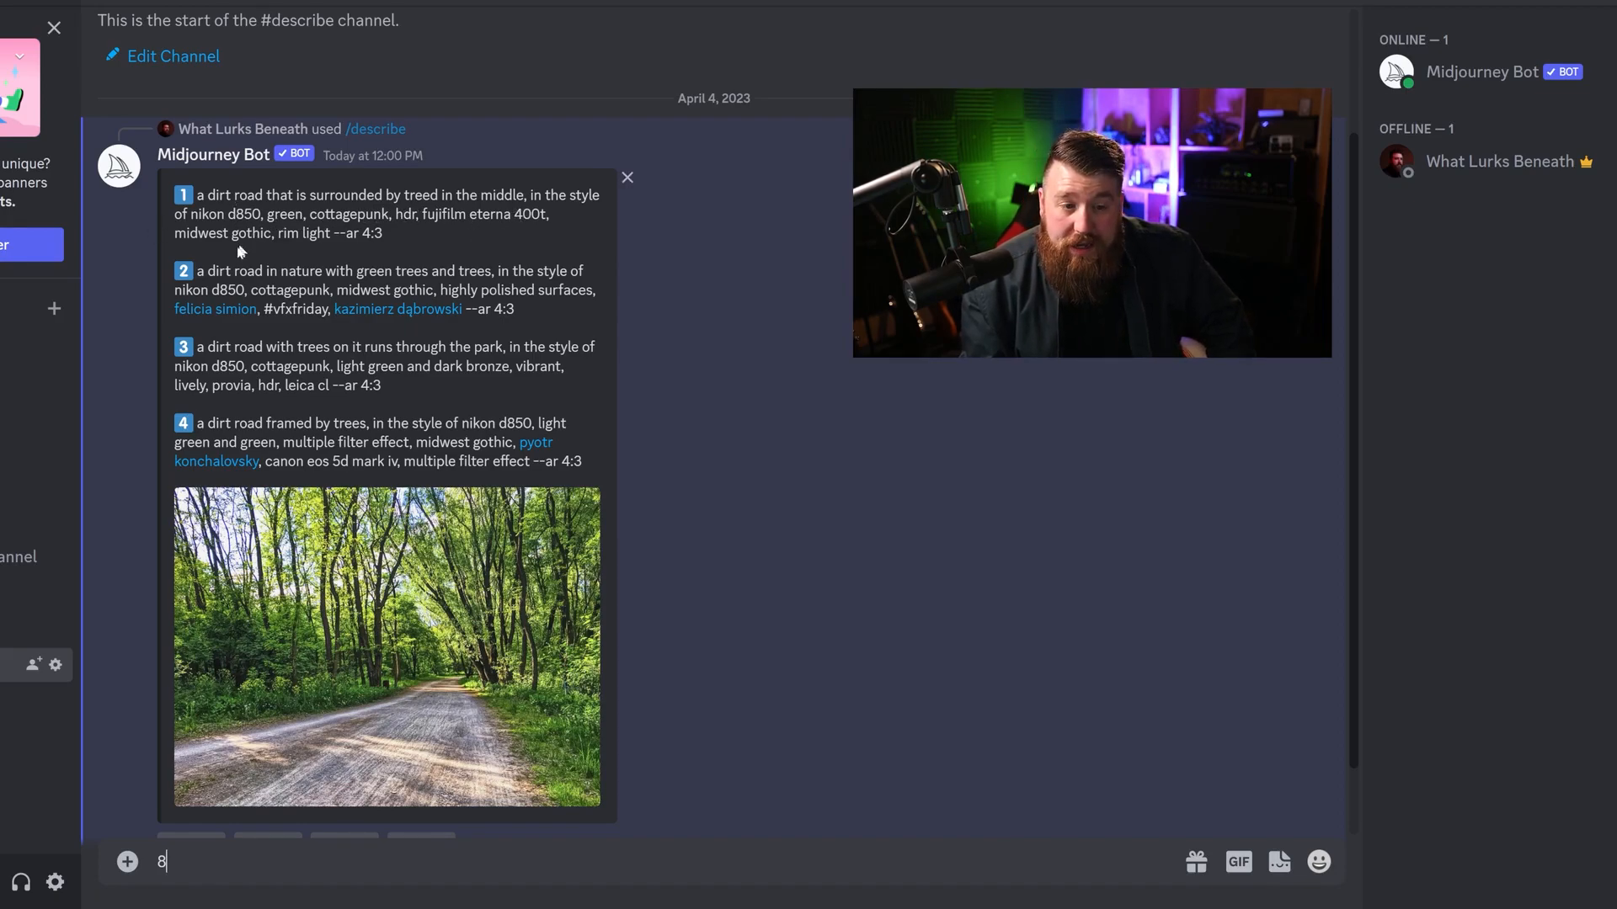
mouse_move(462, 243)
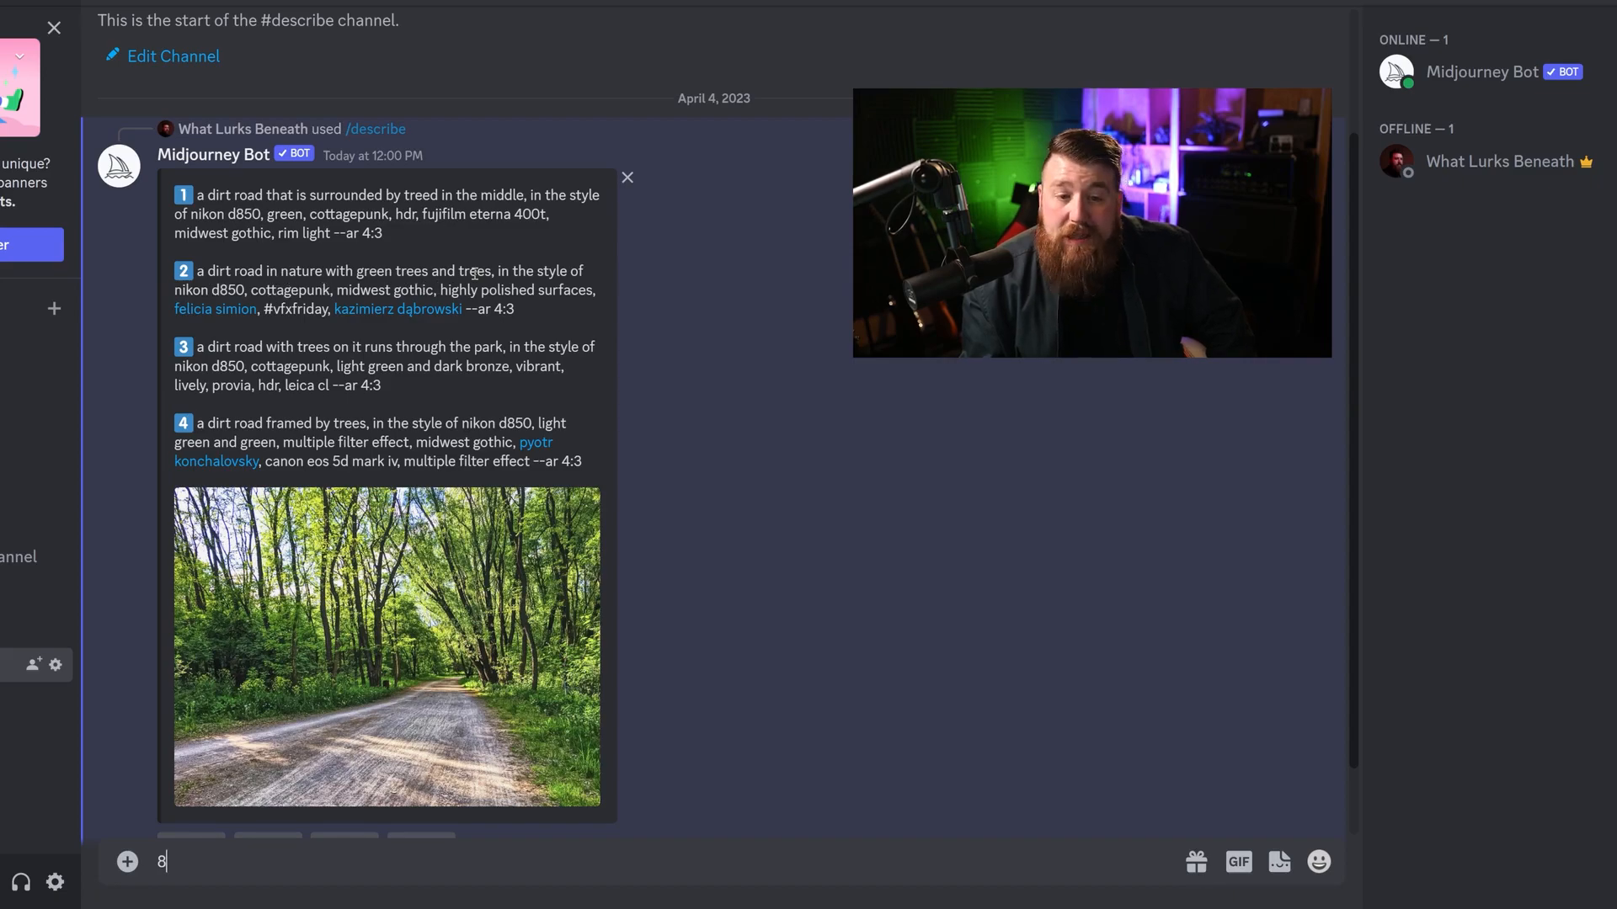
mouse_move(206, 312)
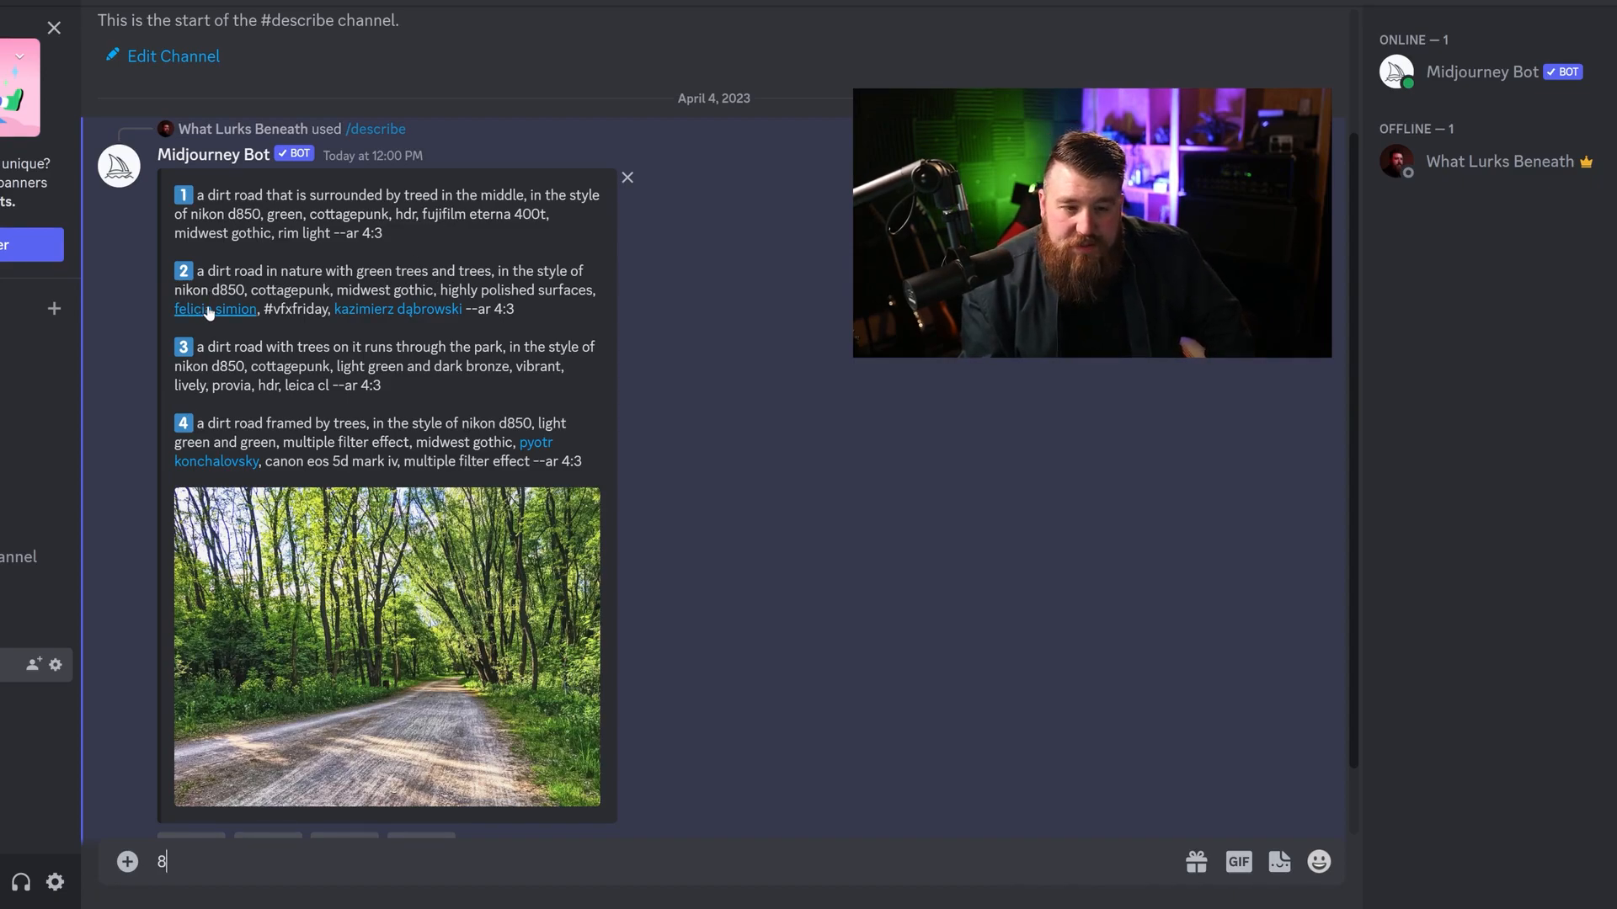
mouse_move(361, 314)
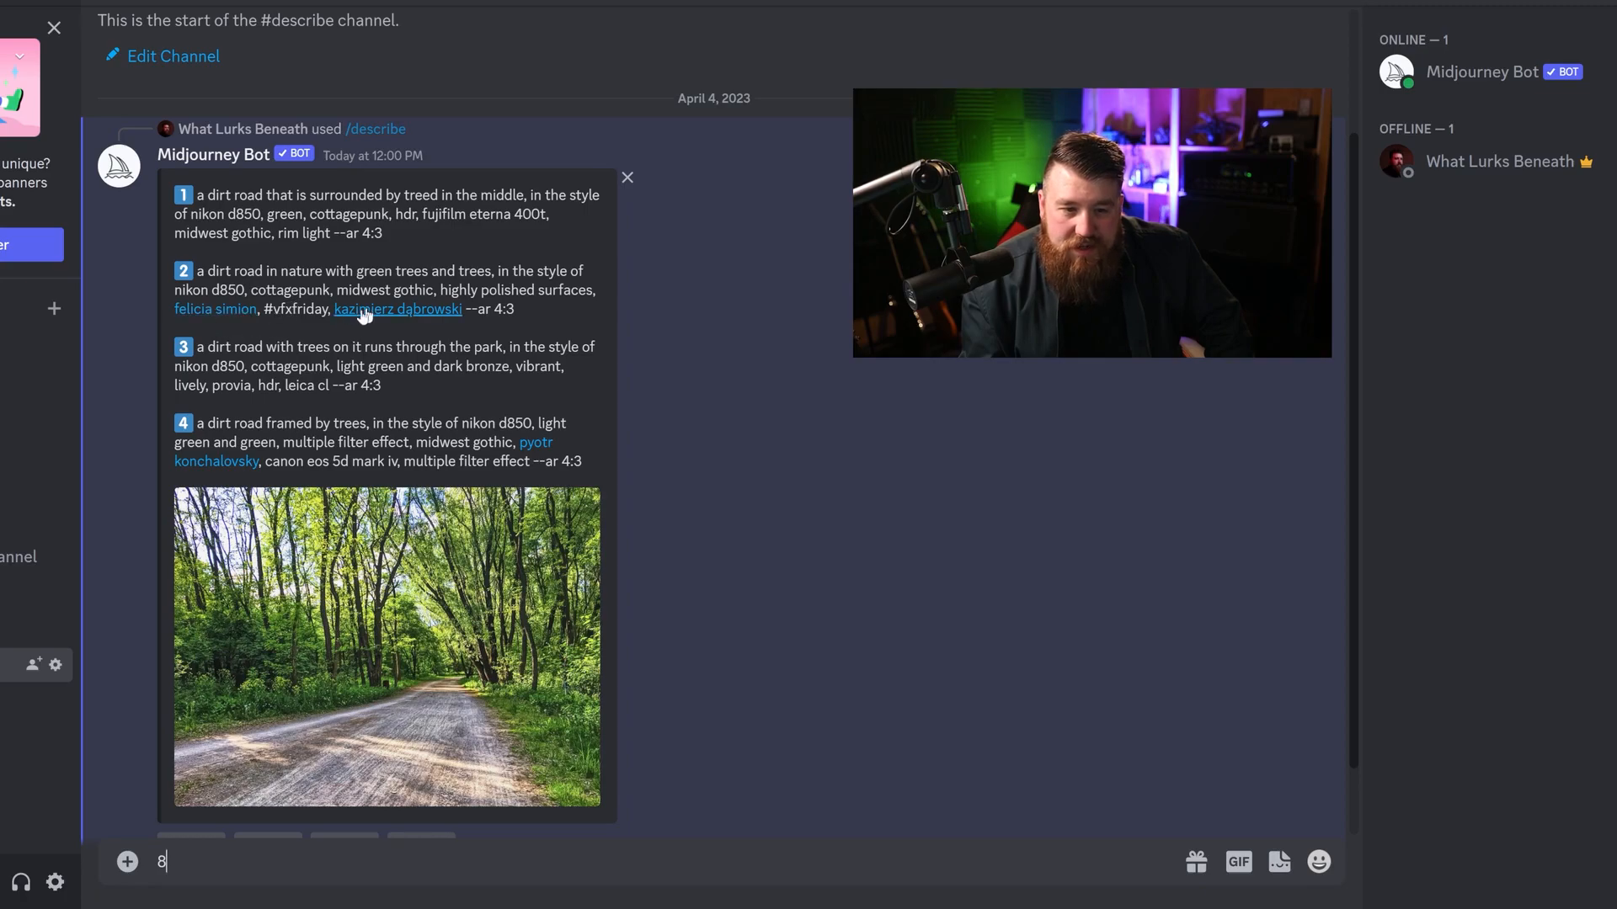
mouse_move(304, 350)
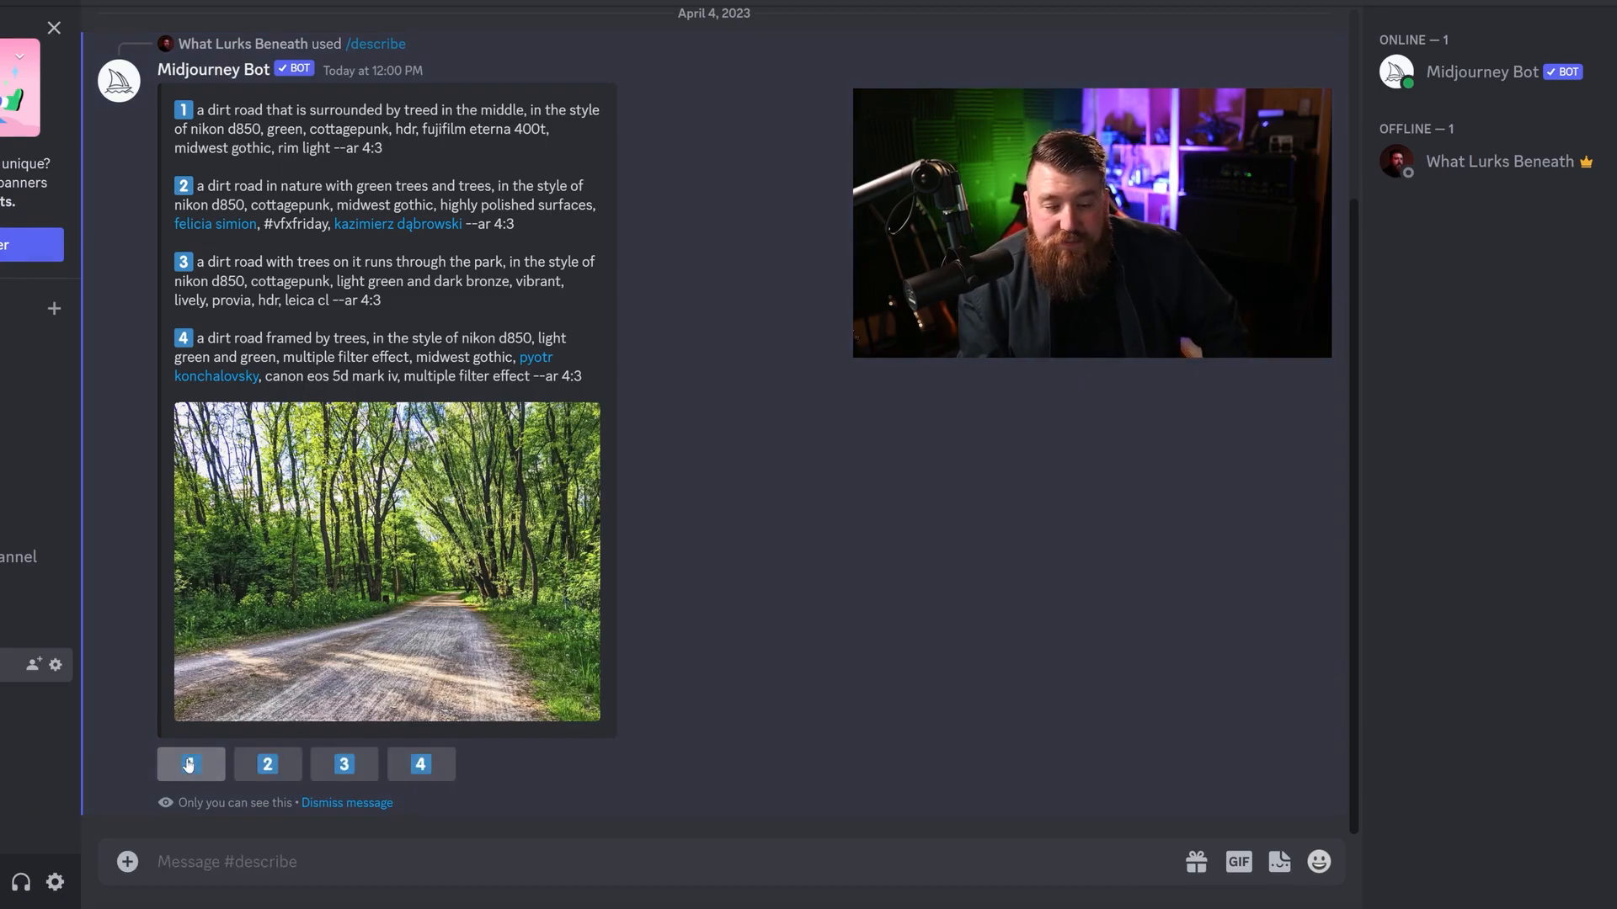
Queue image generation for dirt-road prompts 1, 2 and 3, submitting each Imagine This dialog.
click(190, 764)
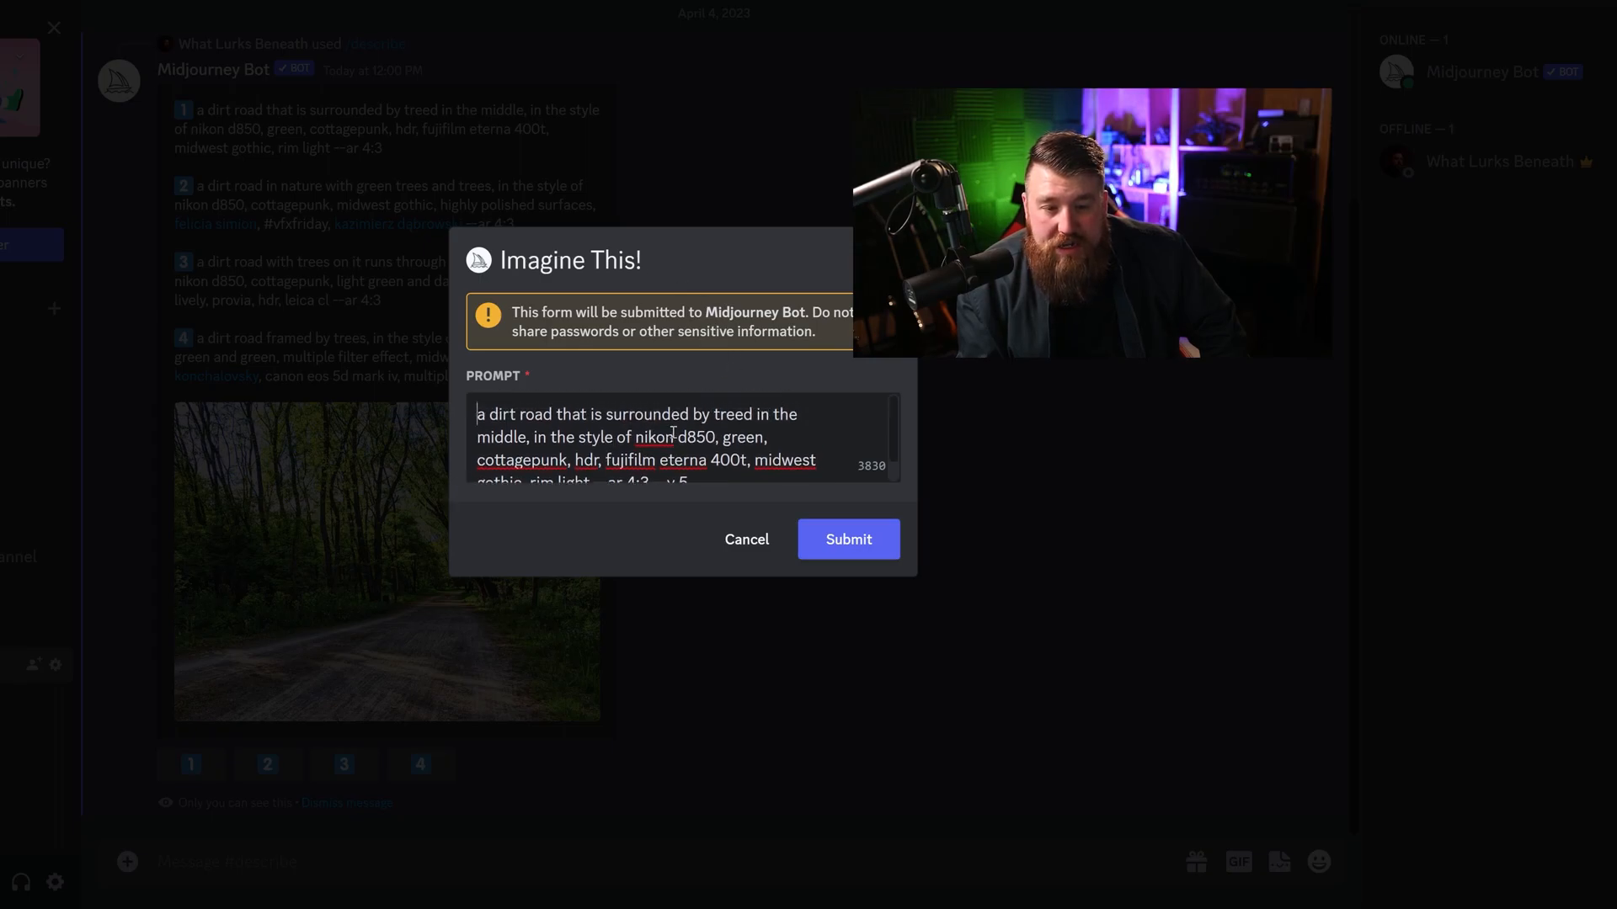
mouse_move(647, 375)
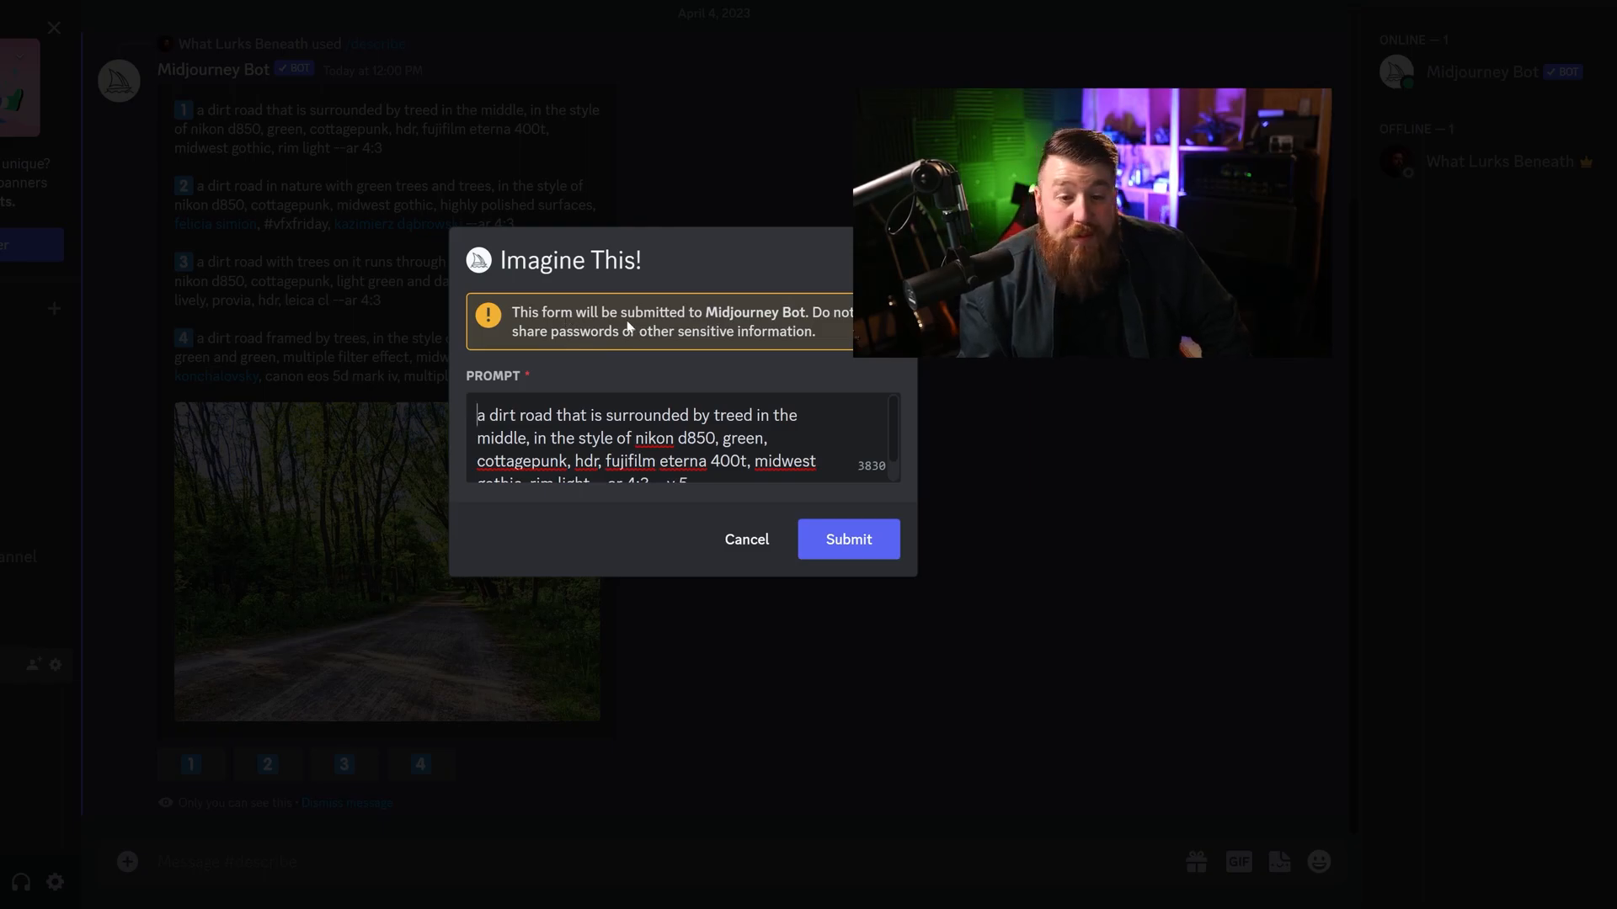
mouse_move(665, 323)
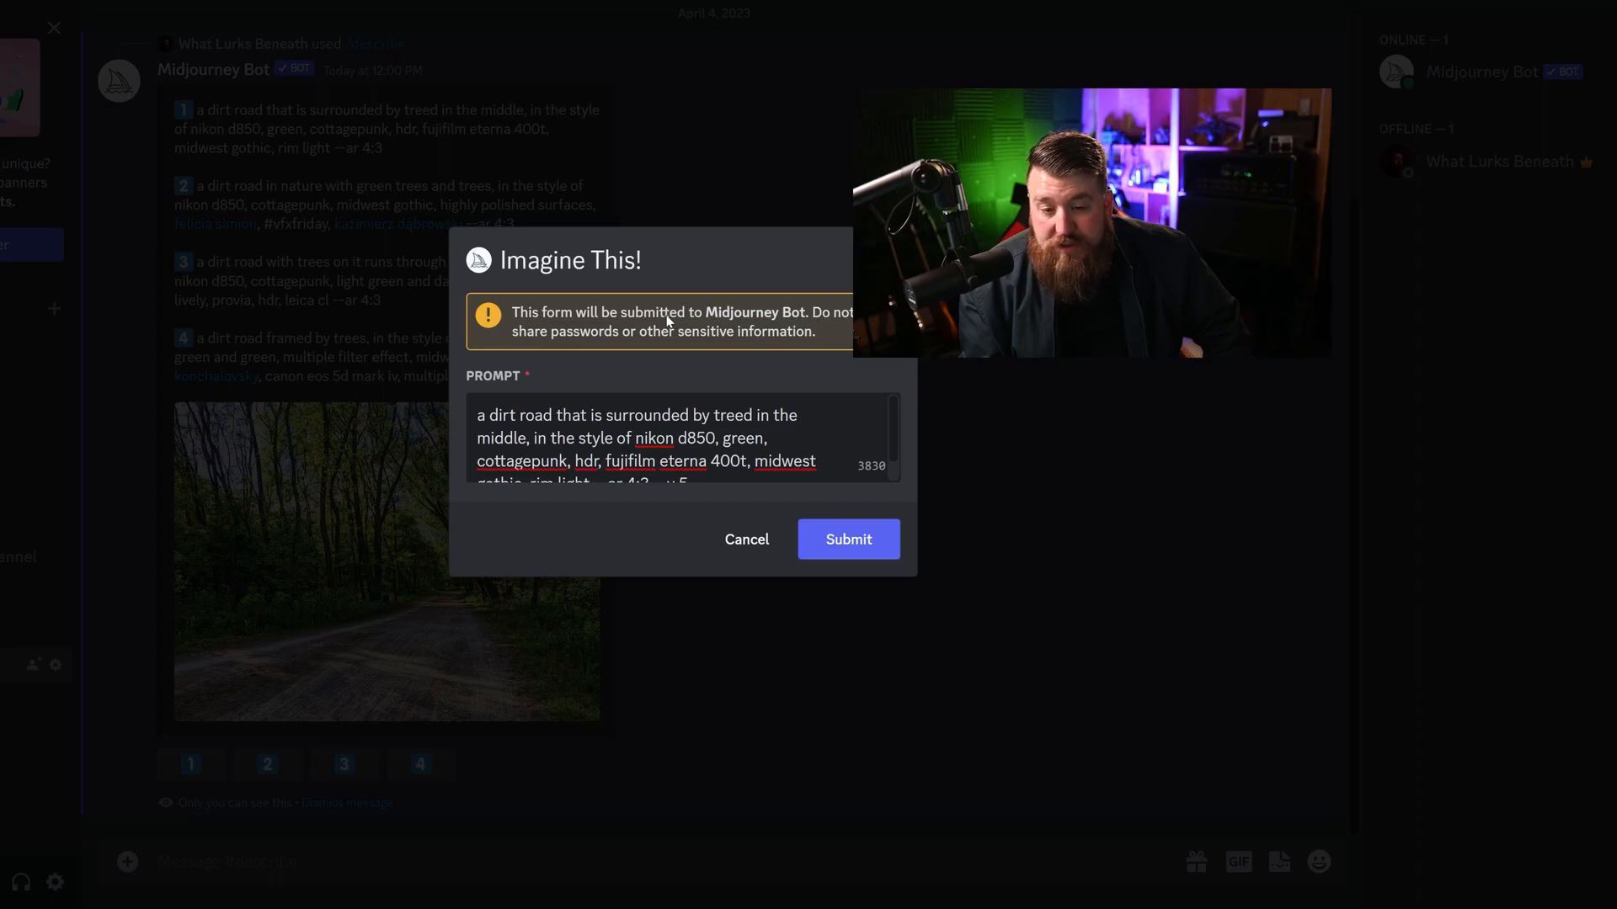
click(846, 539)
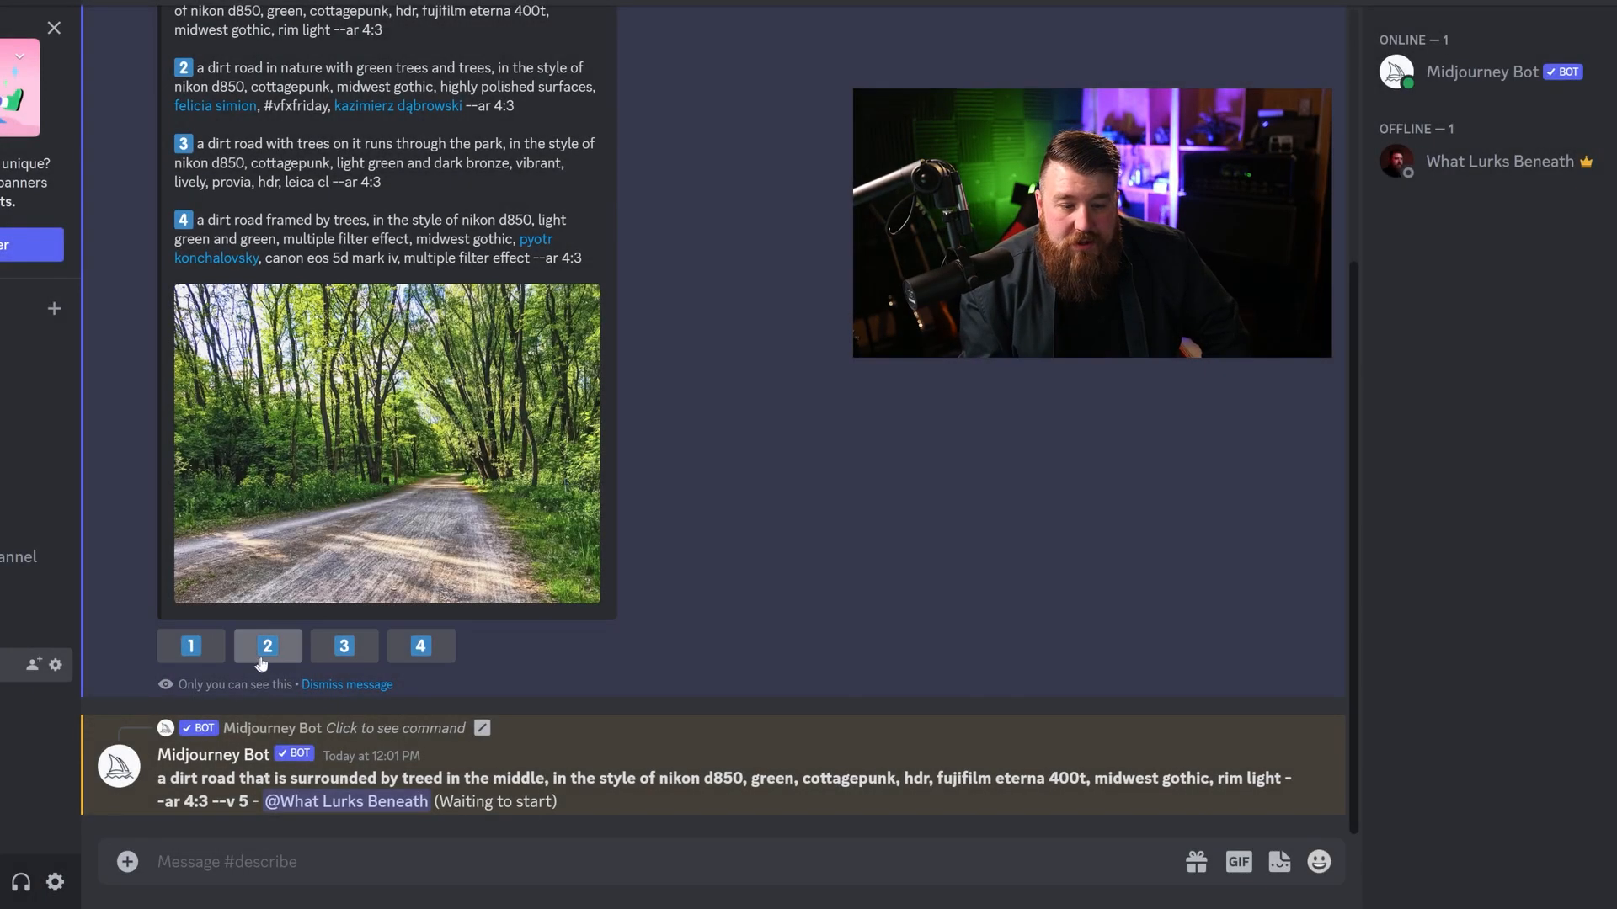
click(266, 646)
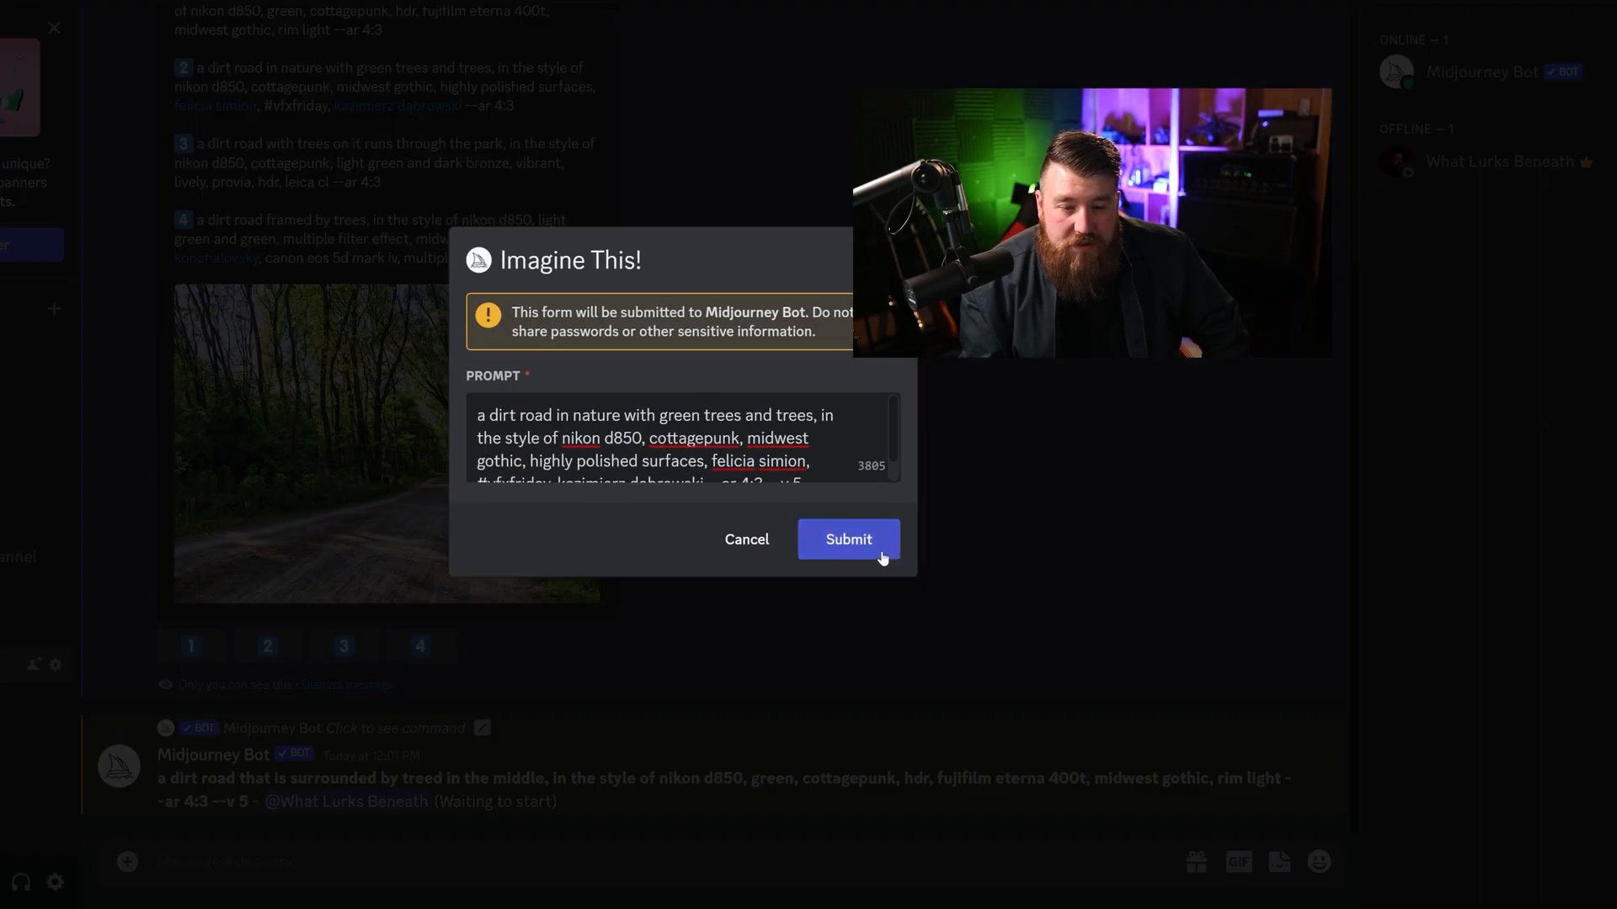
click(846, 539)
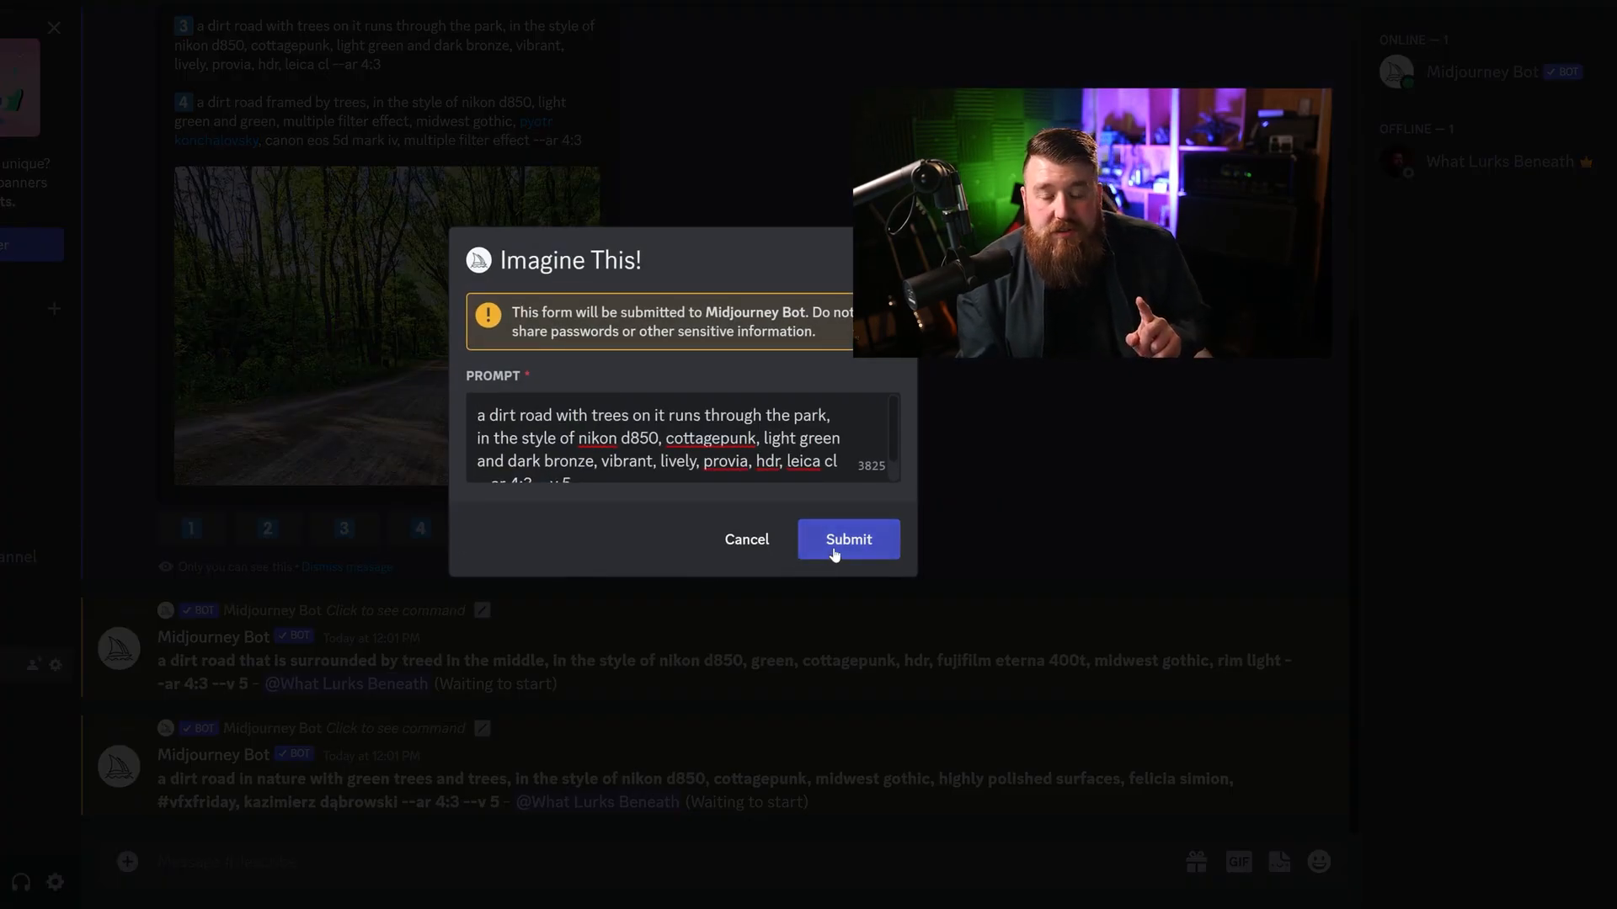
click(846, 538)
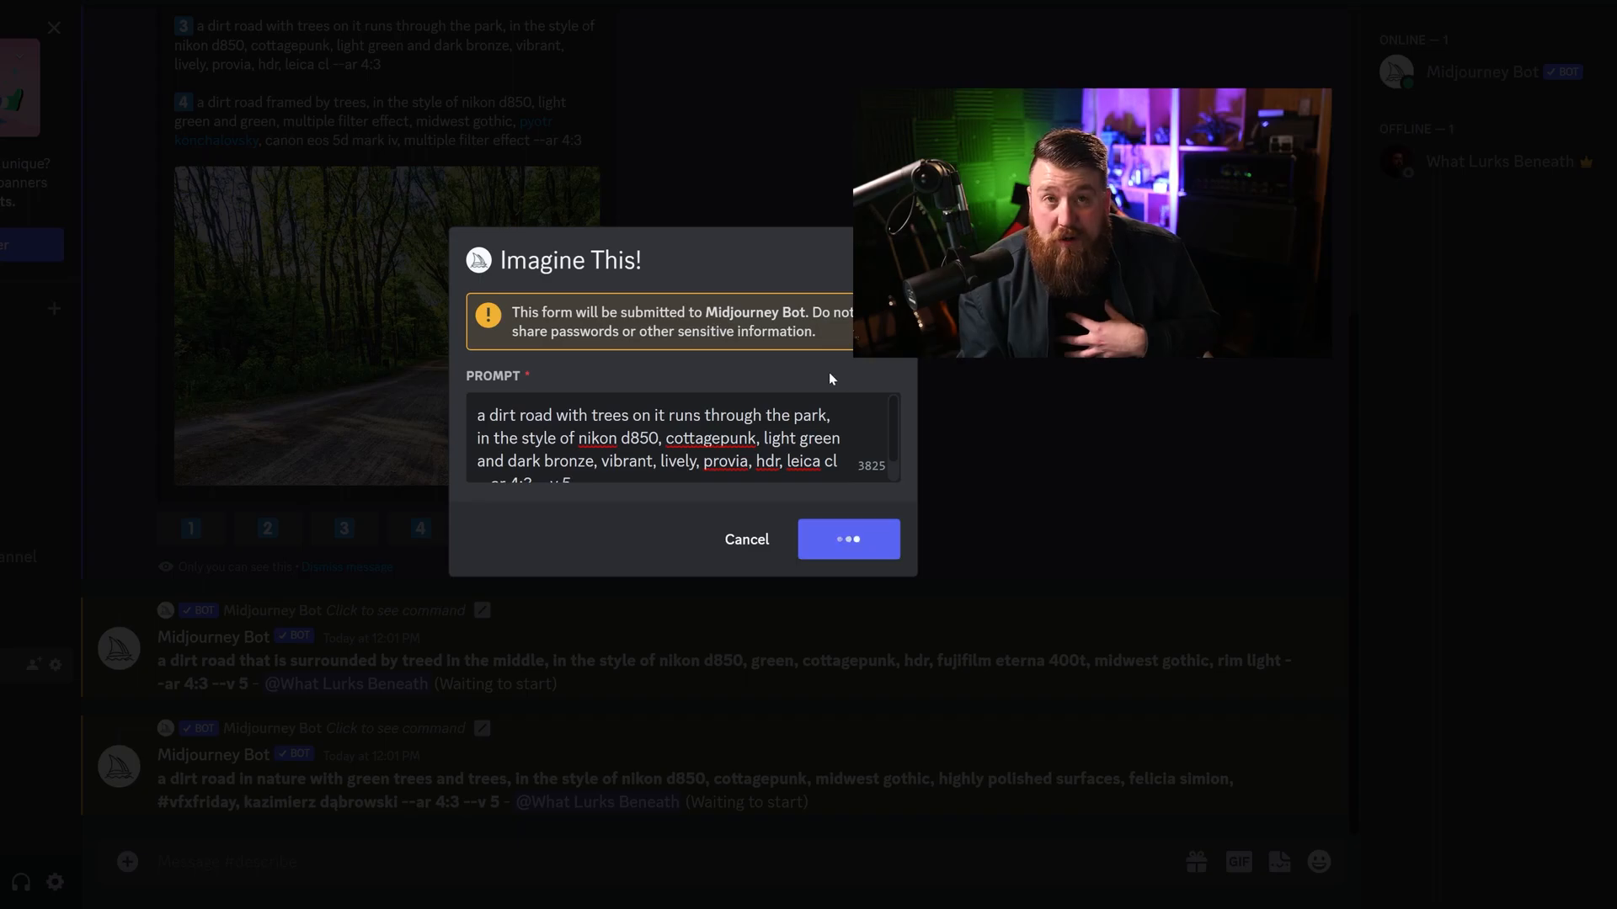
click(848, 538)
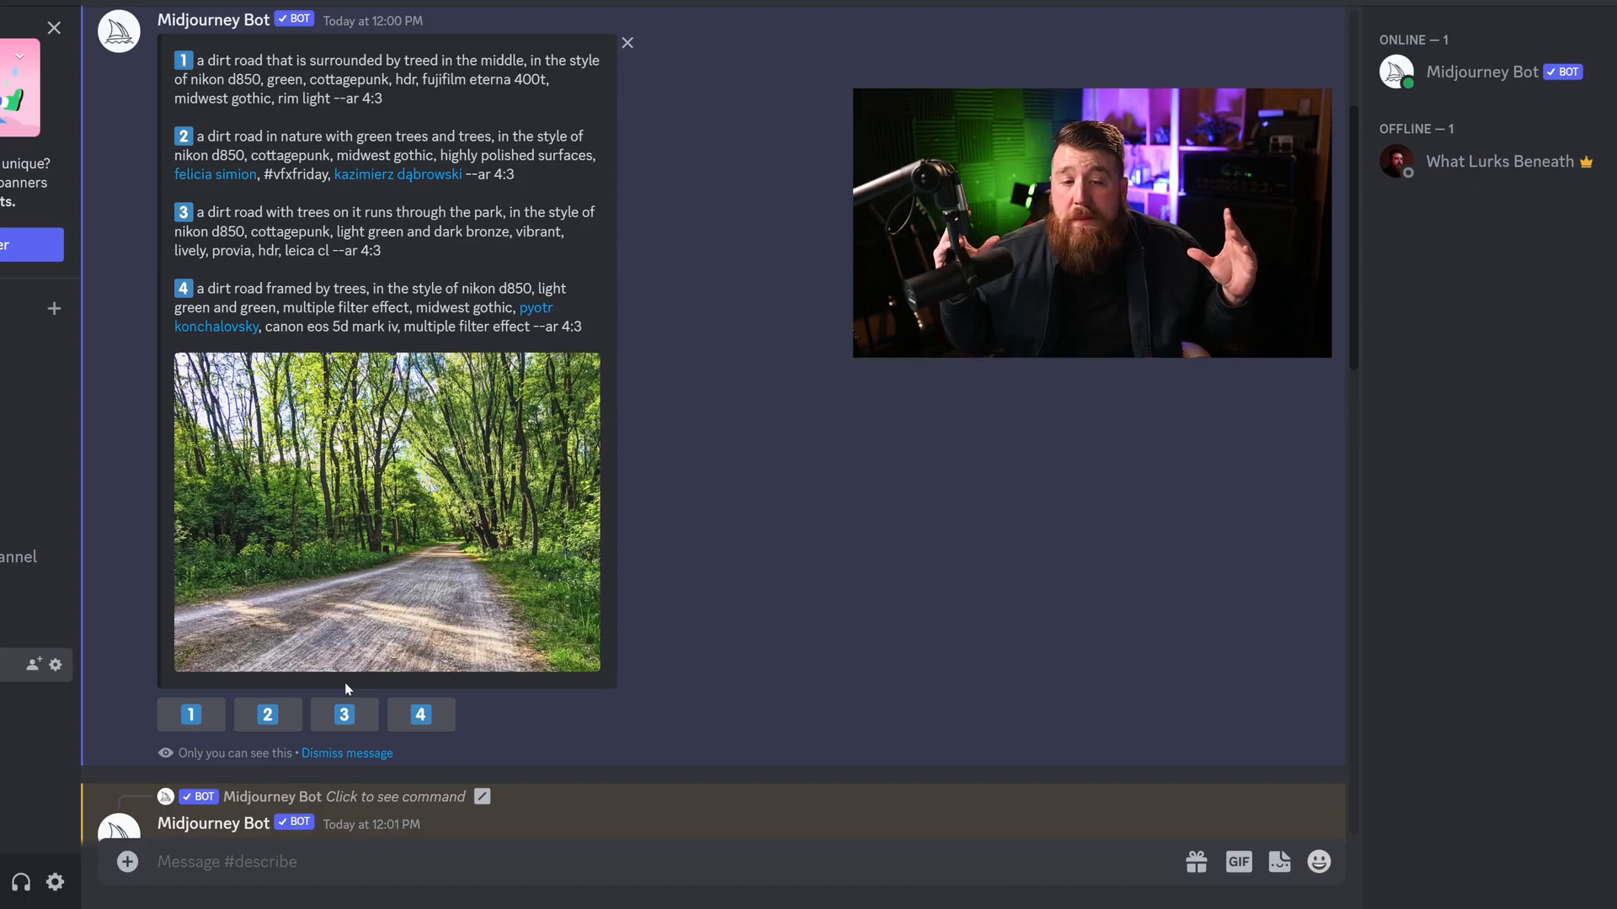
mouse_move(429, 558)
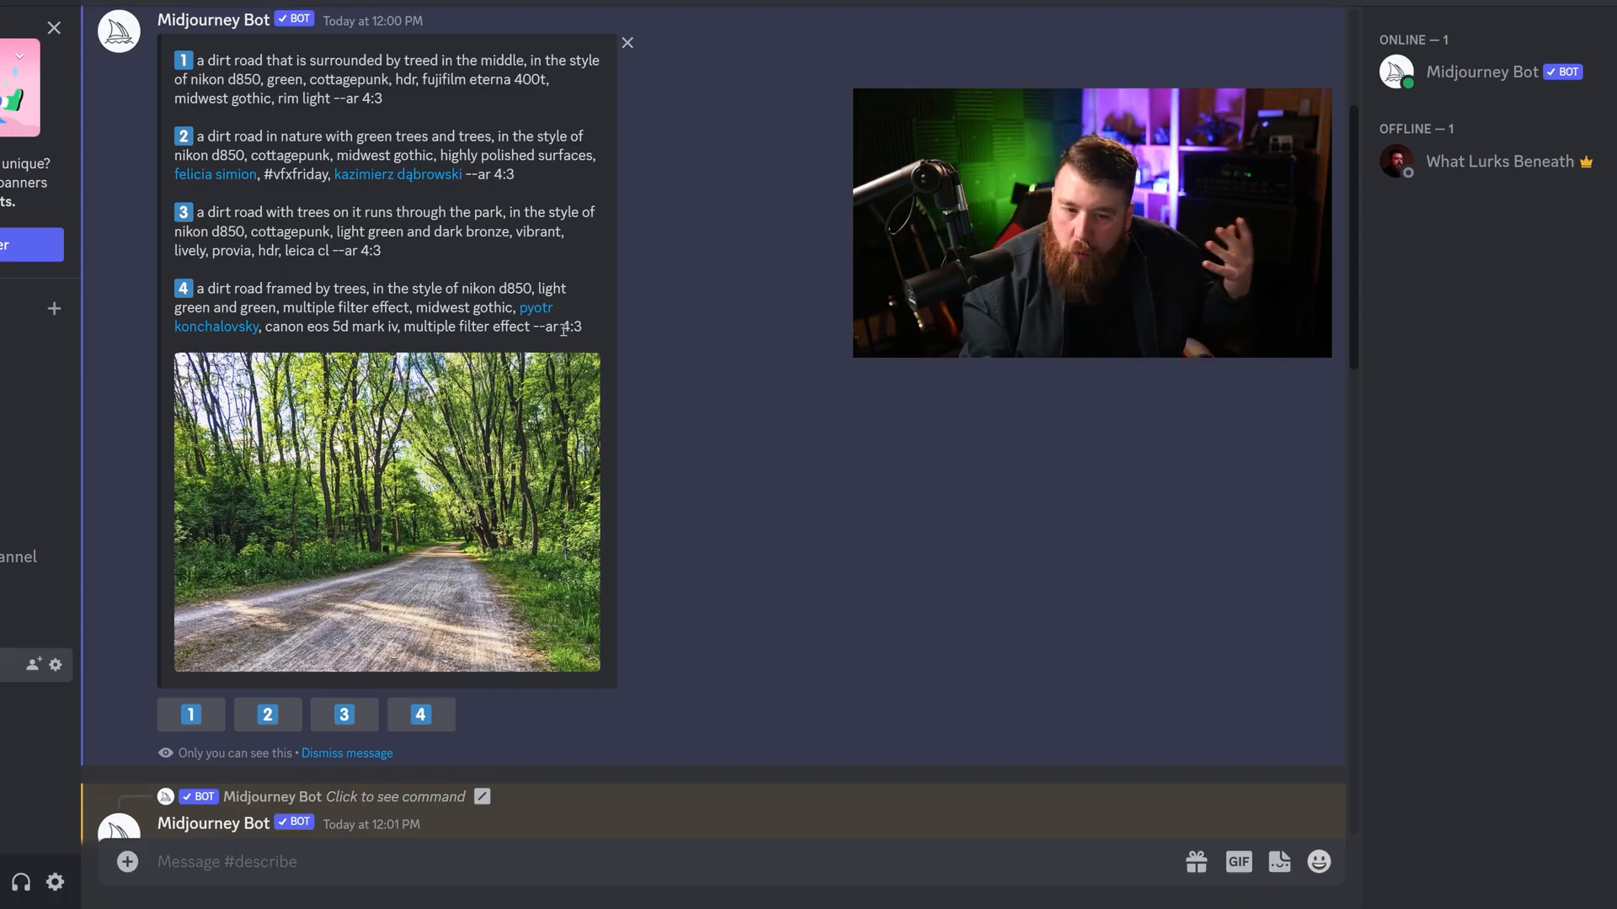
mouse_move(551, 373)
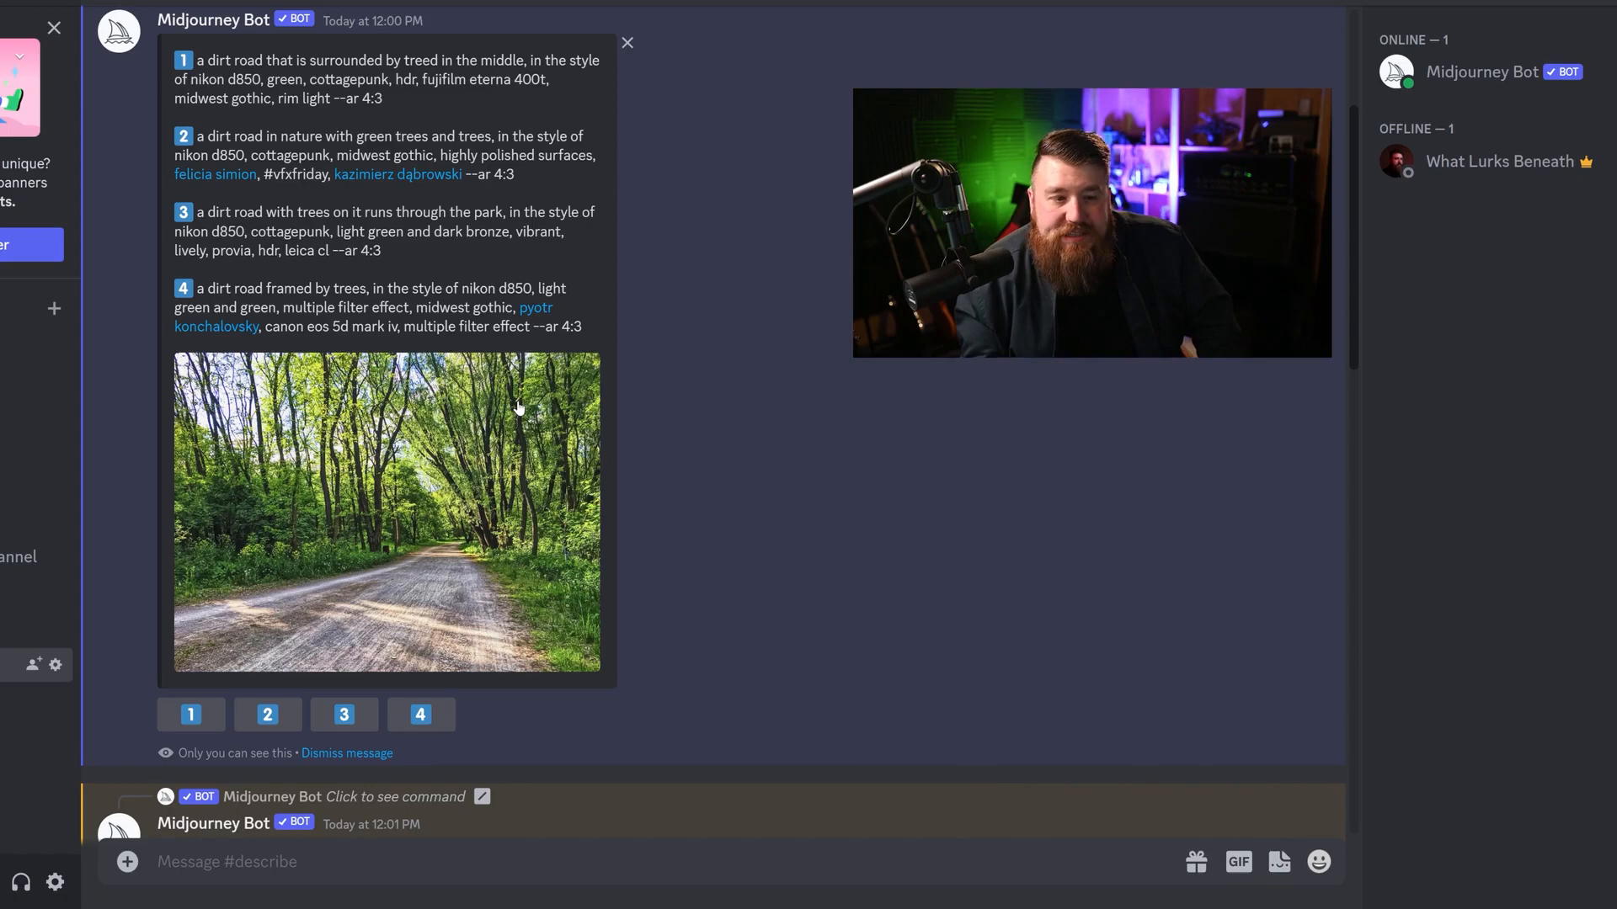
Scroll the channel to watch the queued dirt-road jobs render their four-image grids.
scroll(down, 3)
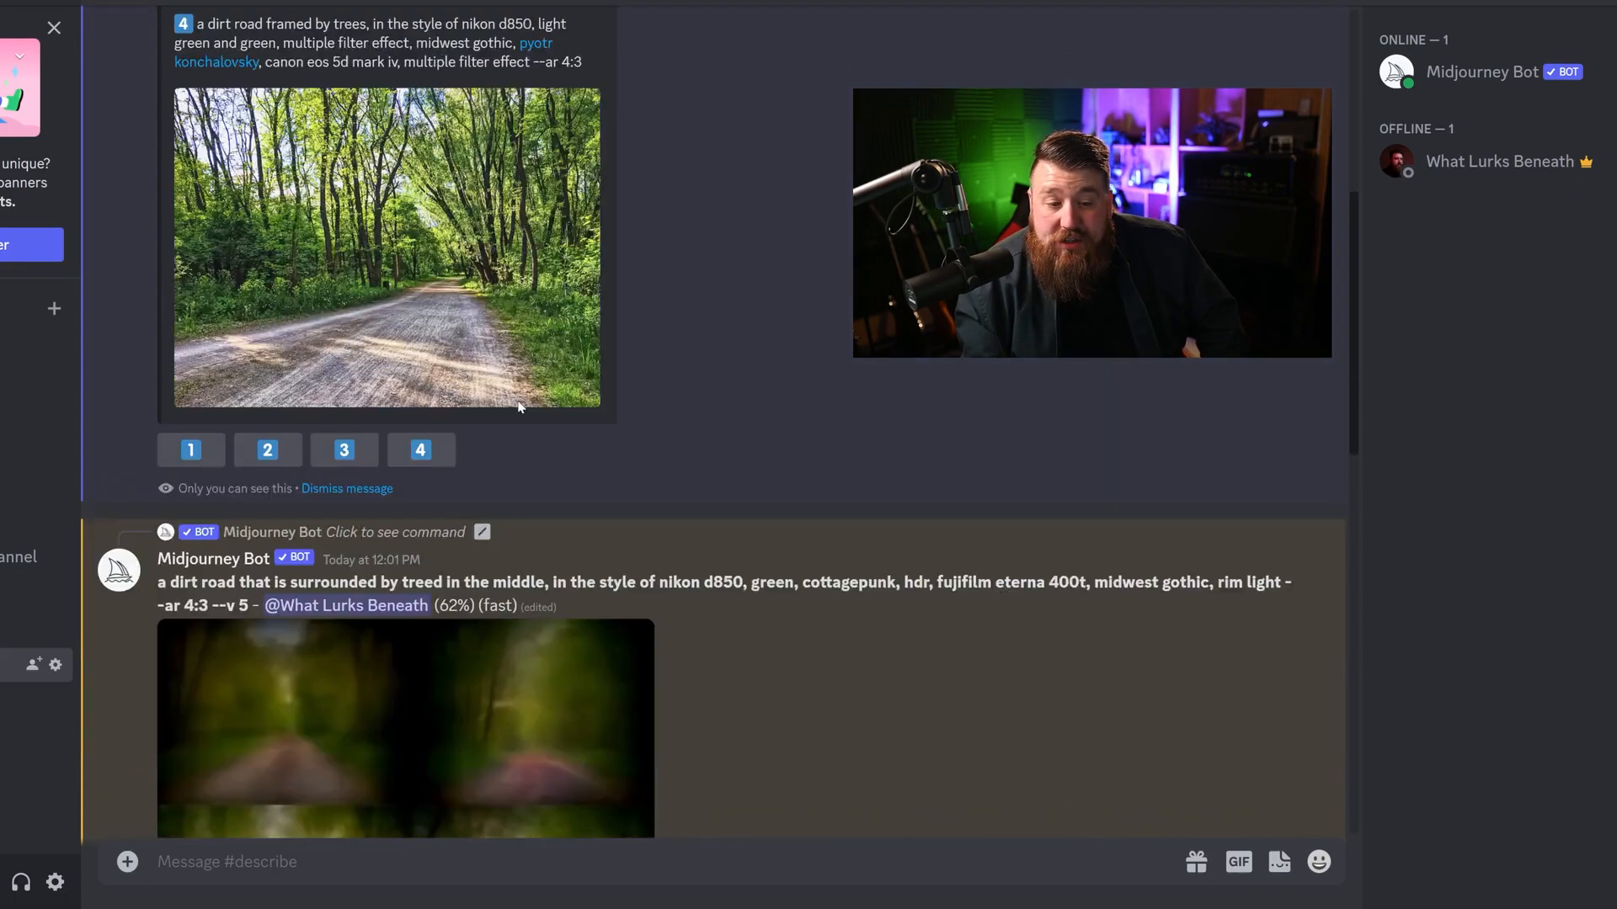
scroll(down, 3)
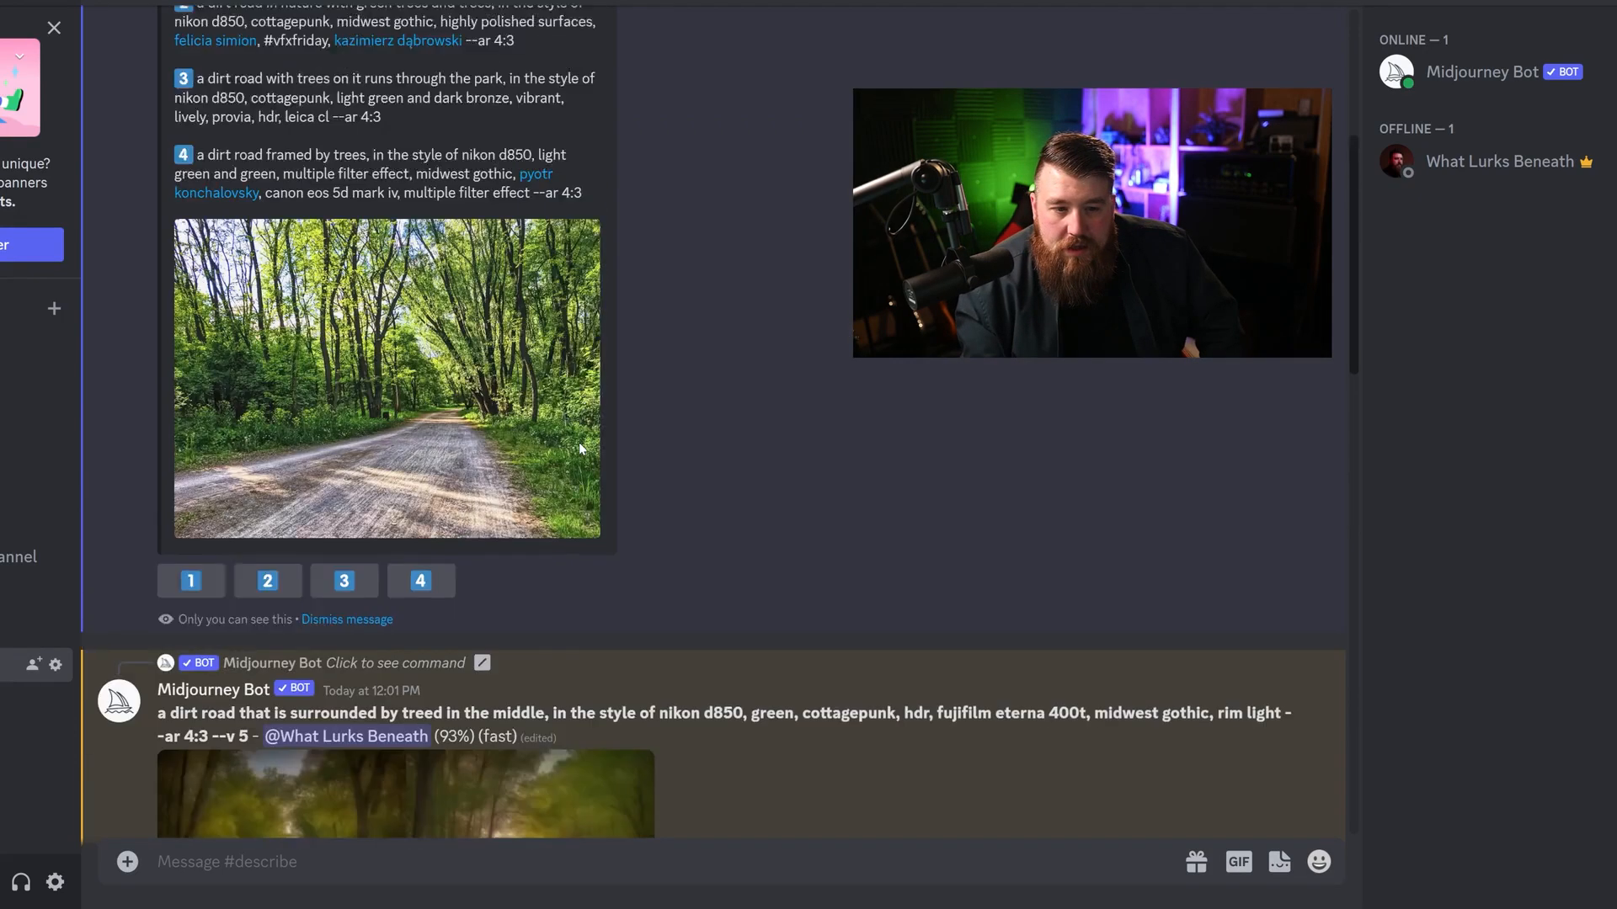
scroll(down, 3)
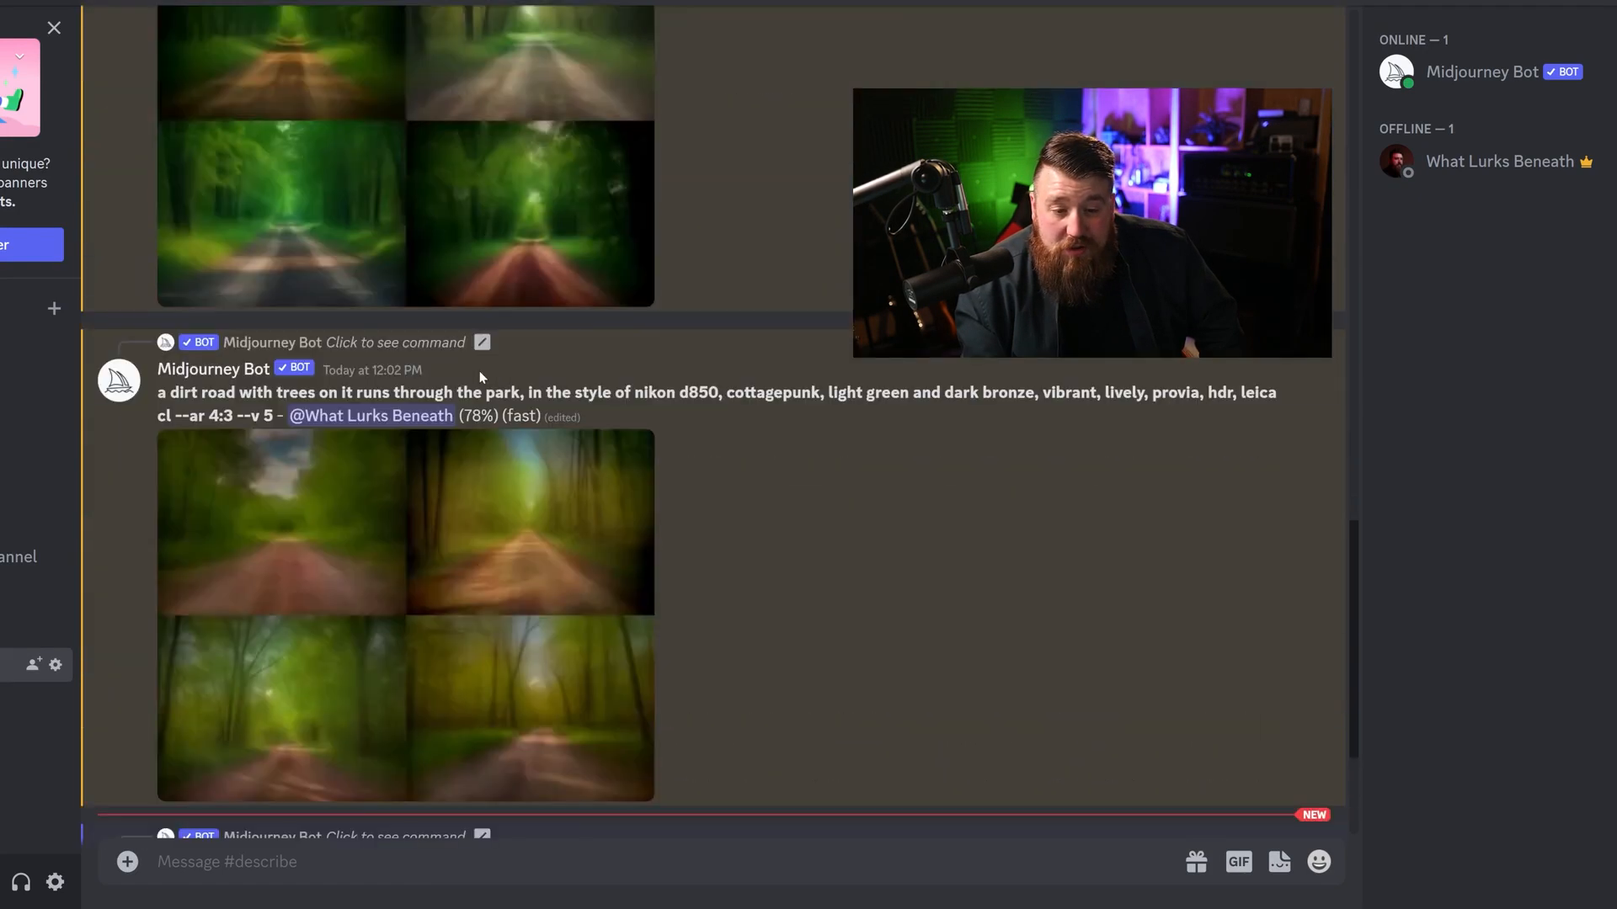
scroll(down, 3)
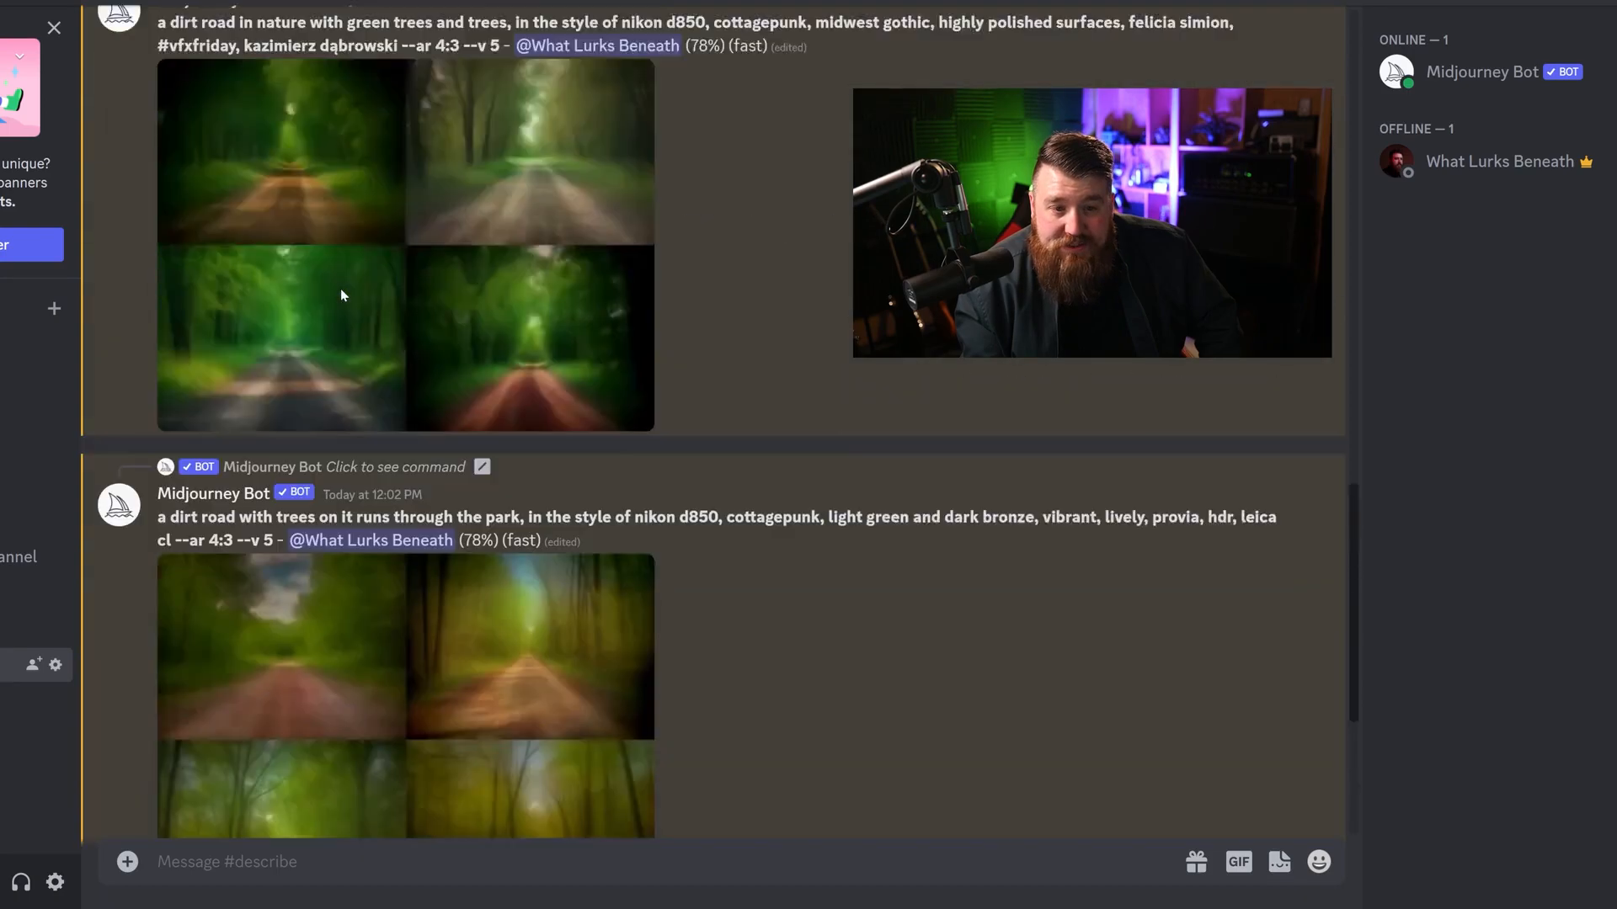
scroll(up, 3)
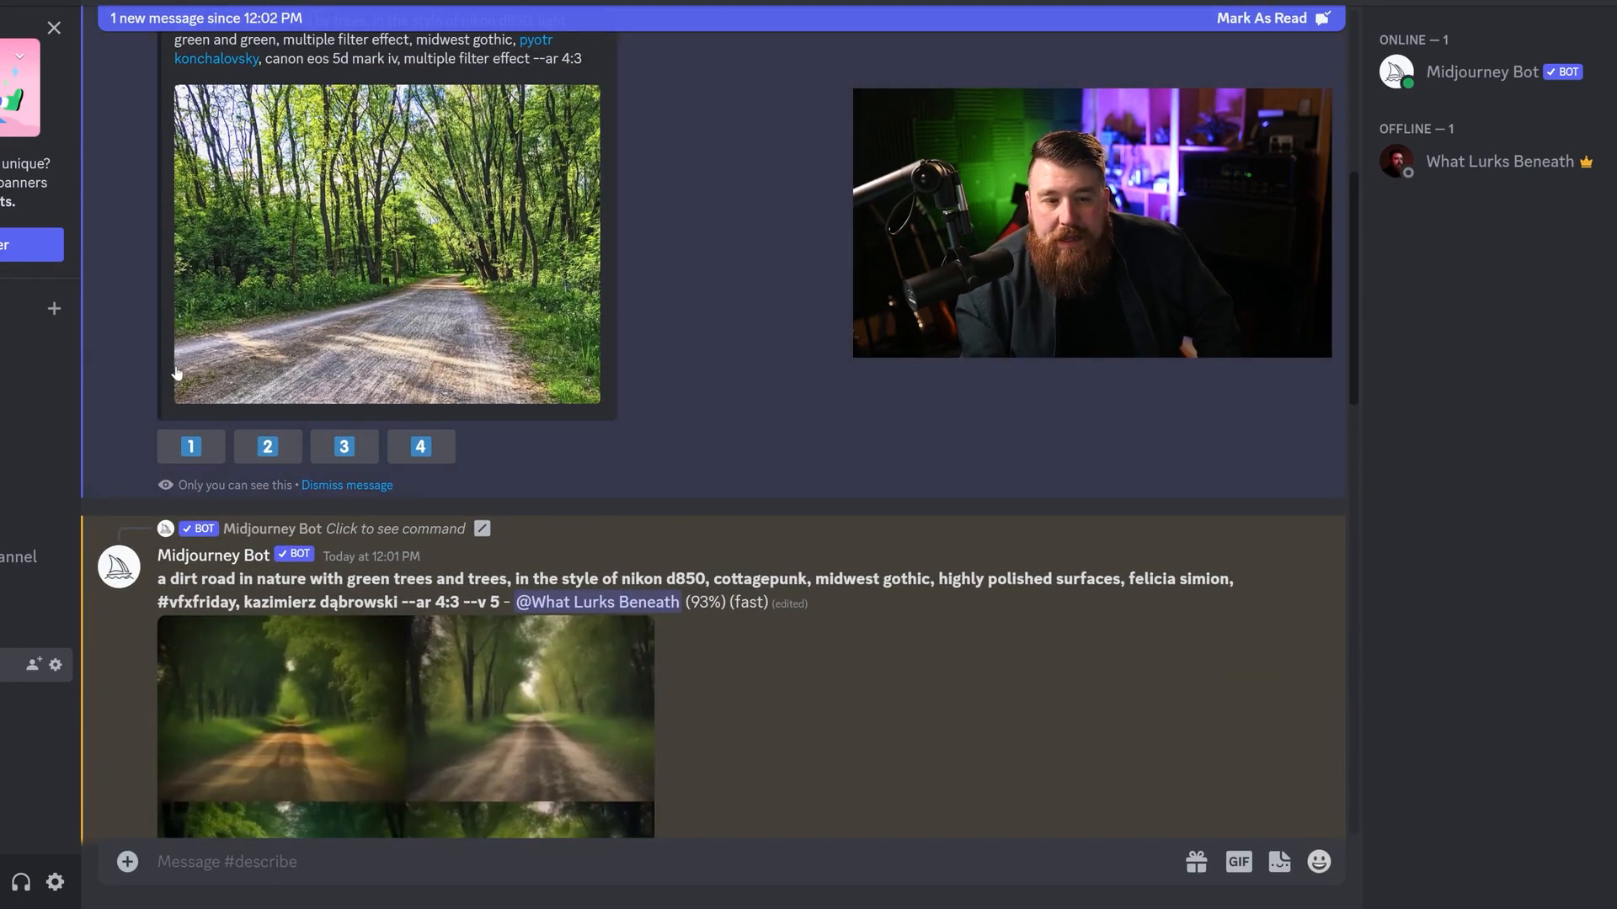
mouse_move(127, 257)
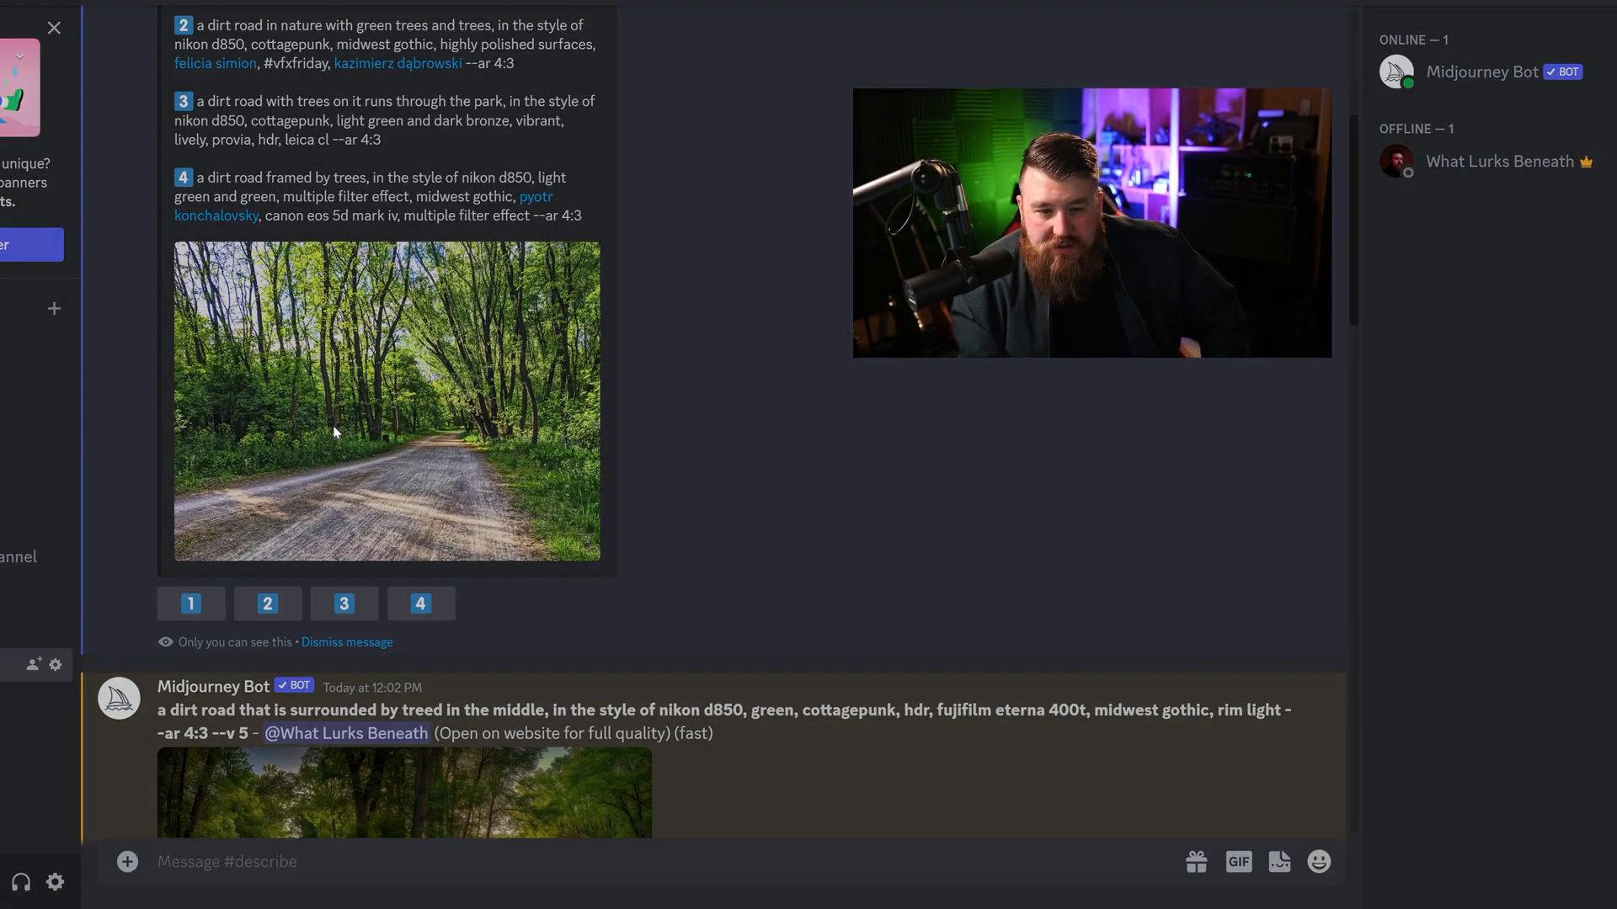
click(386, 403)
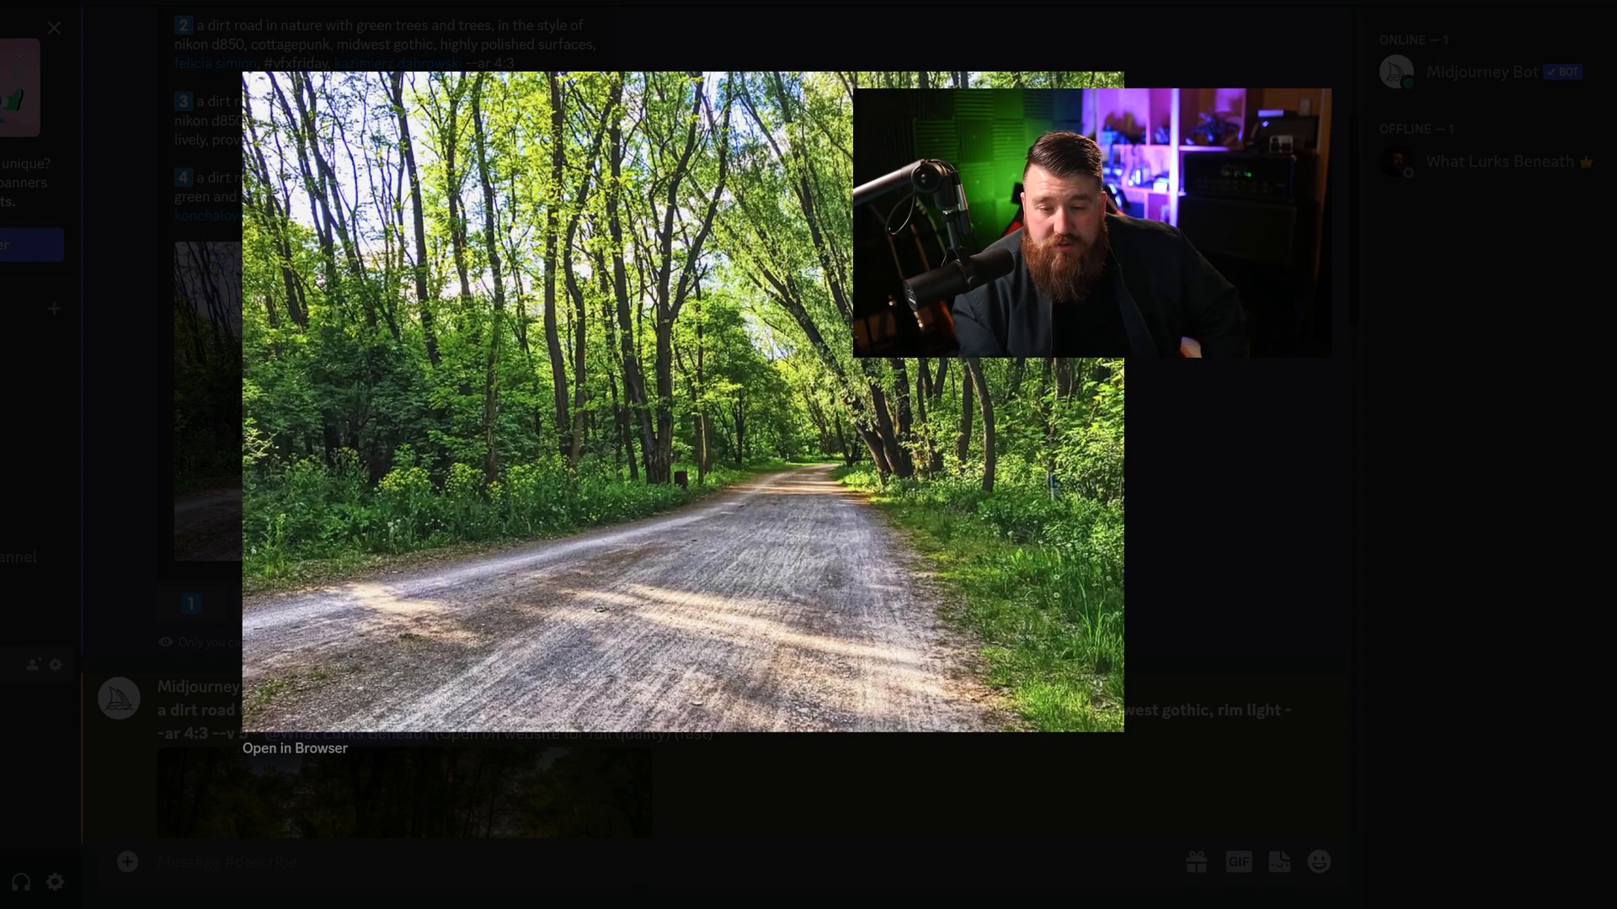
click(53, 27)
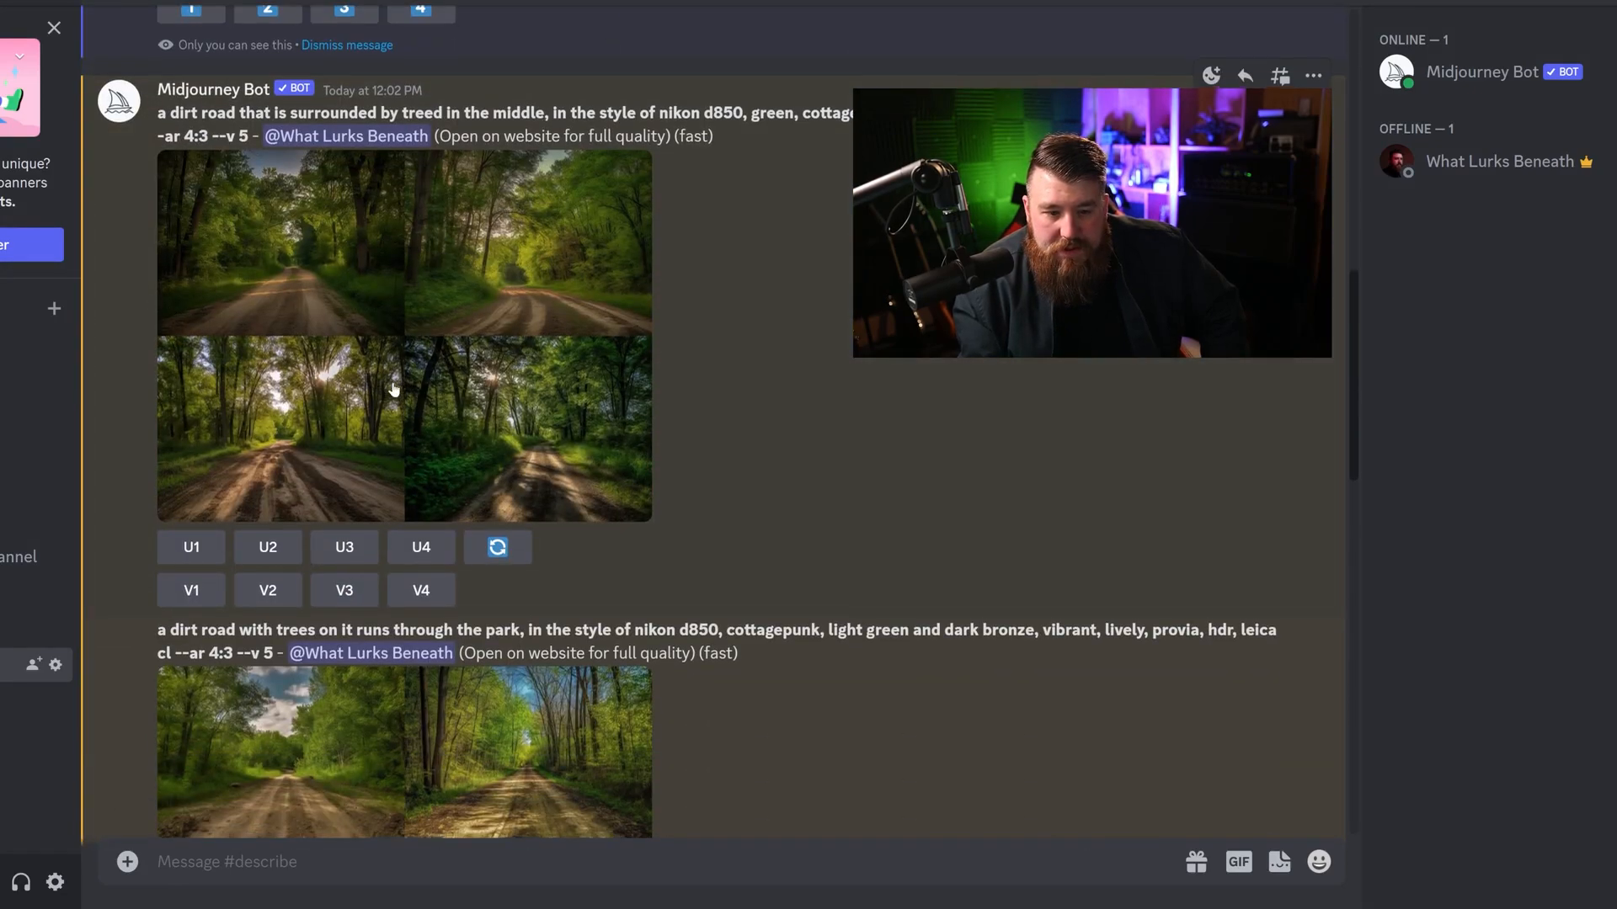
scroll(down, 3)
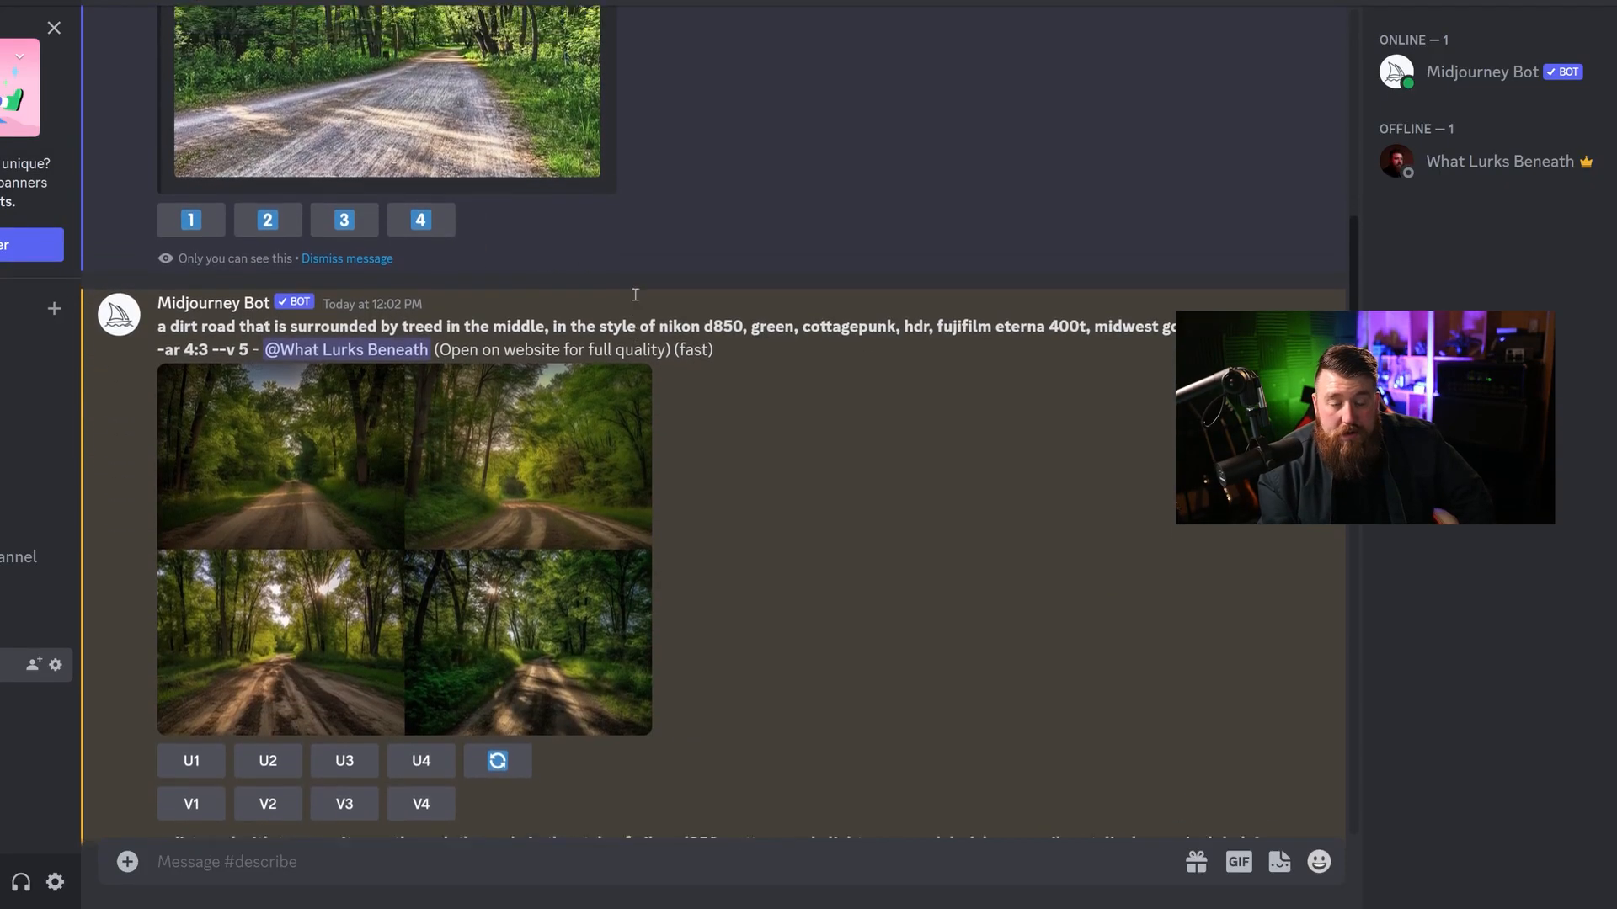
scroll(down, 3)
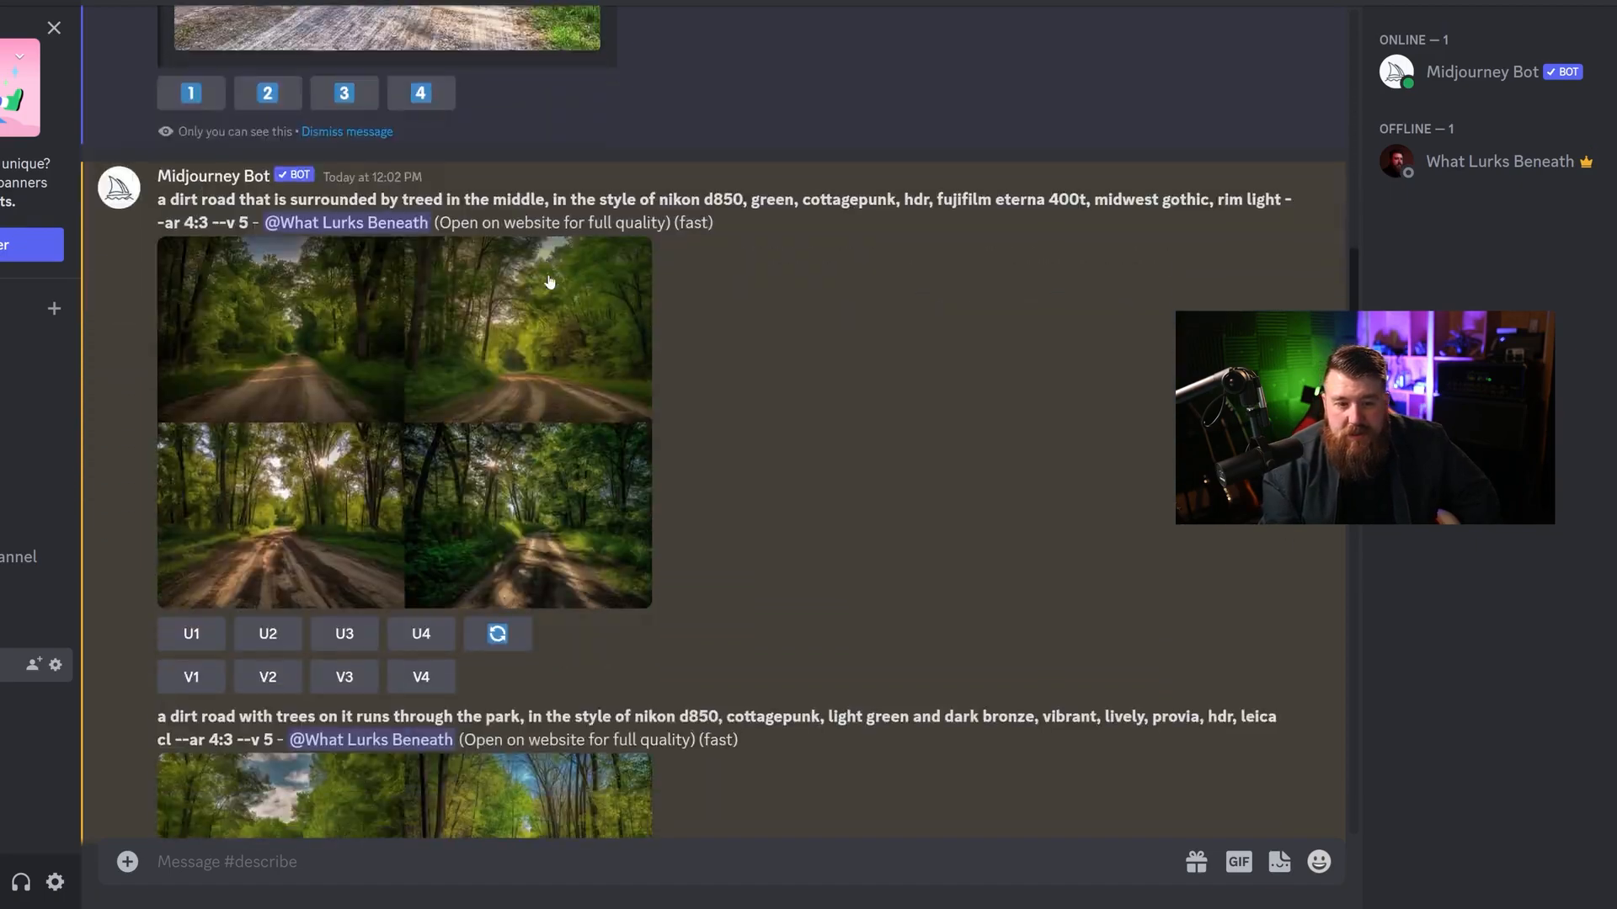
mouse_move(197, 331)
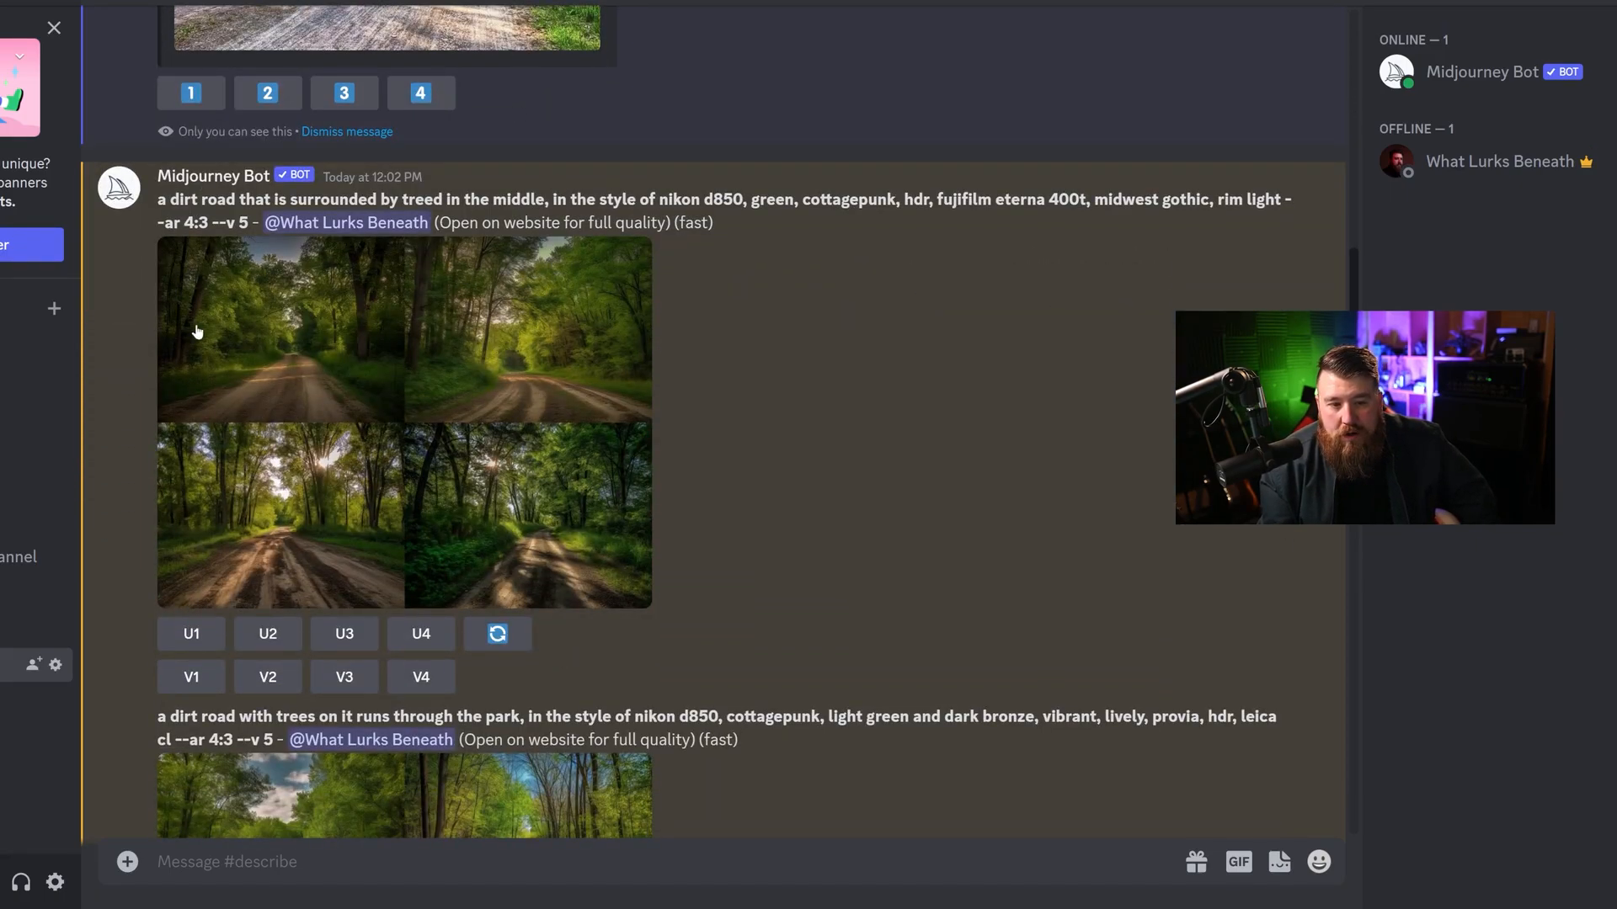
scroll(down, 3)
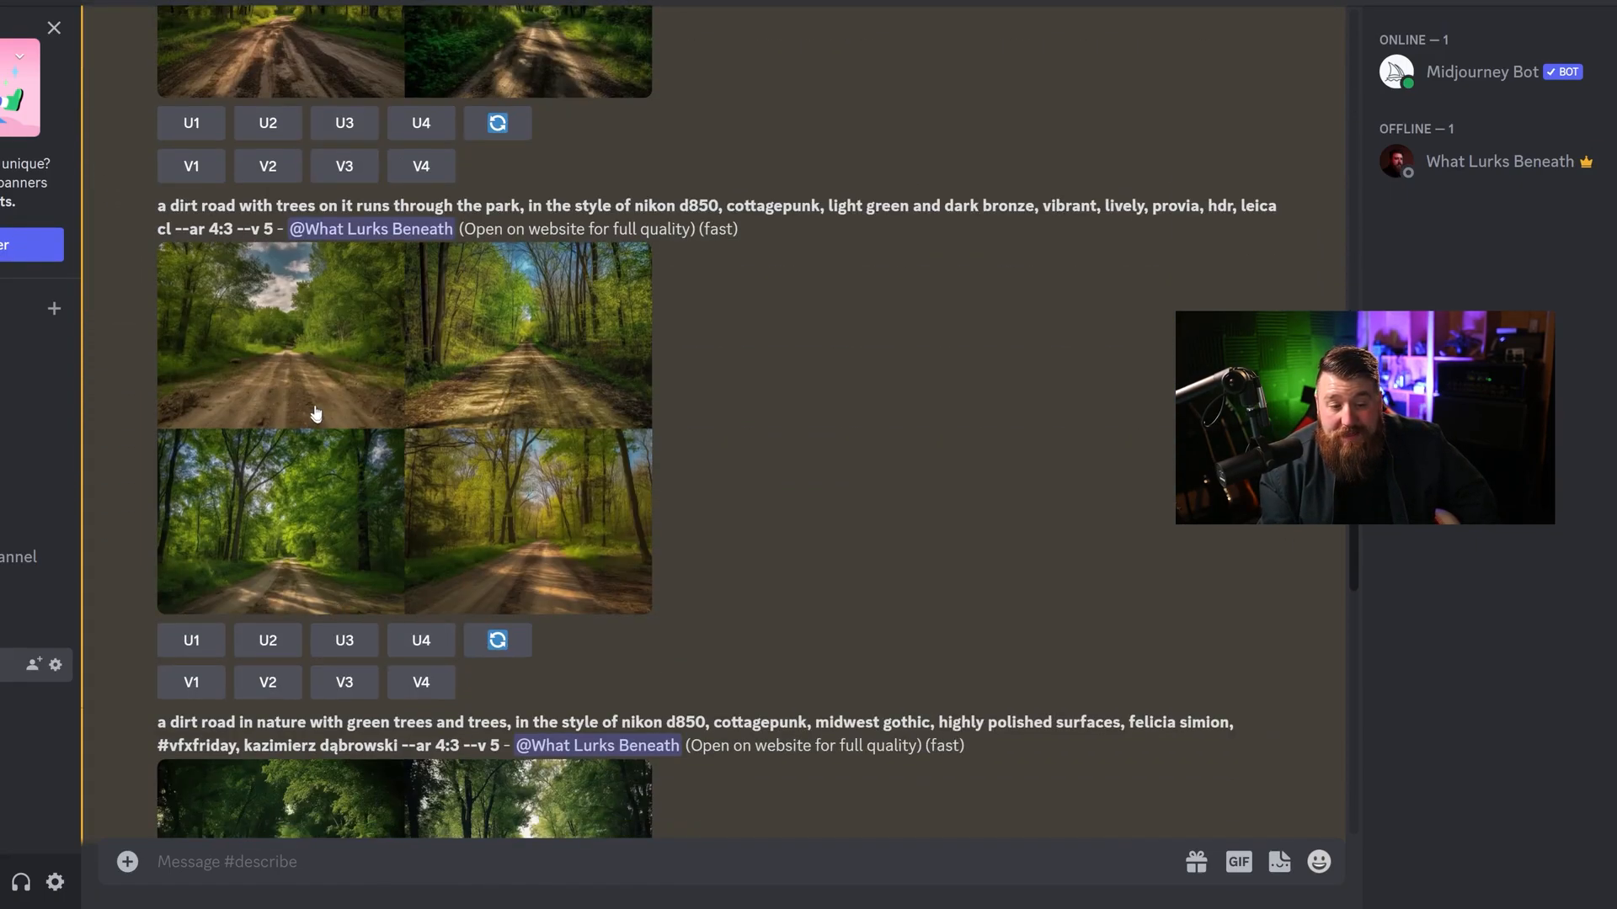
scroll(down, 3)
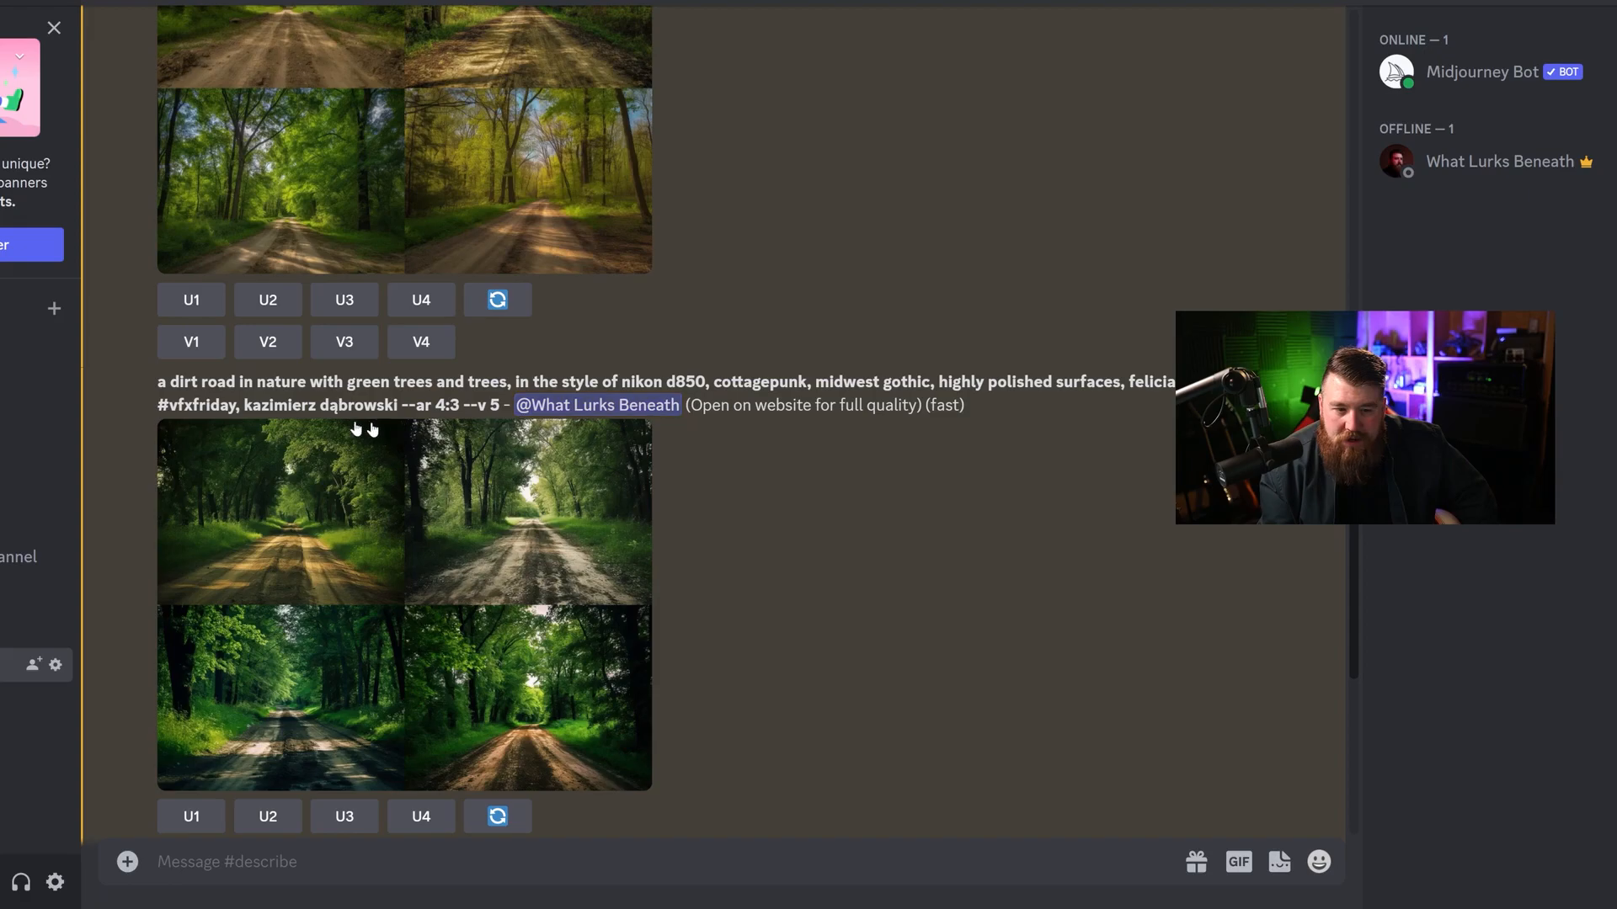
scroll(down, 3)
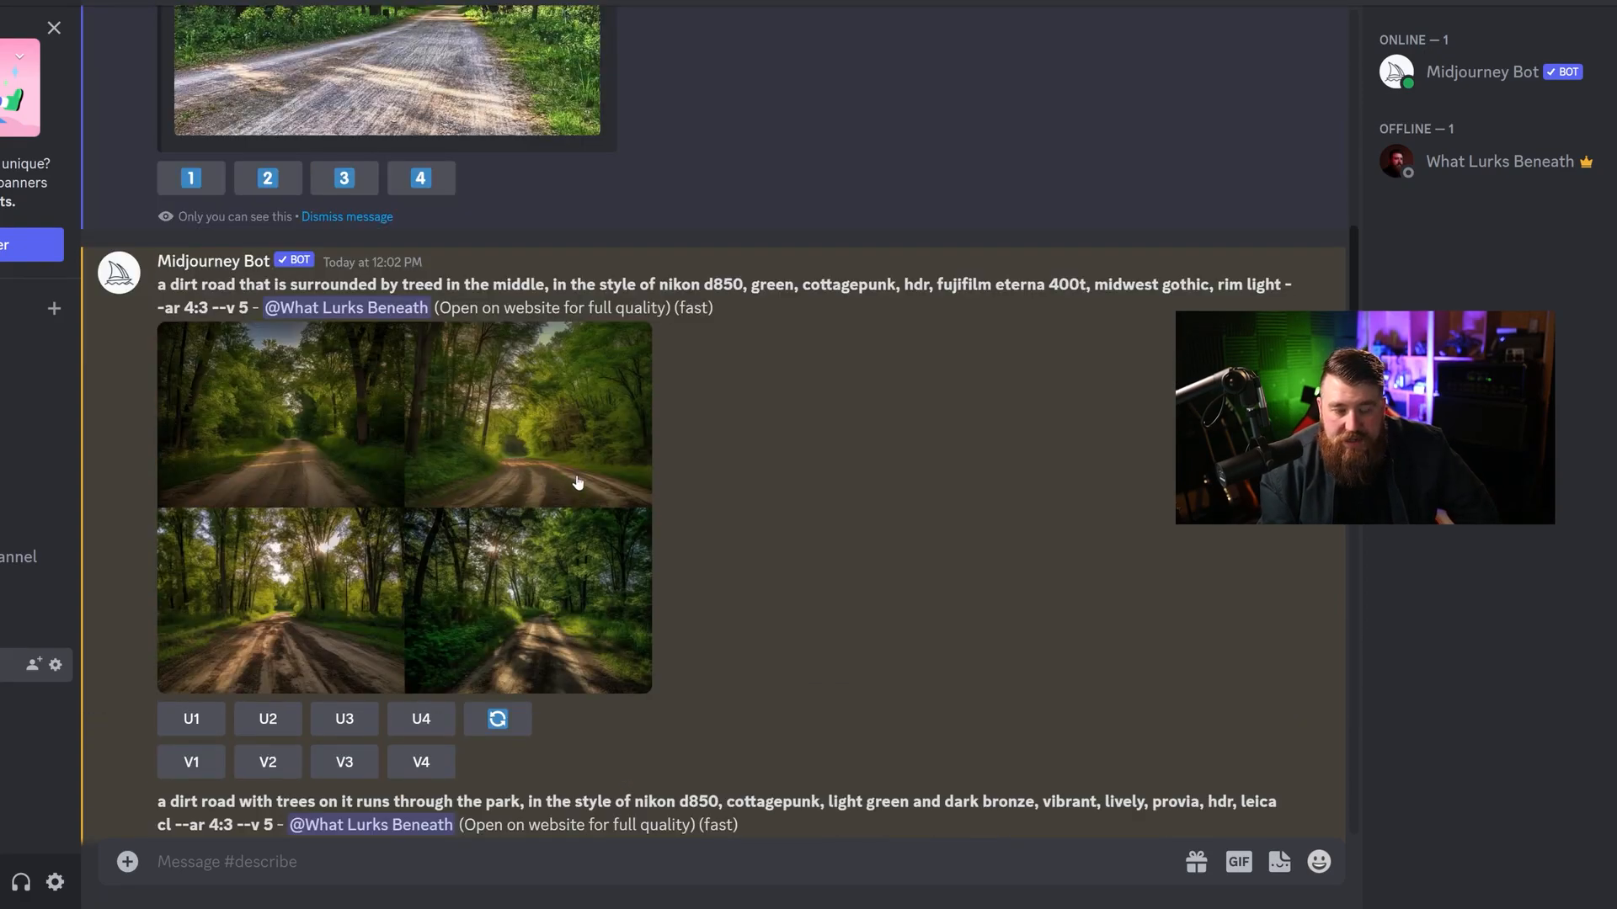
scroll(down, 3)
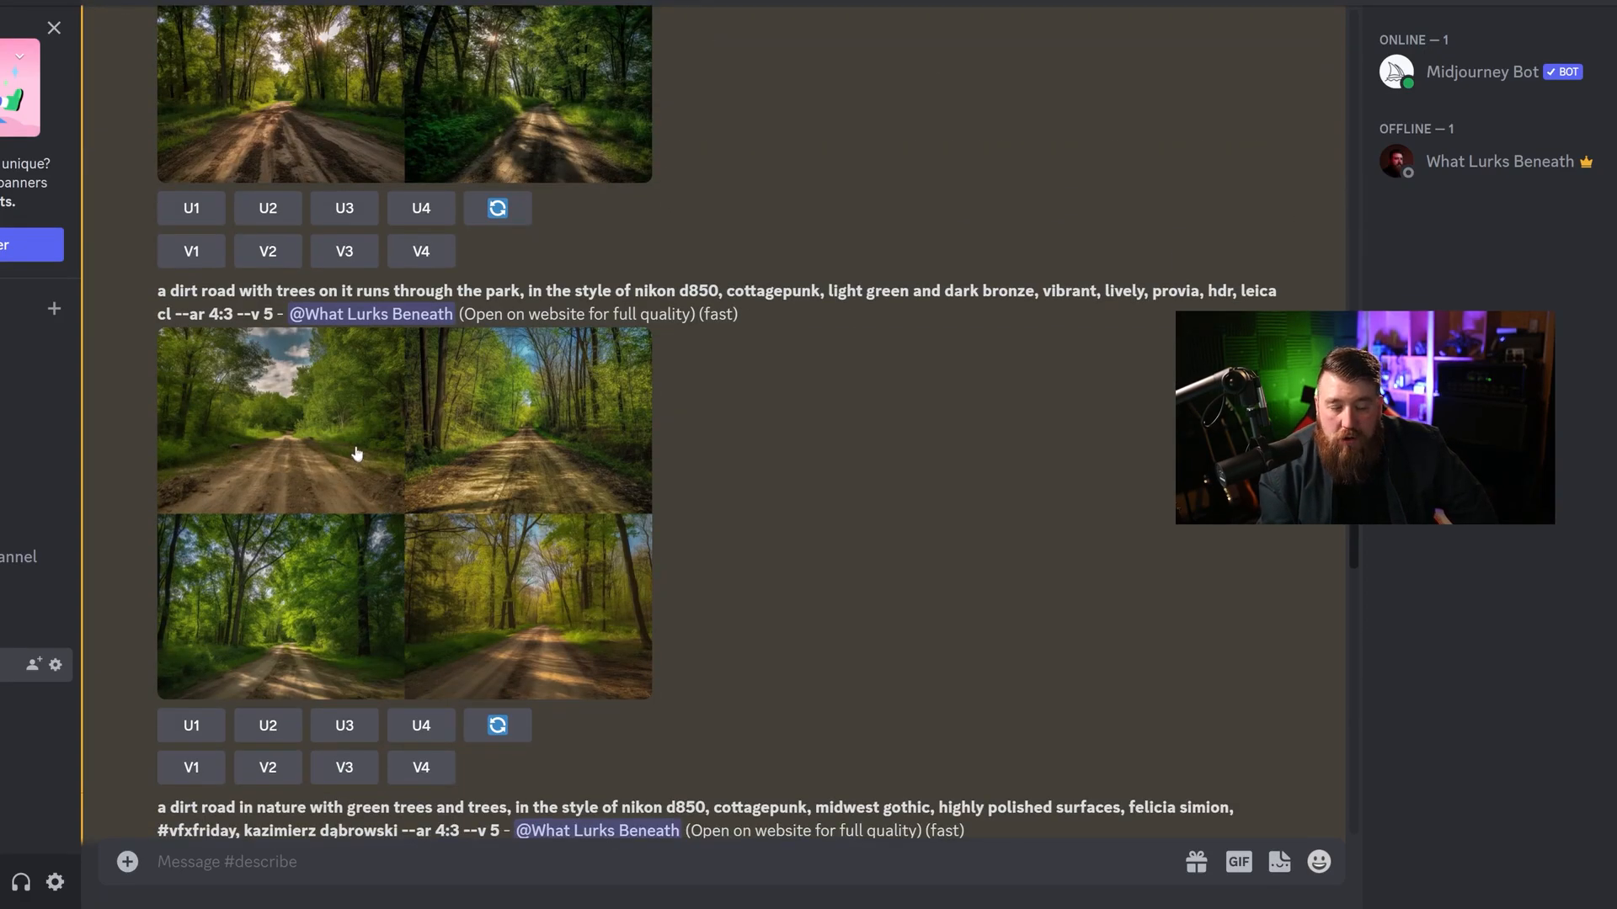
scroll(down, 3)
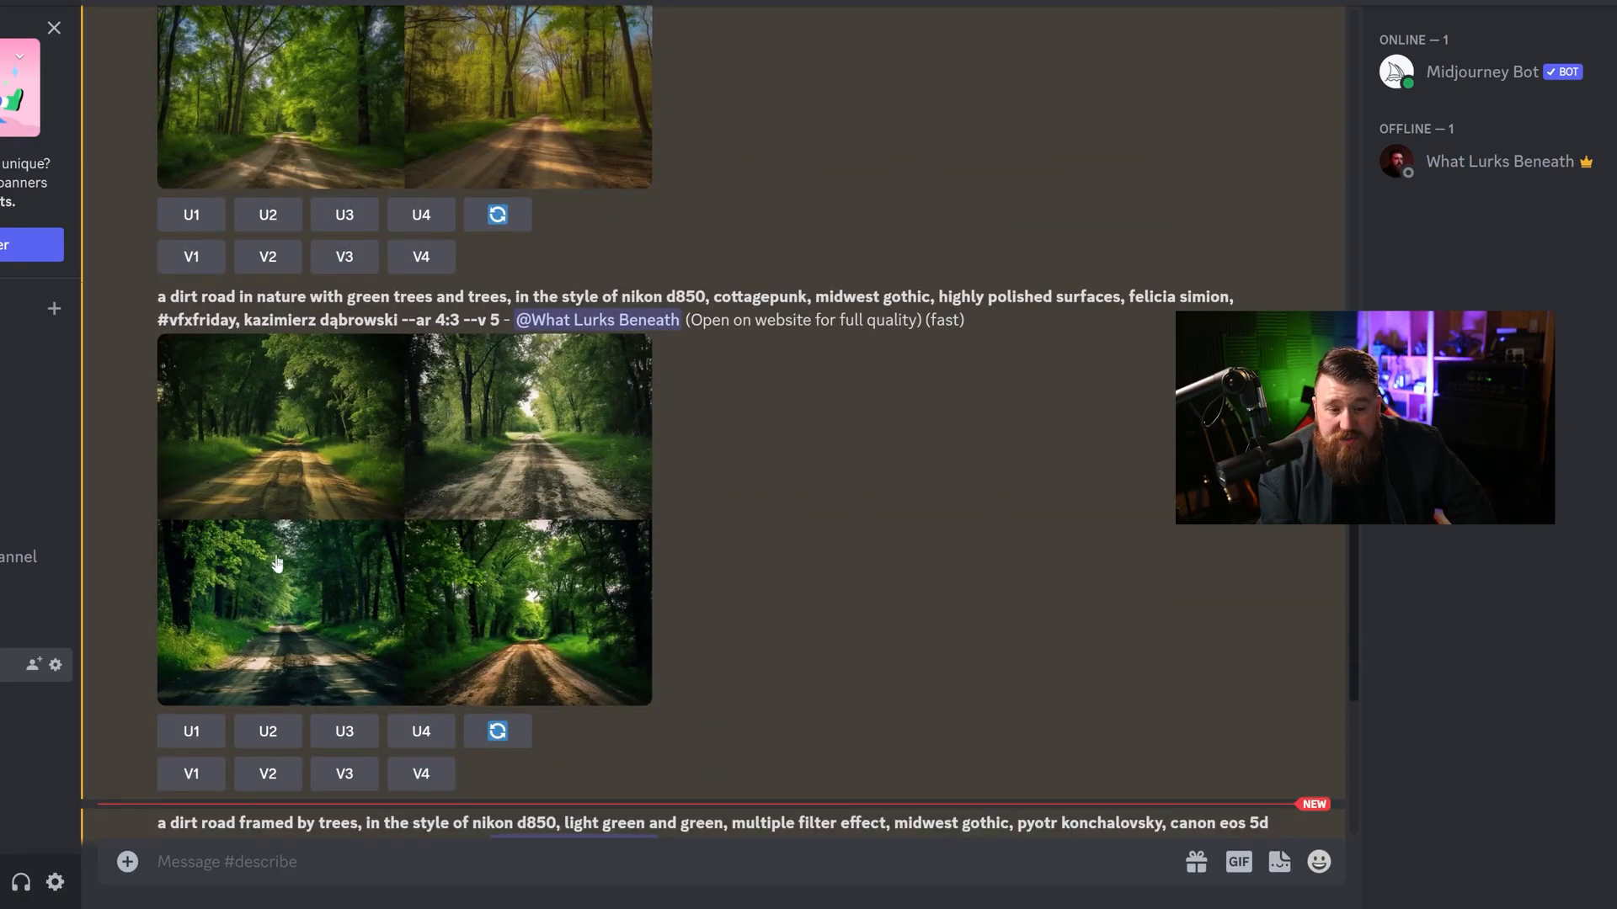
scroll(down, 3)
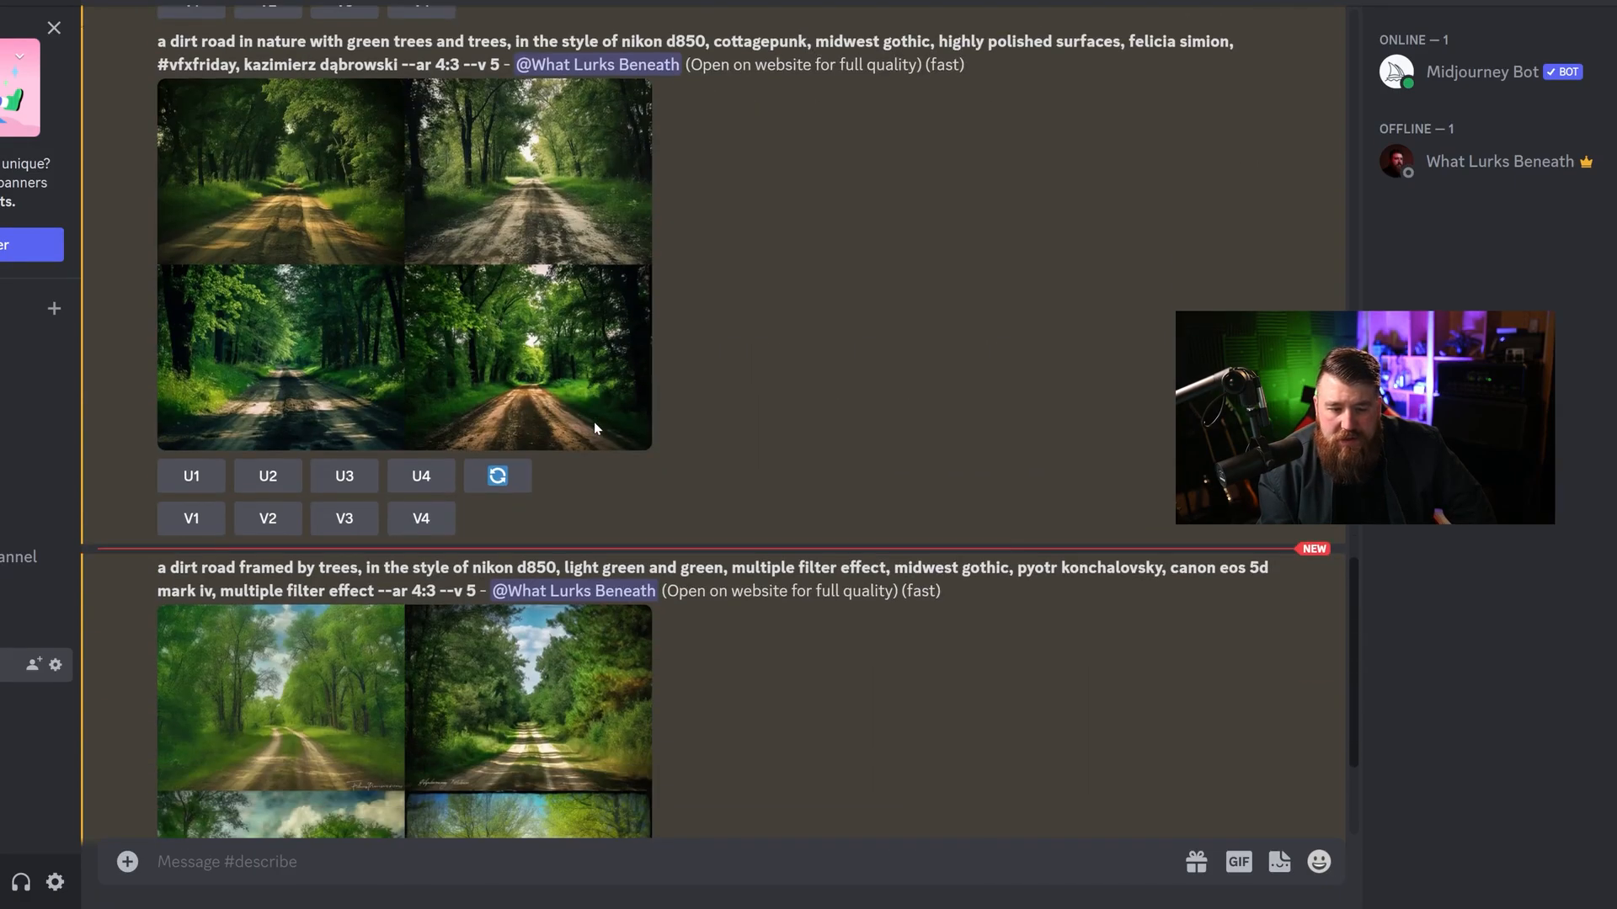
scroll(down, 3)
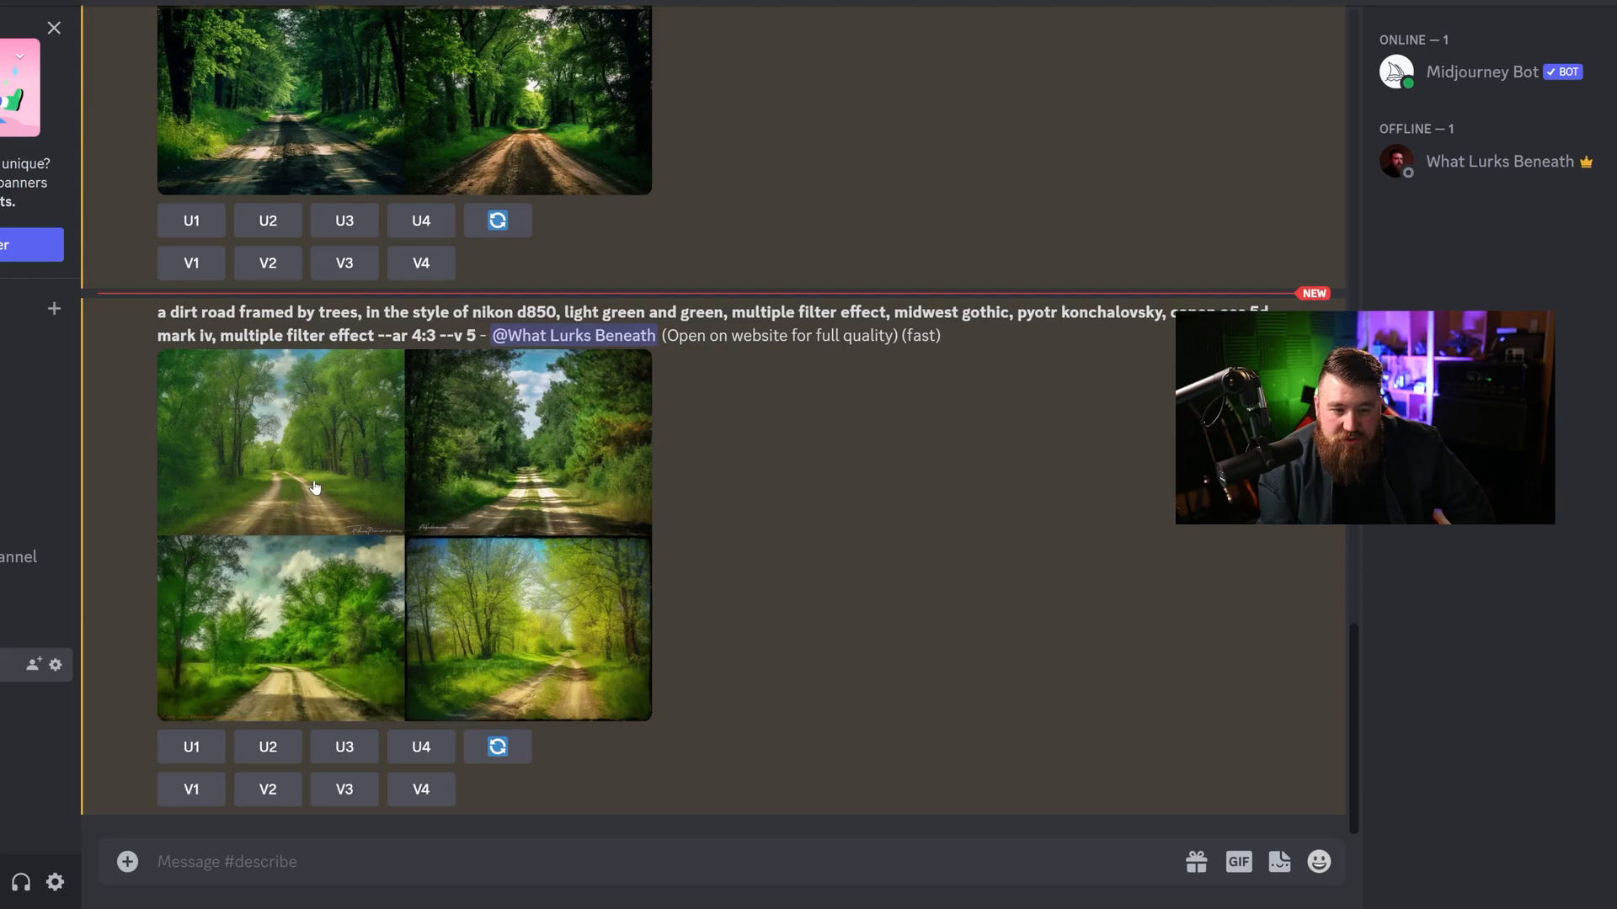
scroll(down, 3)
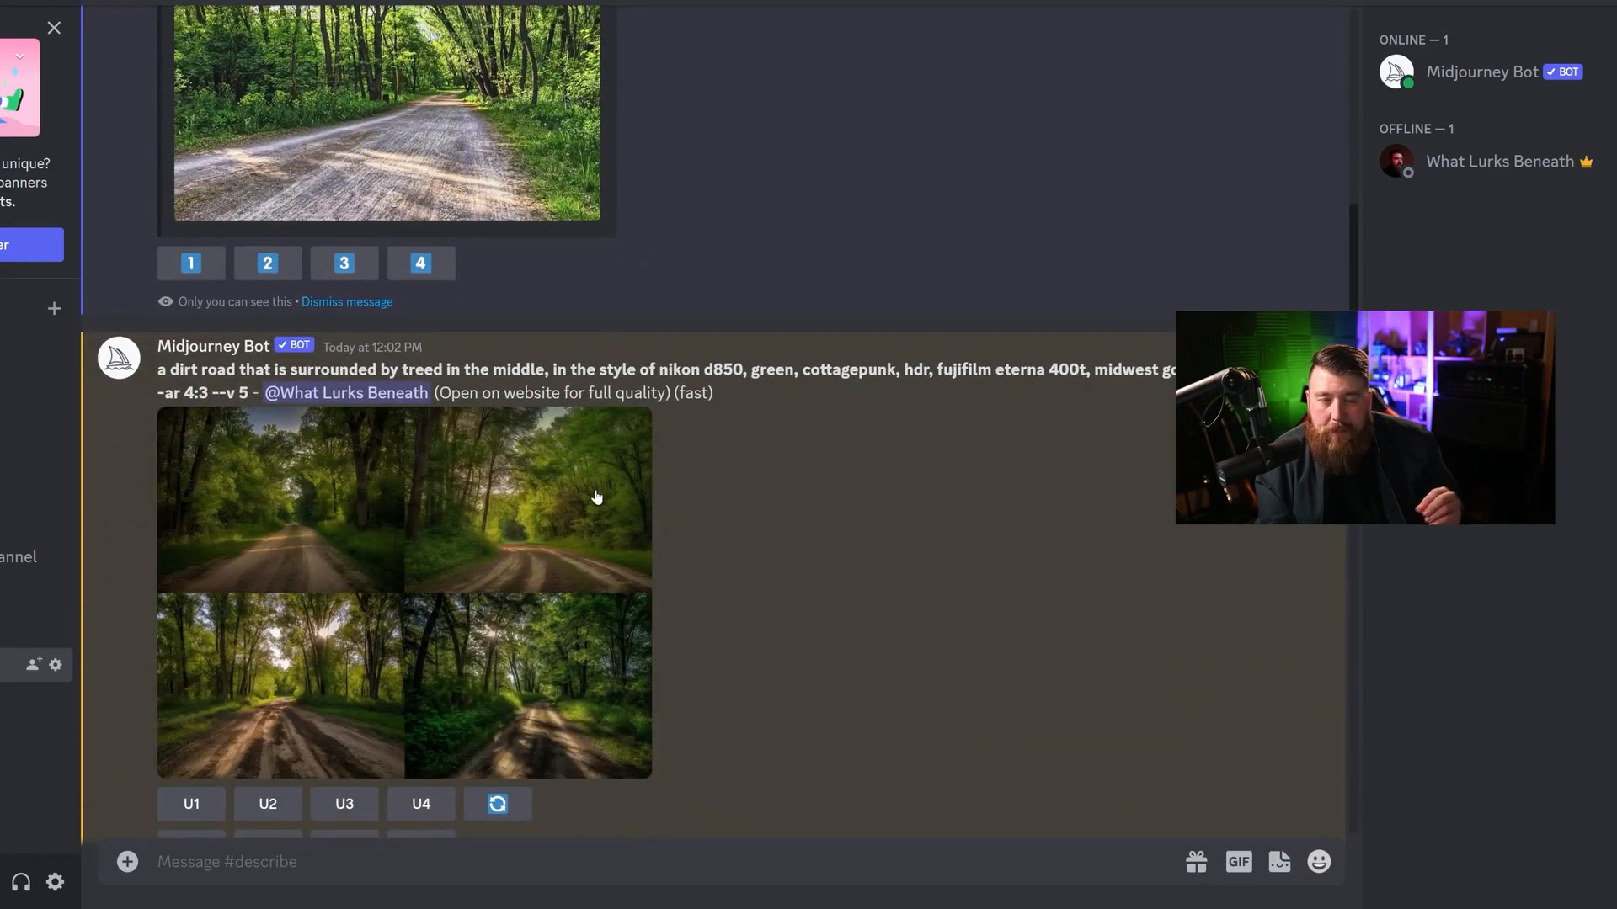
scroll(down, 3)
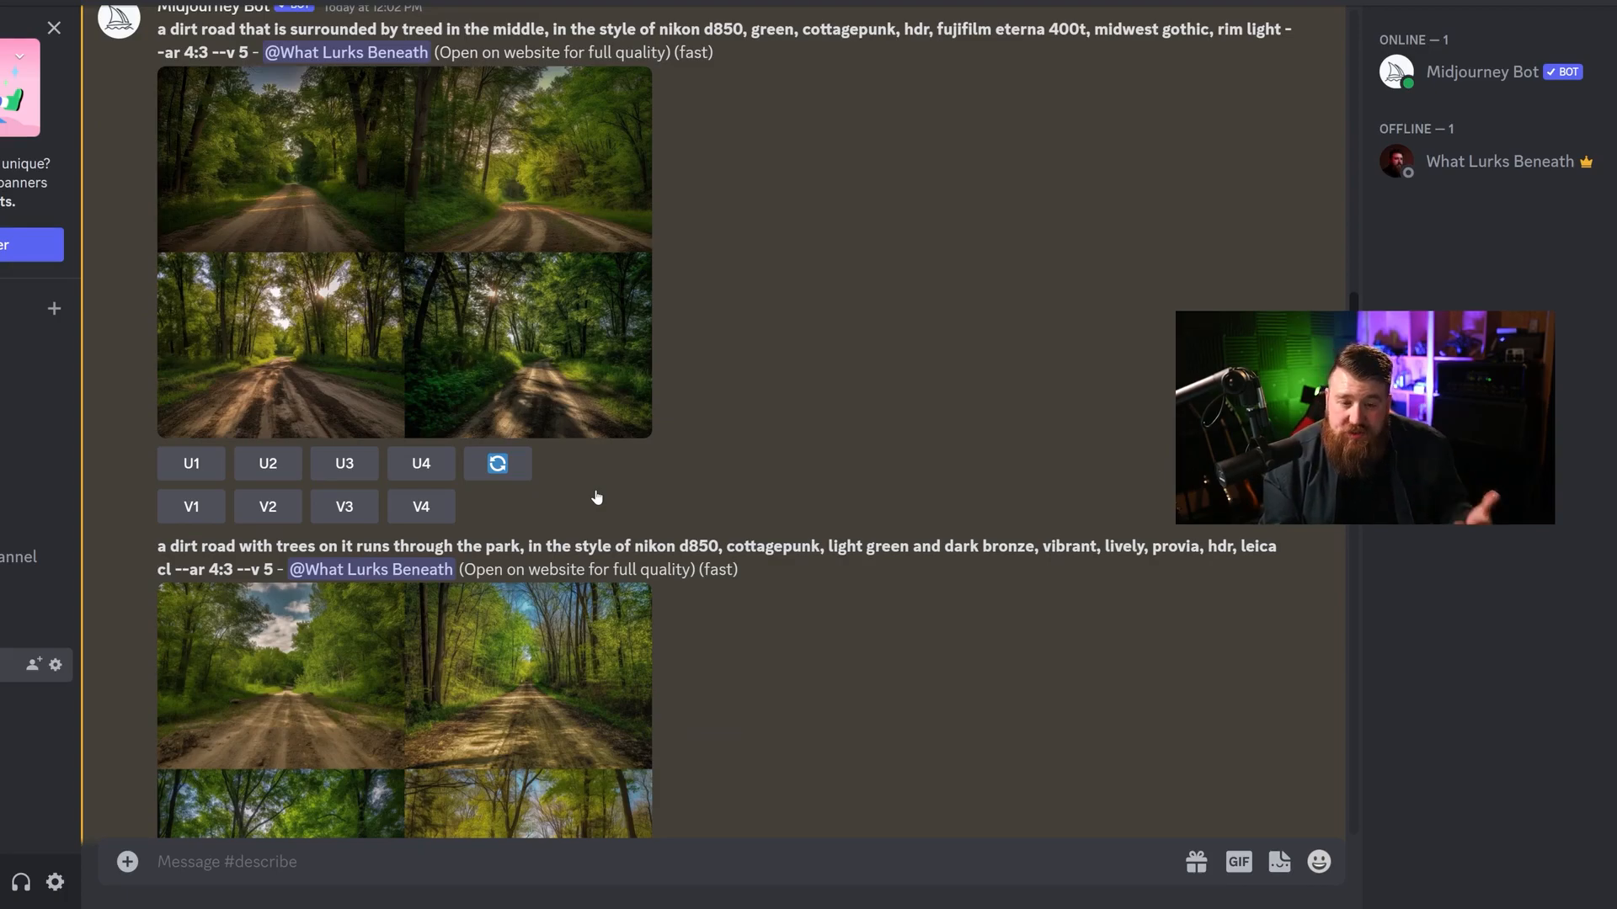
mouse_move(580, 482)
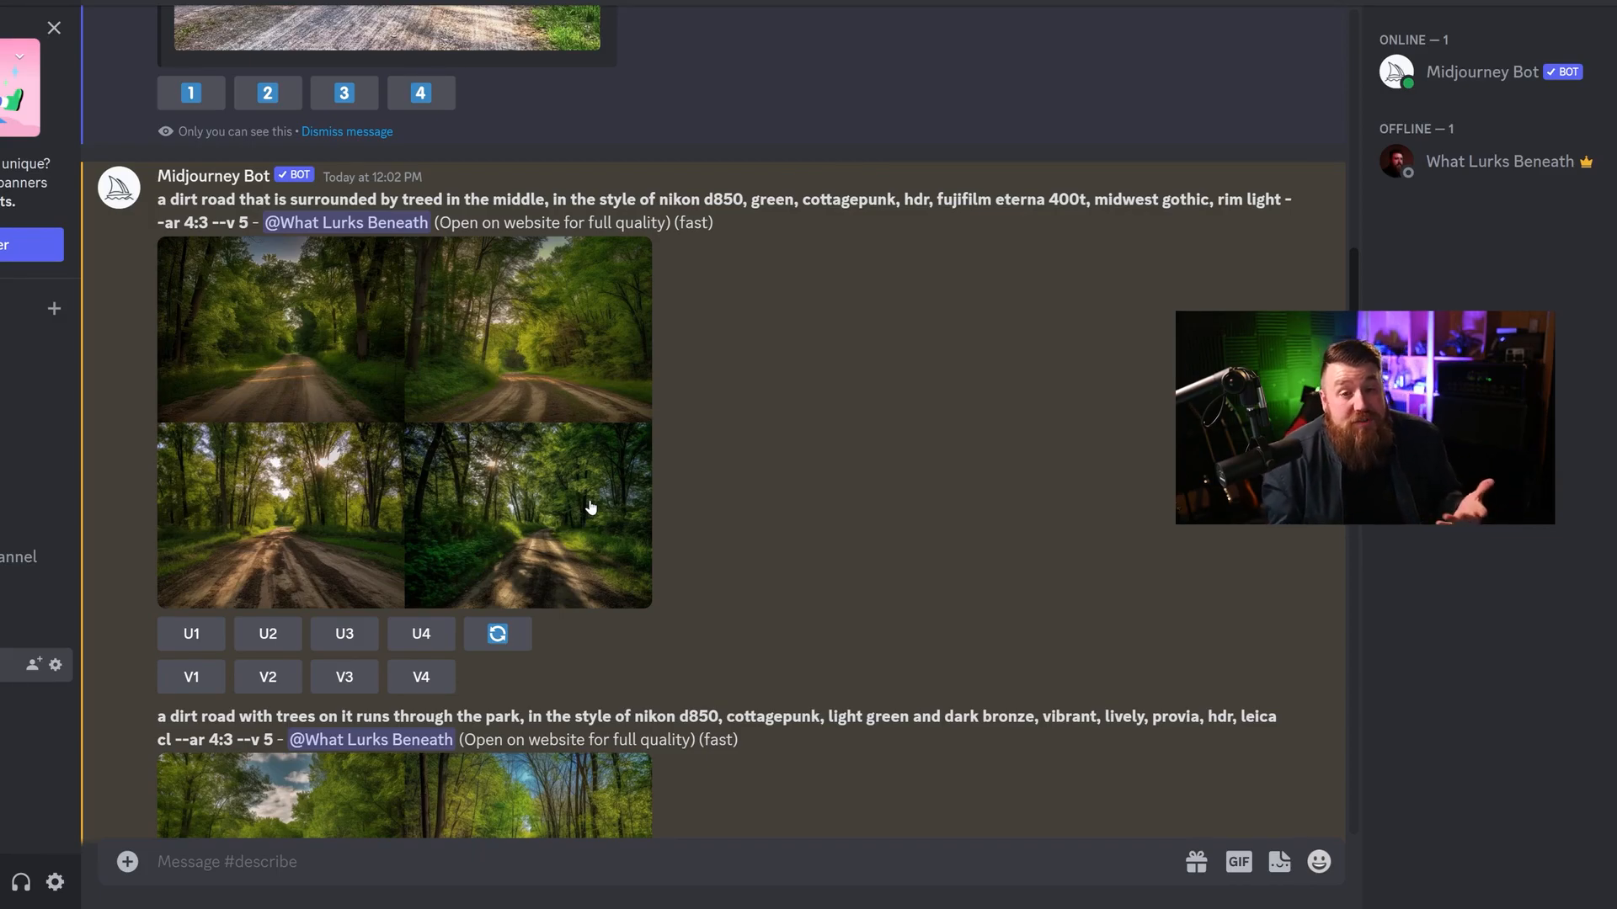
scroll(down, 3)
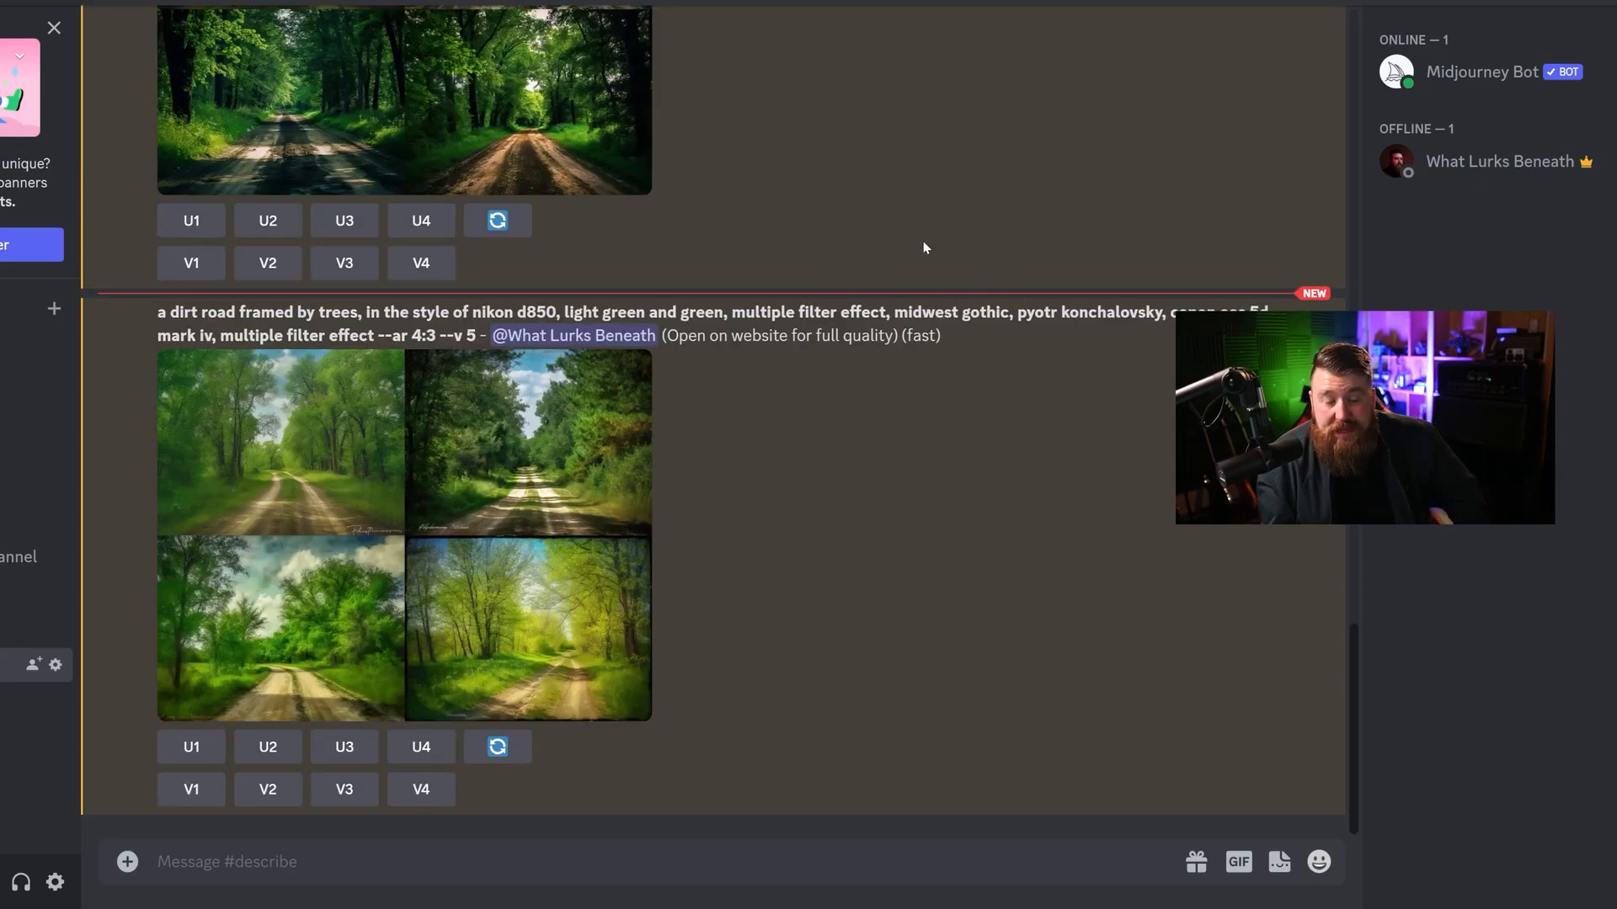
mouse_move(1581, 588)
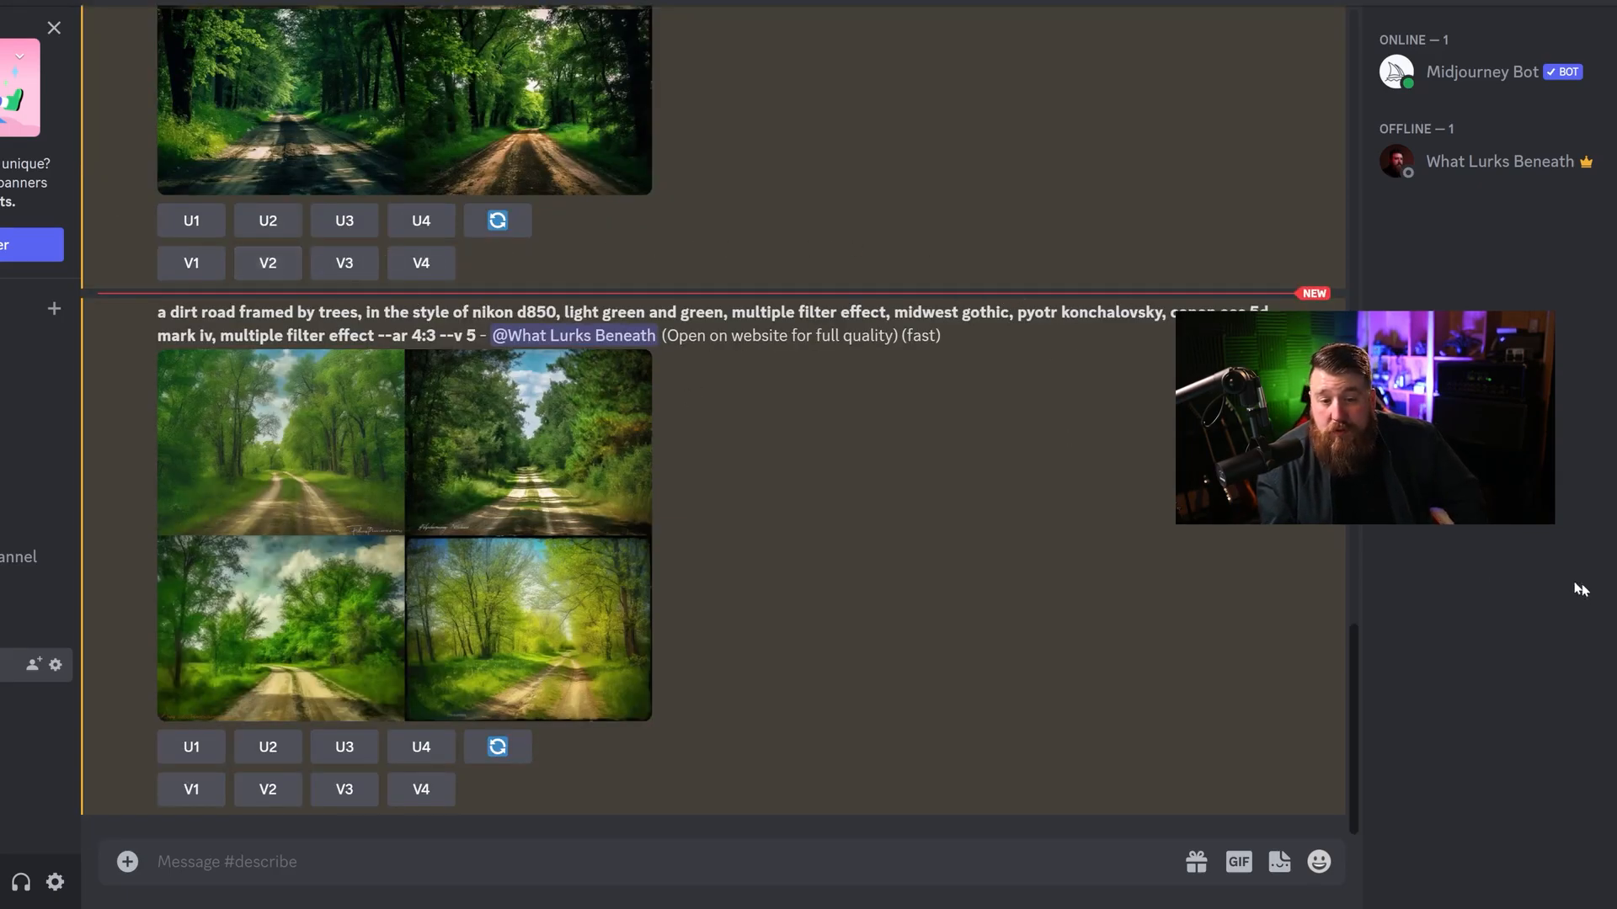
mouse_move(855, 489)
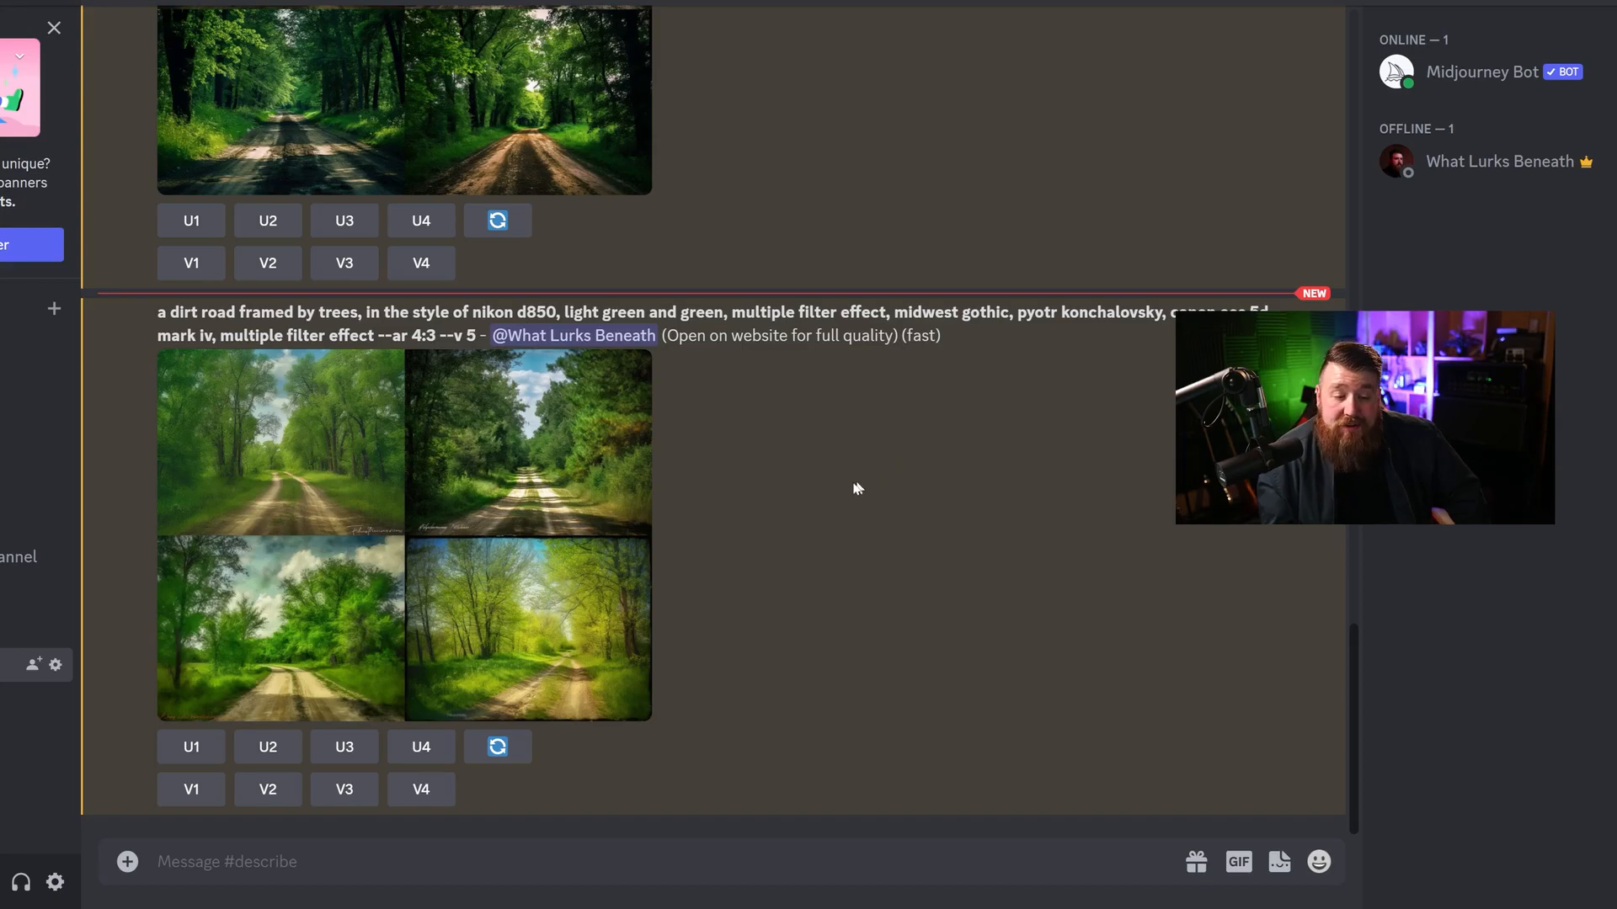
mouse_move(234, 587)
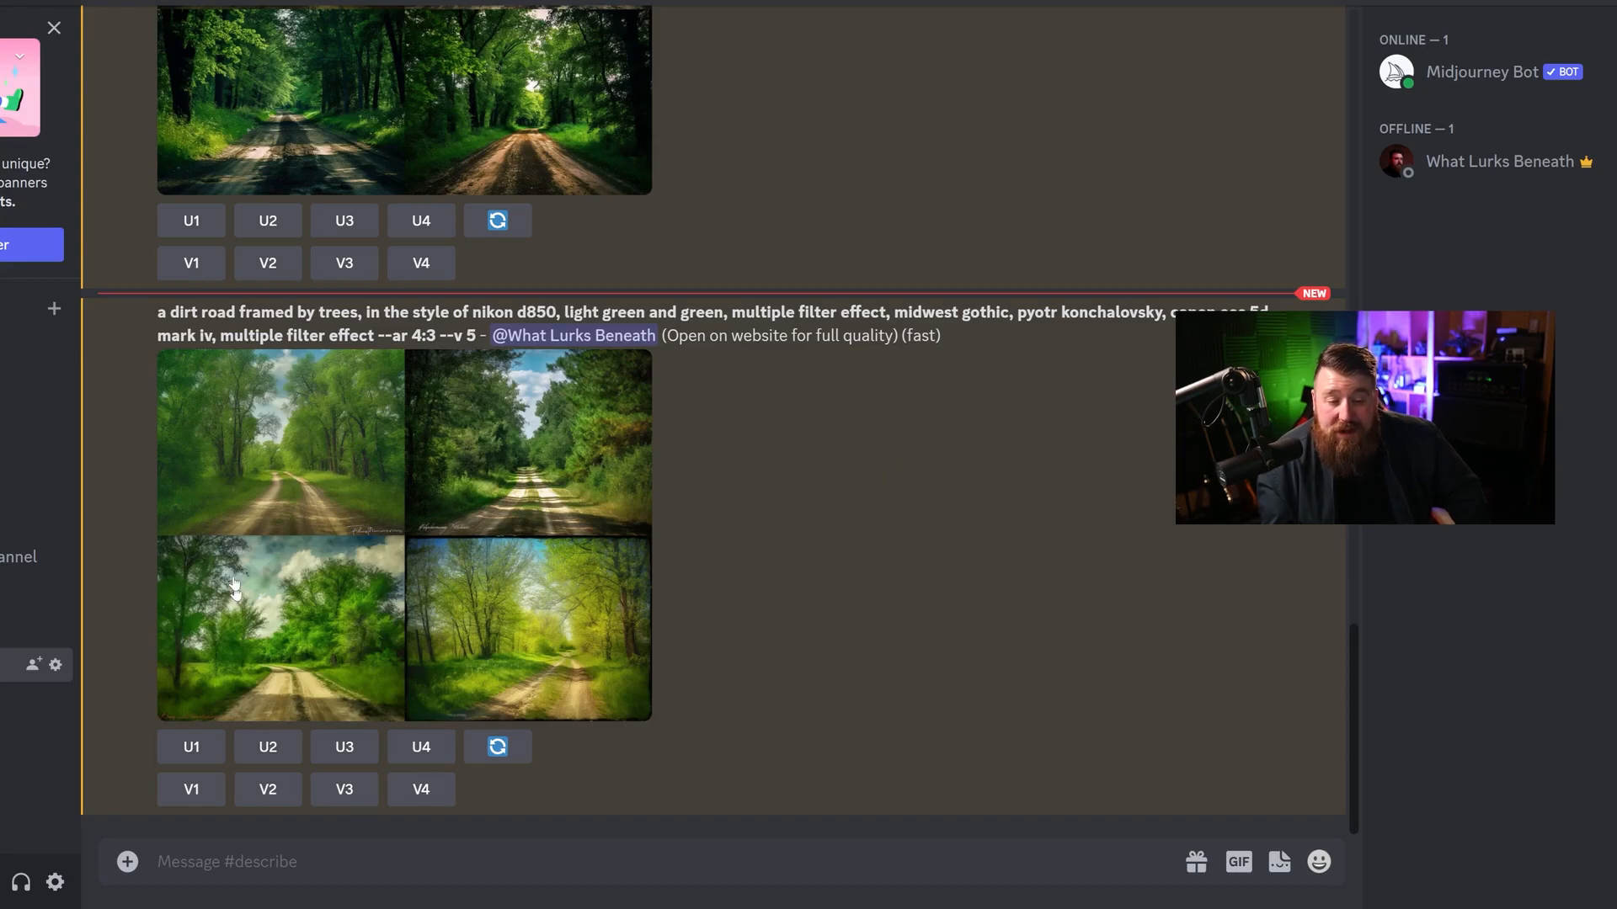
scroll(down, 3)
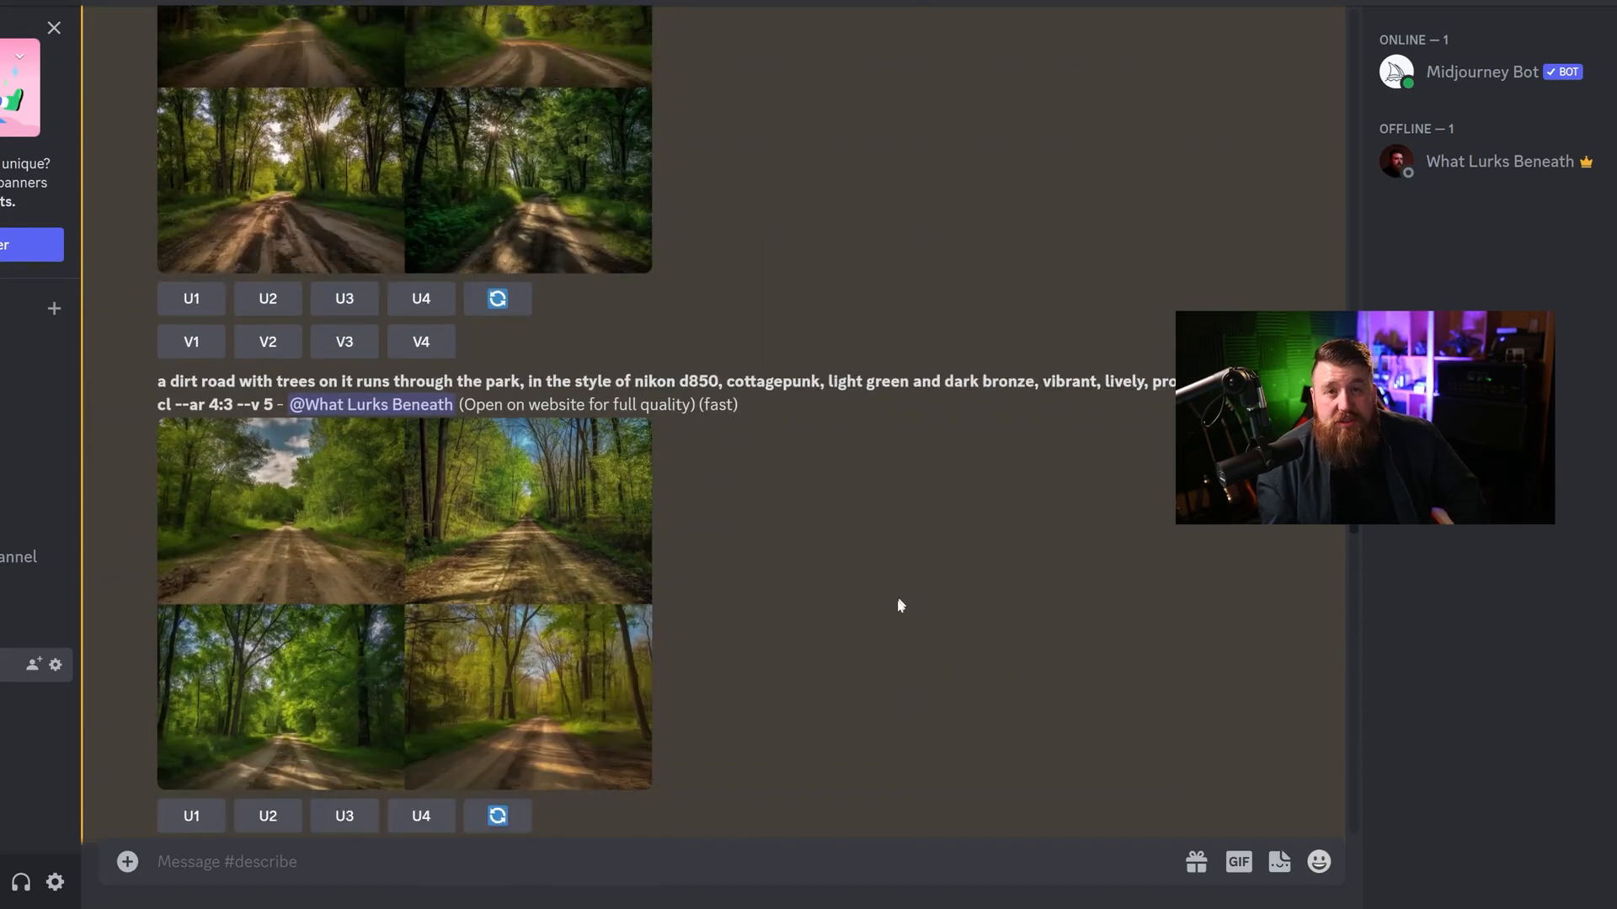
scroll(down, 3)
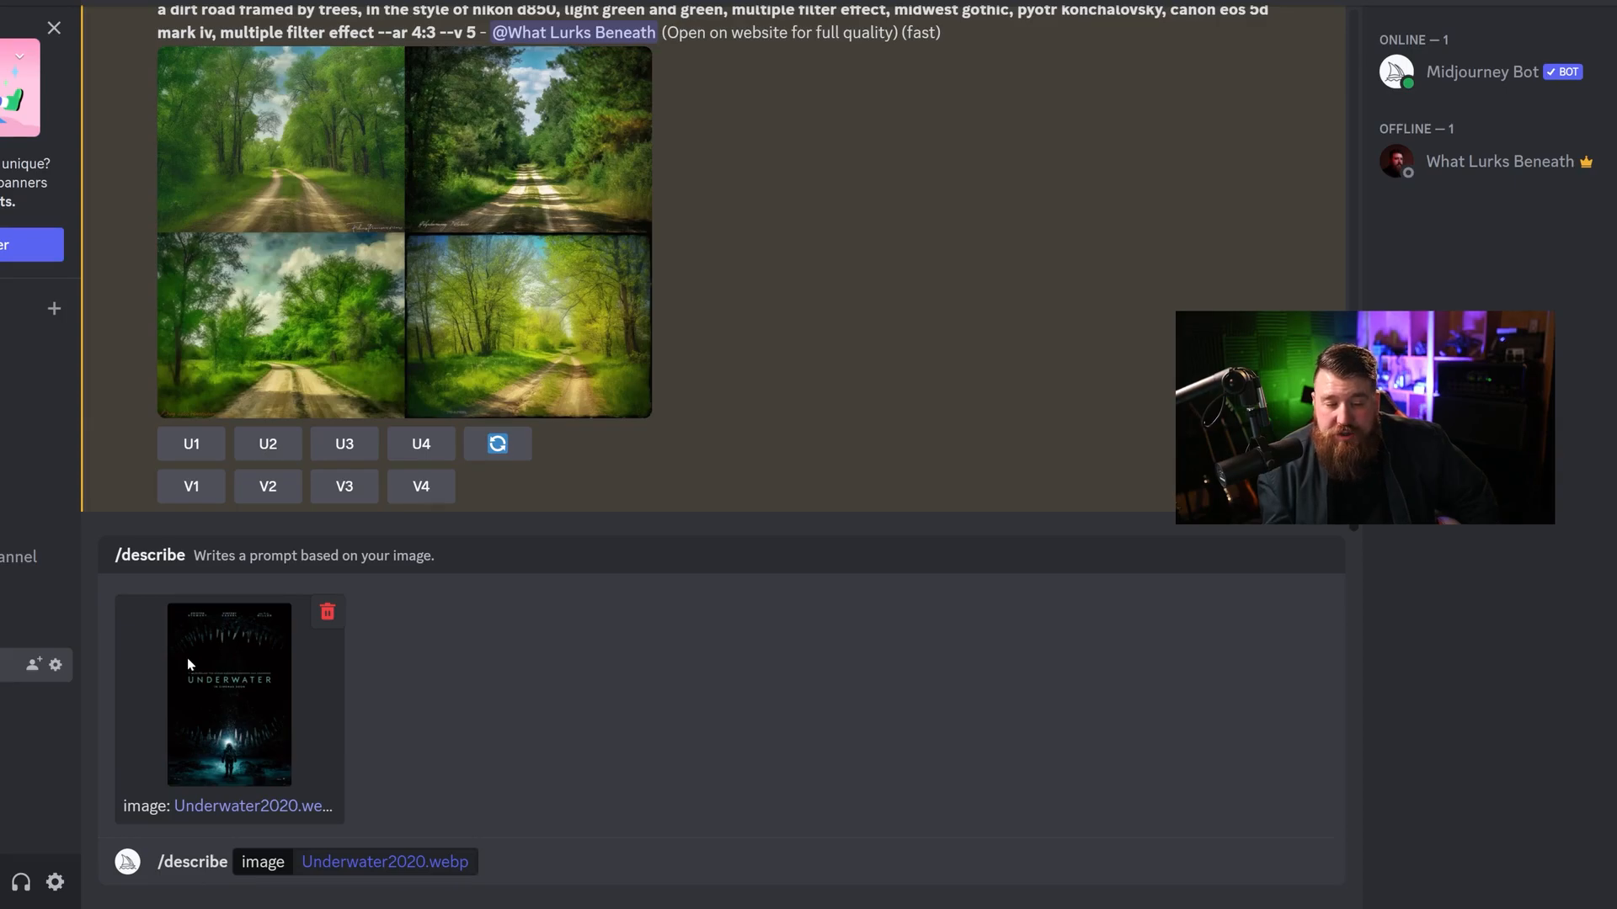
mouse_move(233, 656)
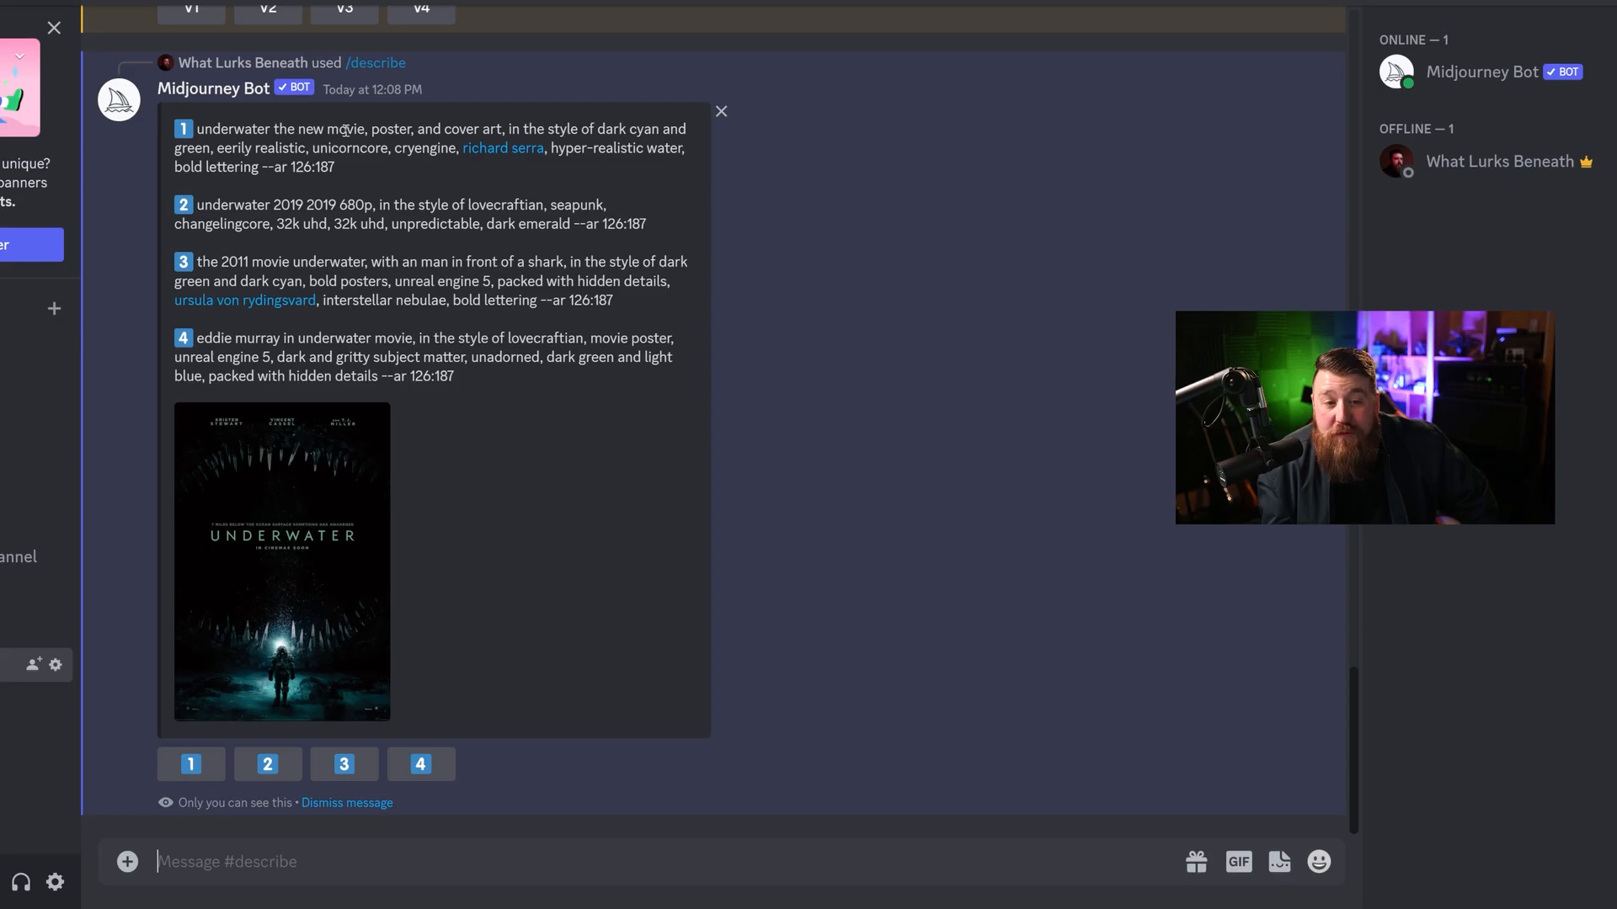
mouse_move(602, 171)
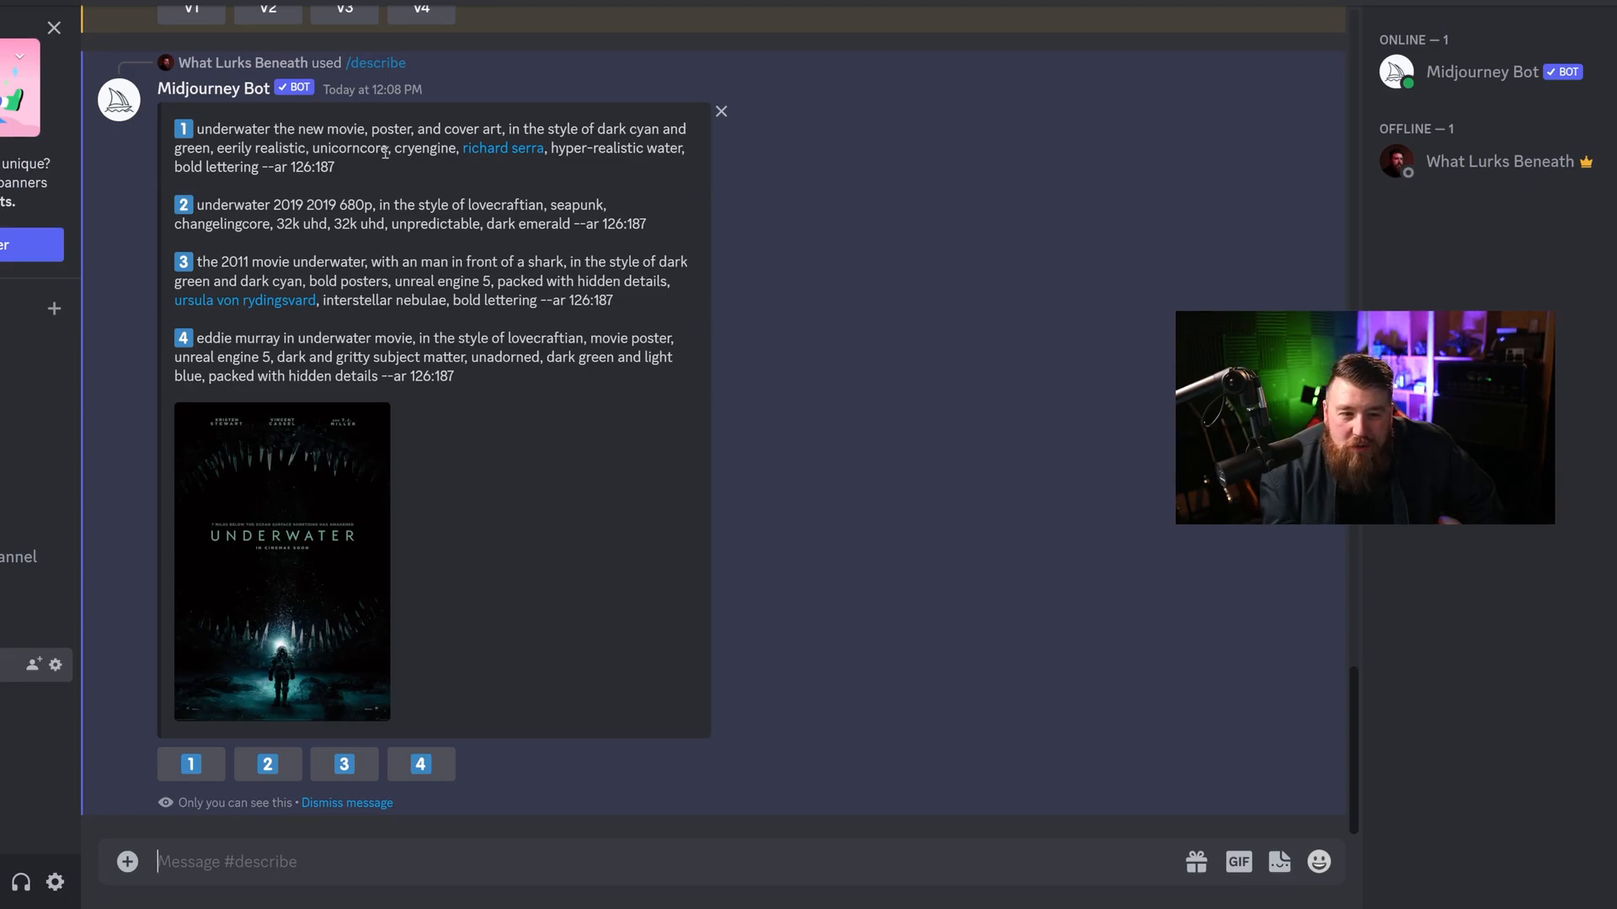
mouse_move(502, 147)
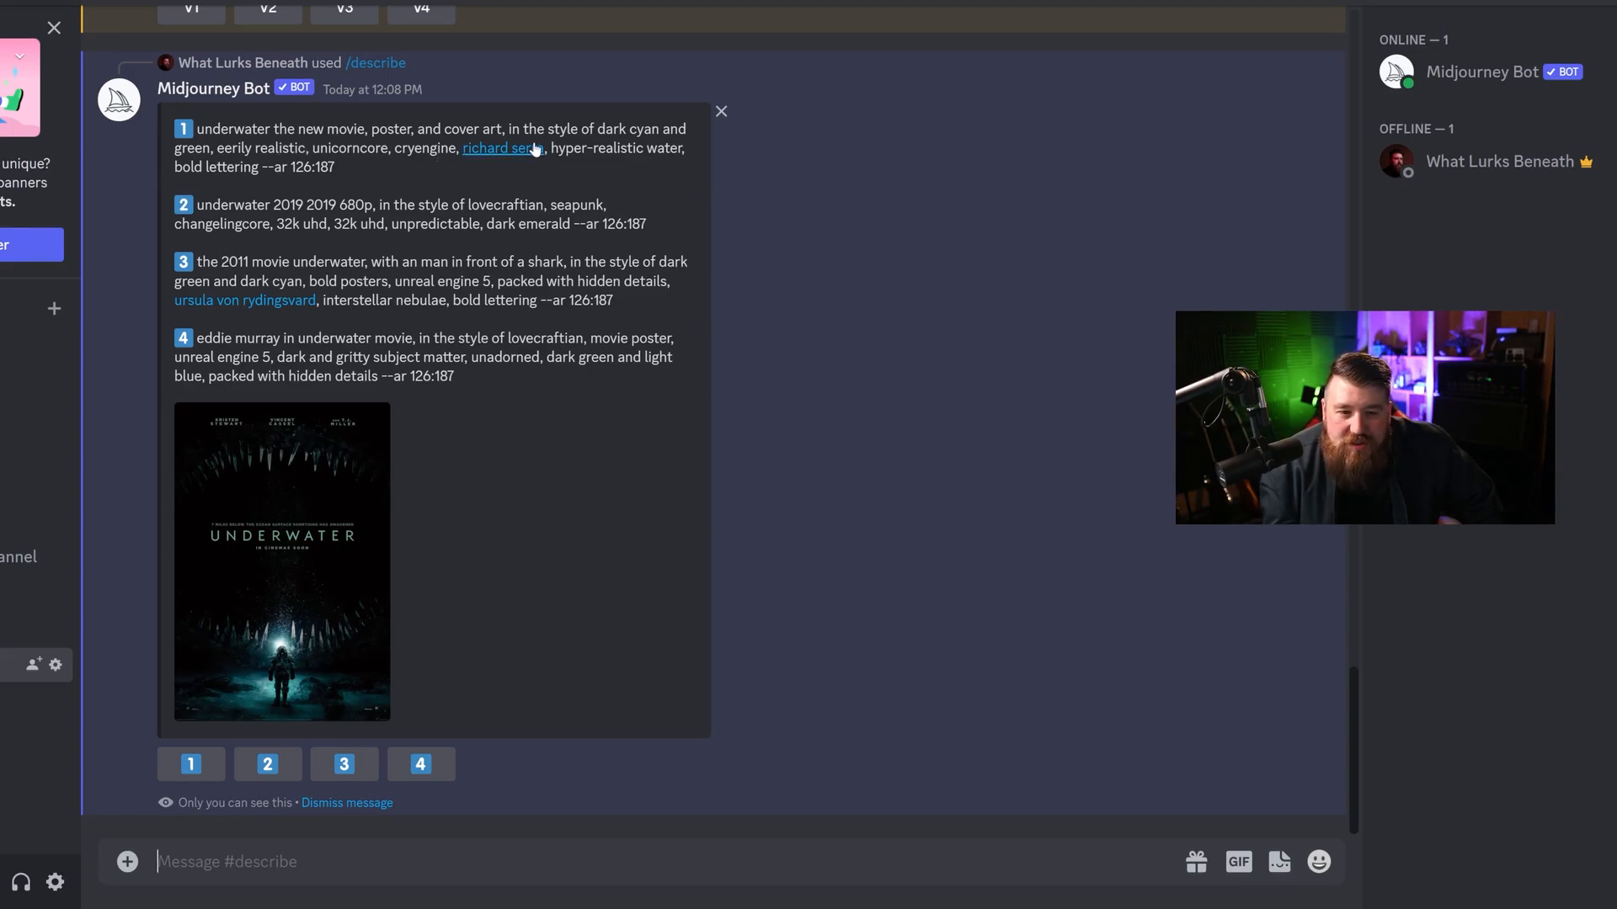
mouse_move(626, 166)
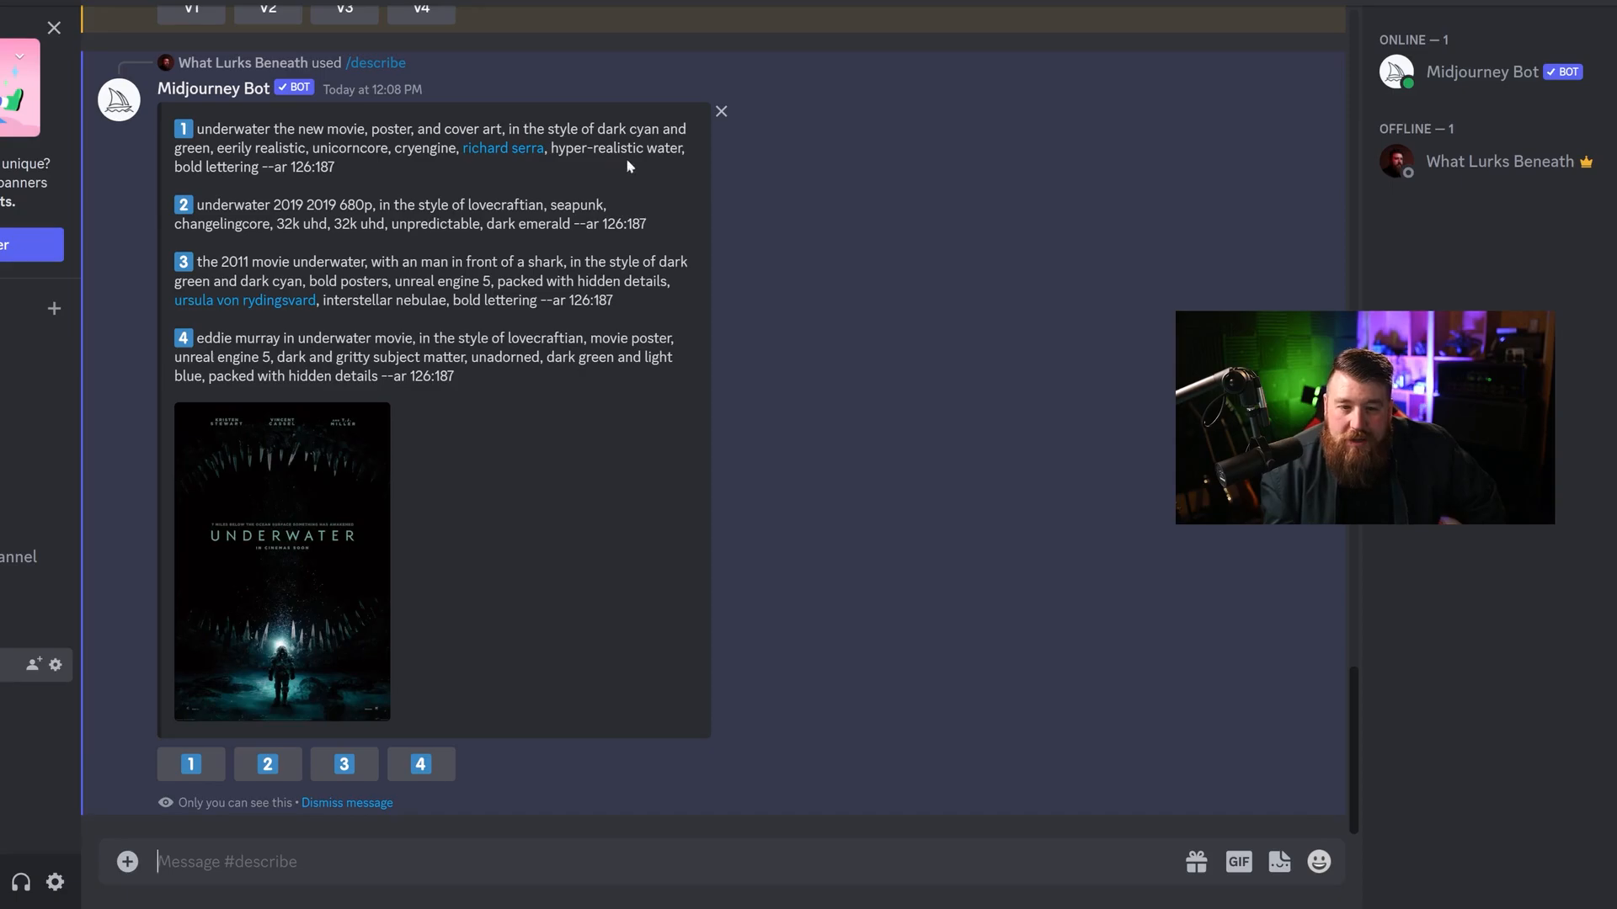
mouse_move(178, 161)
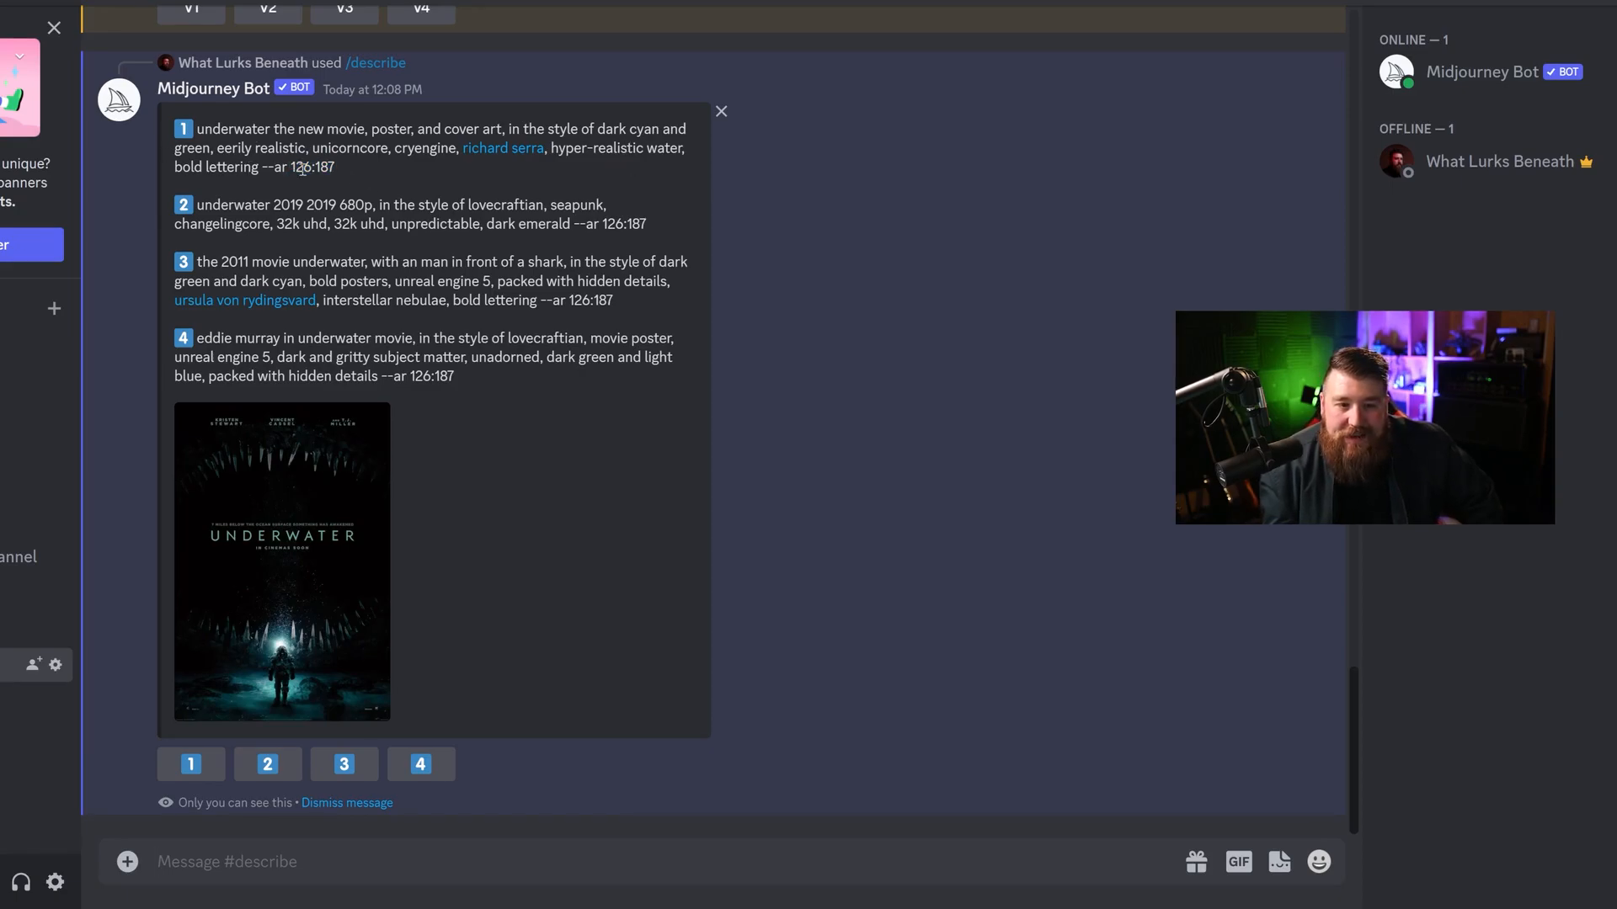
mouse_move(261, 307)
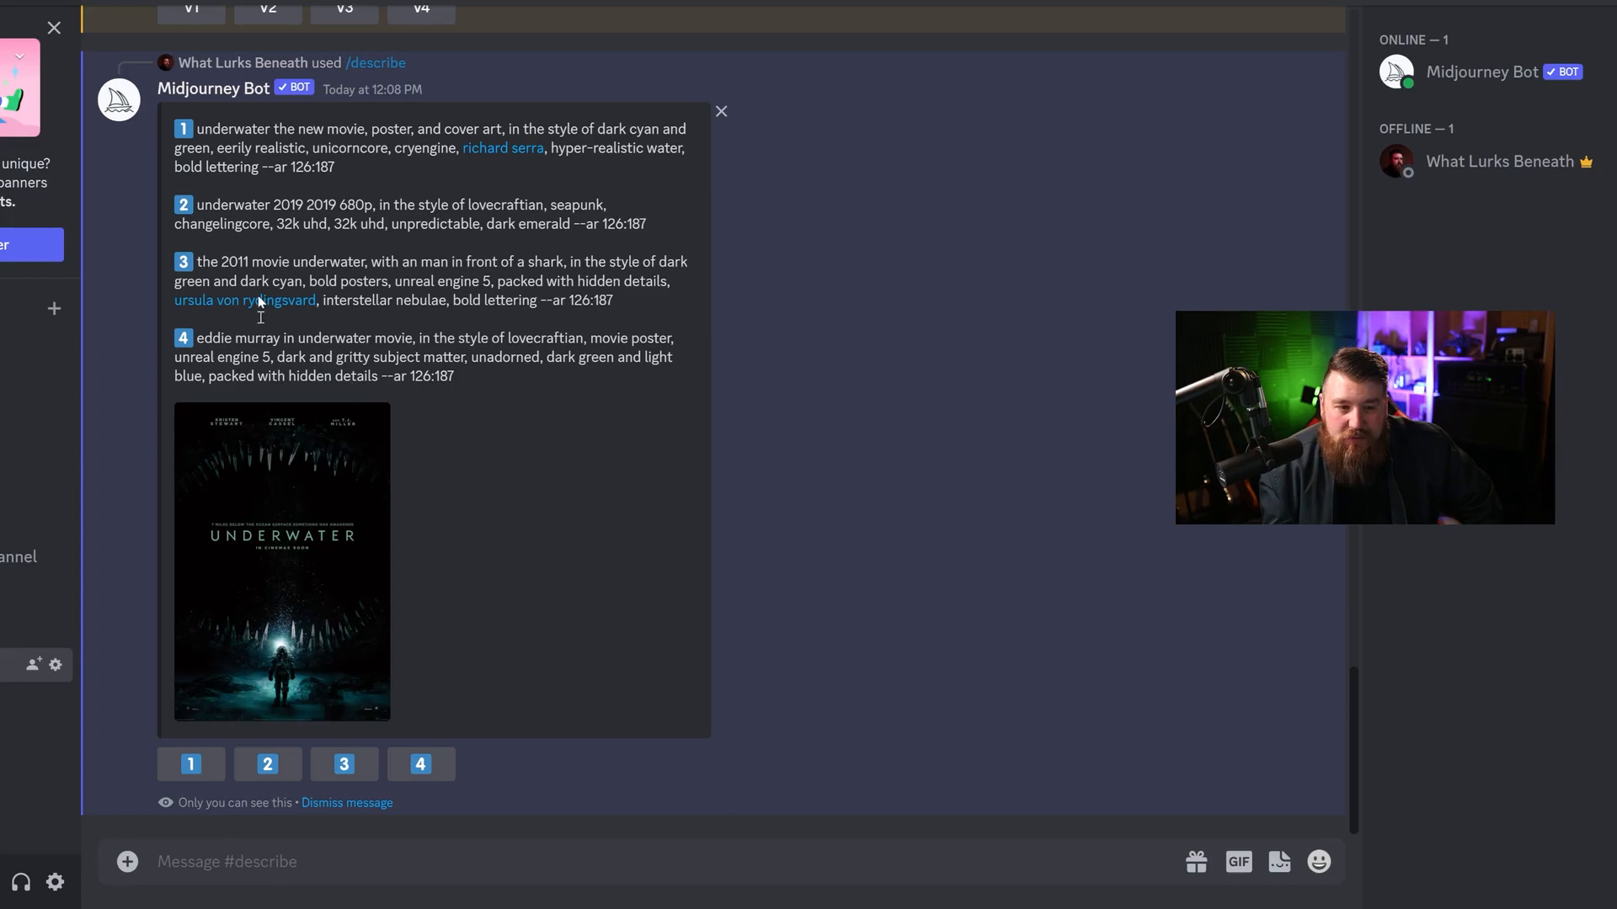
mouse_move(368, 206)
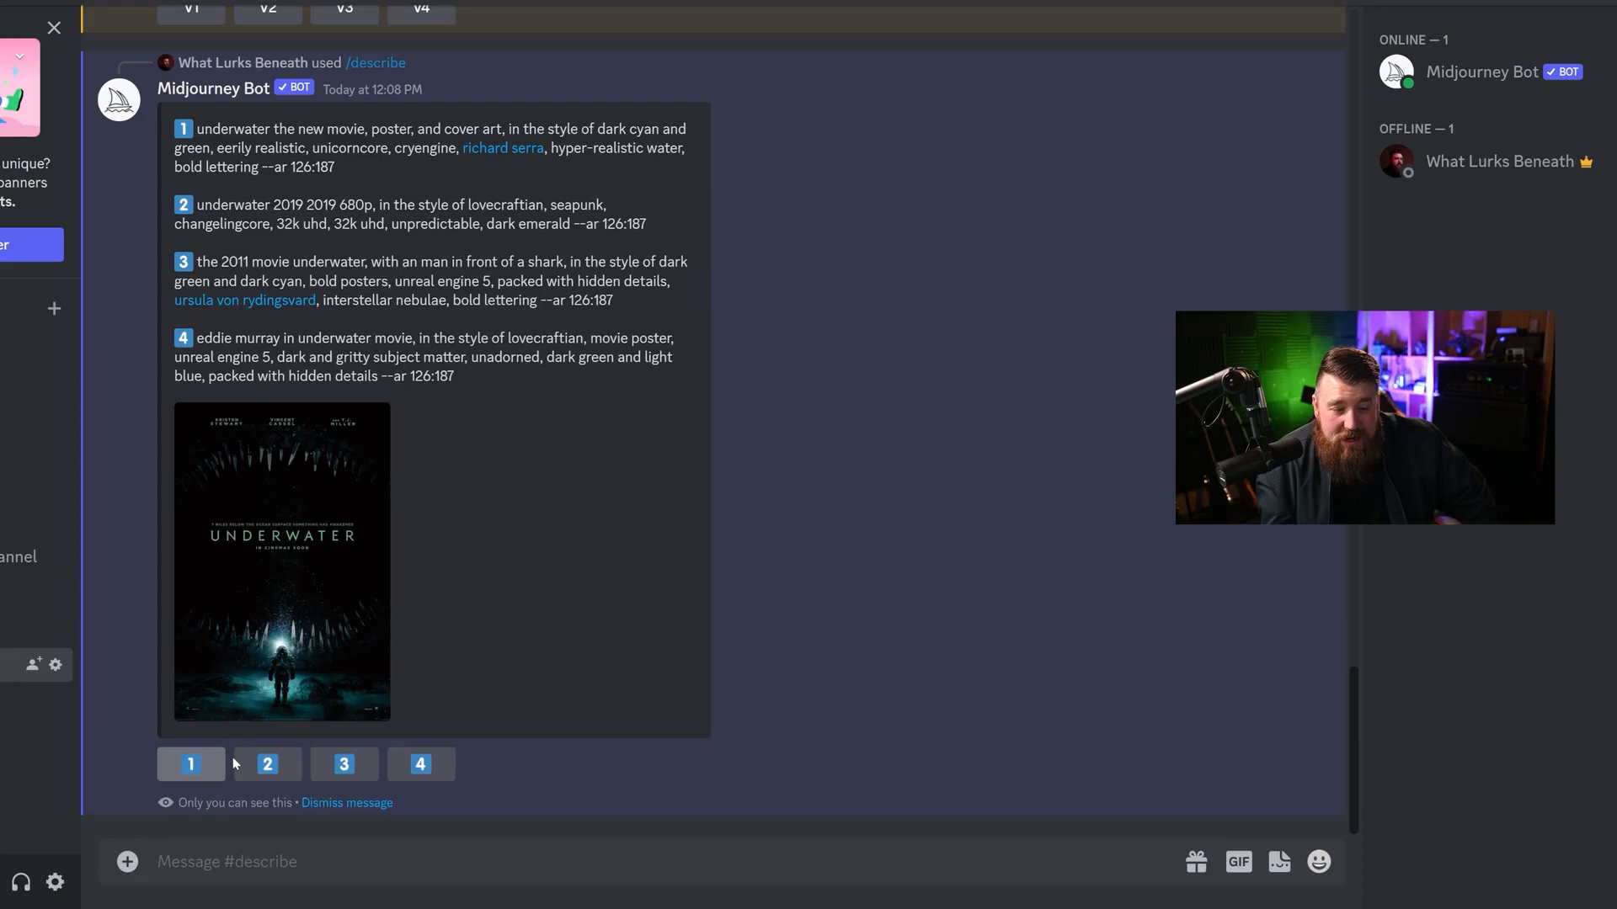
Submit Underwater poster prompts 1, 2 and 4 for image generation.
click(189, 764)
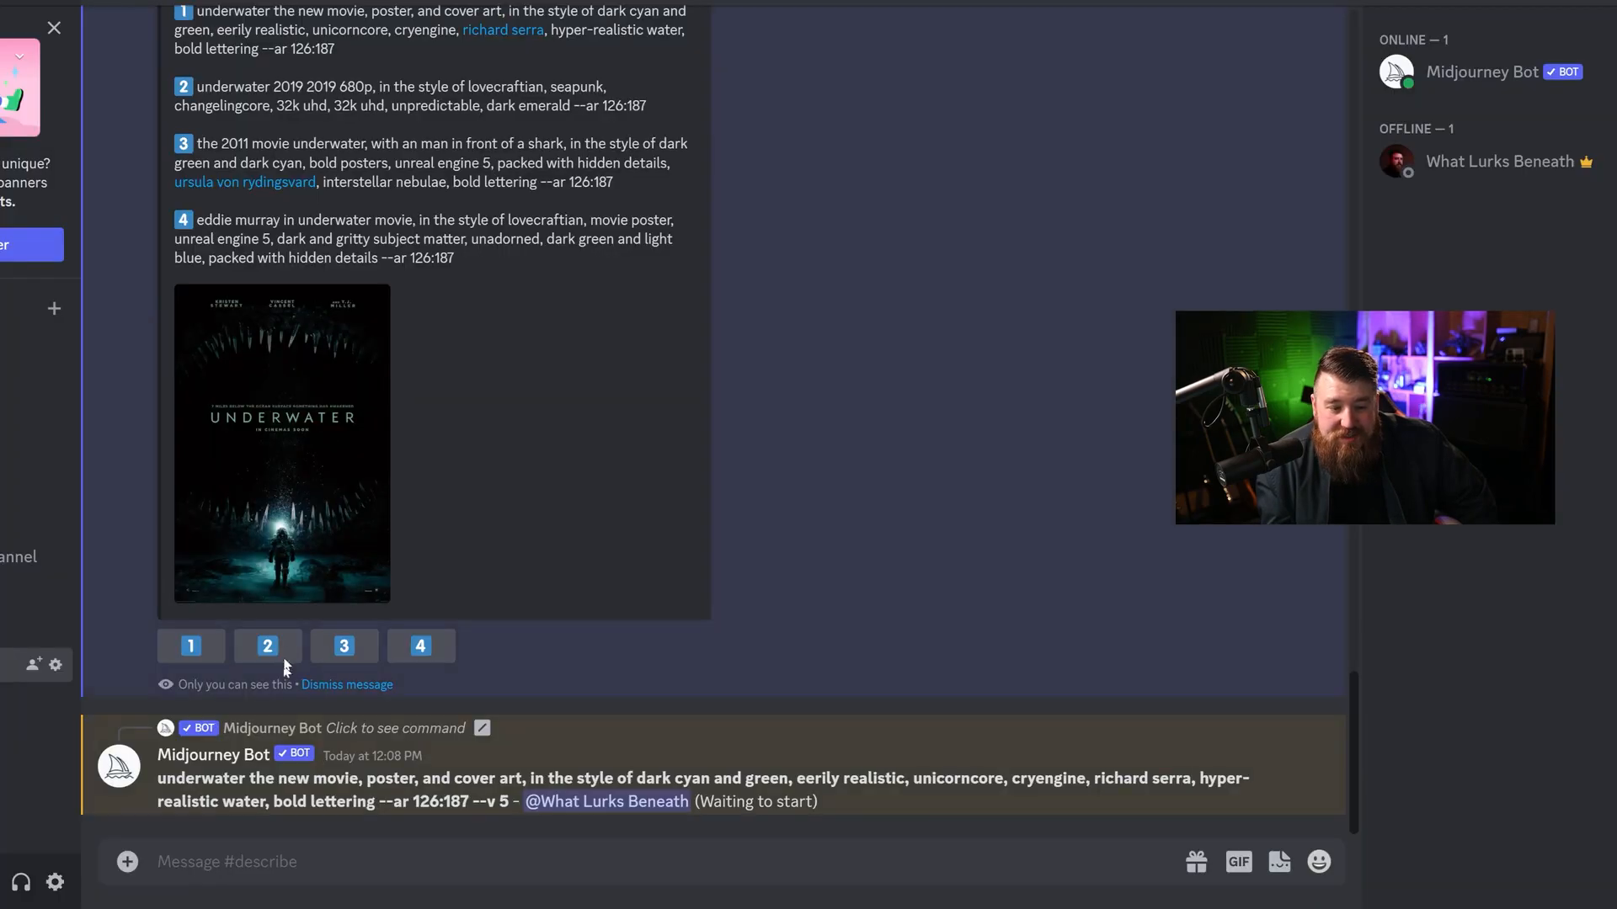
click(267, 646)
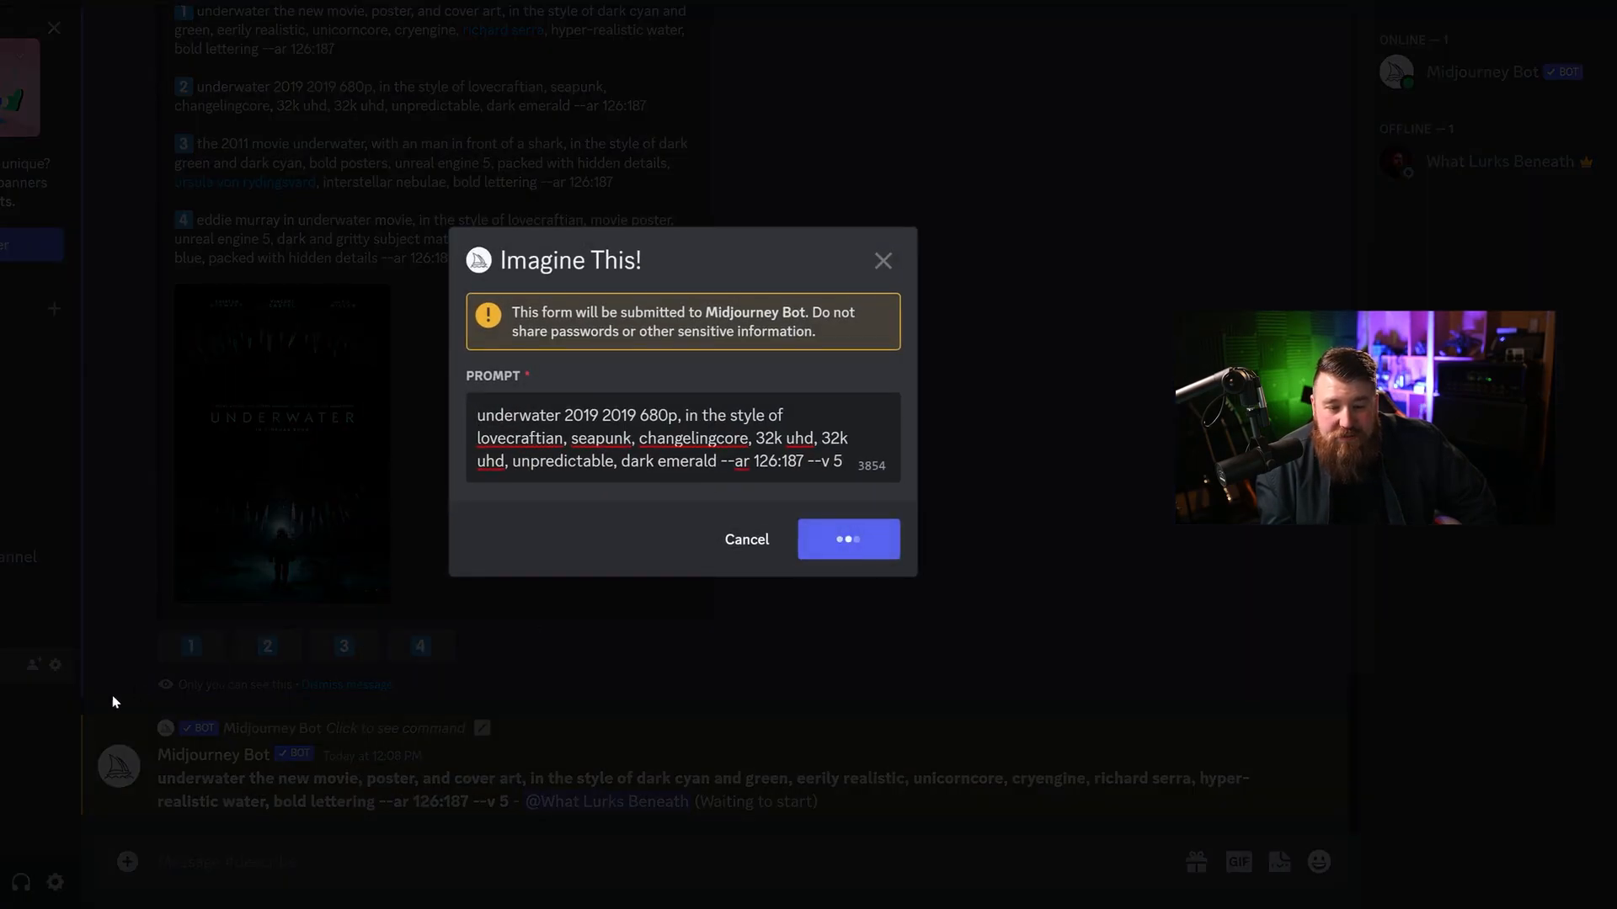
click(846, 538)
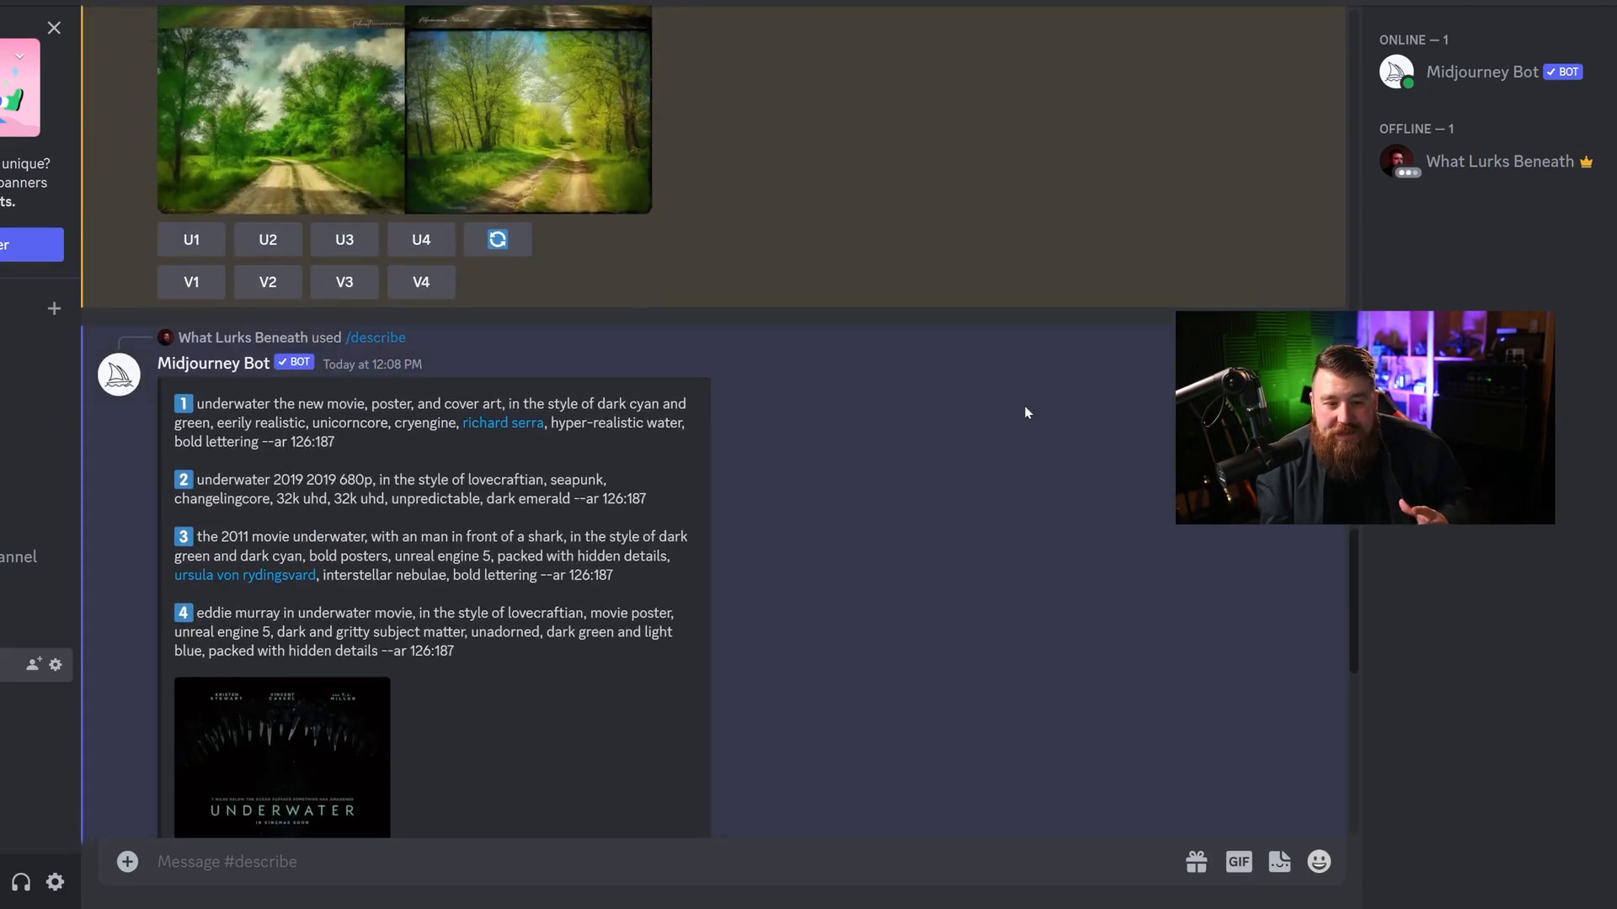
scroll(down, 3)
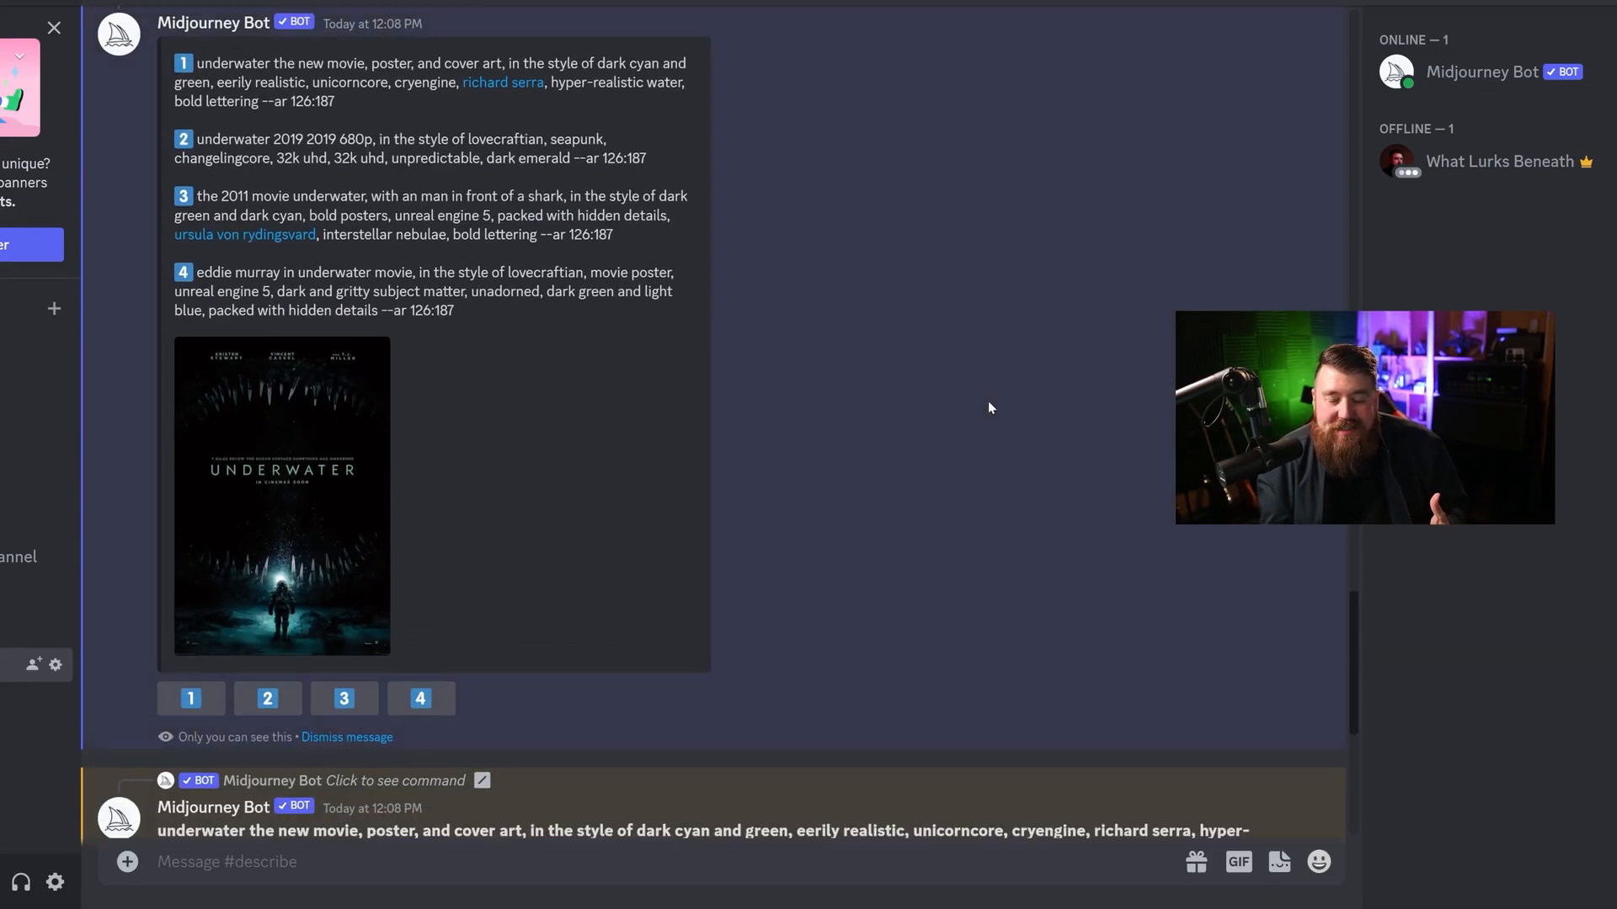
click(343, 698)
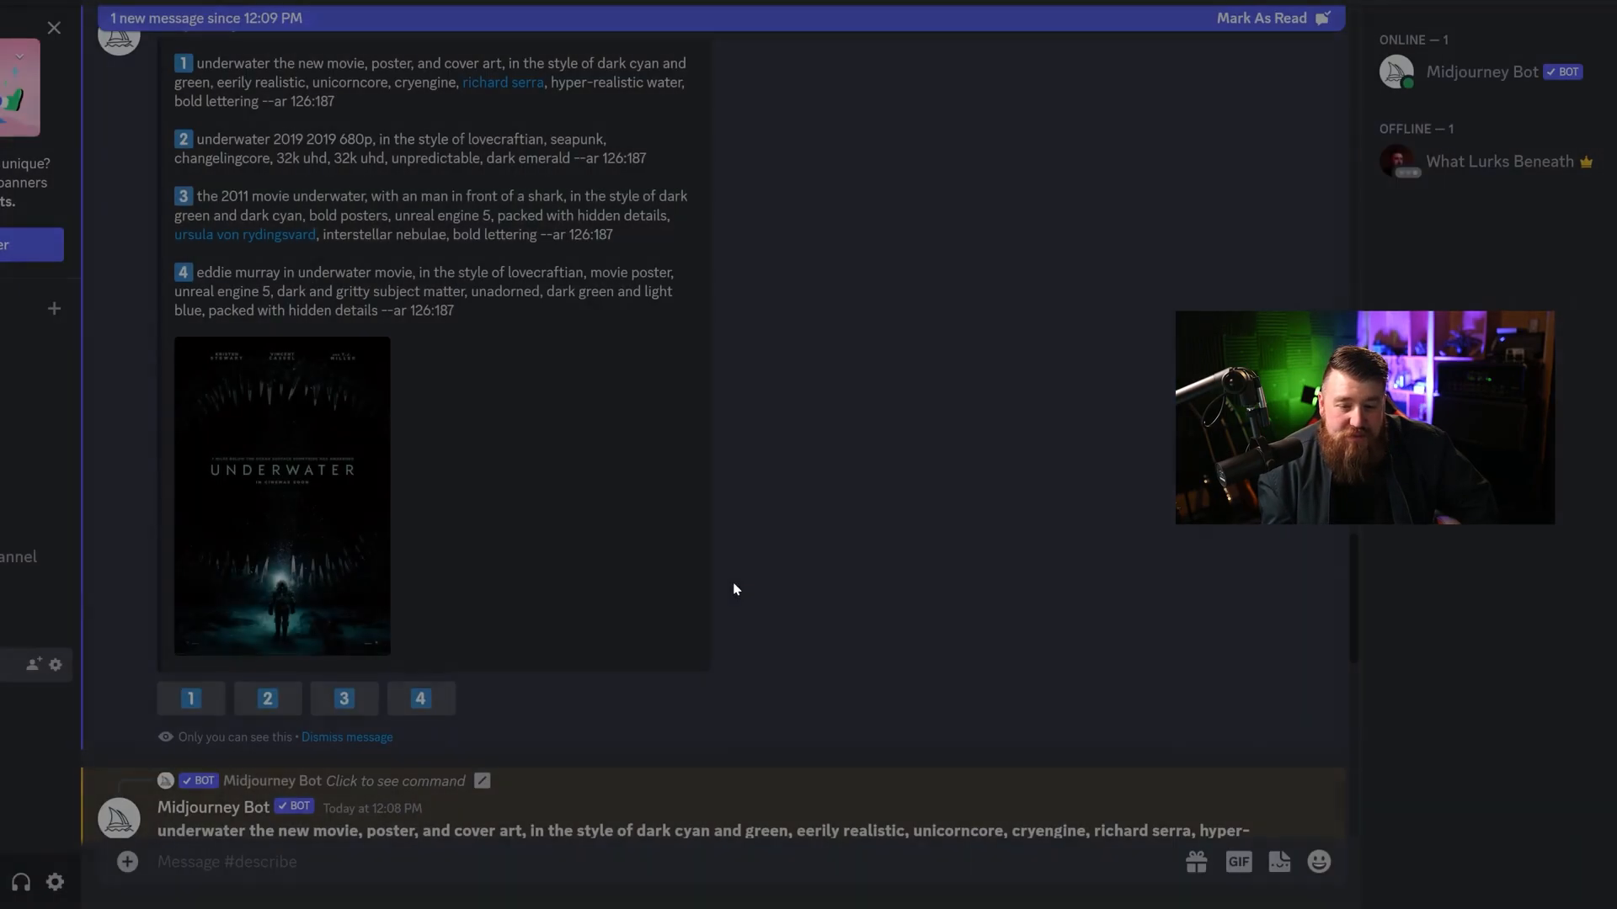
click(419, 699)
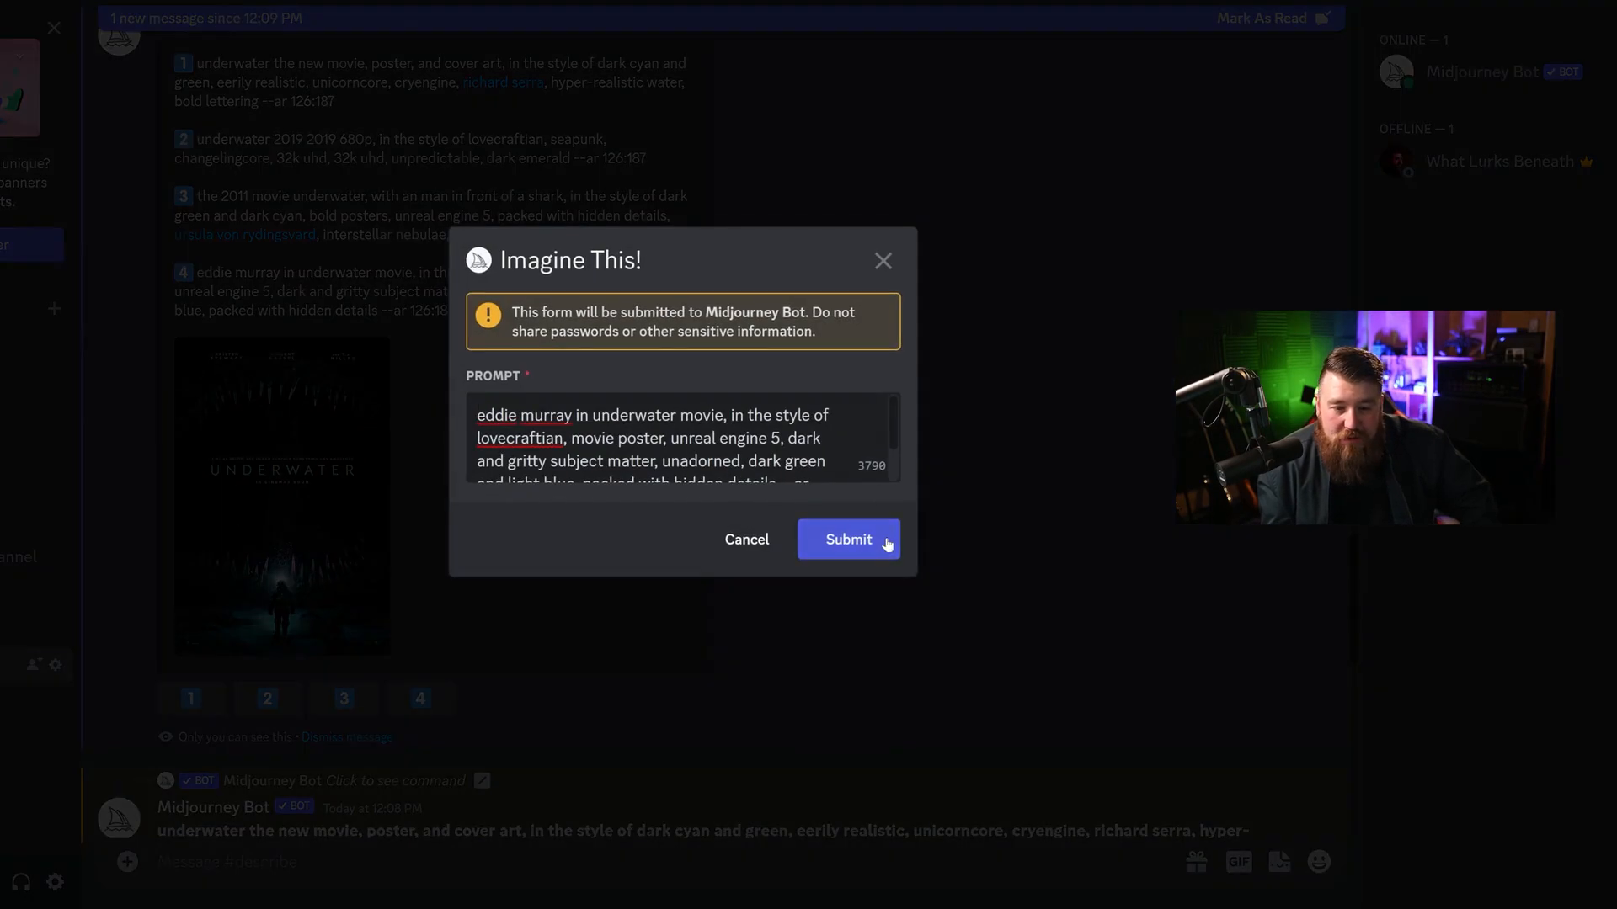
click(848, 539)
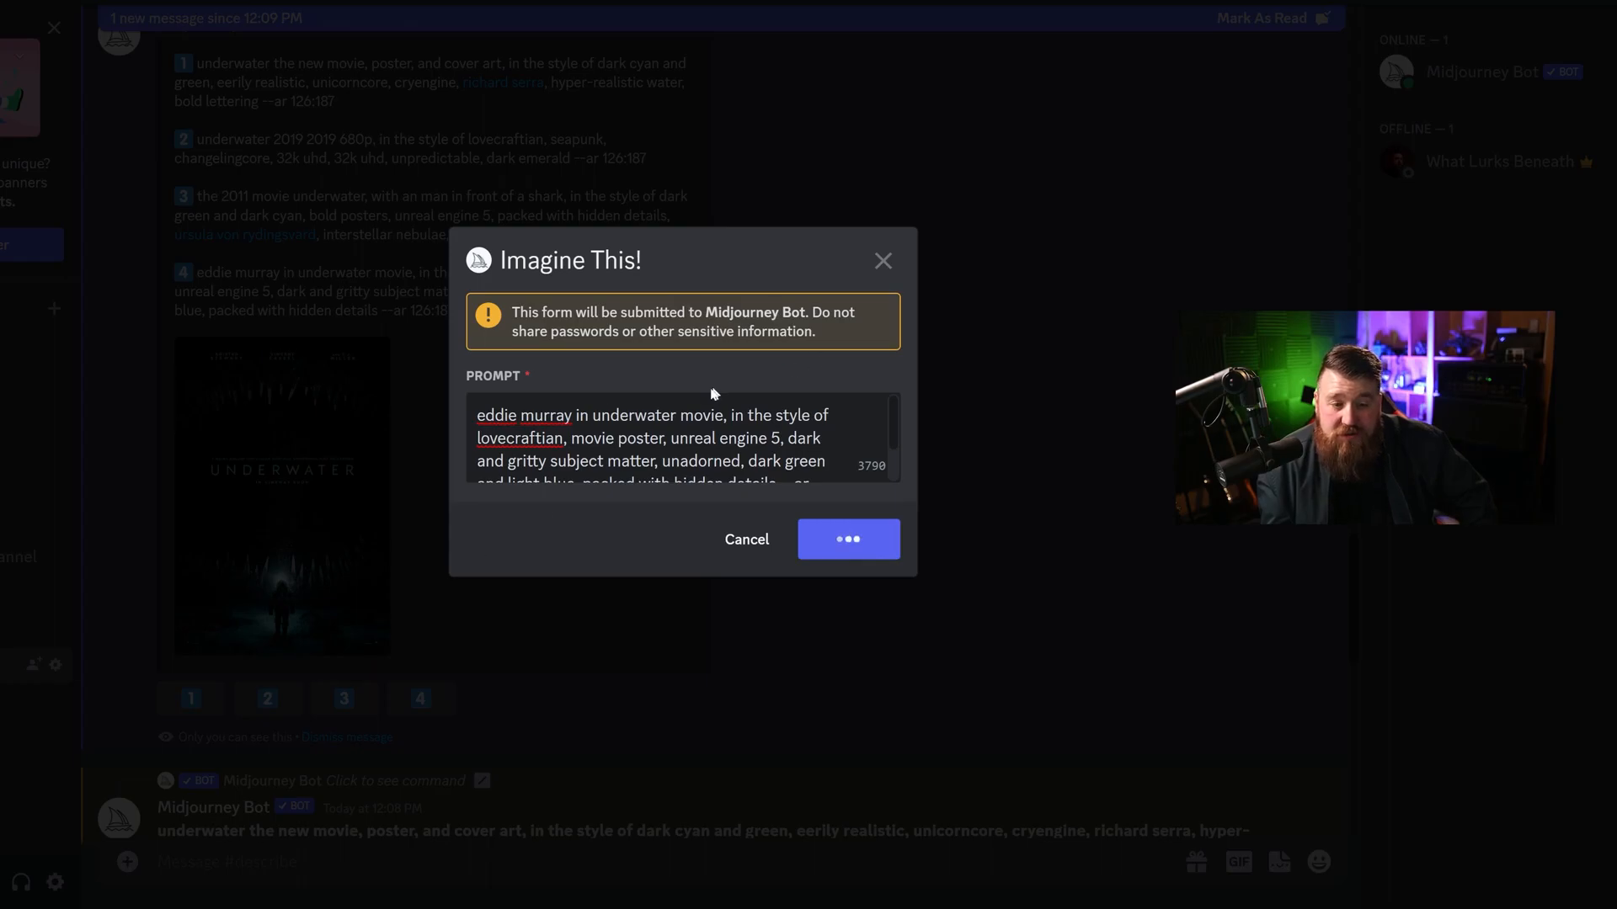
click(848, 538)
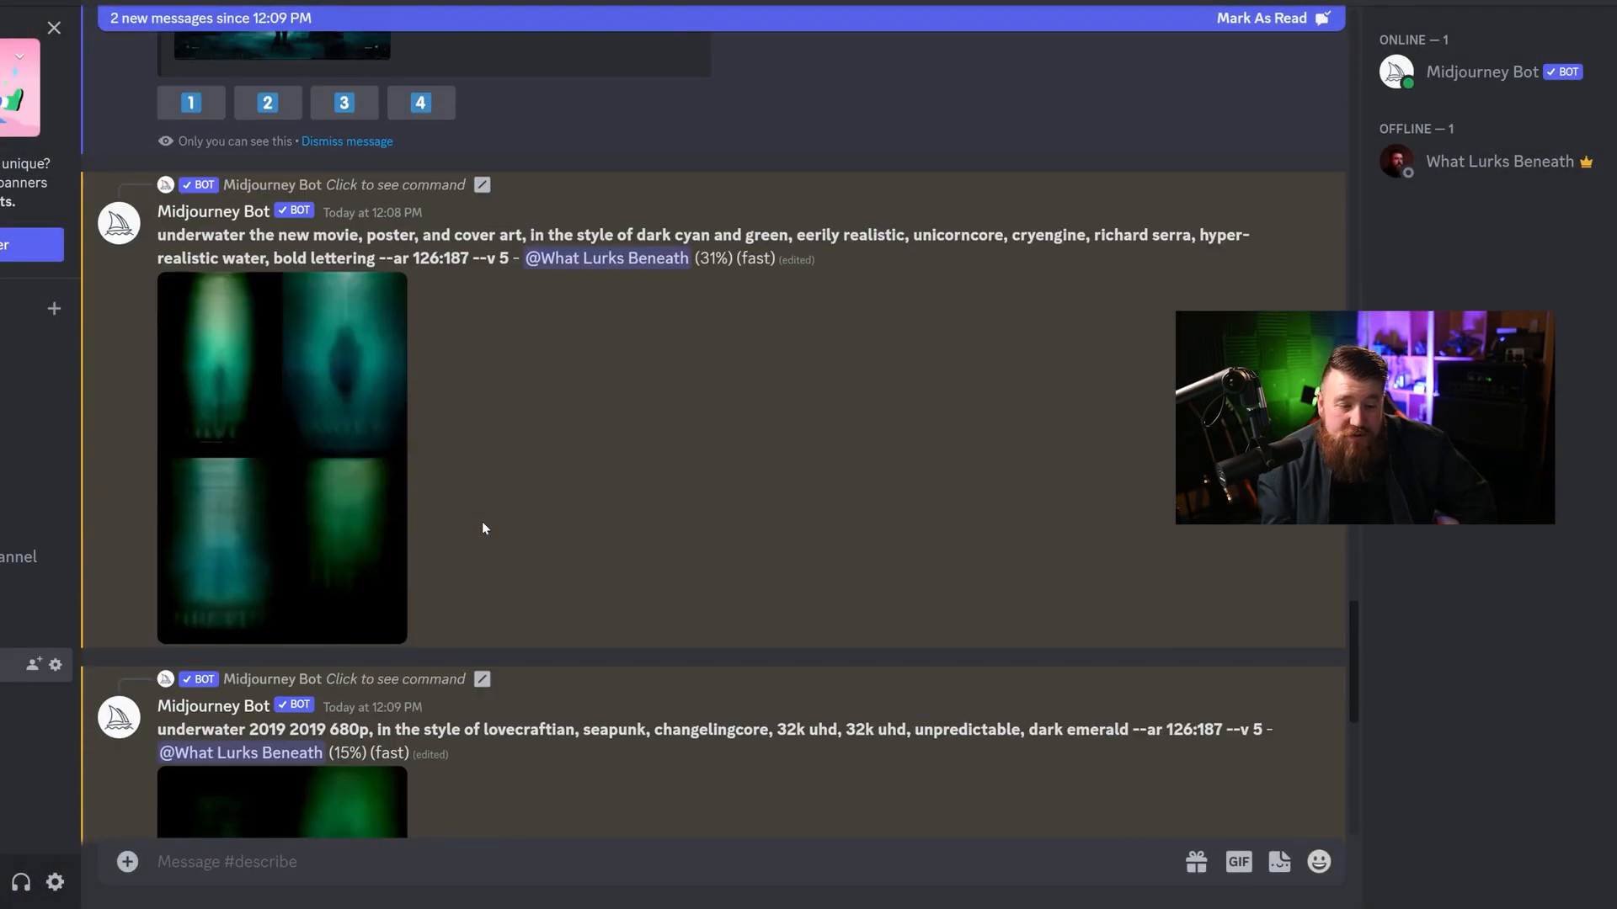
Scroll the #describe channel until prompt 1's poster grid reaches 100% with U/V buttons.
scroll(down, 3)
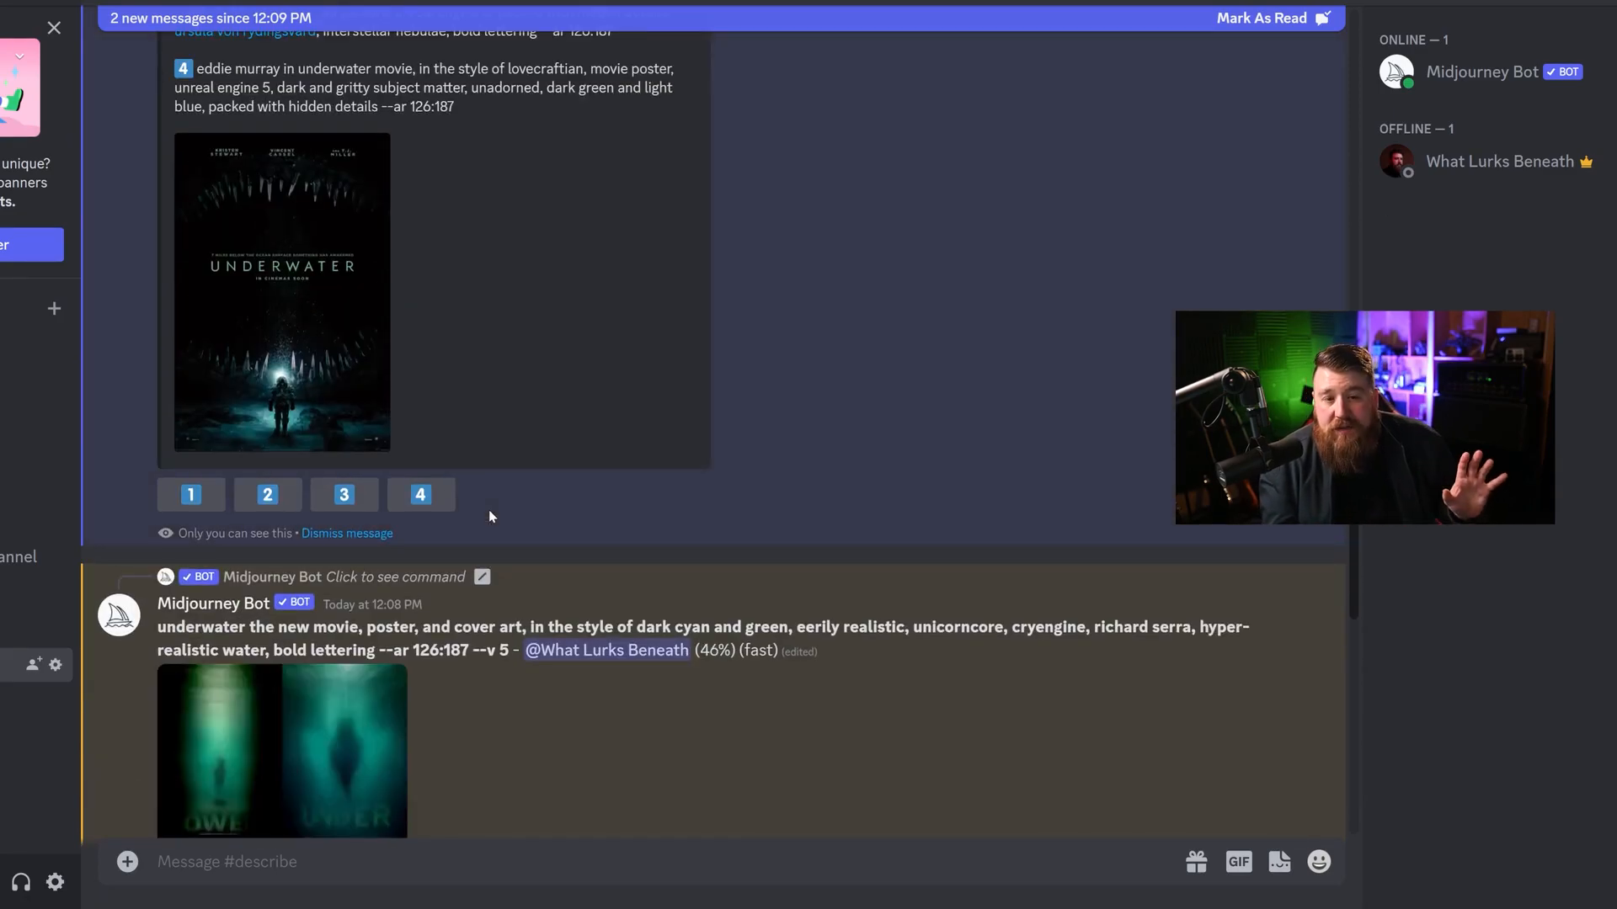
scroll(up, 3)
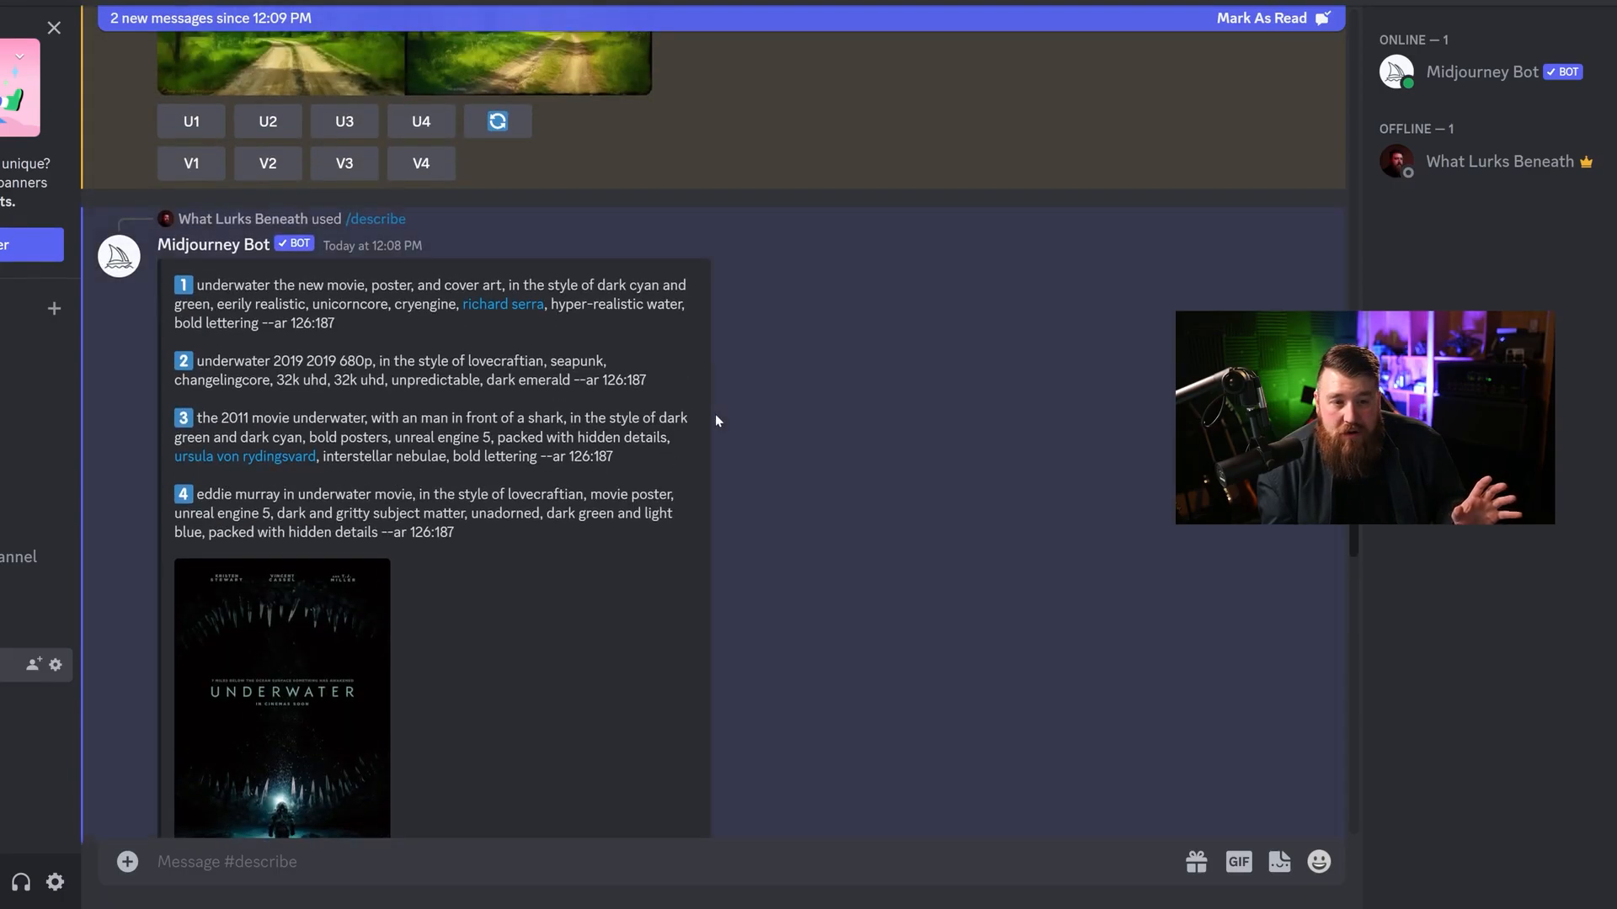
scroll(down, 3)
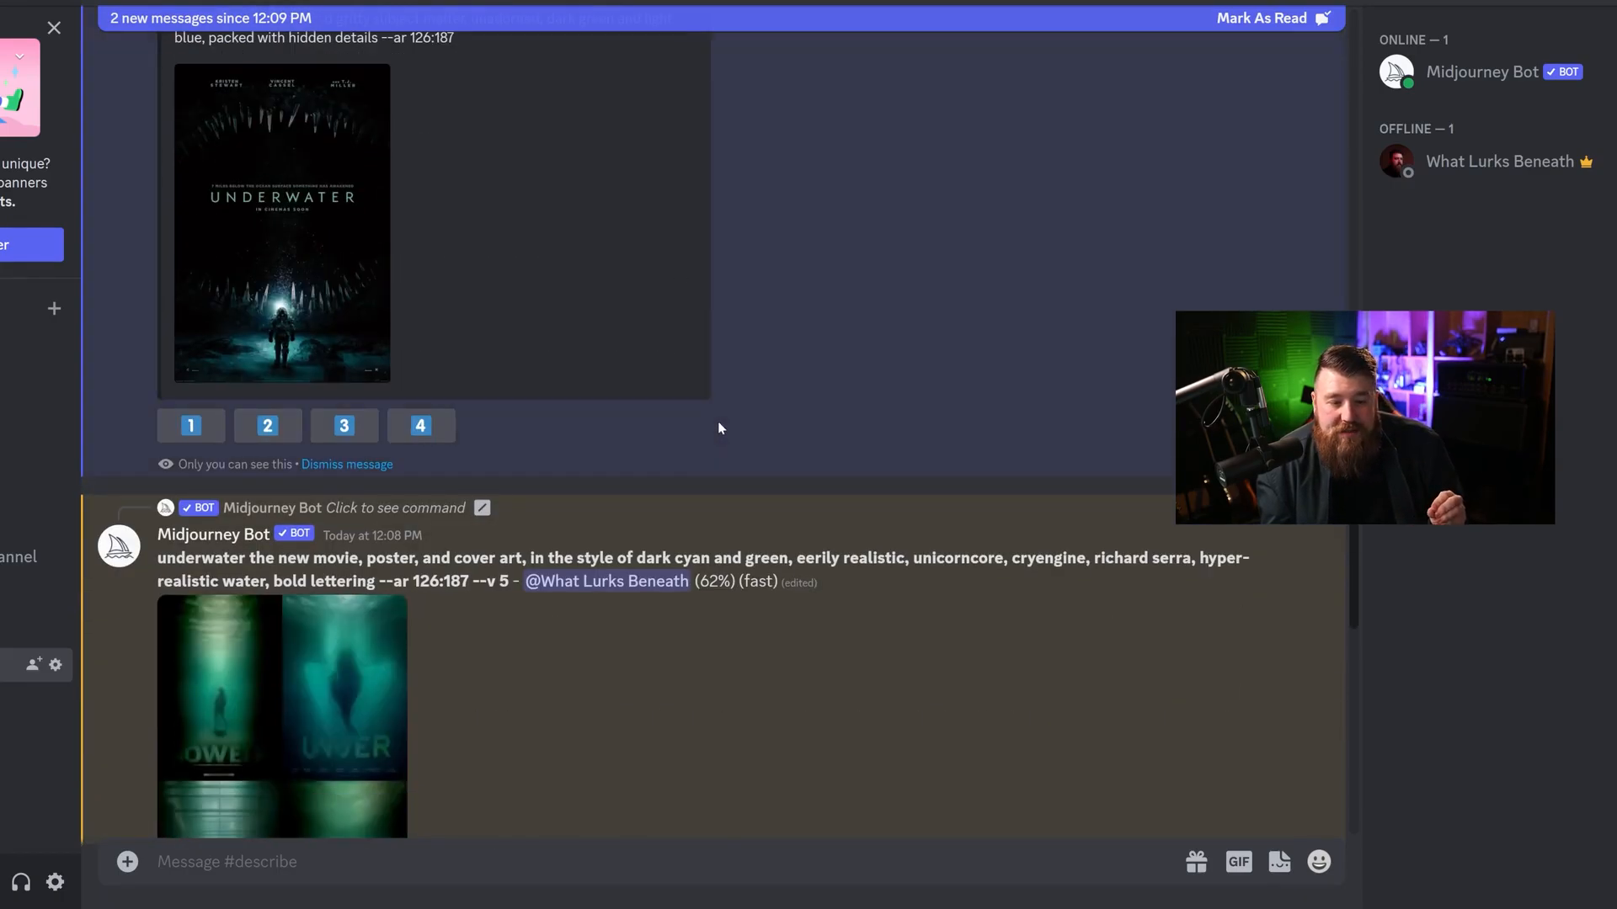
scroll(down, 3)
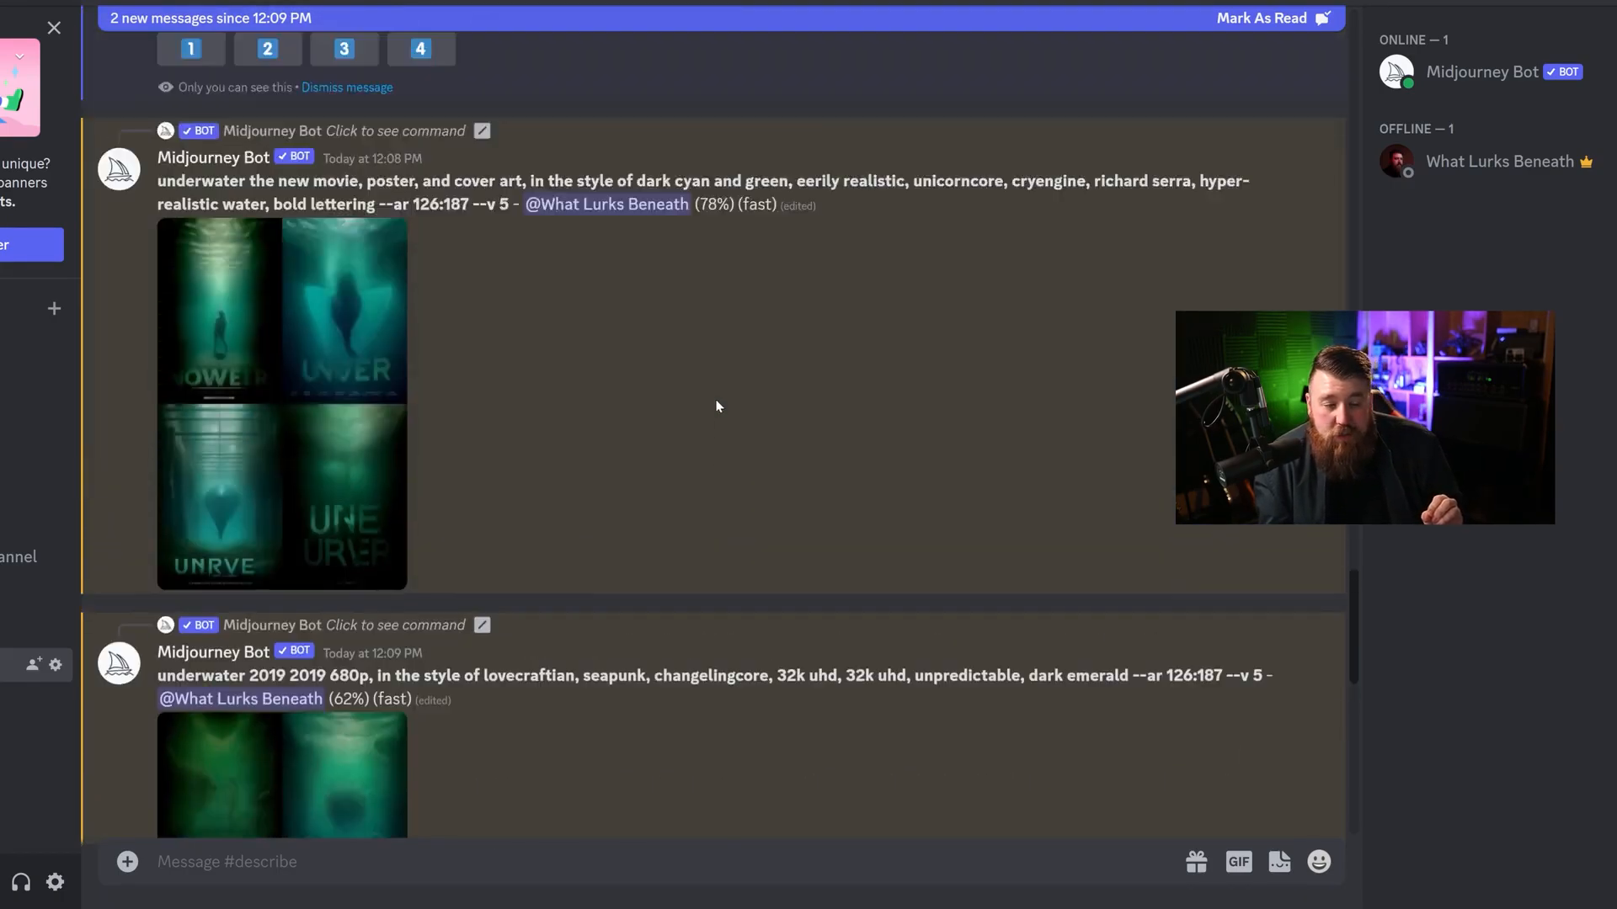
scroll(down, 3)
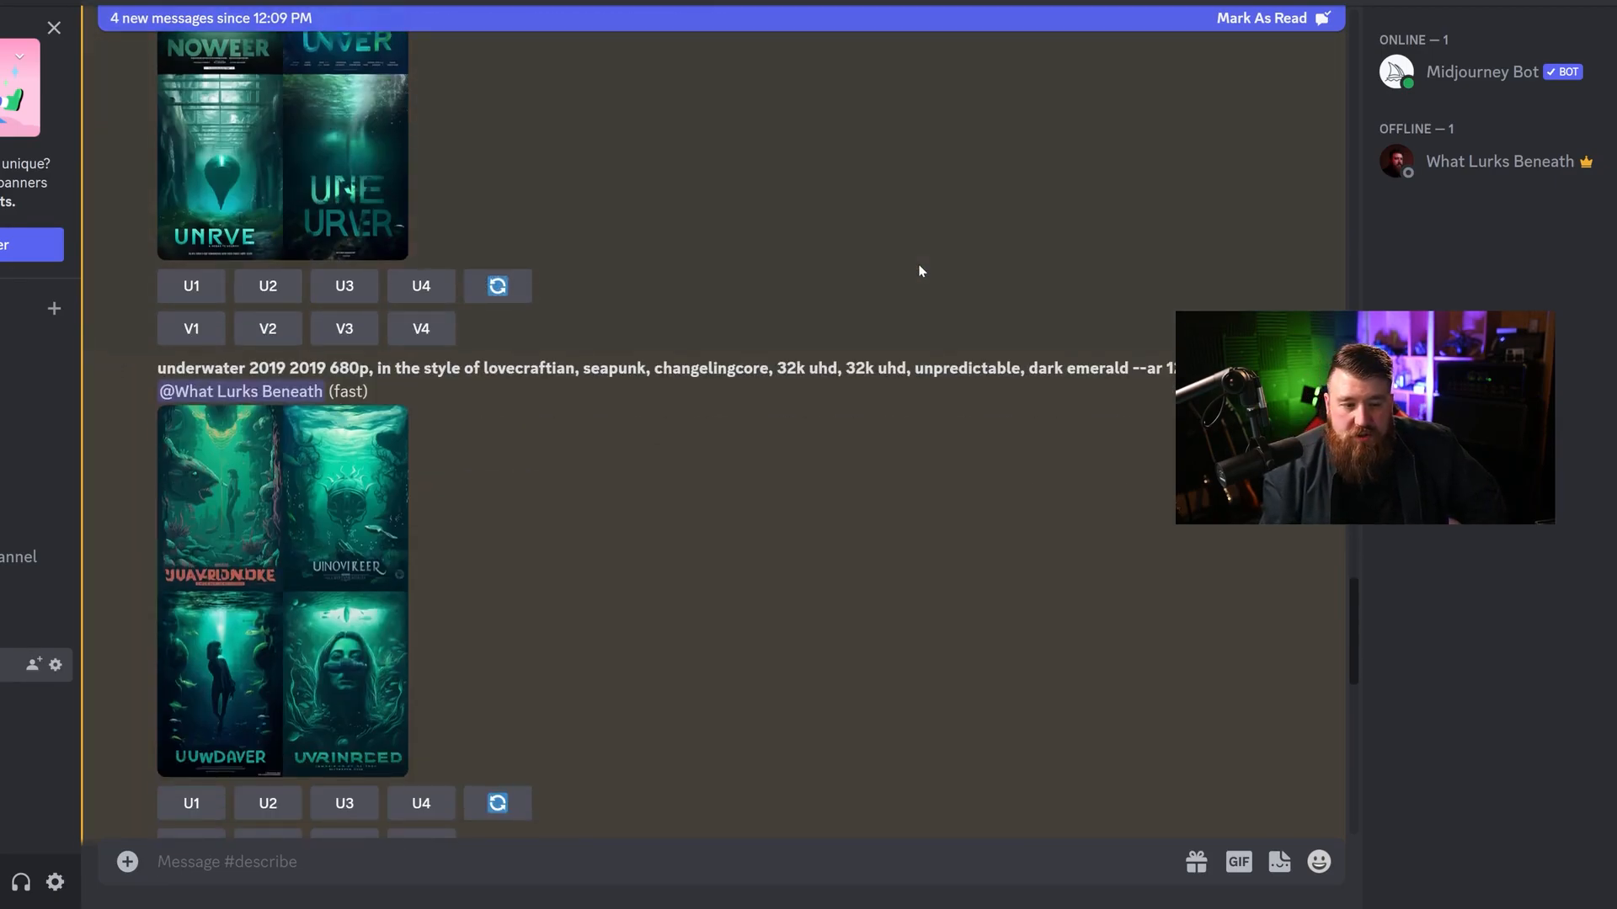
Scroll past the completed shark and Eddie Murray poster grids, then back up.
scroll(down, 3)
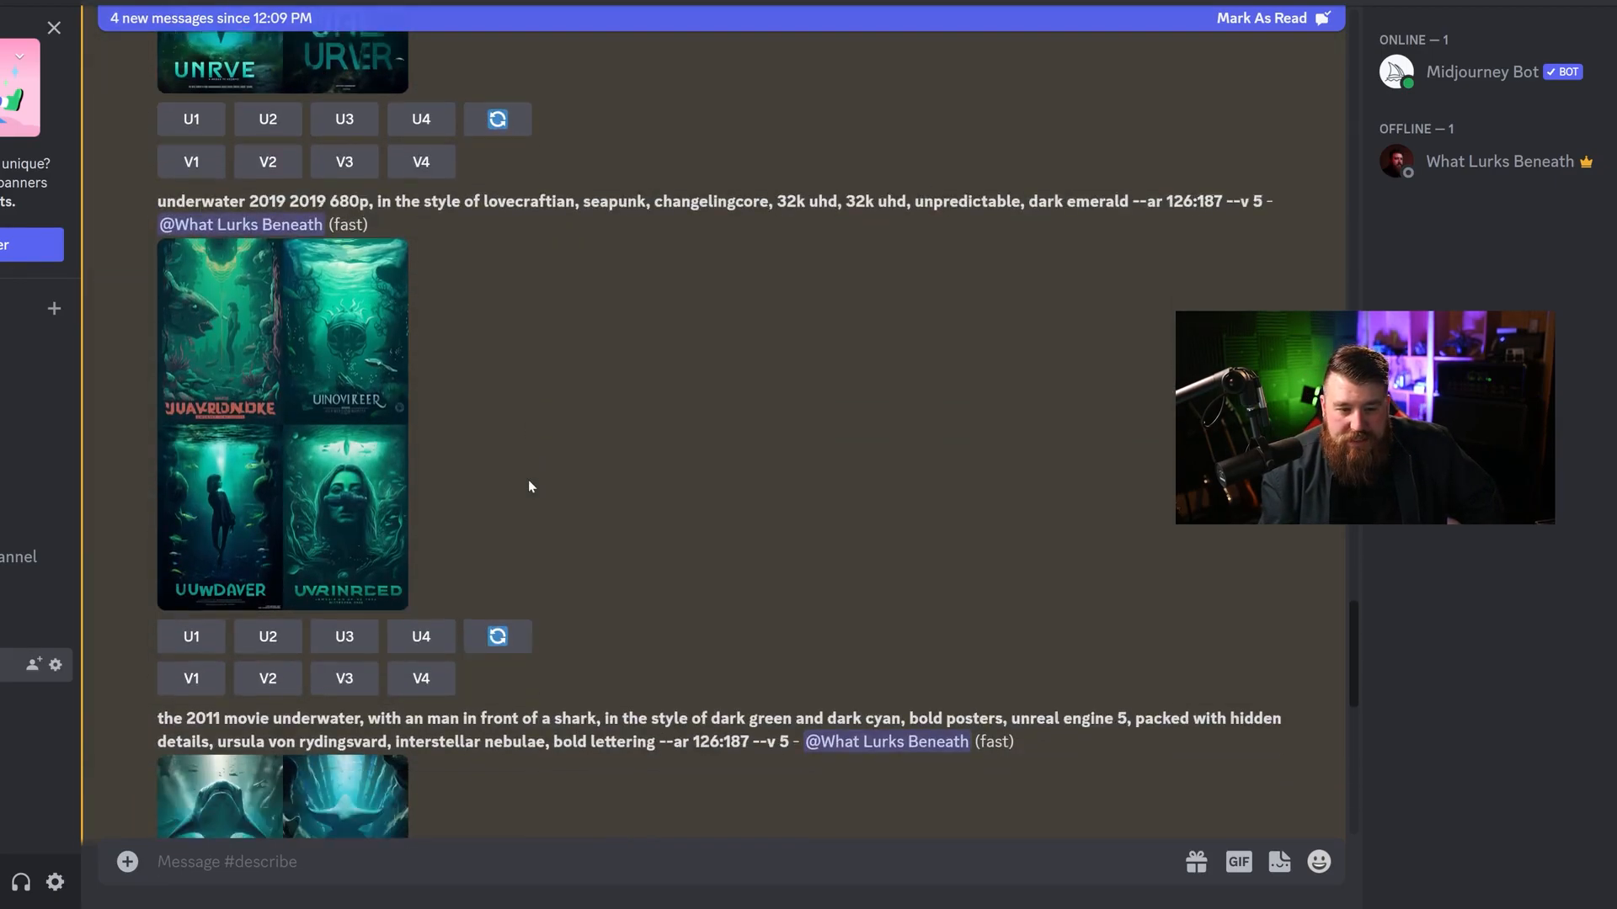
scroll(down, 3)
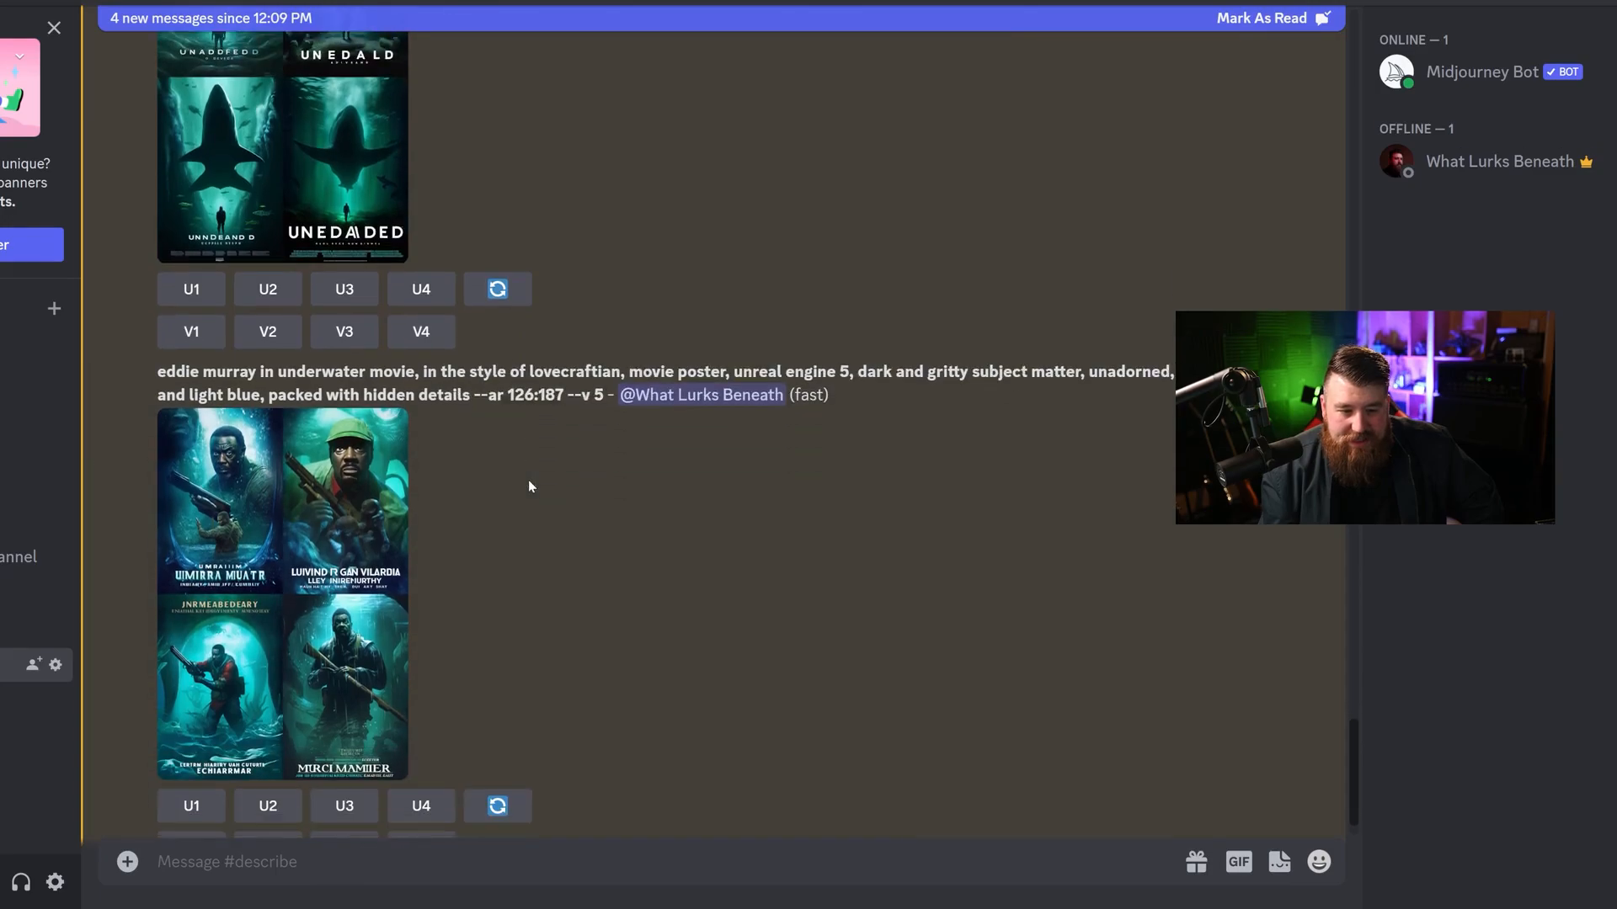
scroll(down, 3)
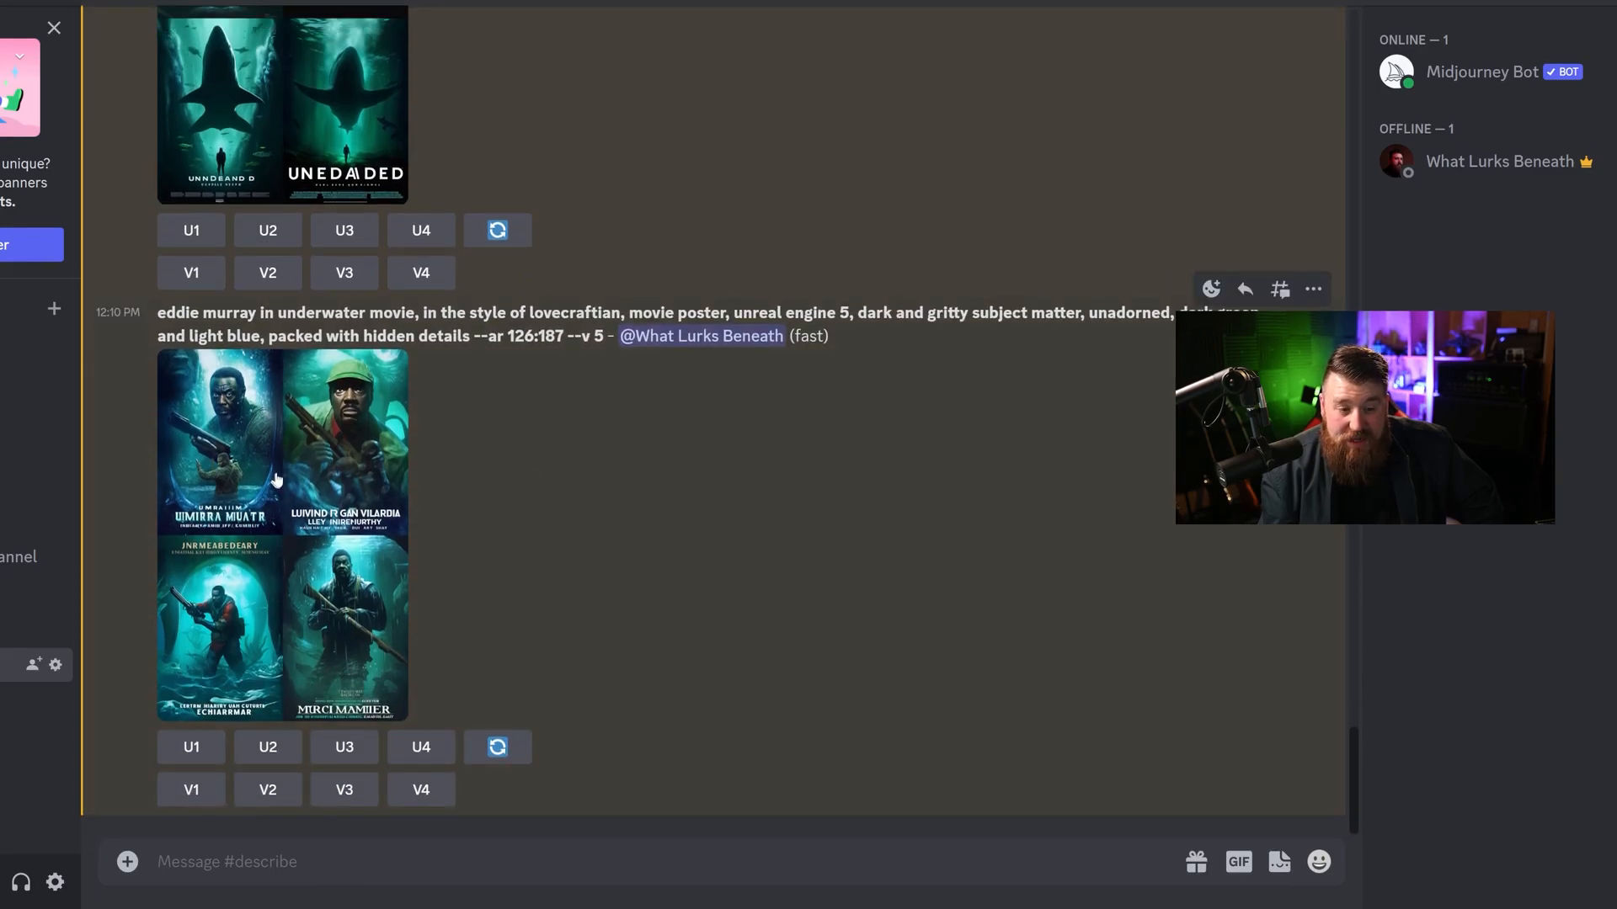
scroll(up, 3)
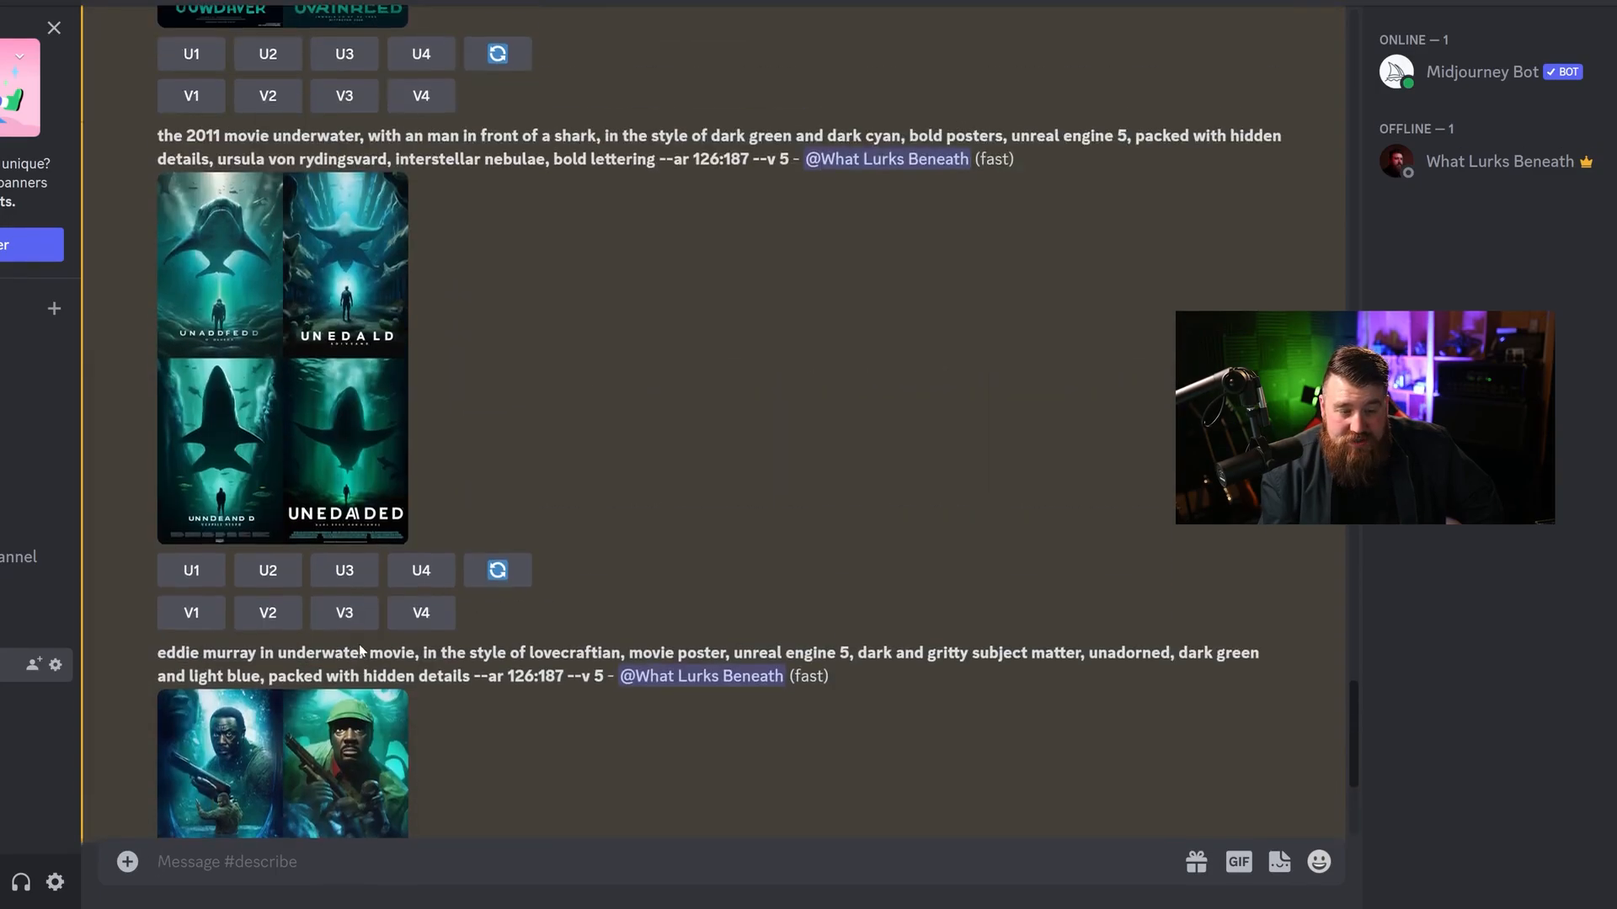
scroll(down, 3)
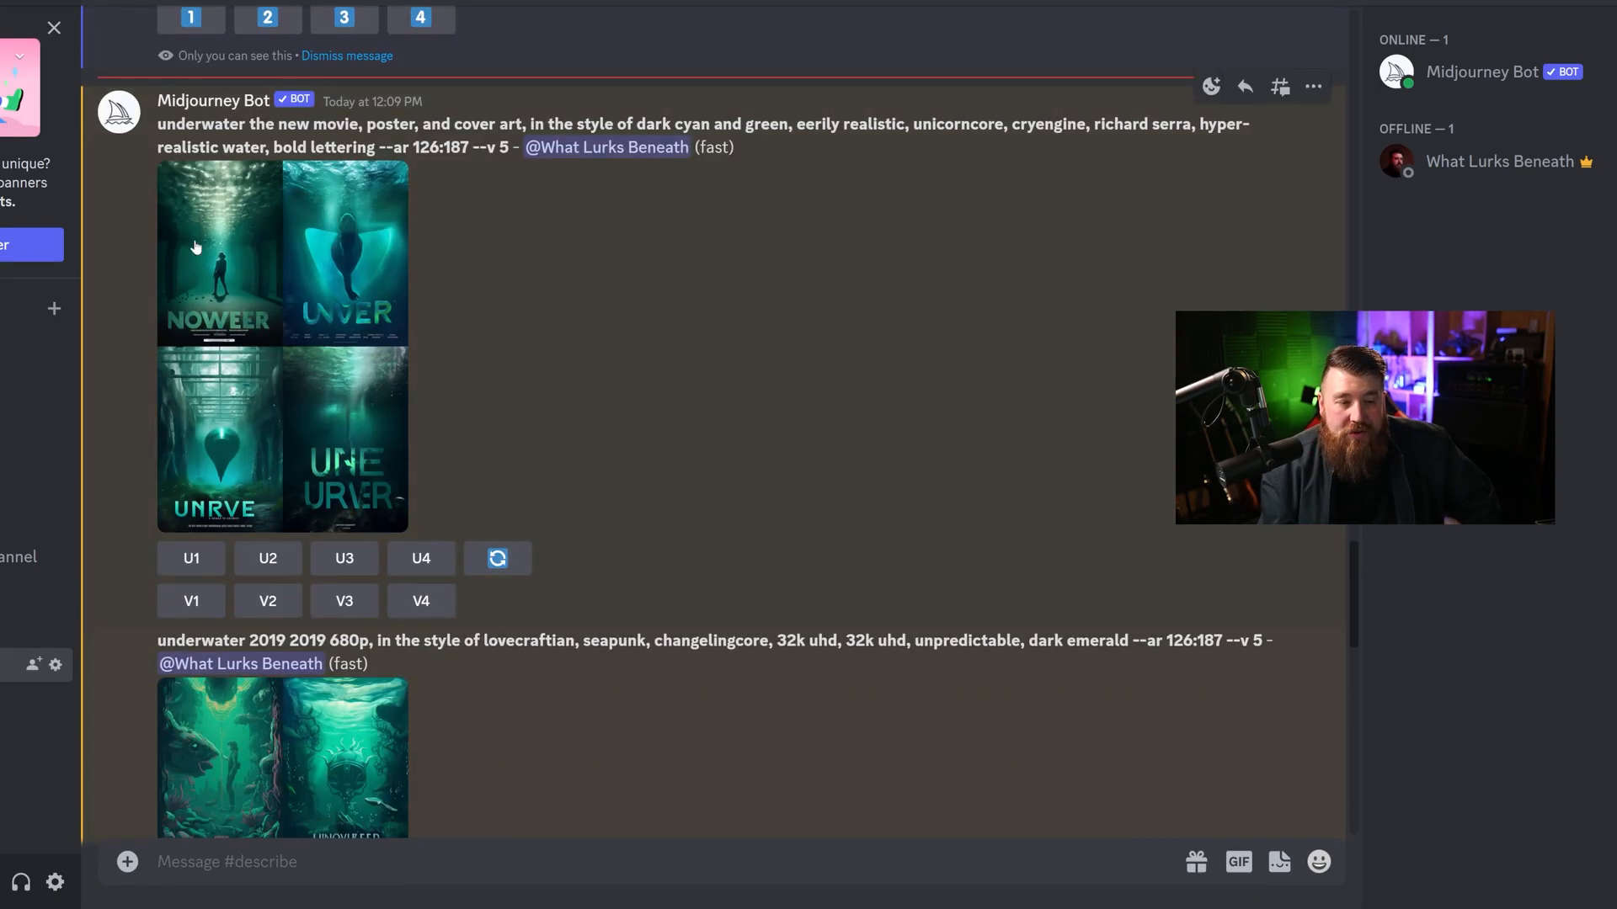
View the first Underwater poster grid enlarged, then scroll down to the seapunk grid.
click(280, 346)
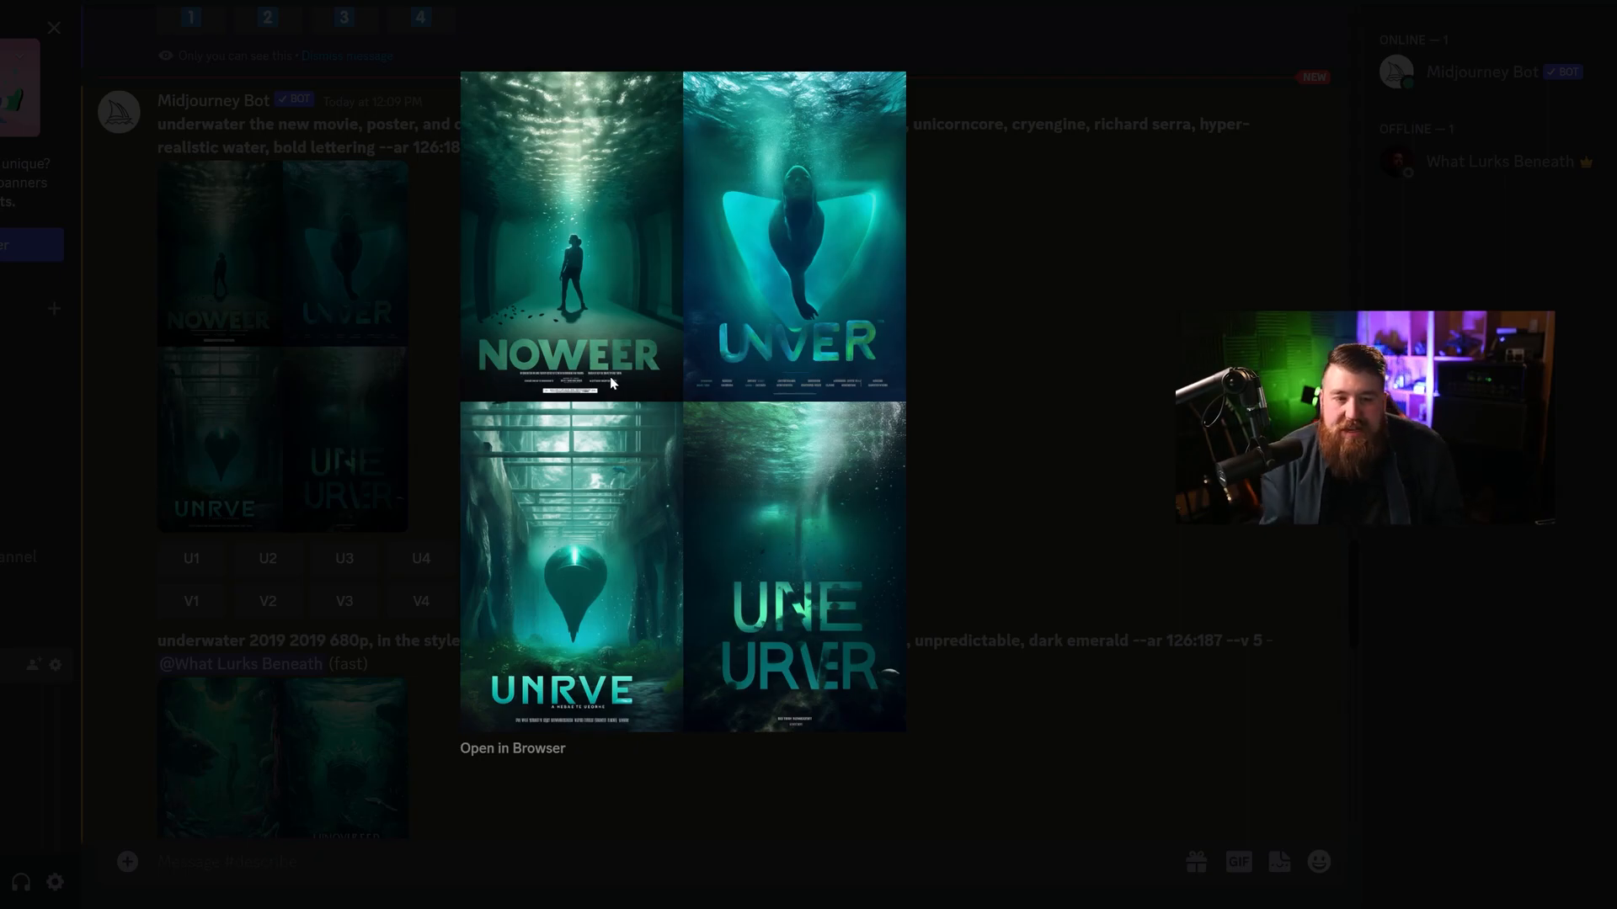
click(54, 28)
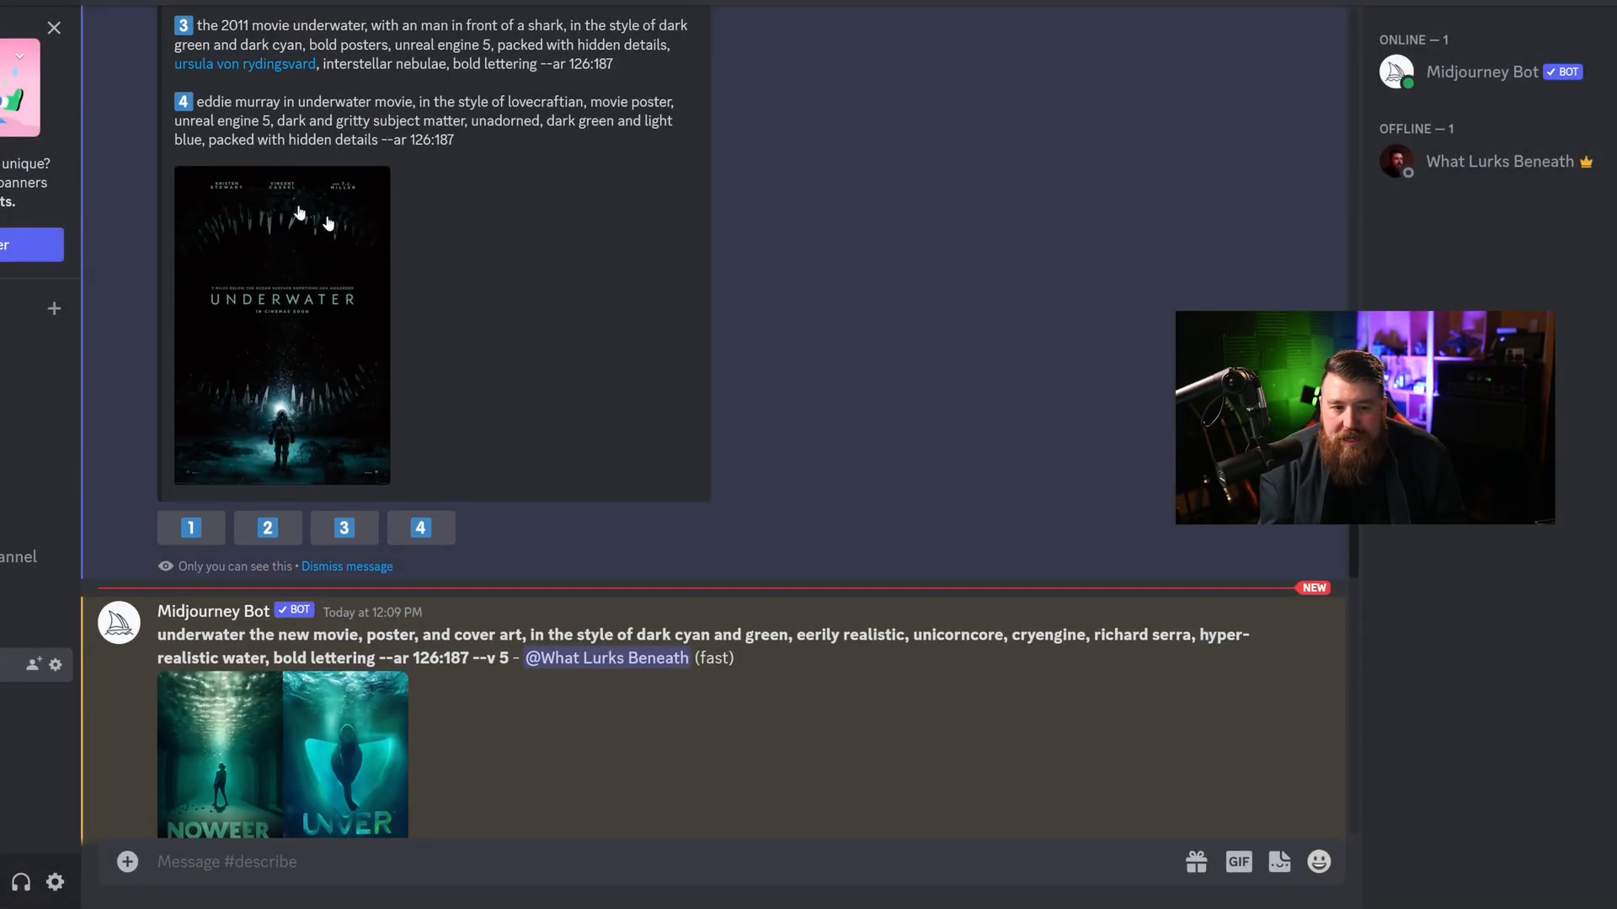
scroll(down, 3)
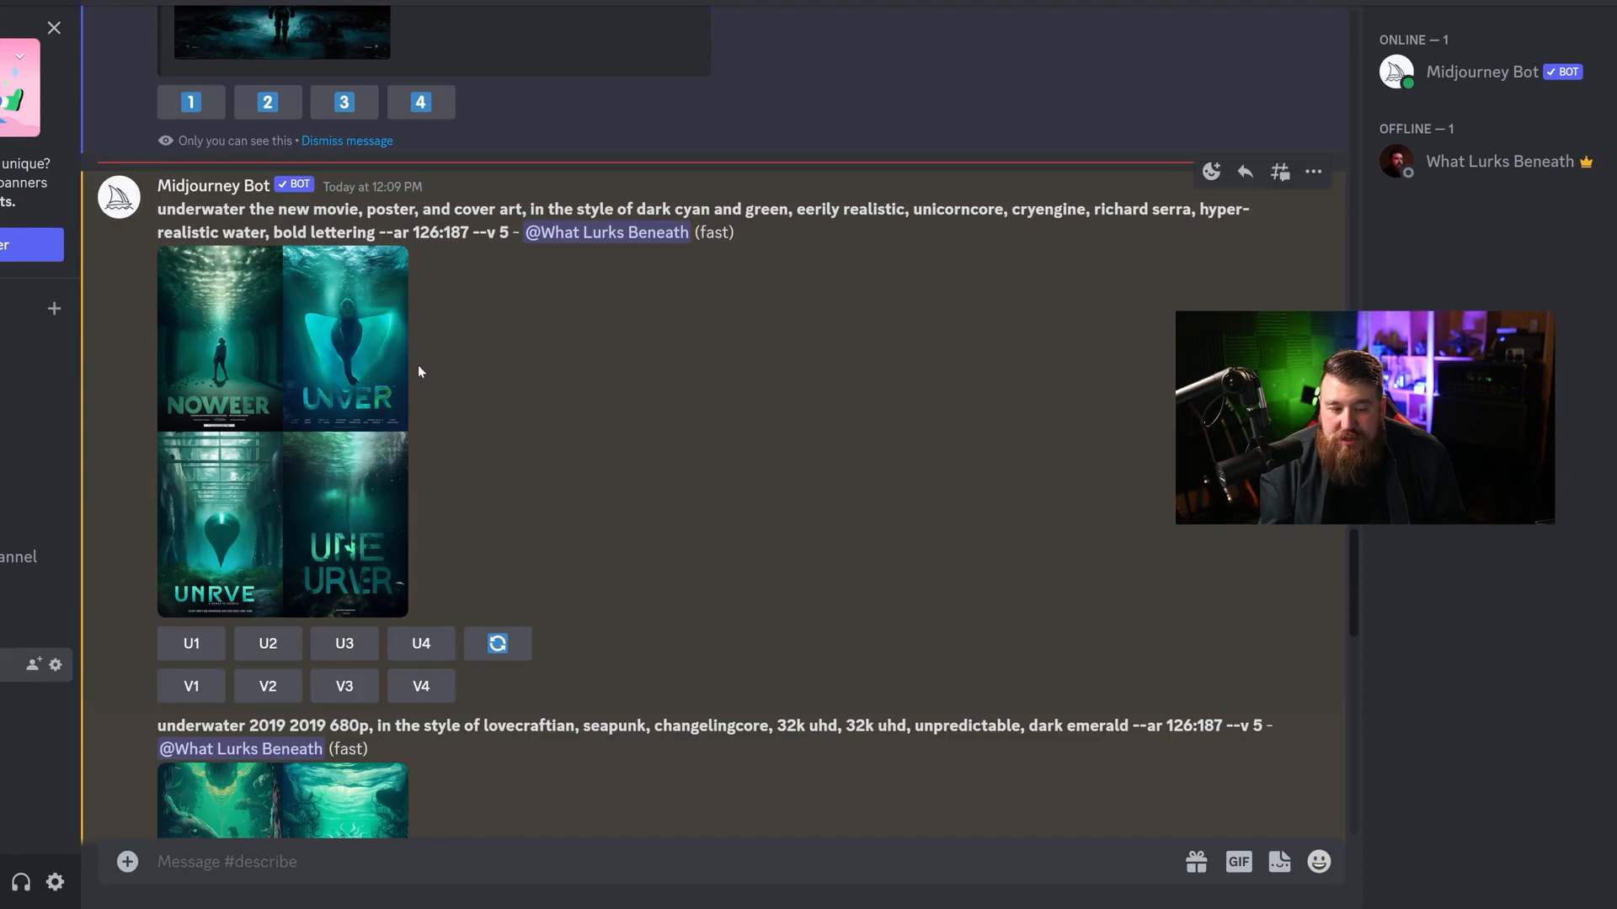
scroll(down, 3)
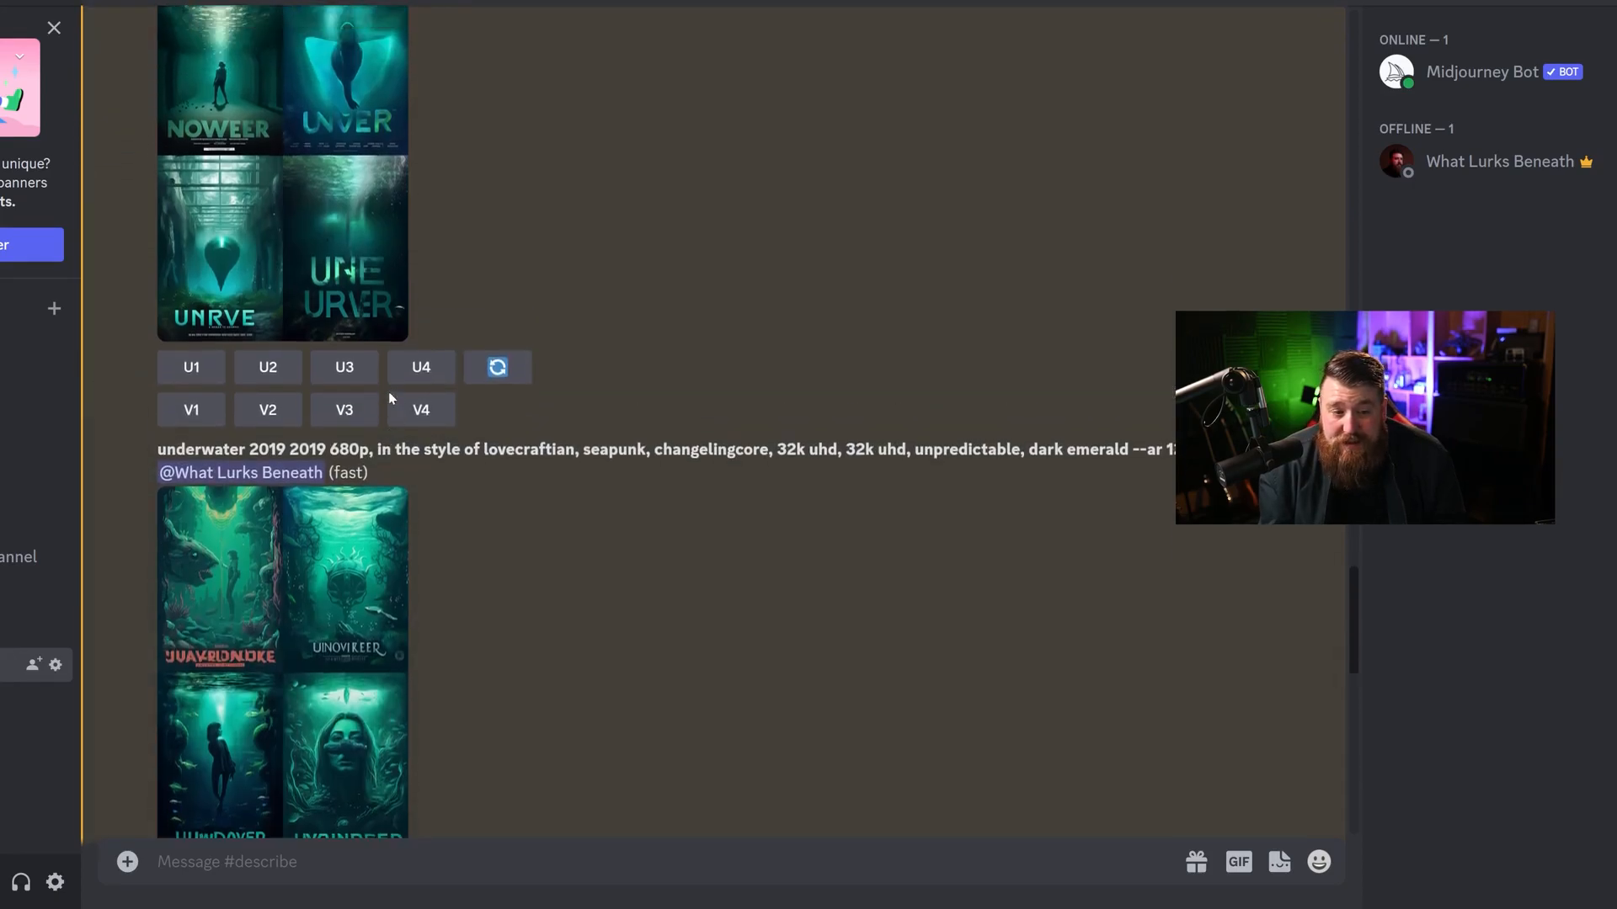
Compare the seapunk and first prompt grids enlarged, then bring up the shark grid.
click(281, 660)
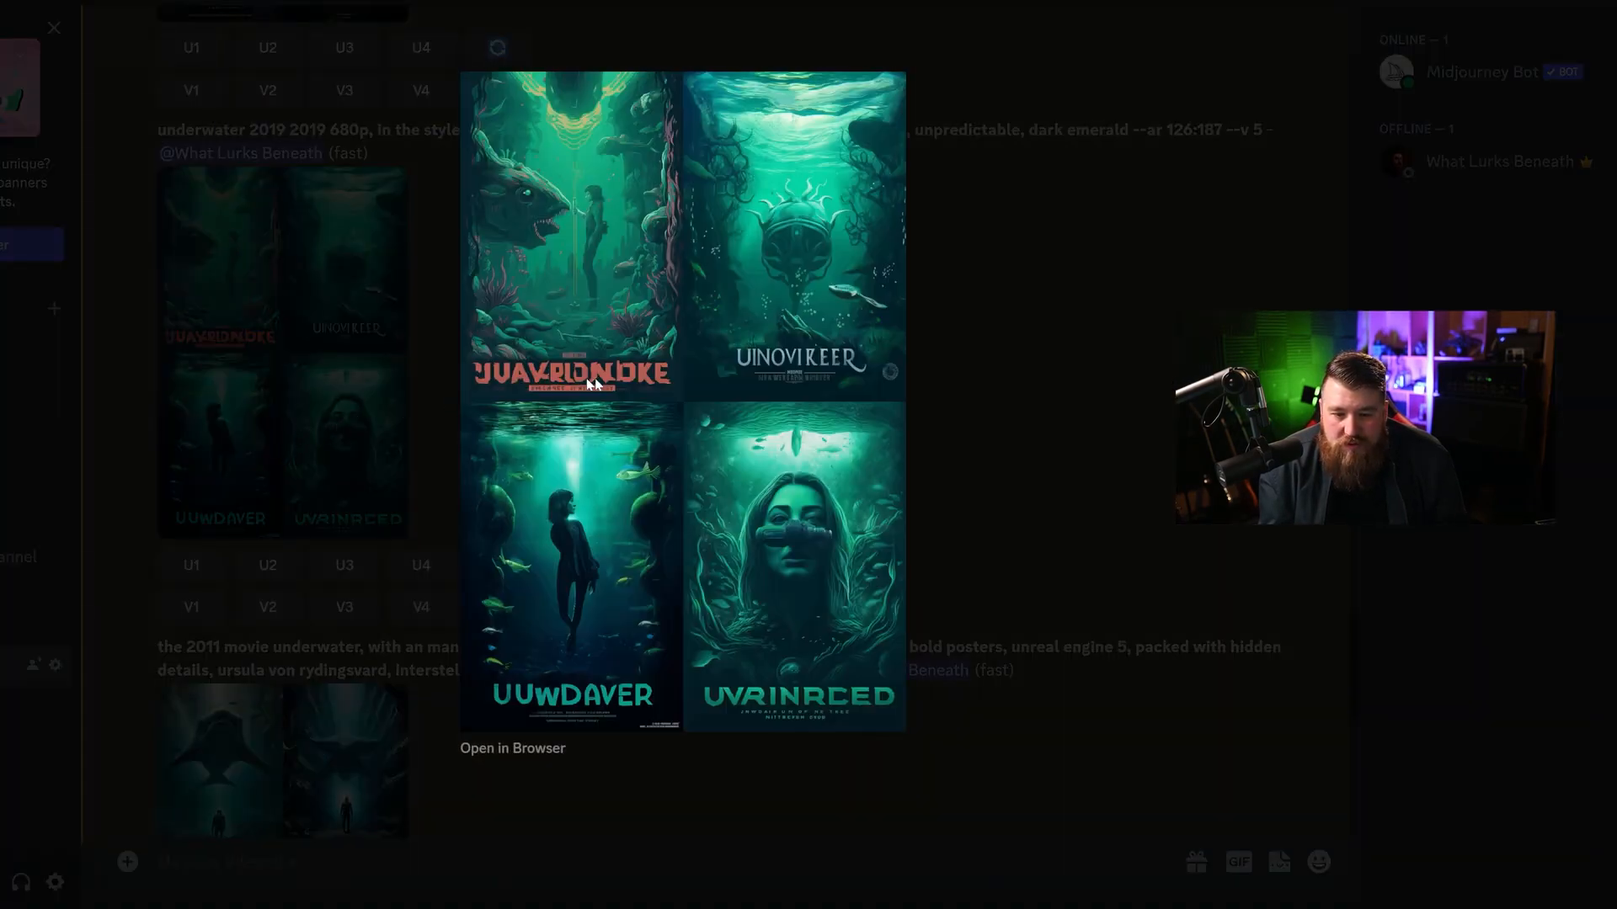
mouse_move(552, 478)
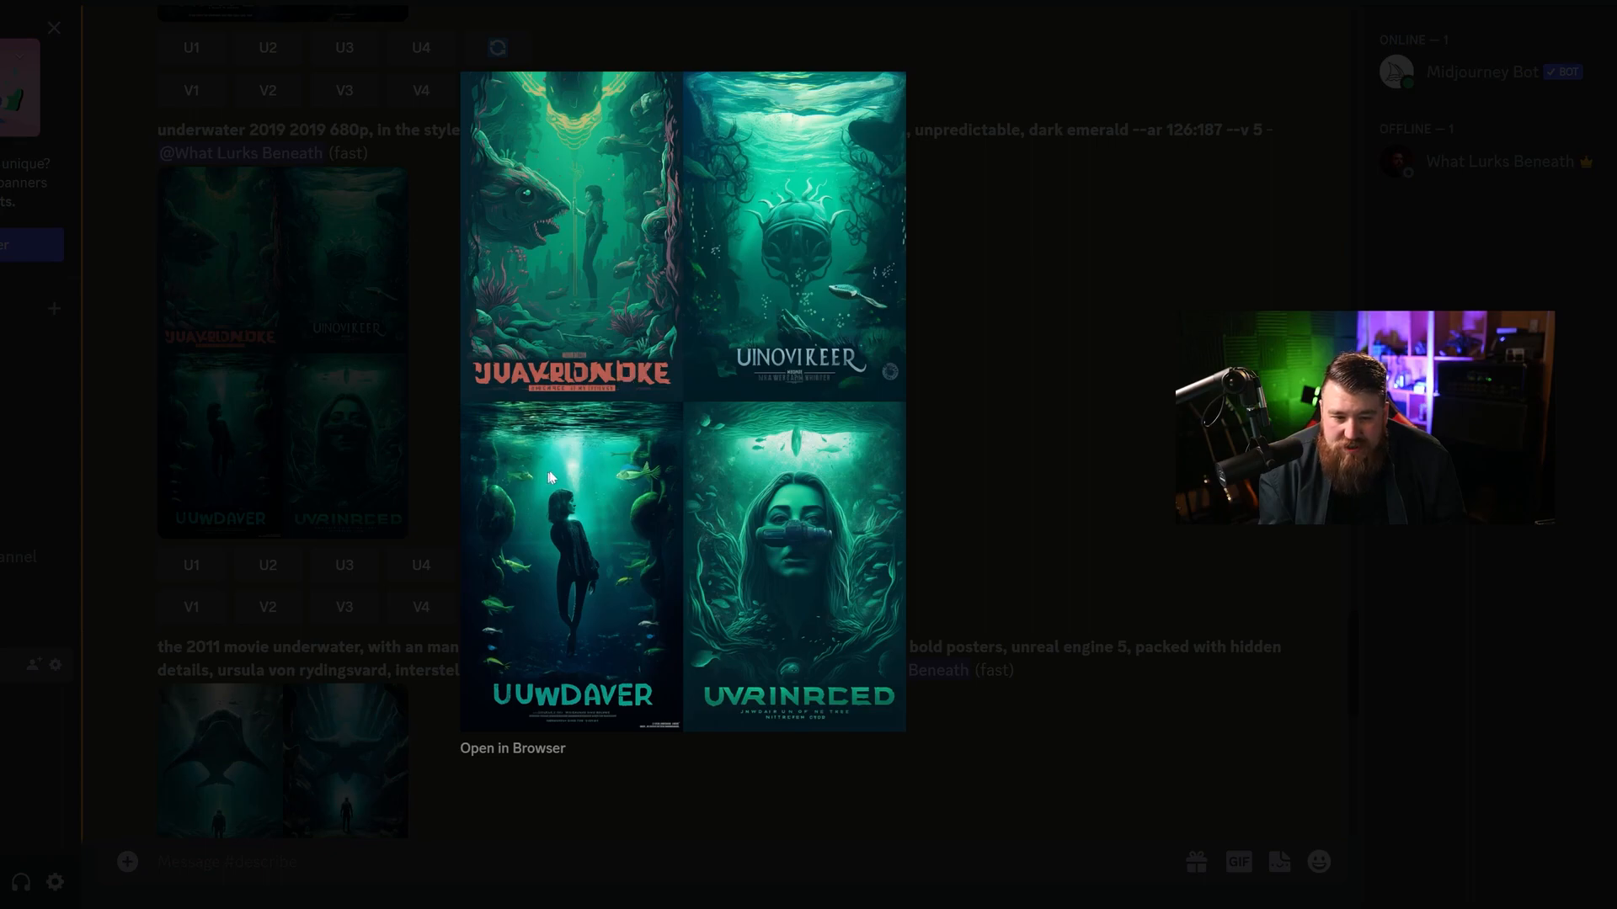
mouse_move(781, 487)
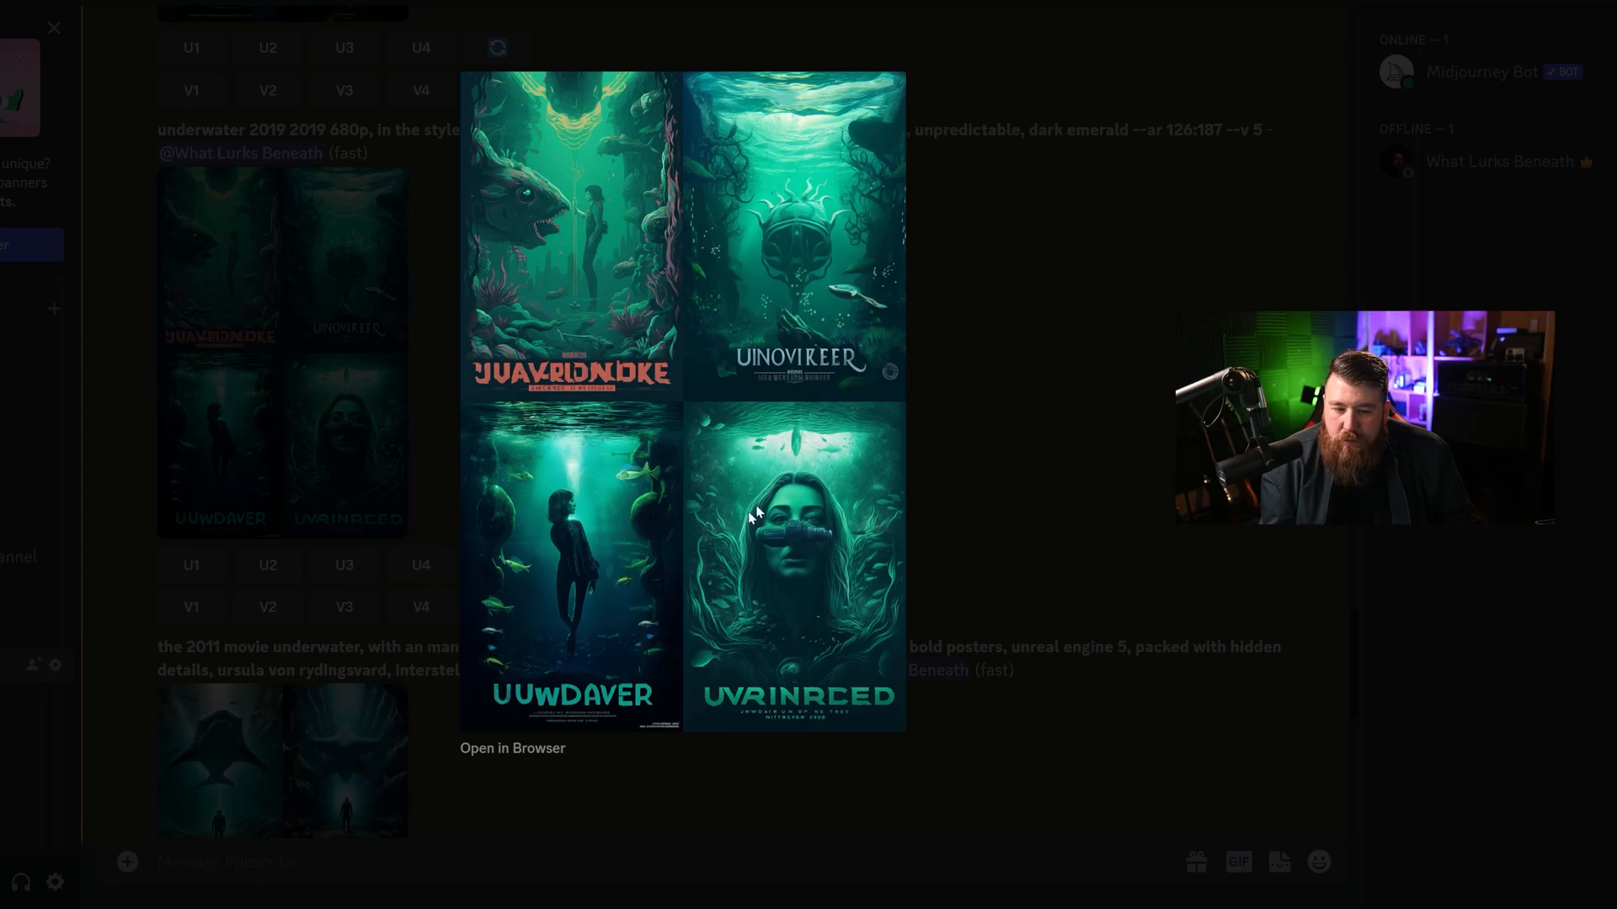
mouse_move(814, 369)
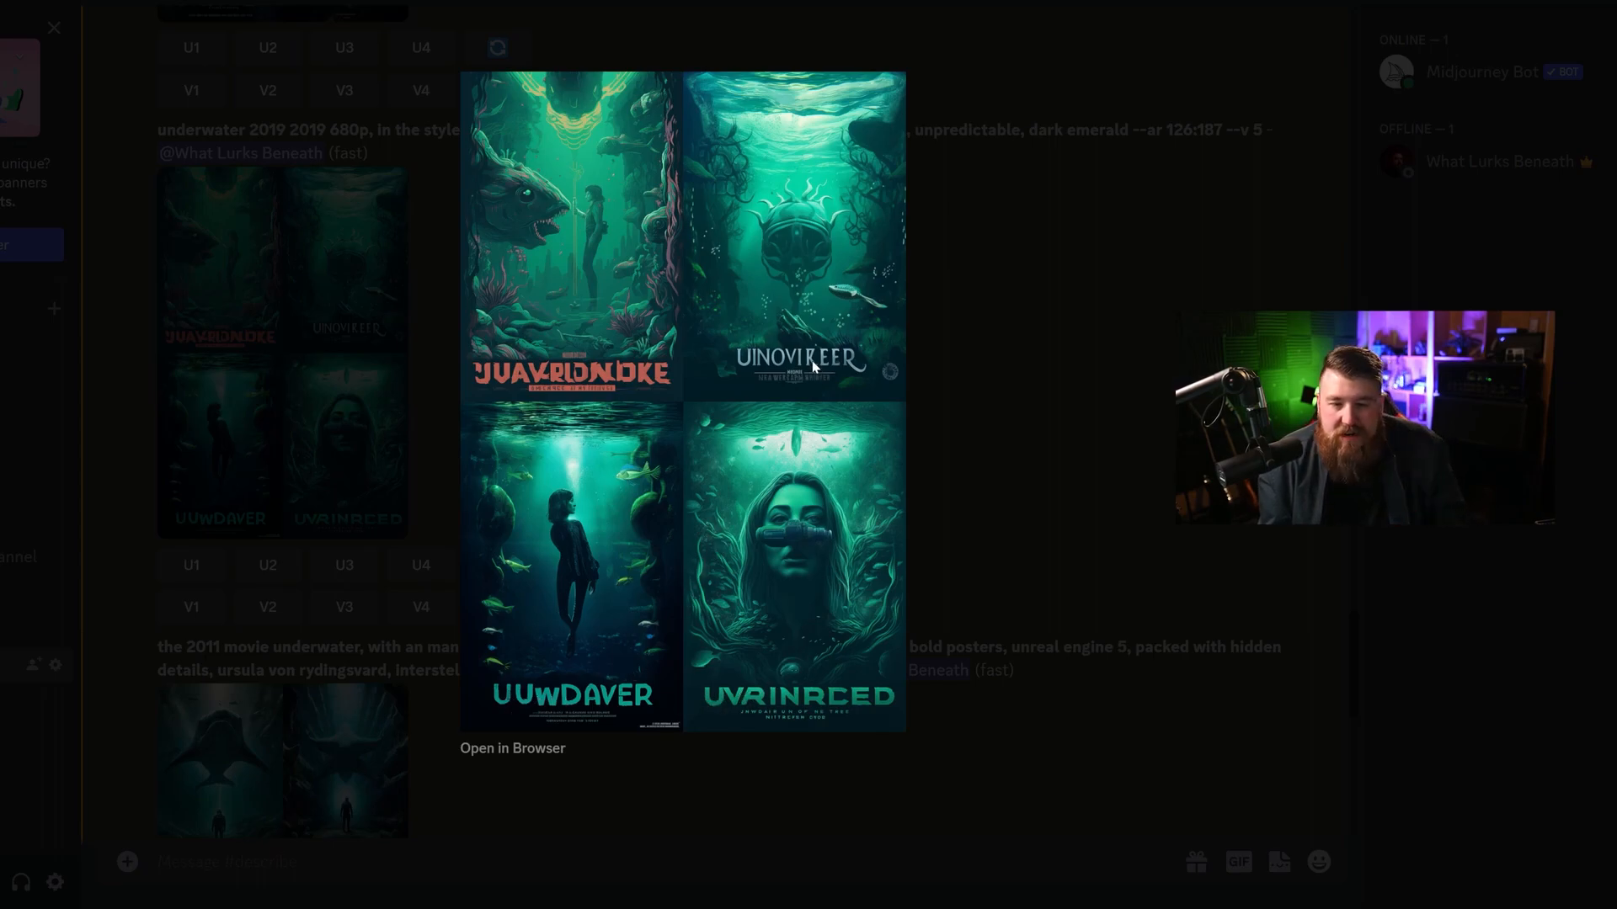
mouse_move(864, 336)
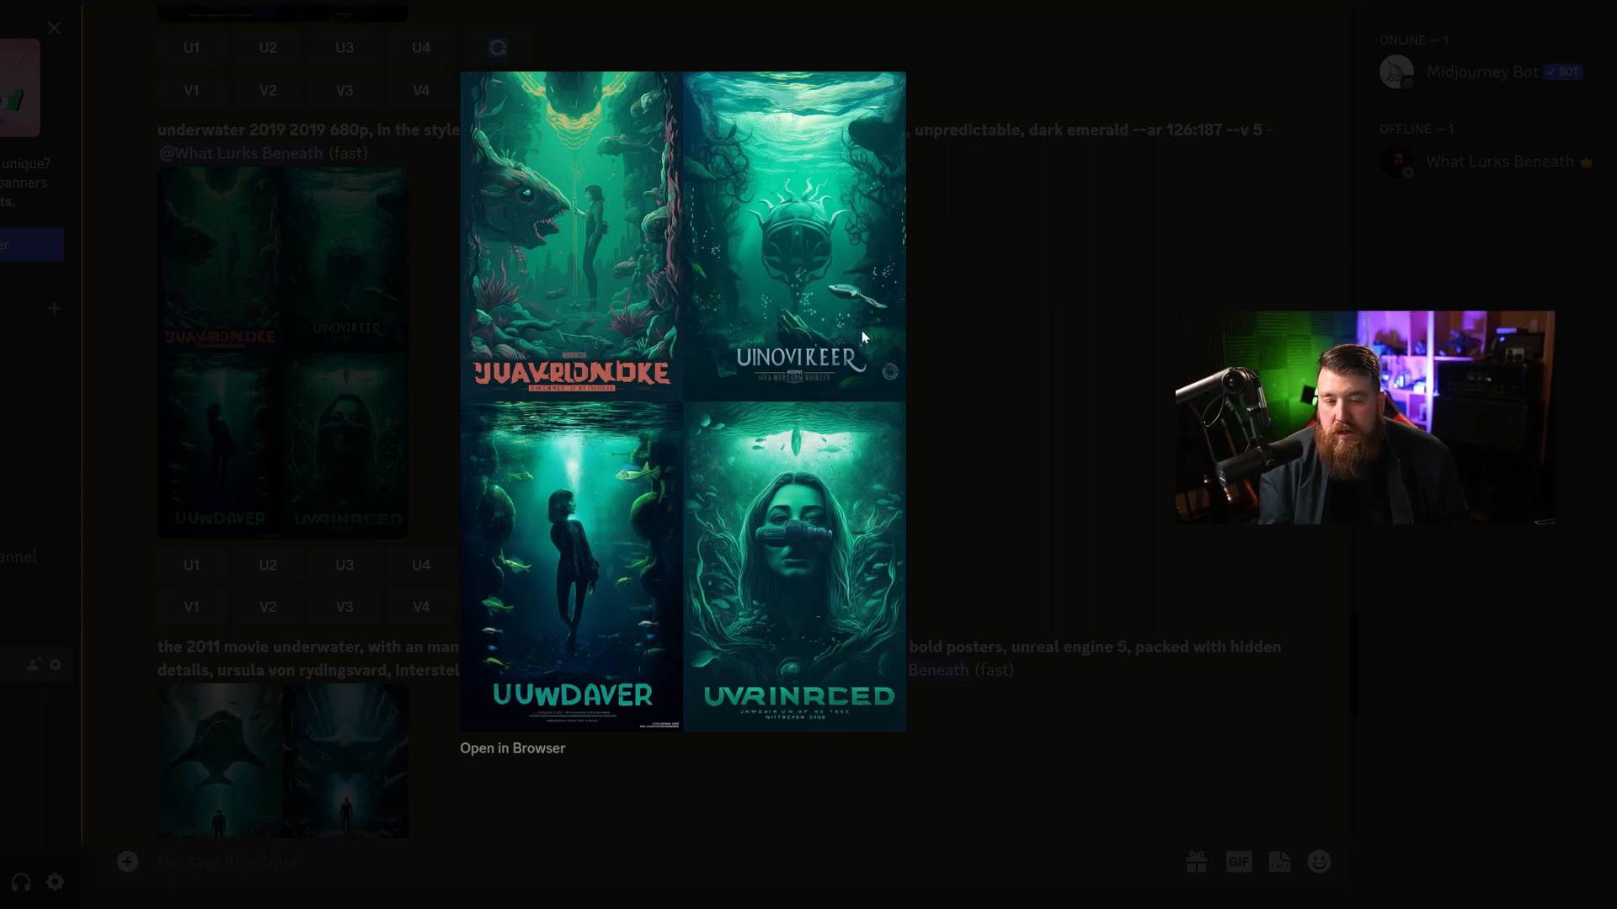
mouse_move(949, 302)
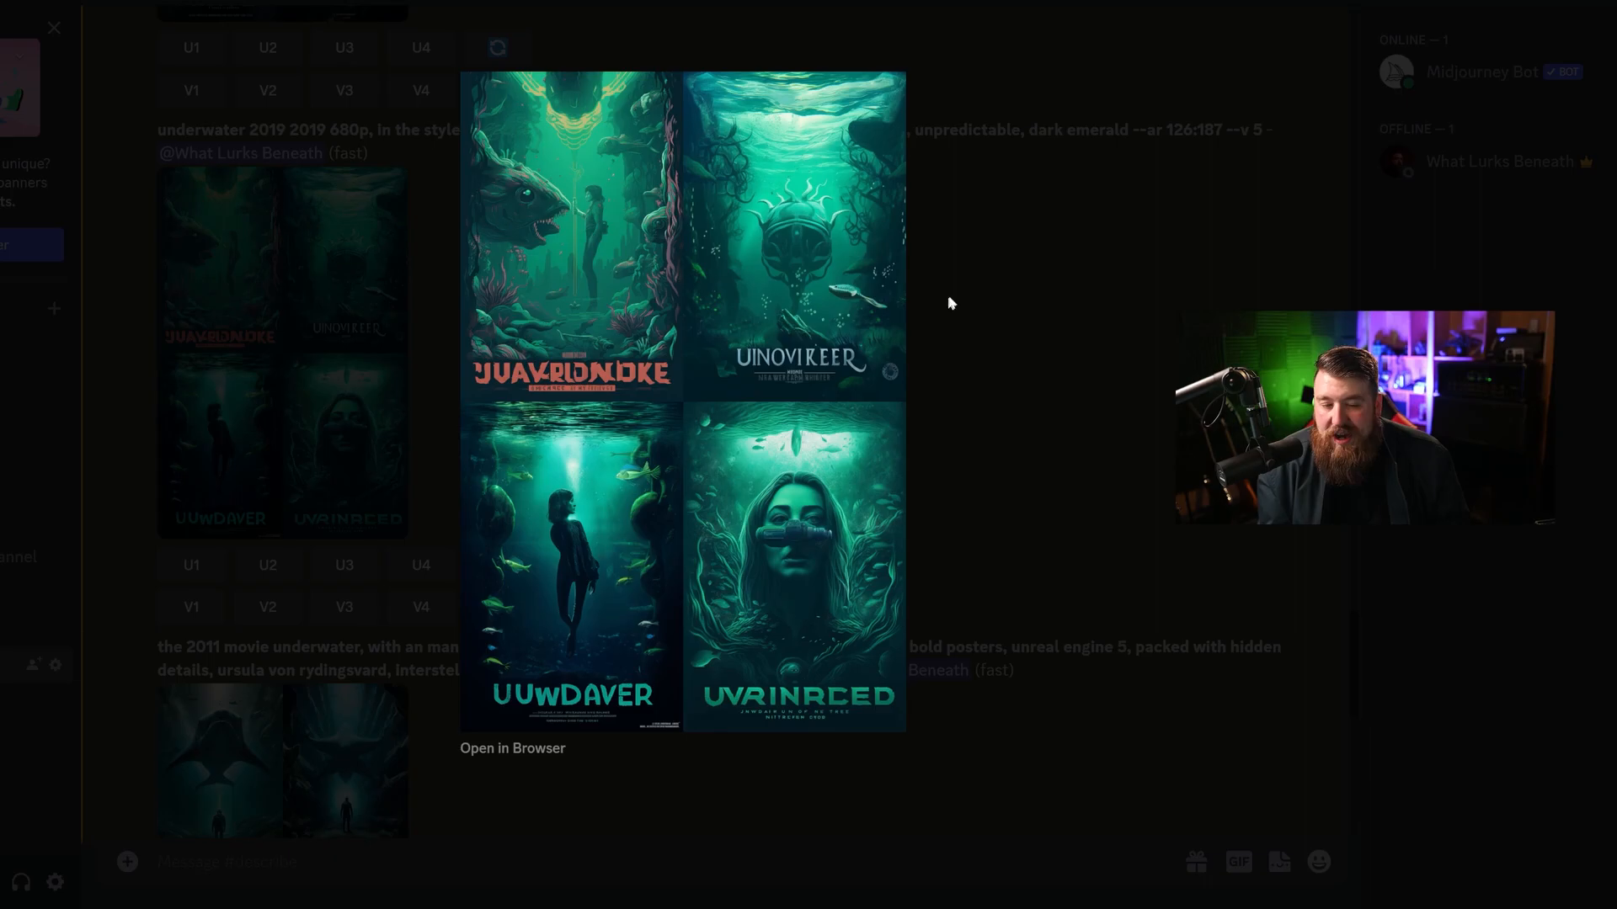
click(54, 28)
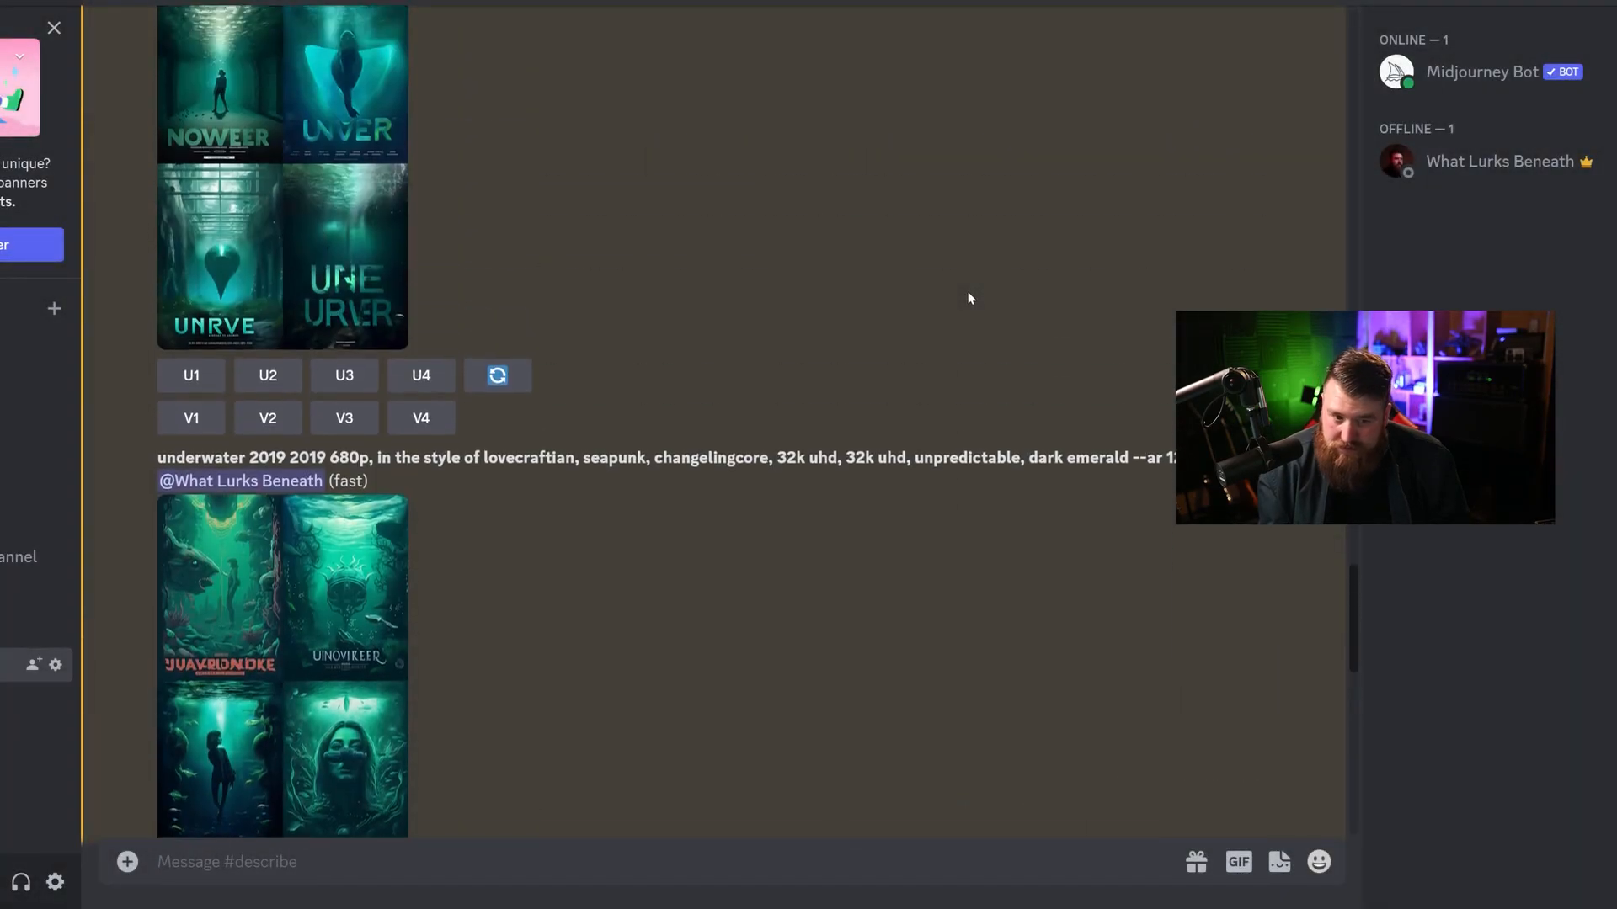
click(280, 175)
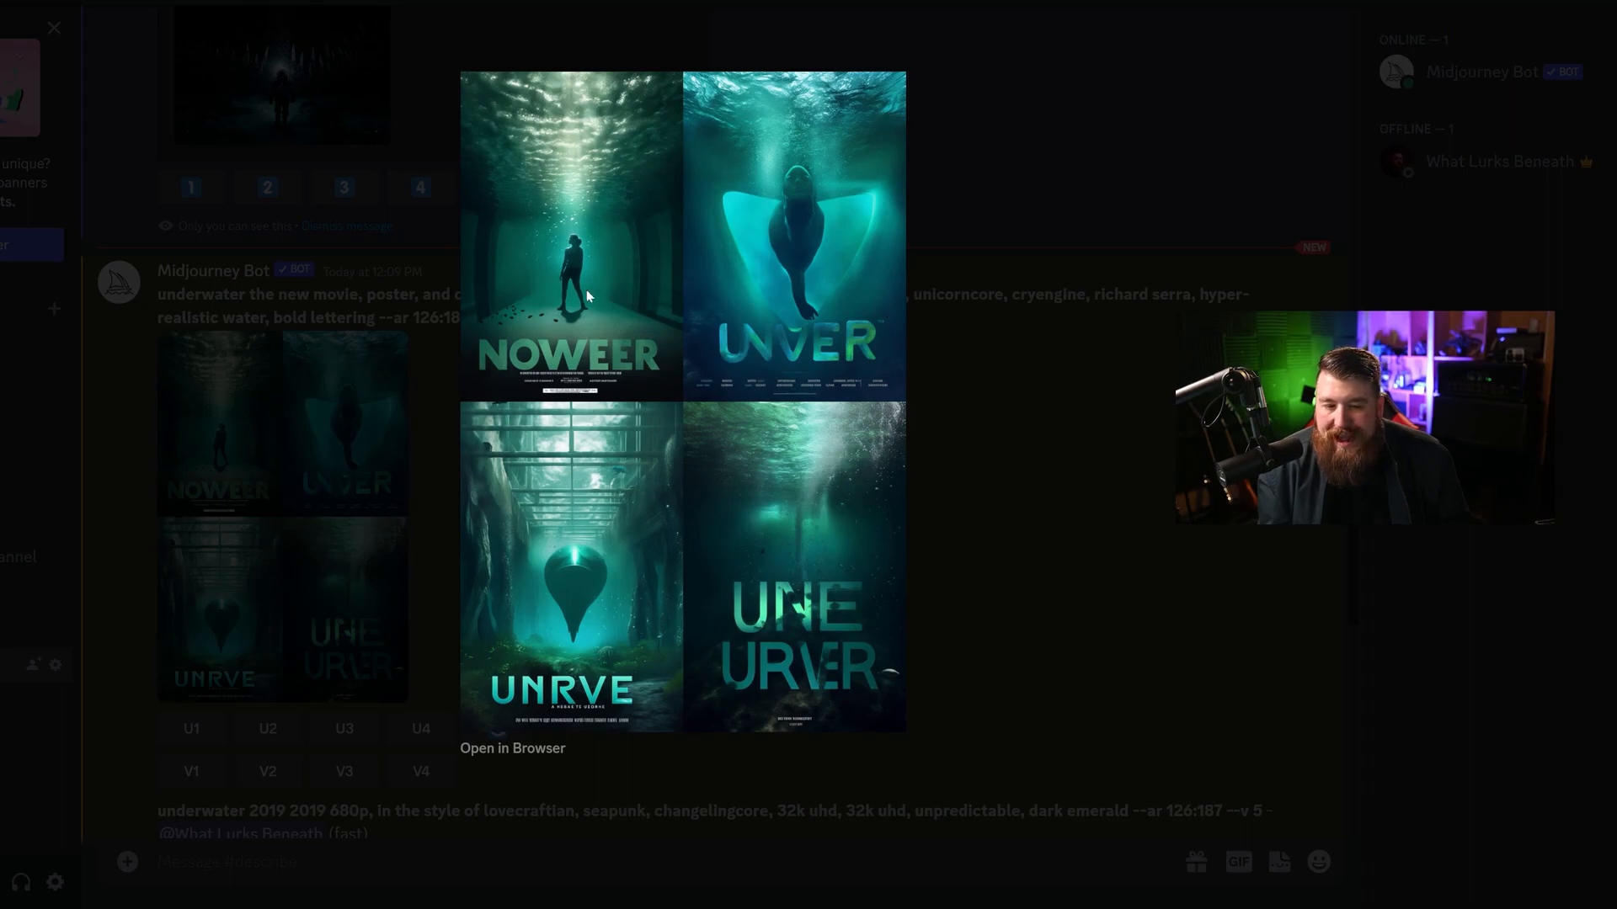
mouse_move(921, 561)
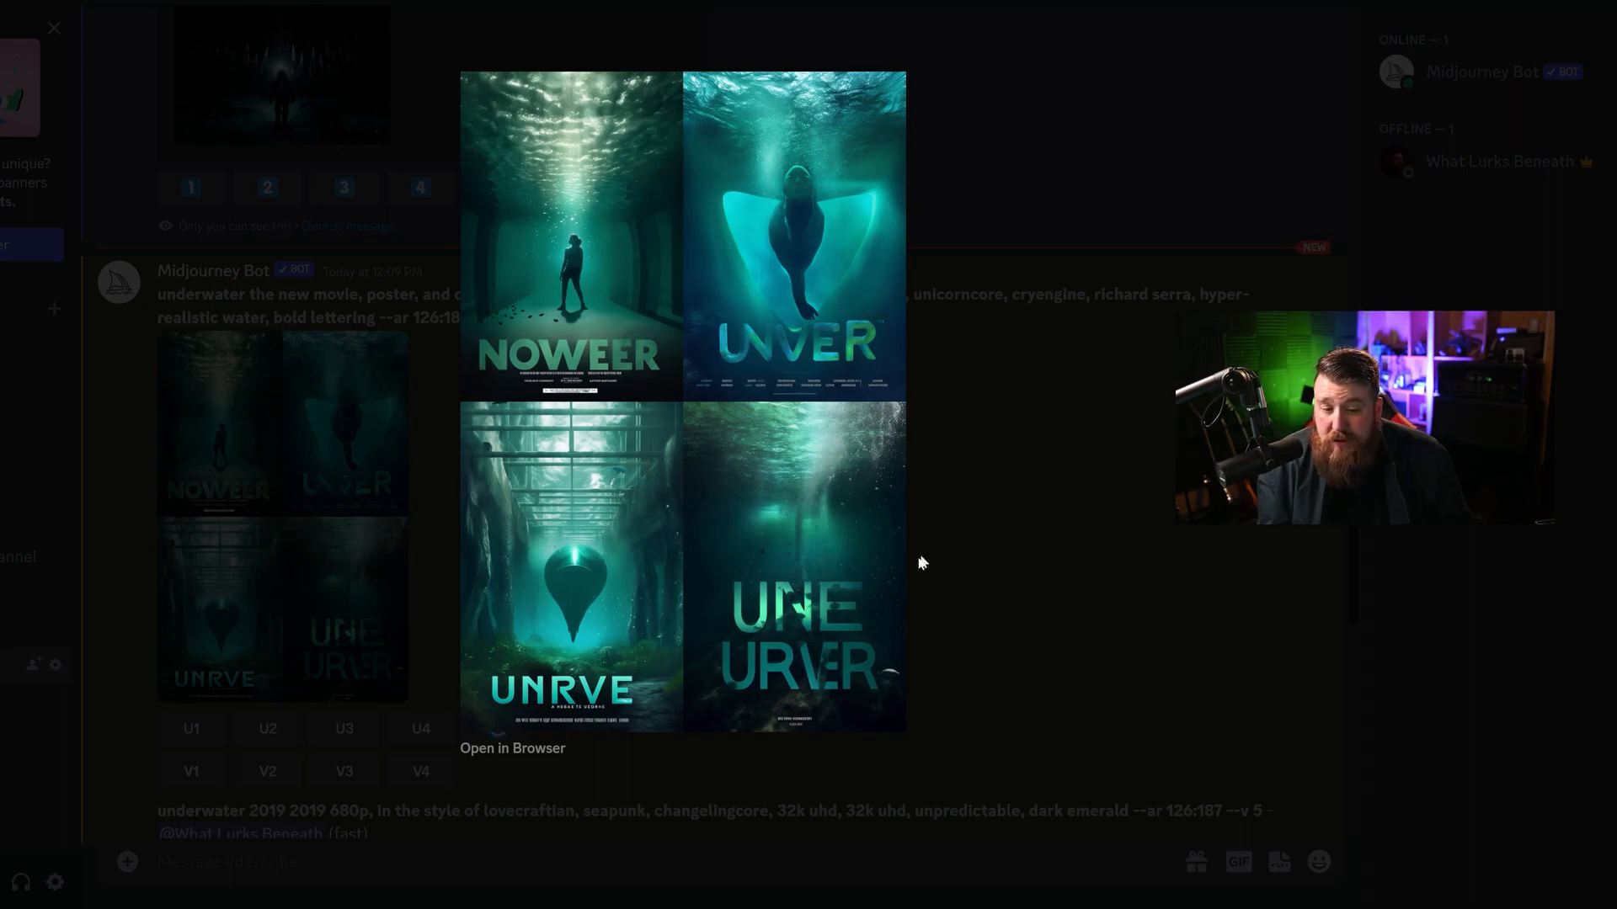
mouse_move(573, 694)
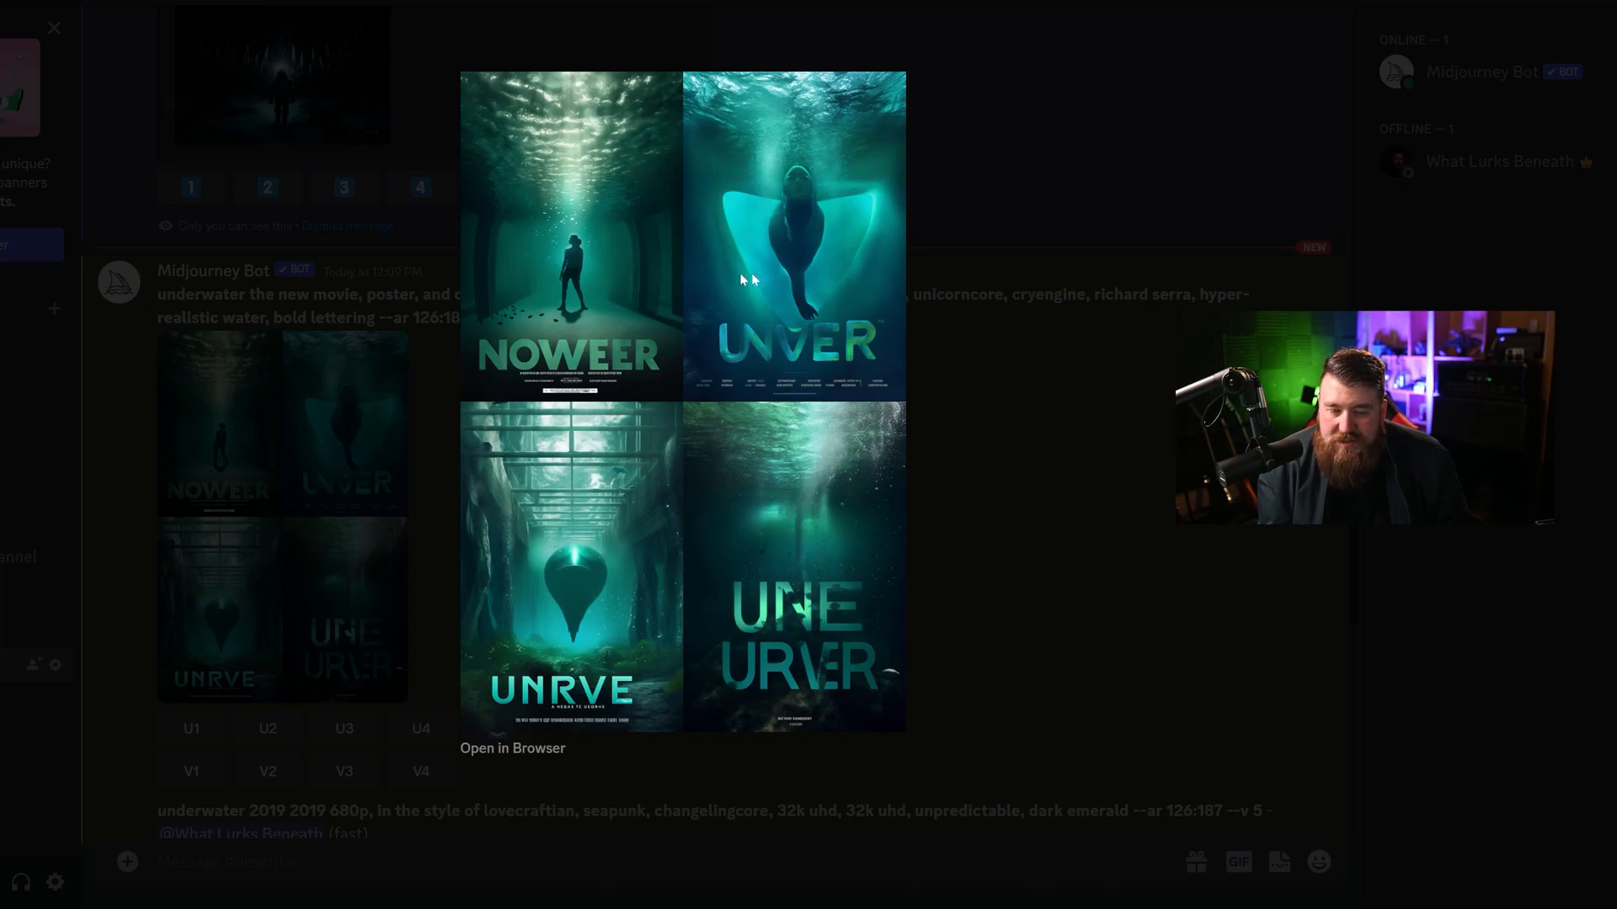
click(52, 28)
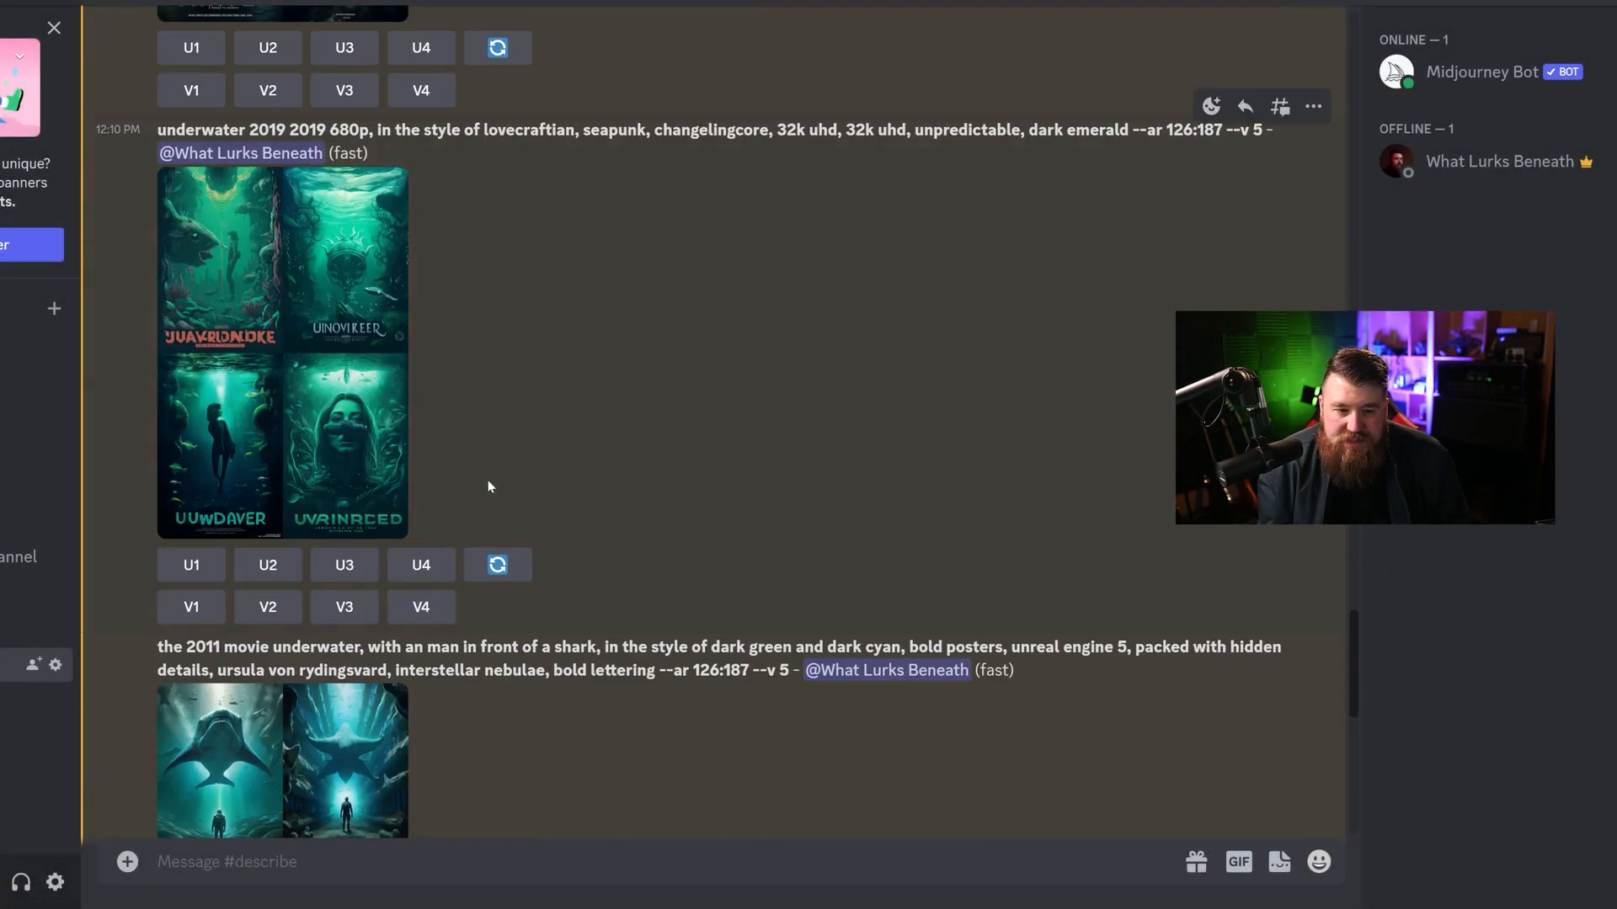
click(281, 761)
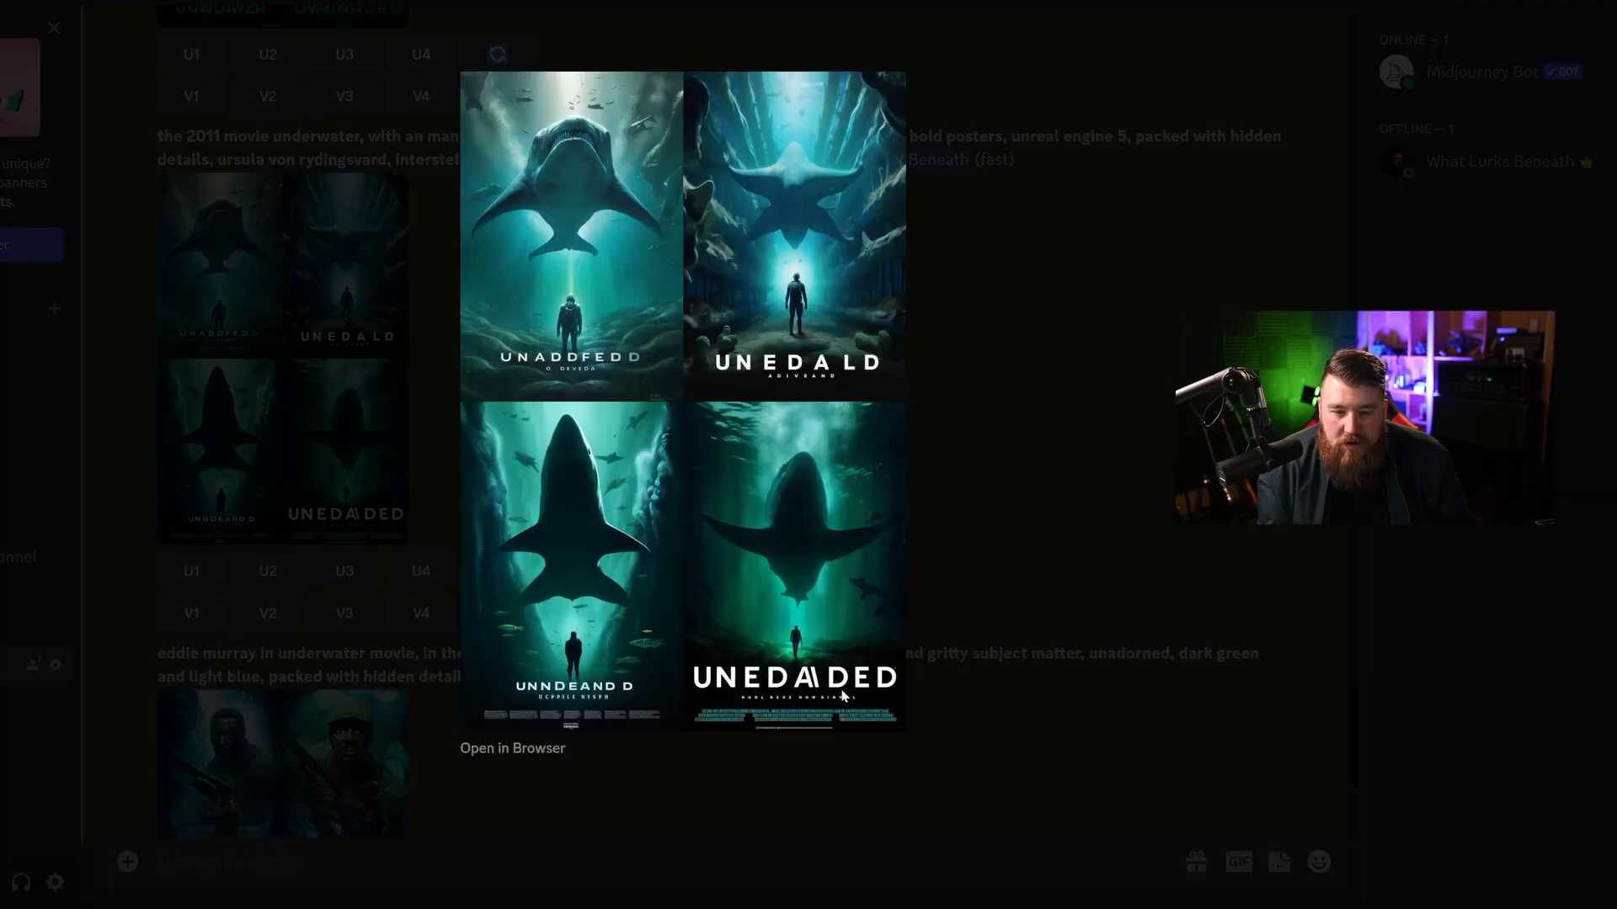
mouse_move(864, 661)
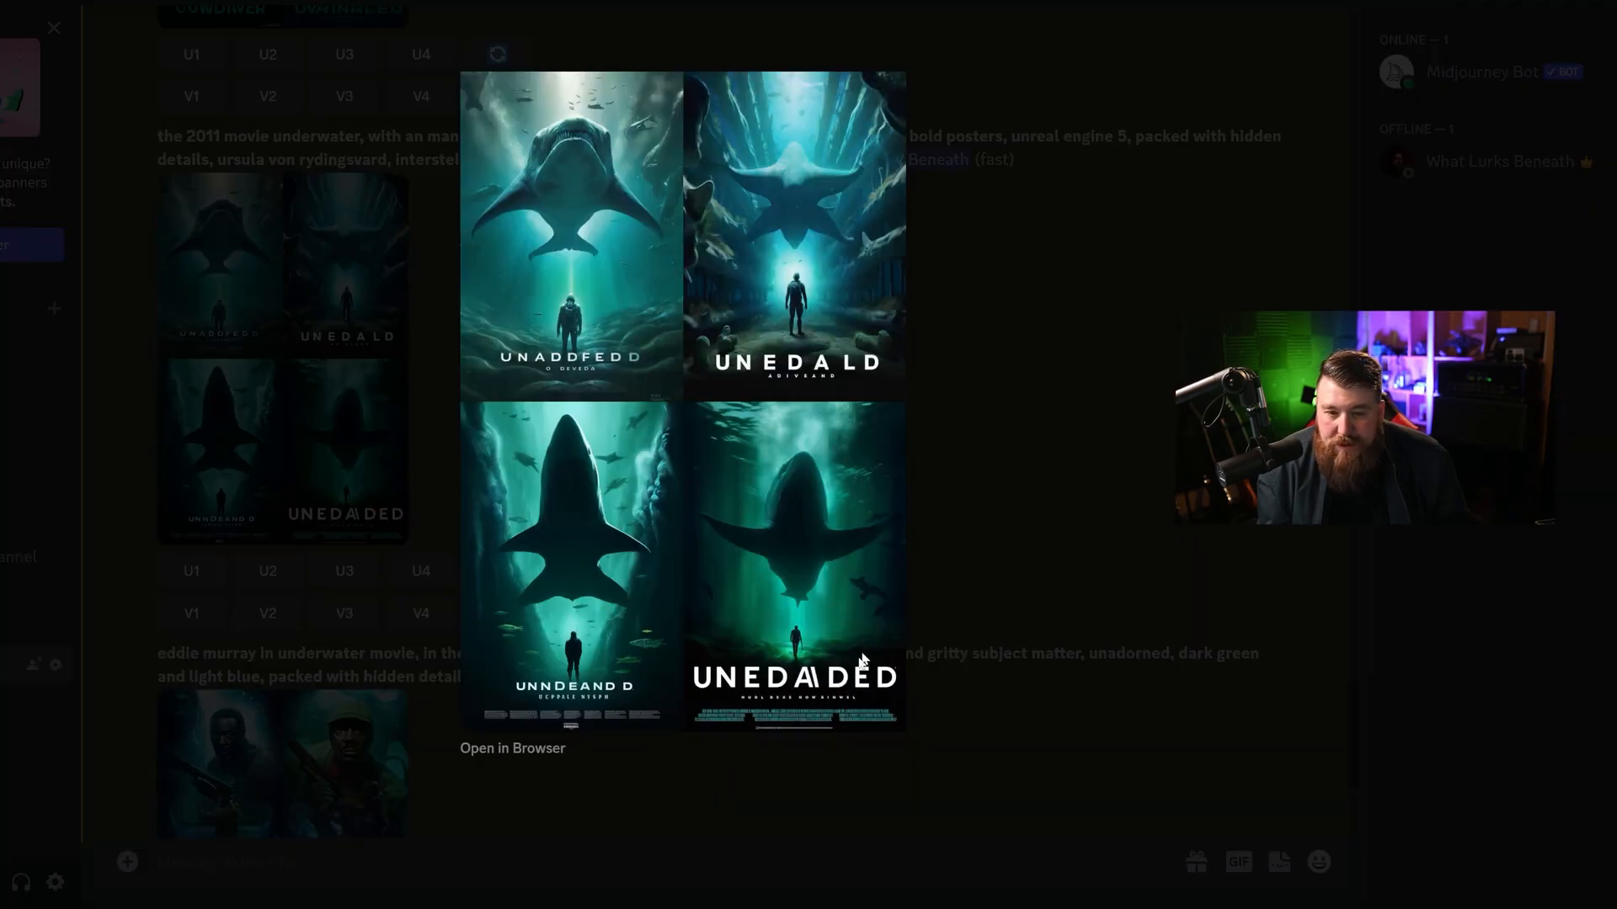
mouse_move(784, 503)
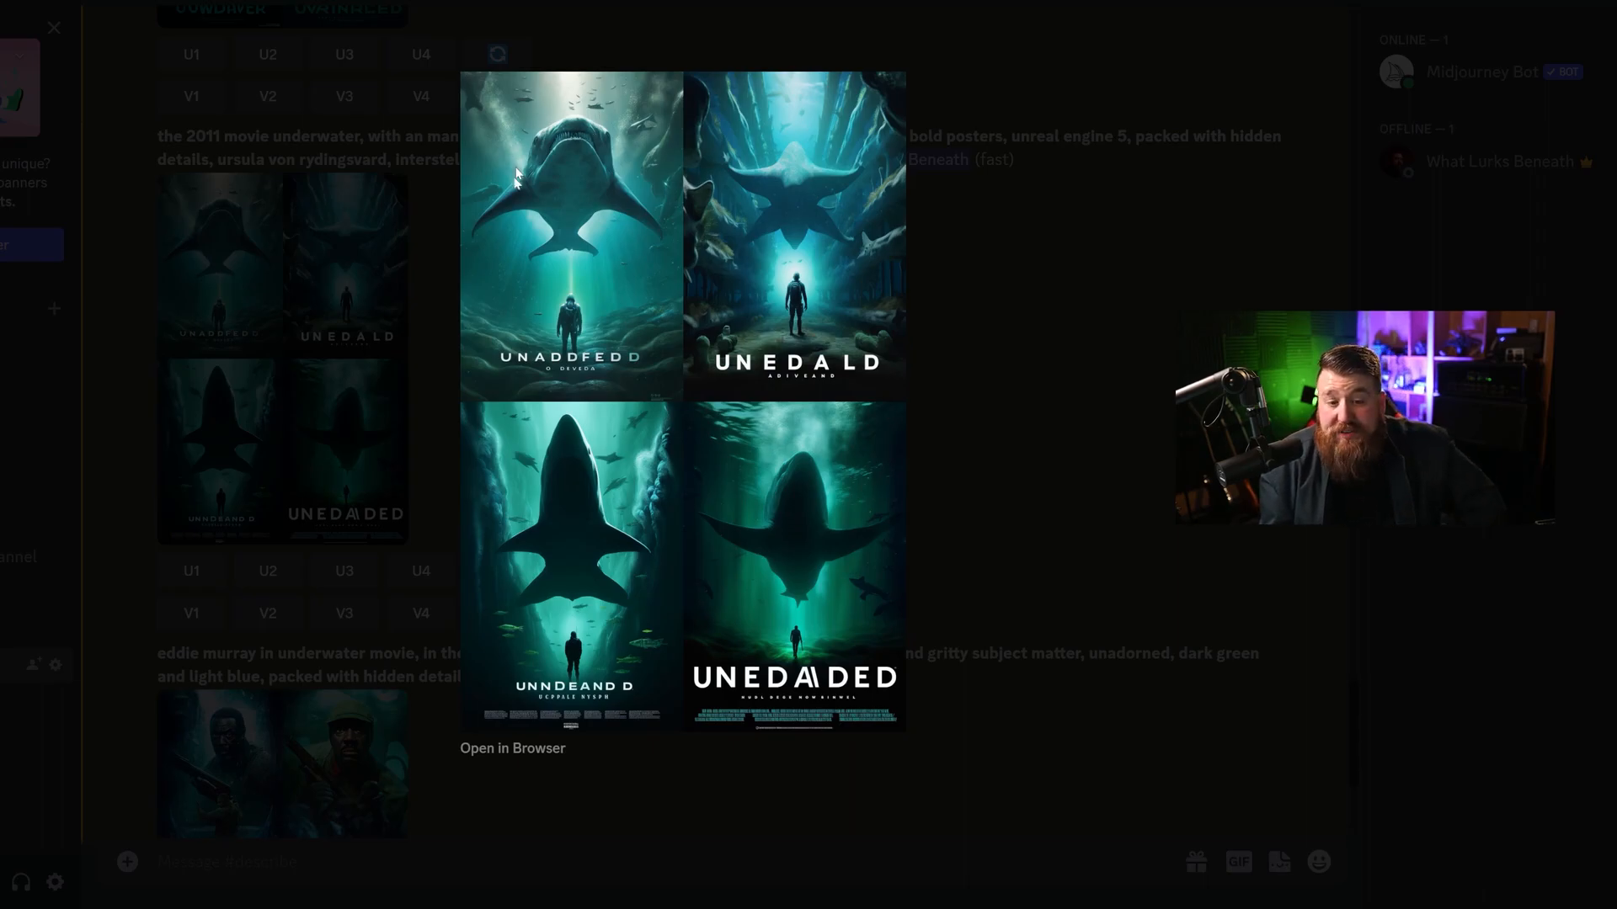
mouse_move(647, 187)
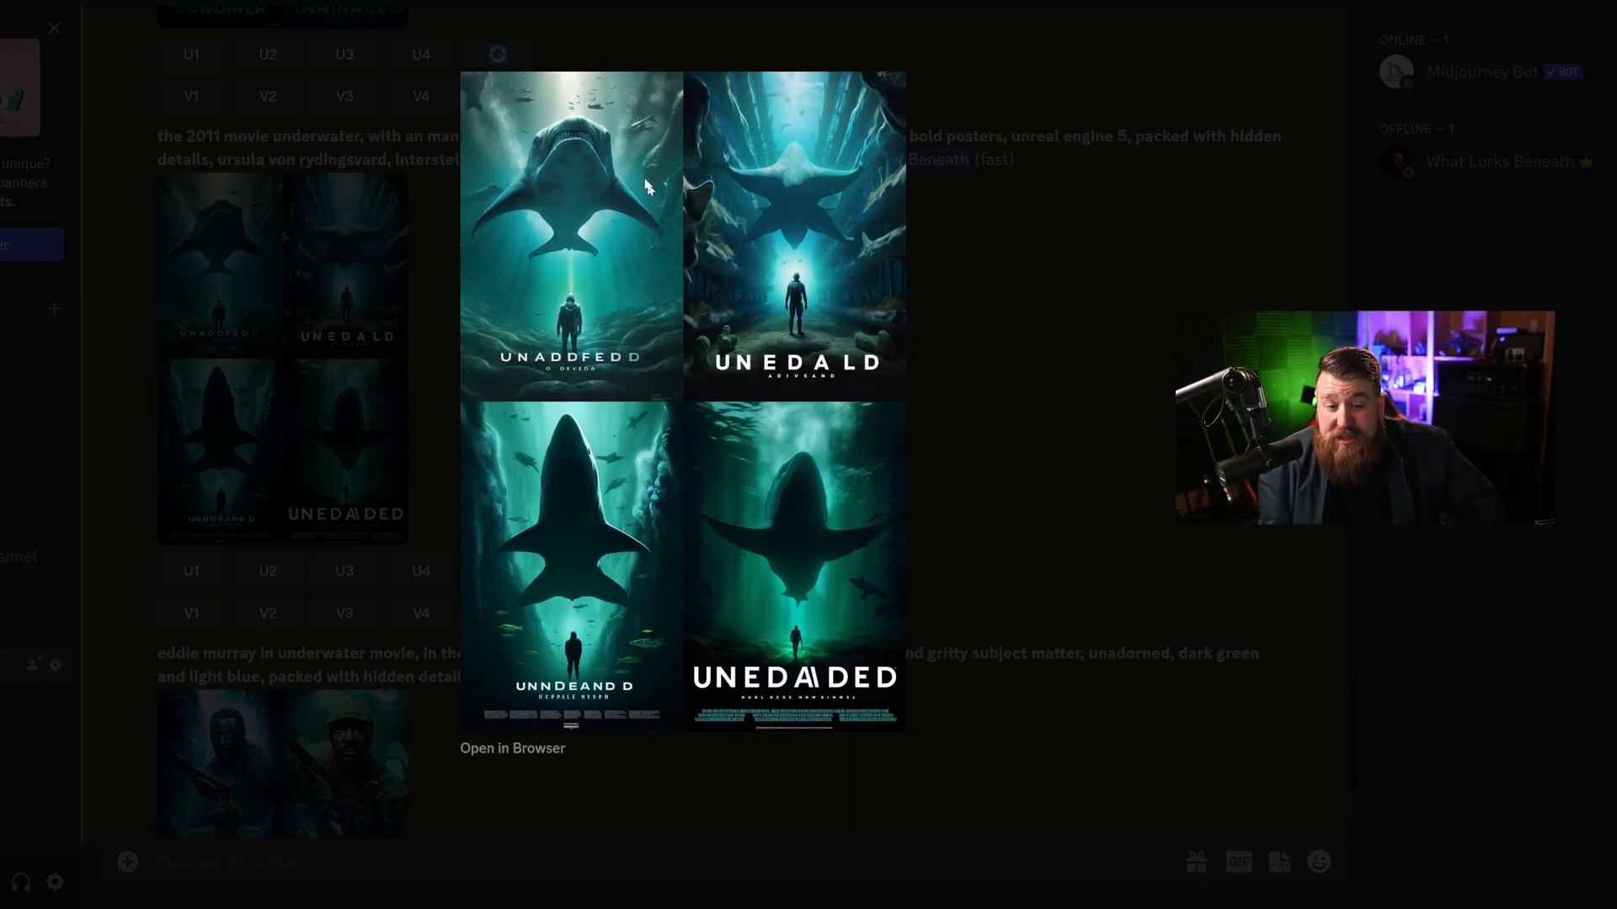
mouse_move(593, 288)
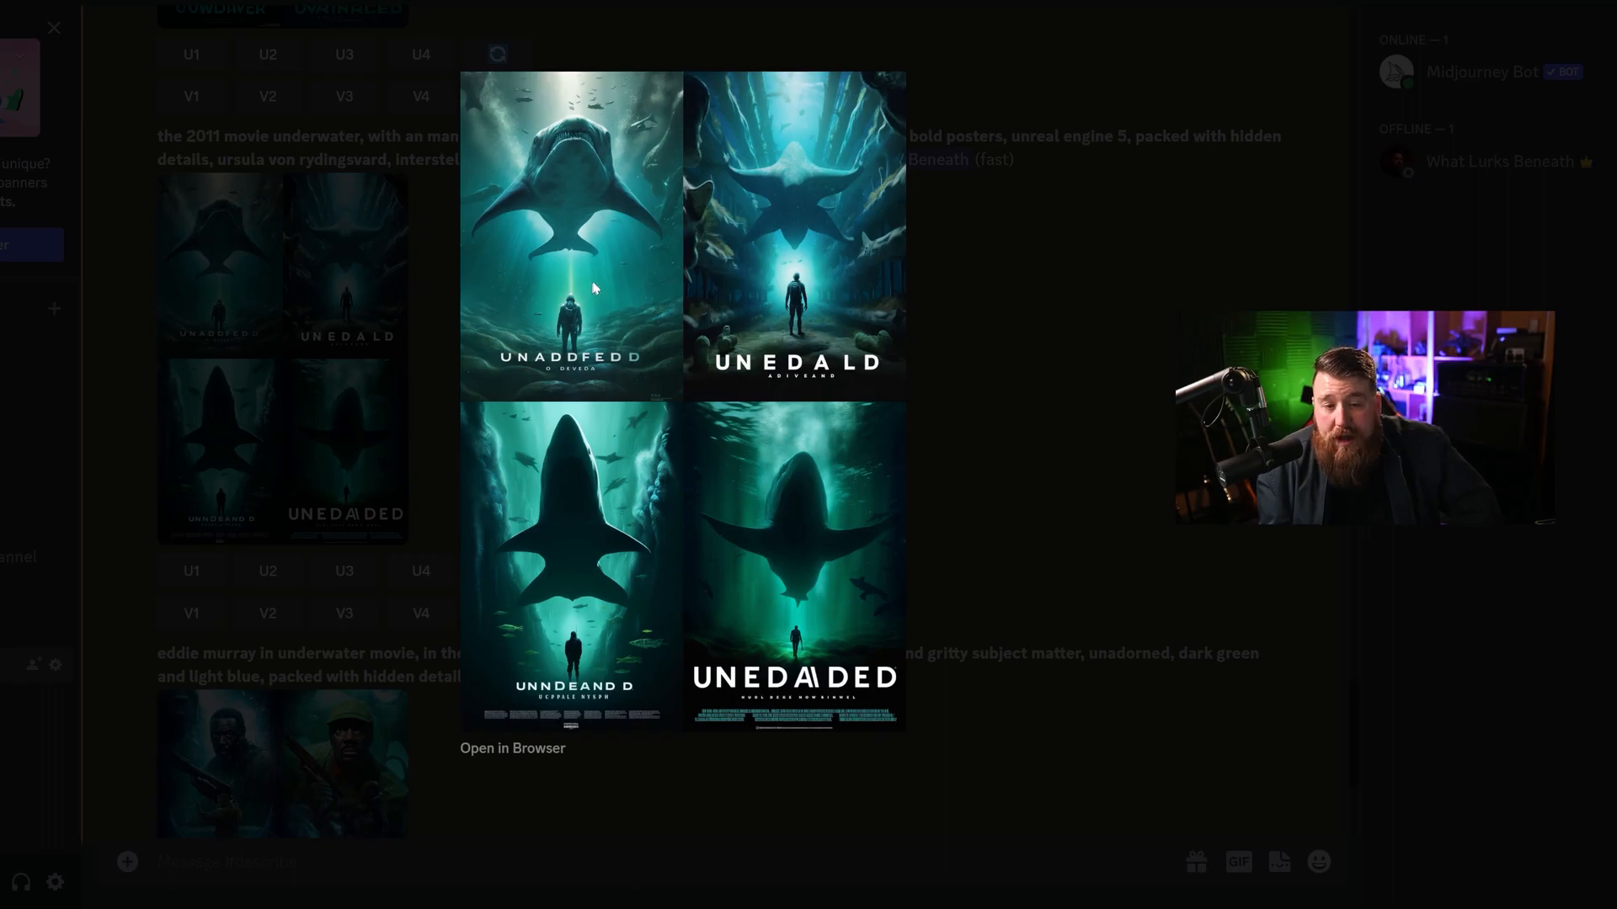
mouse_move(579, 158)
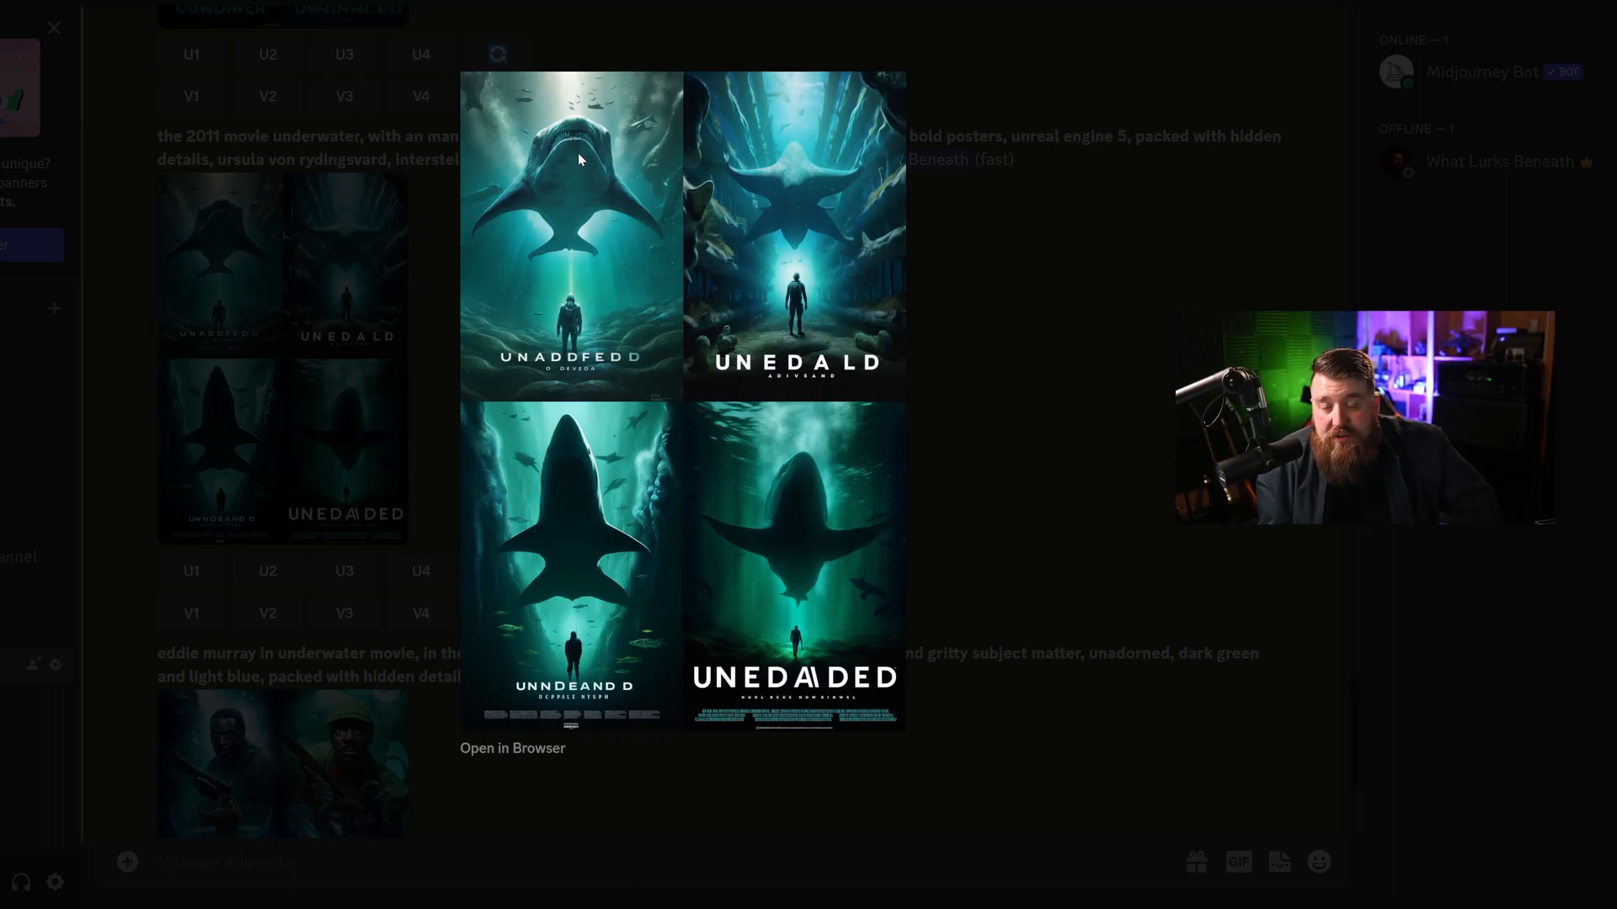
mouse_move(565, 235)
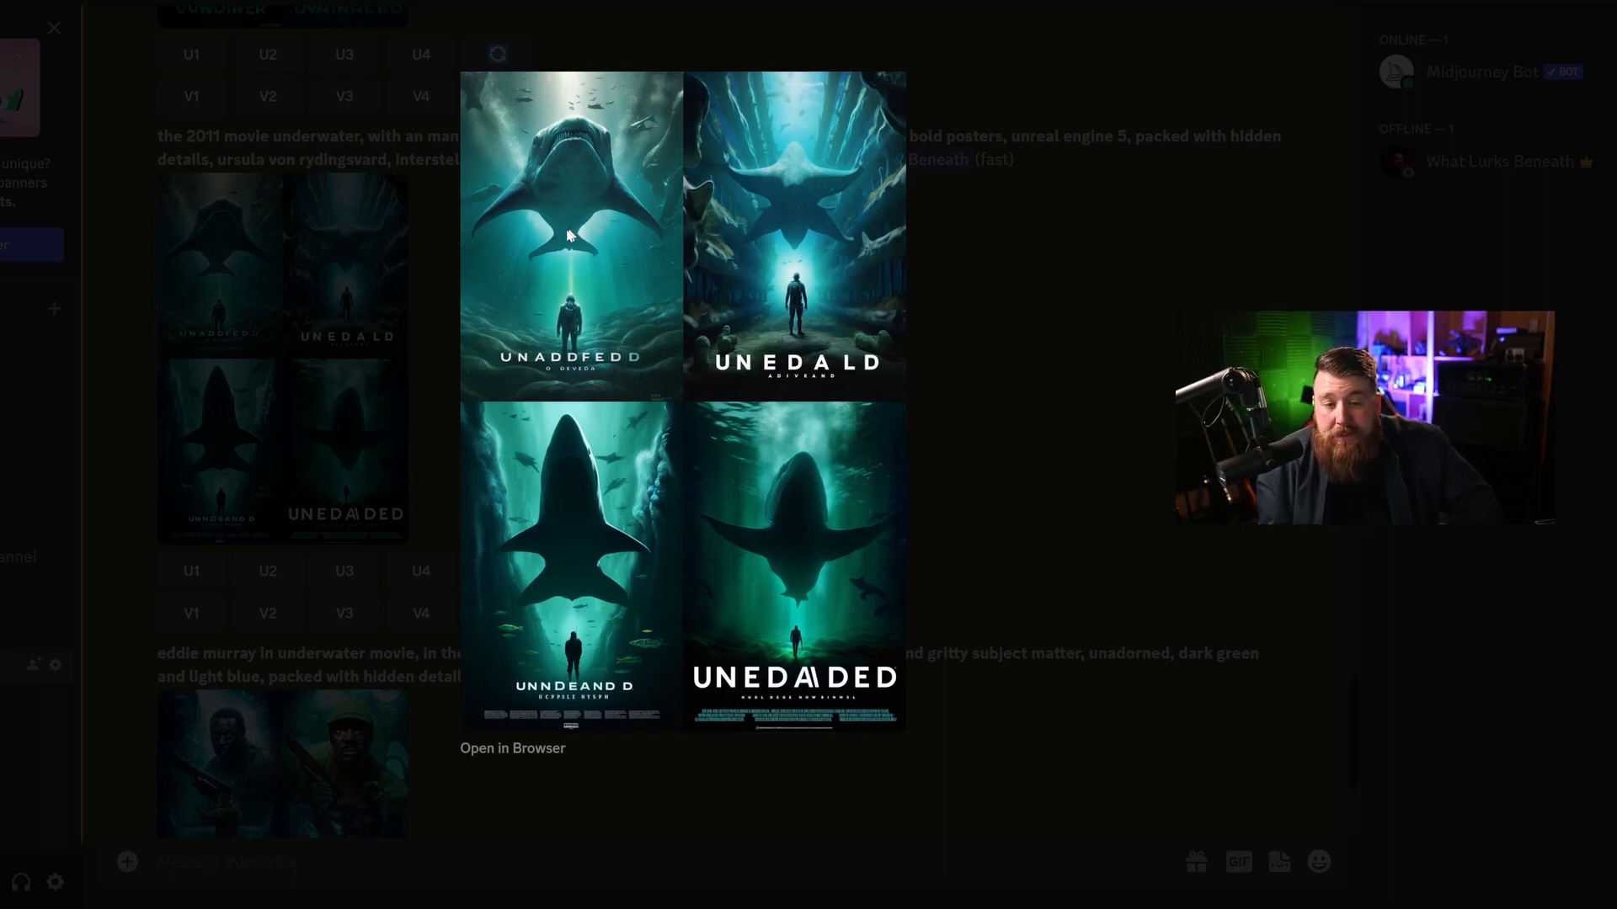
mouse_move(495, 364)
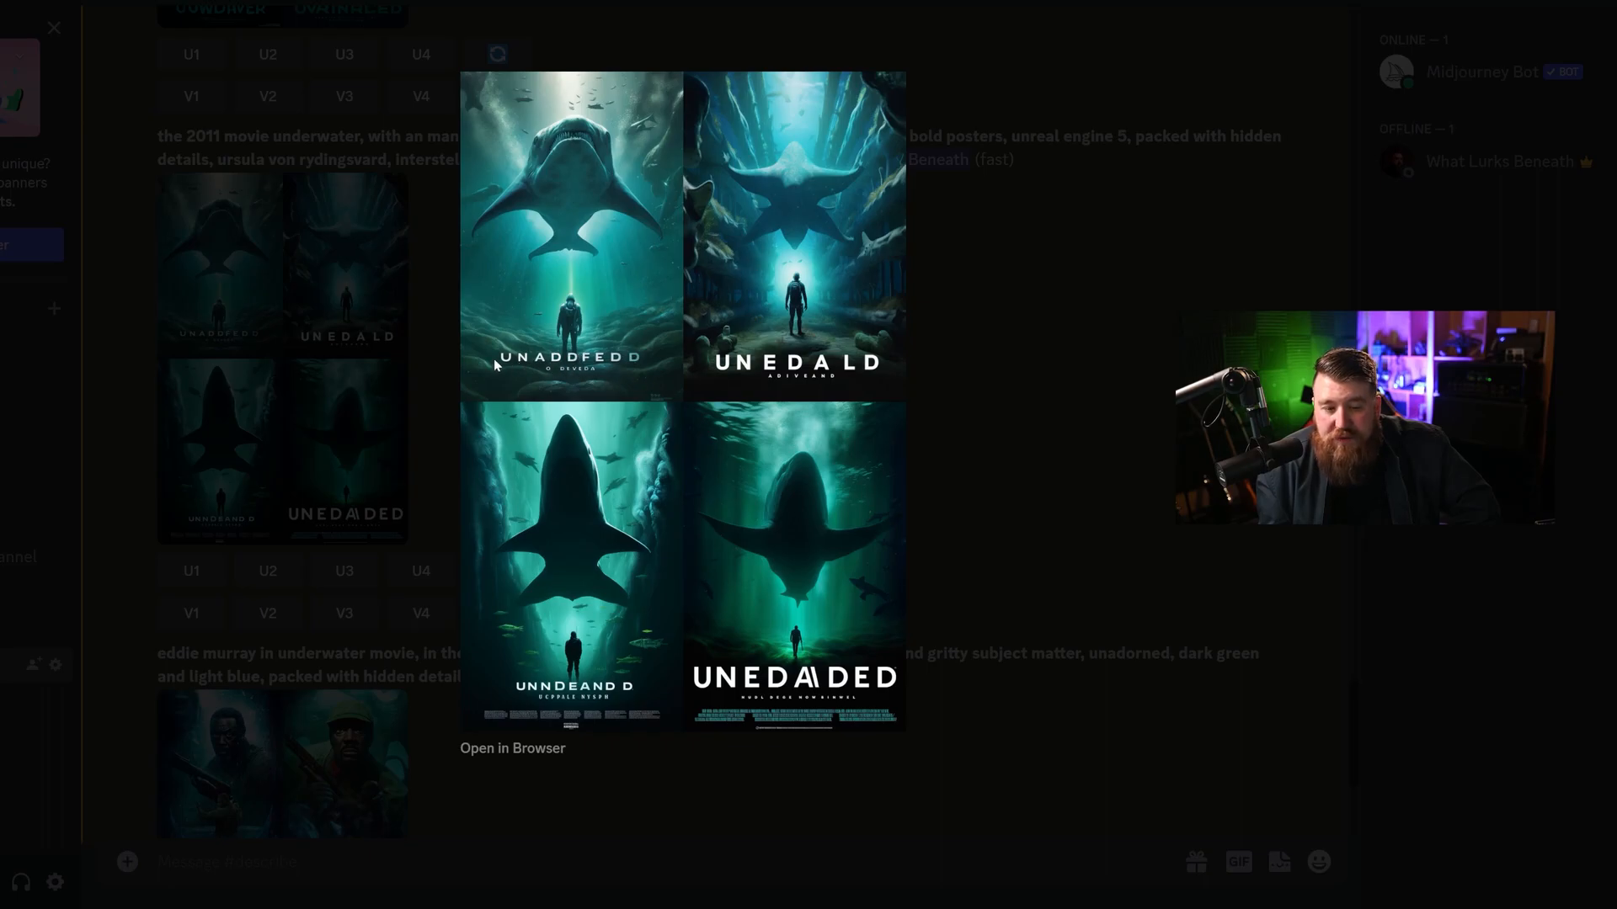
mouse_move(608, 361)
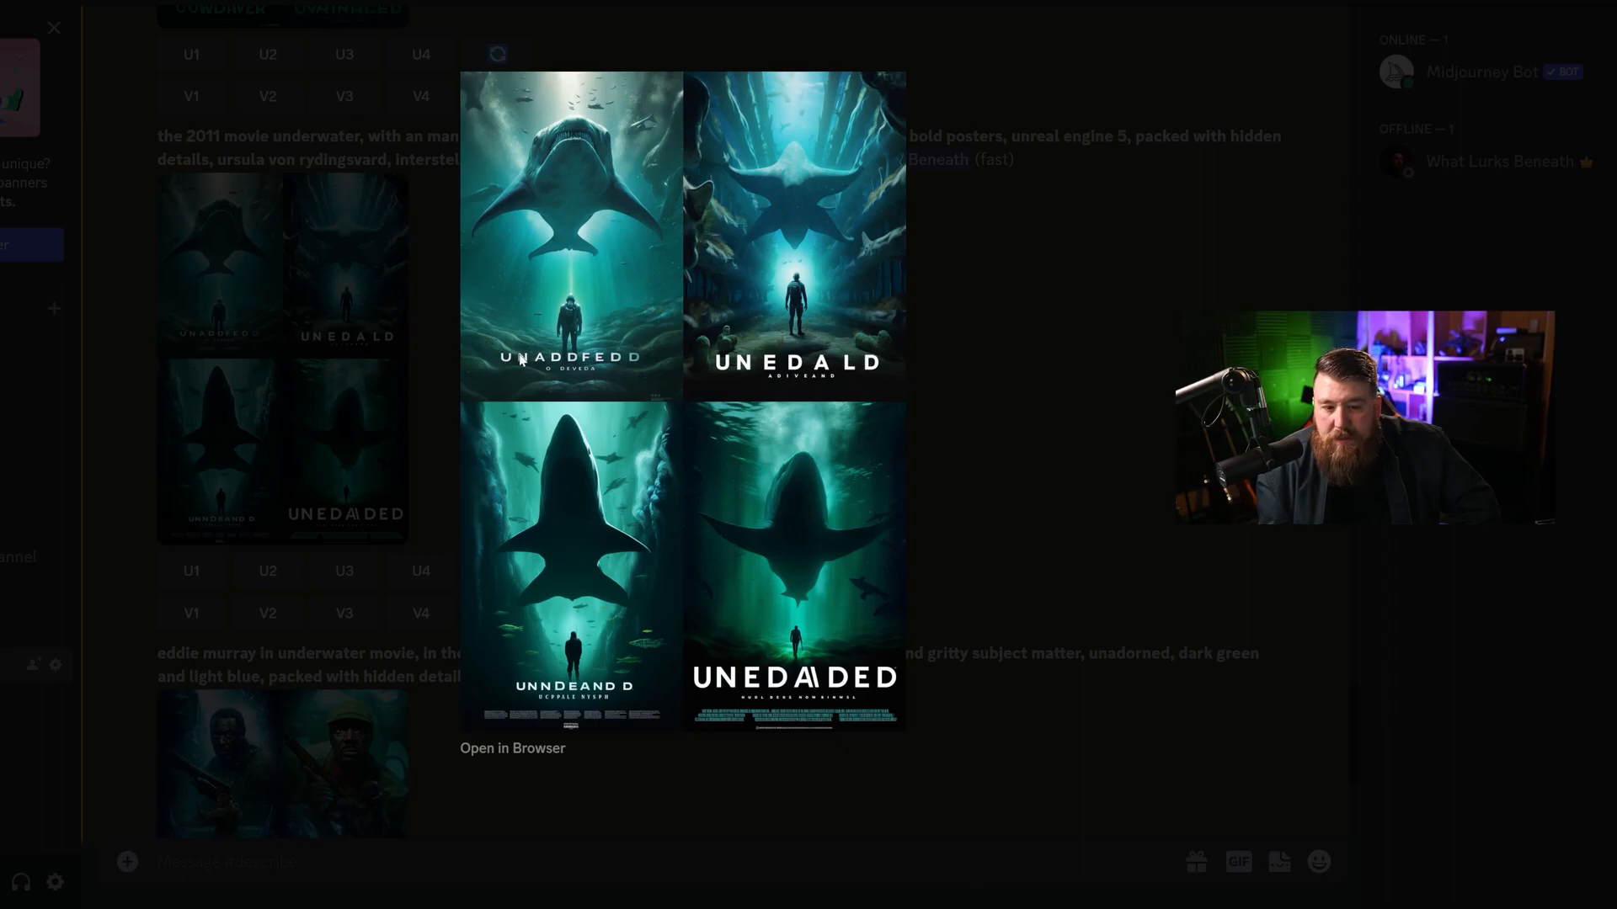
mouse_move(608, 151)
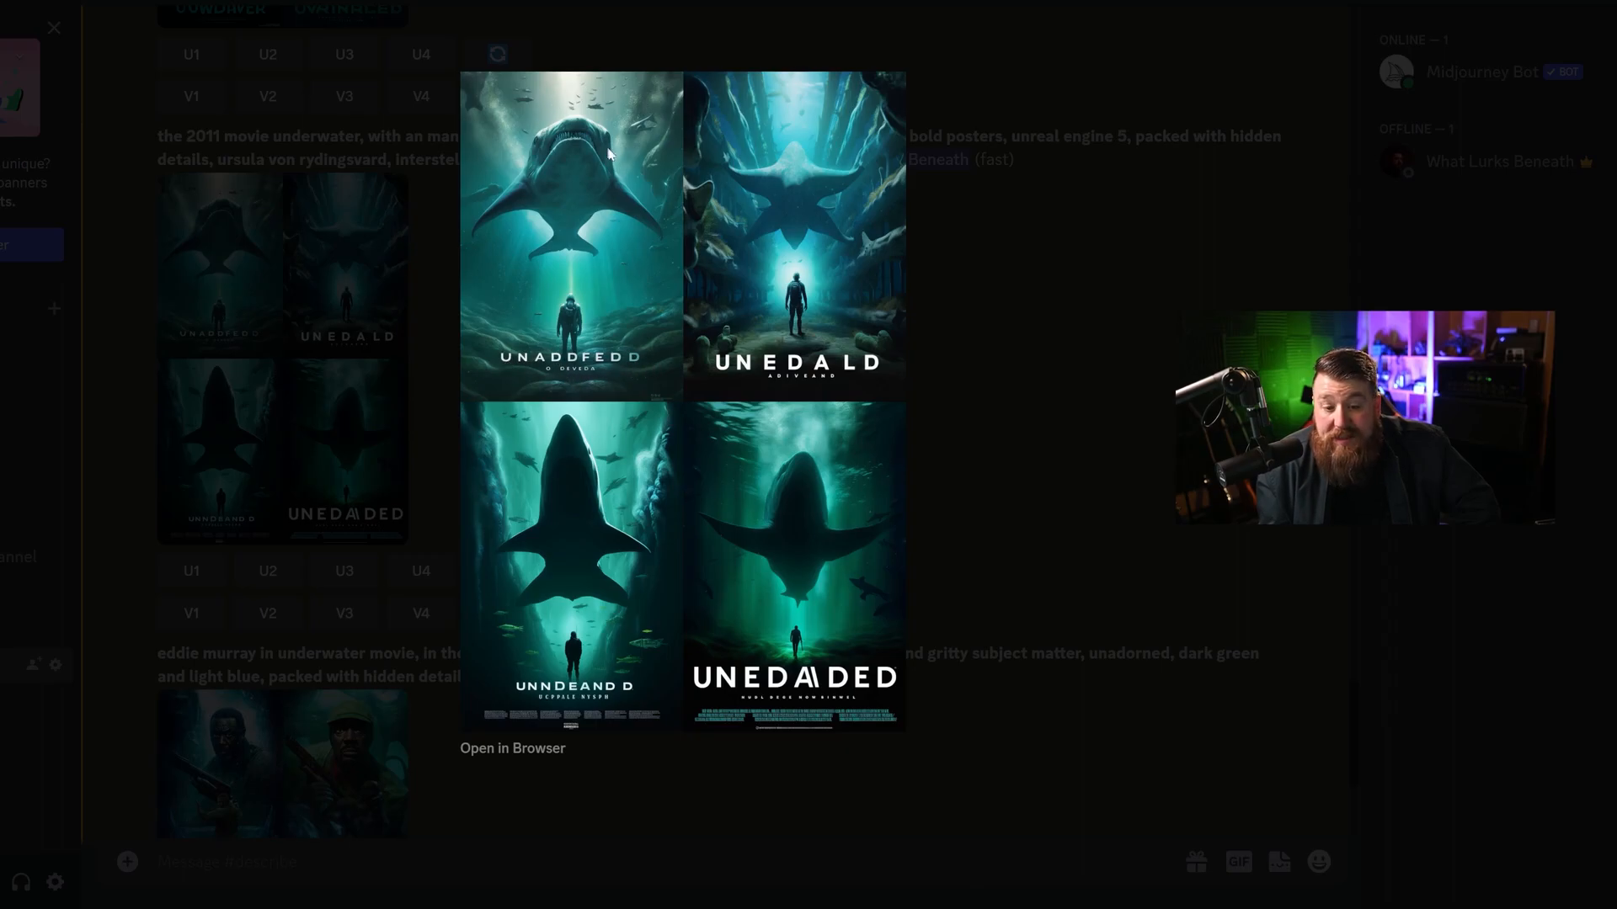
mouse_move(841, 577)
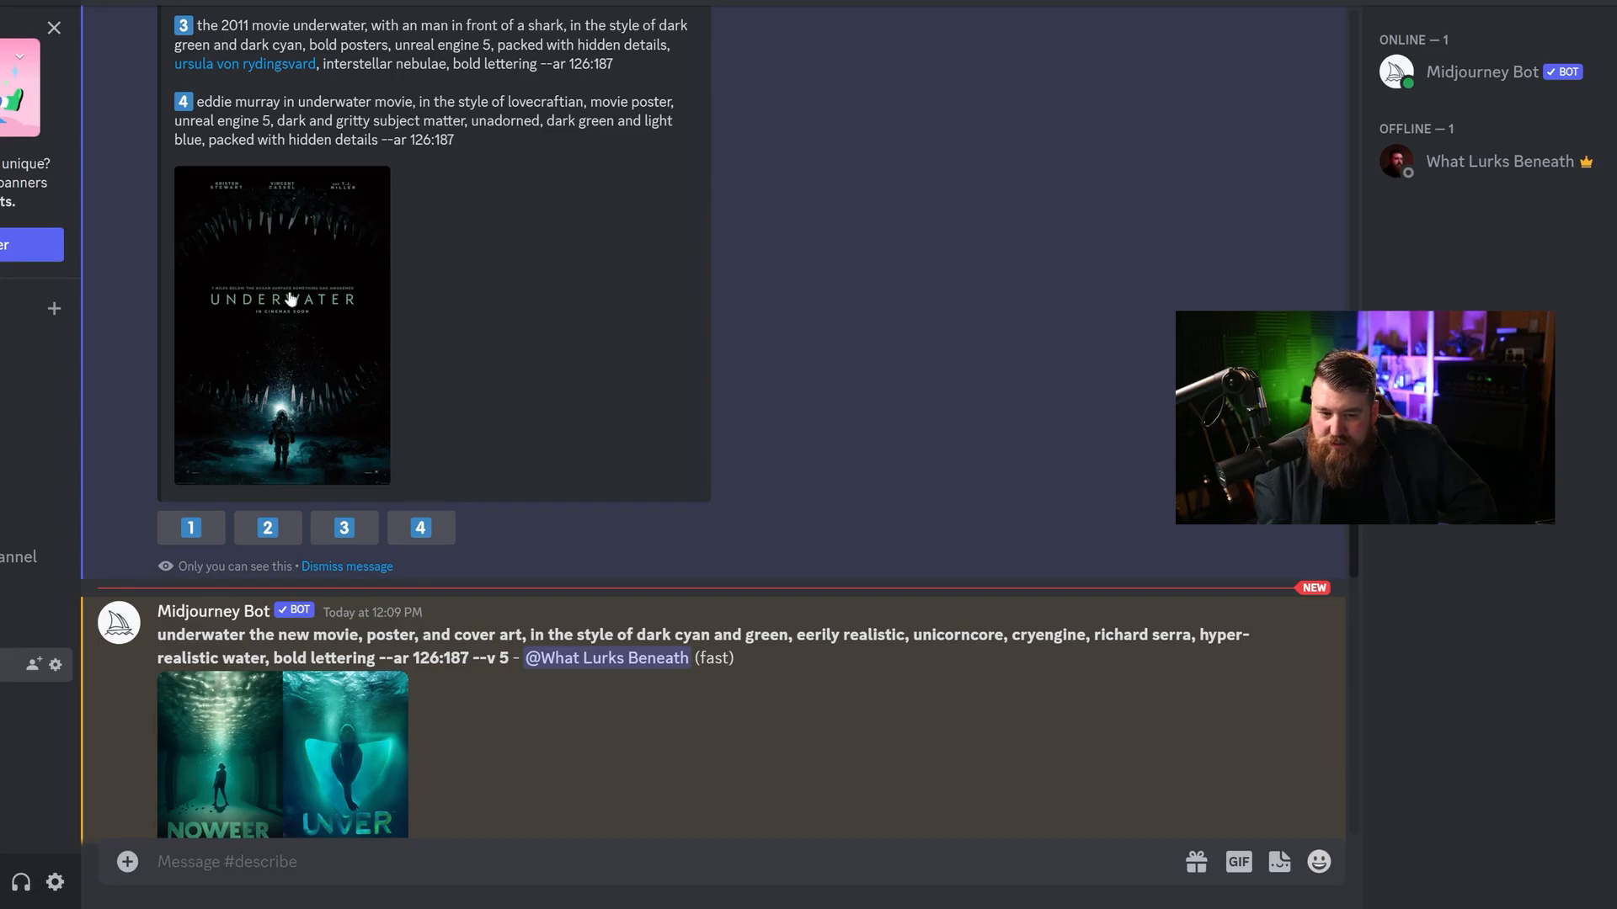
mouse_move(346, 405)
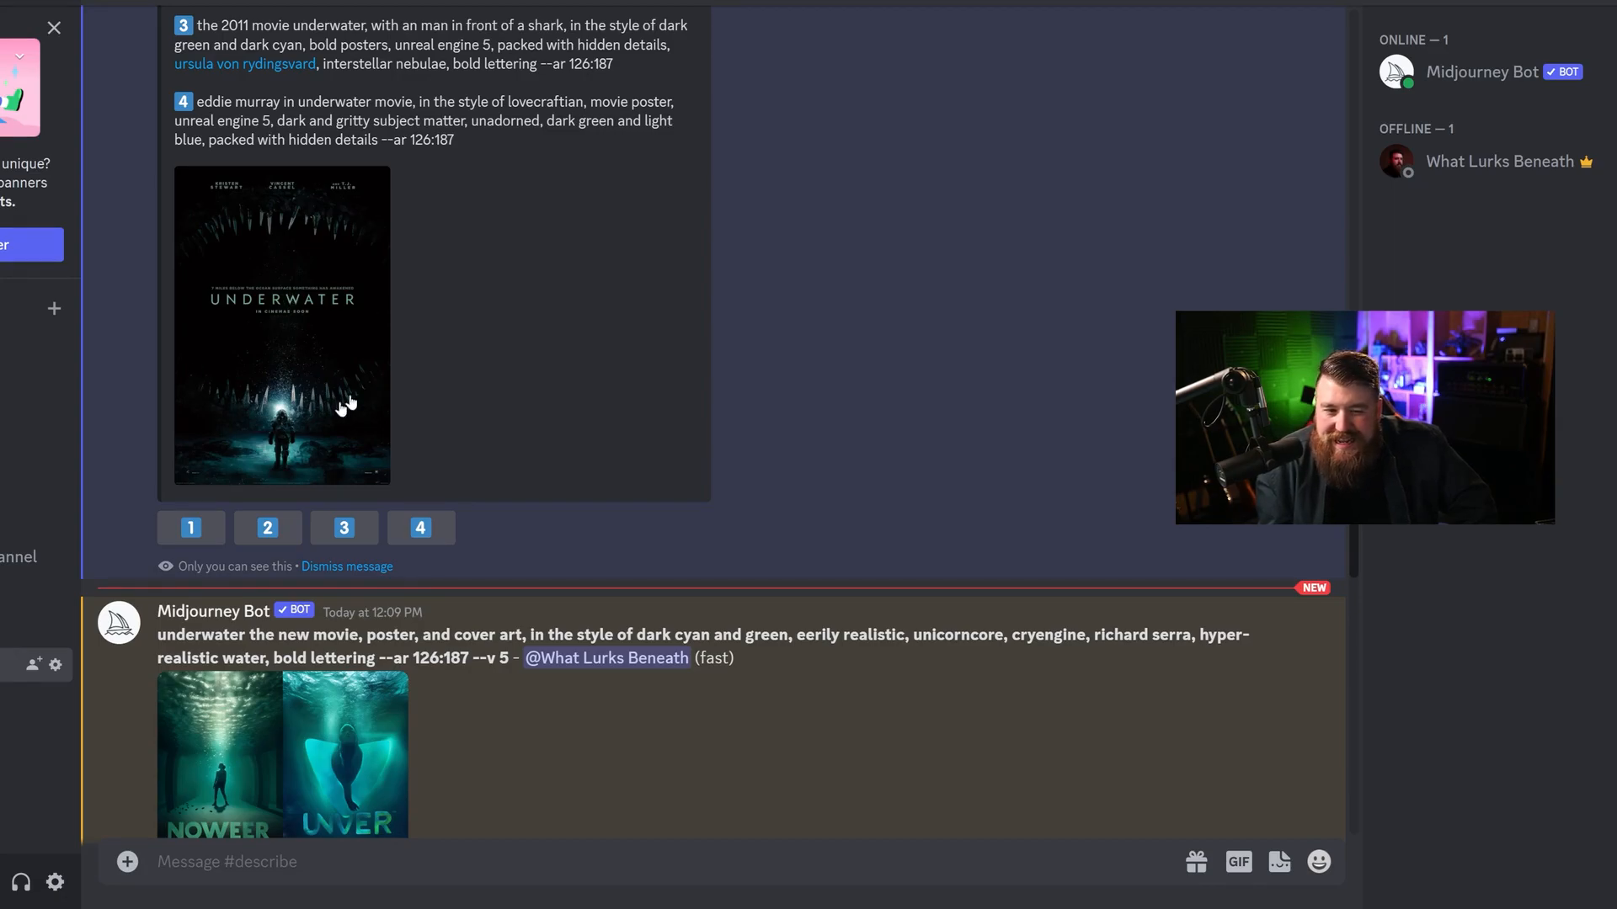
mouse_move(318, 327)
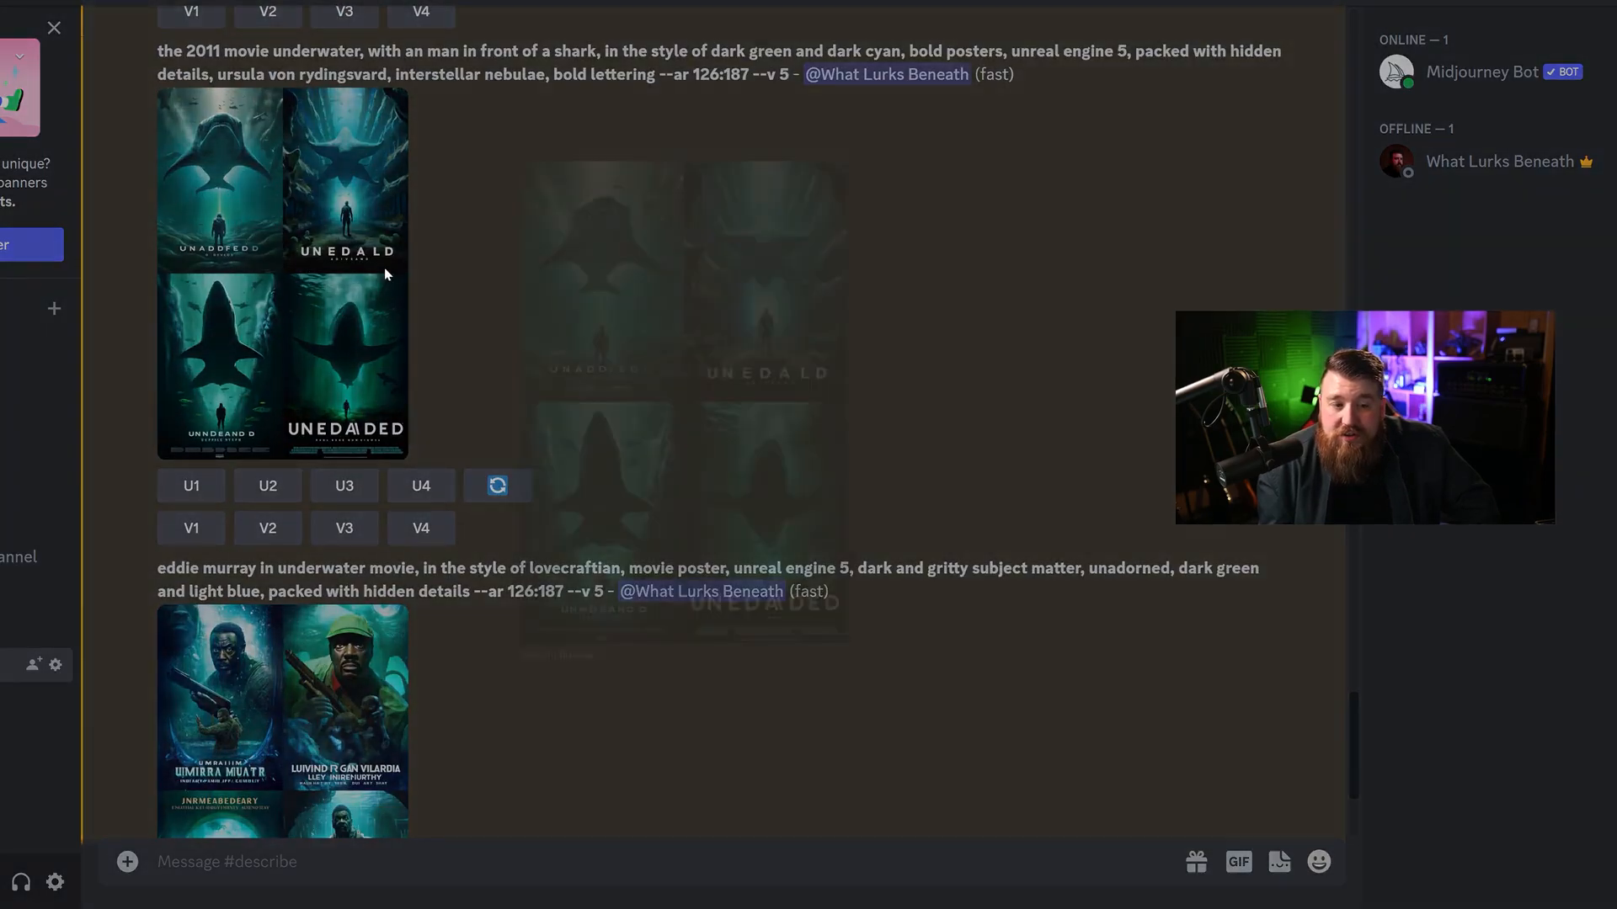
Enlarge the shark poster grid from the 2011 movie underwater prompt for a closer look.
click(281, 272)
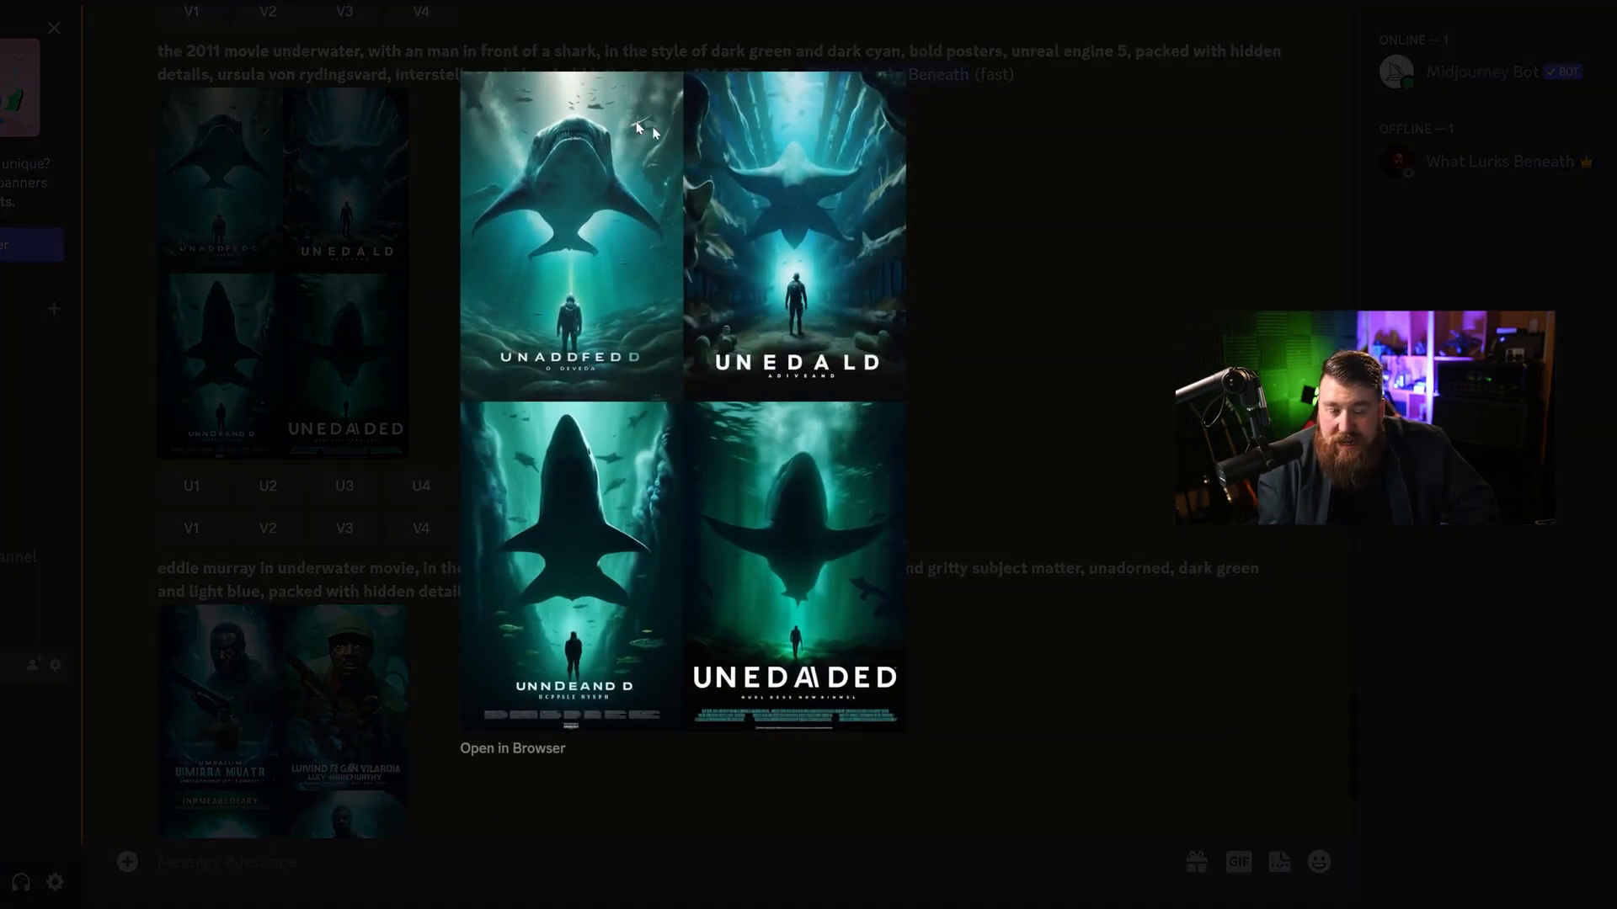
Close the shark preview, enlarge the armed underwater soldier grid, and scroll through results.
click(54, 28)
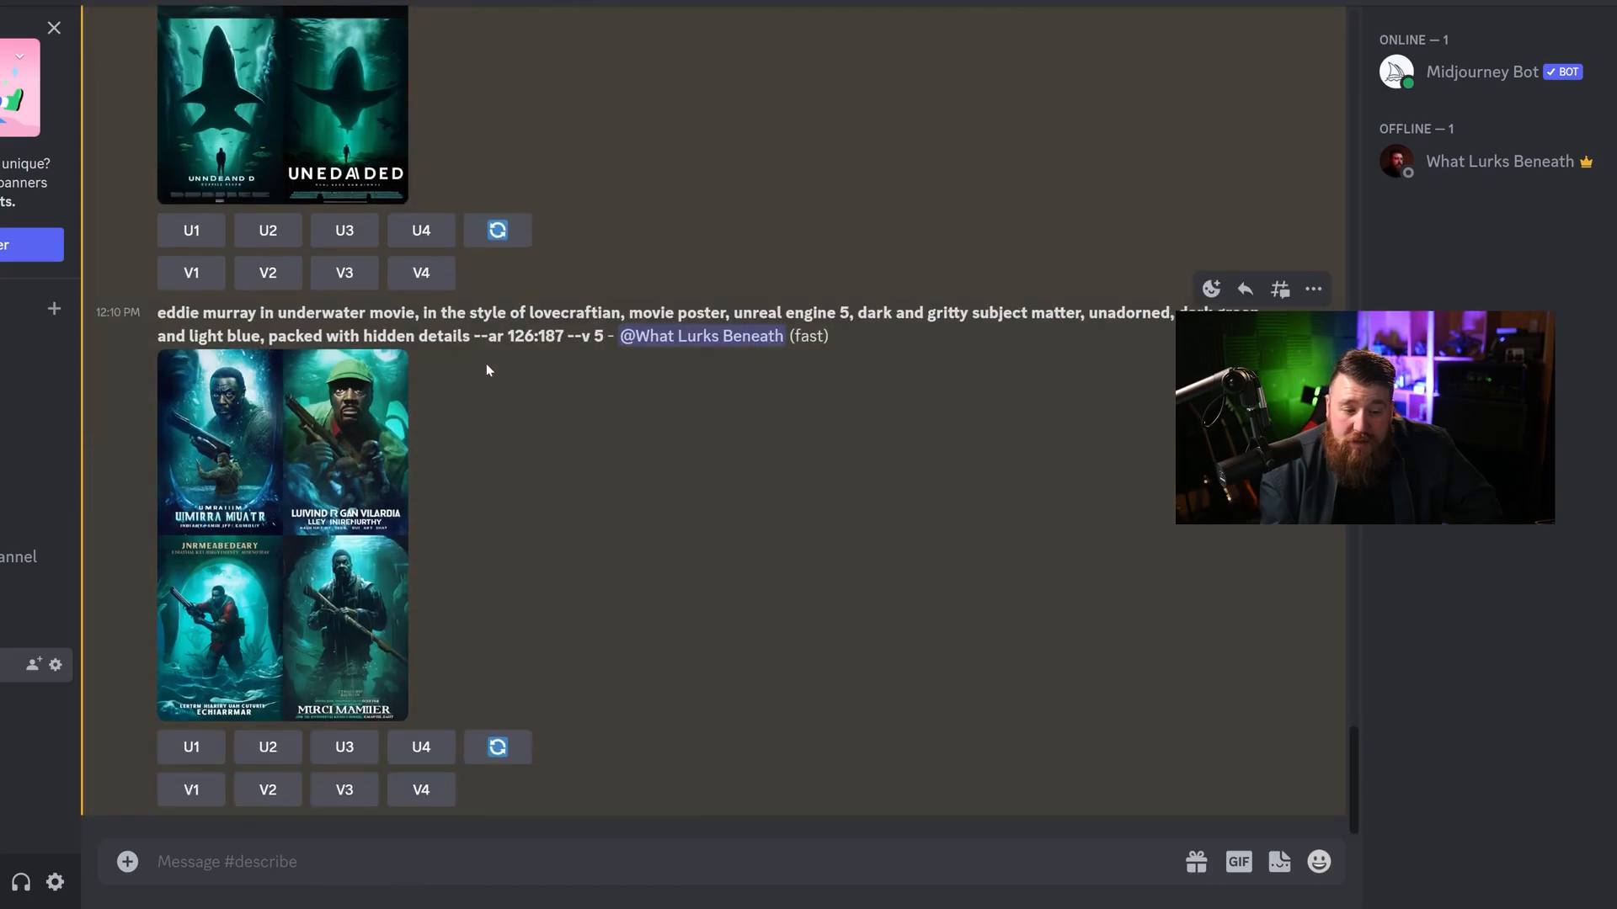
mouse_move(261, 482)
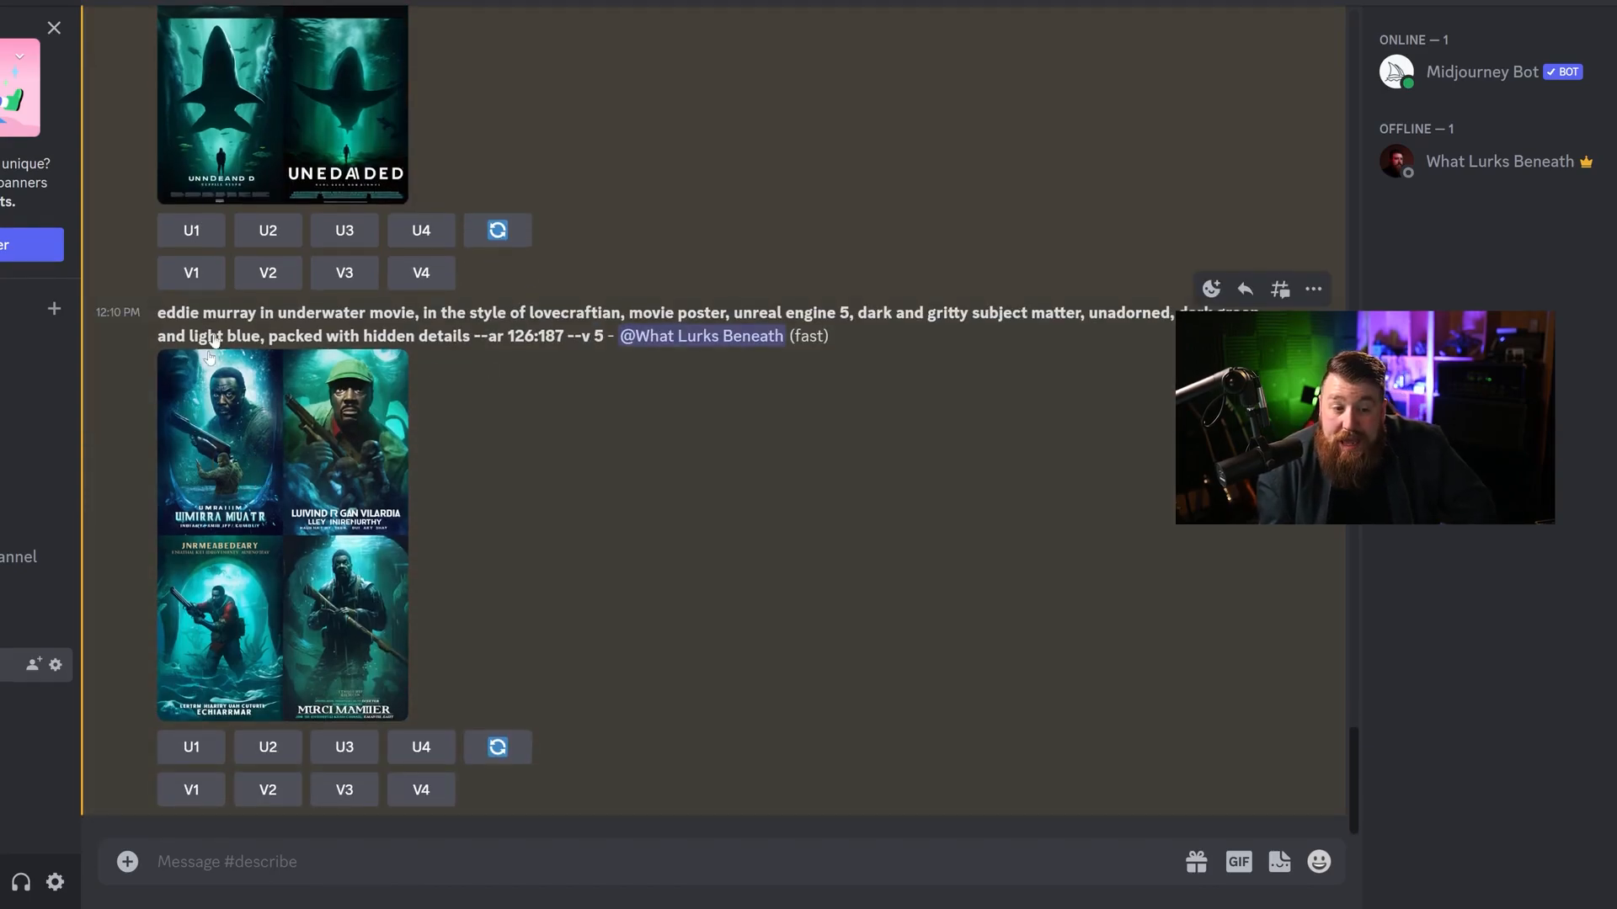
mouse_move(478, 304)
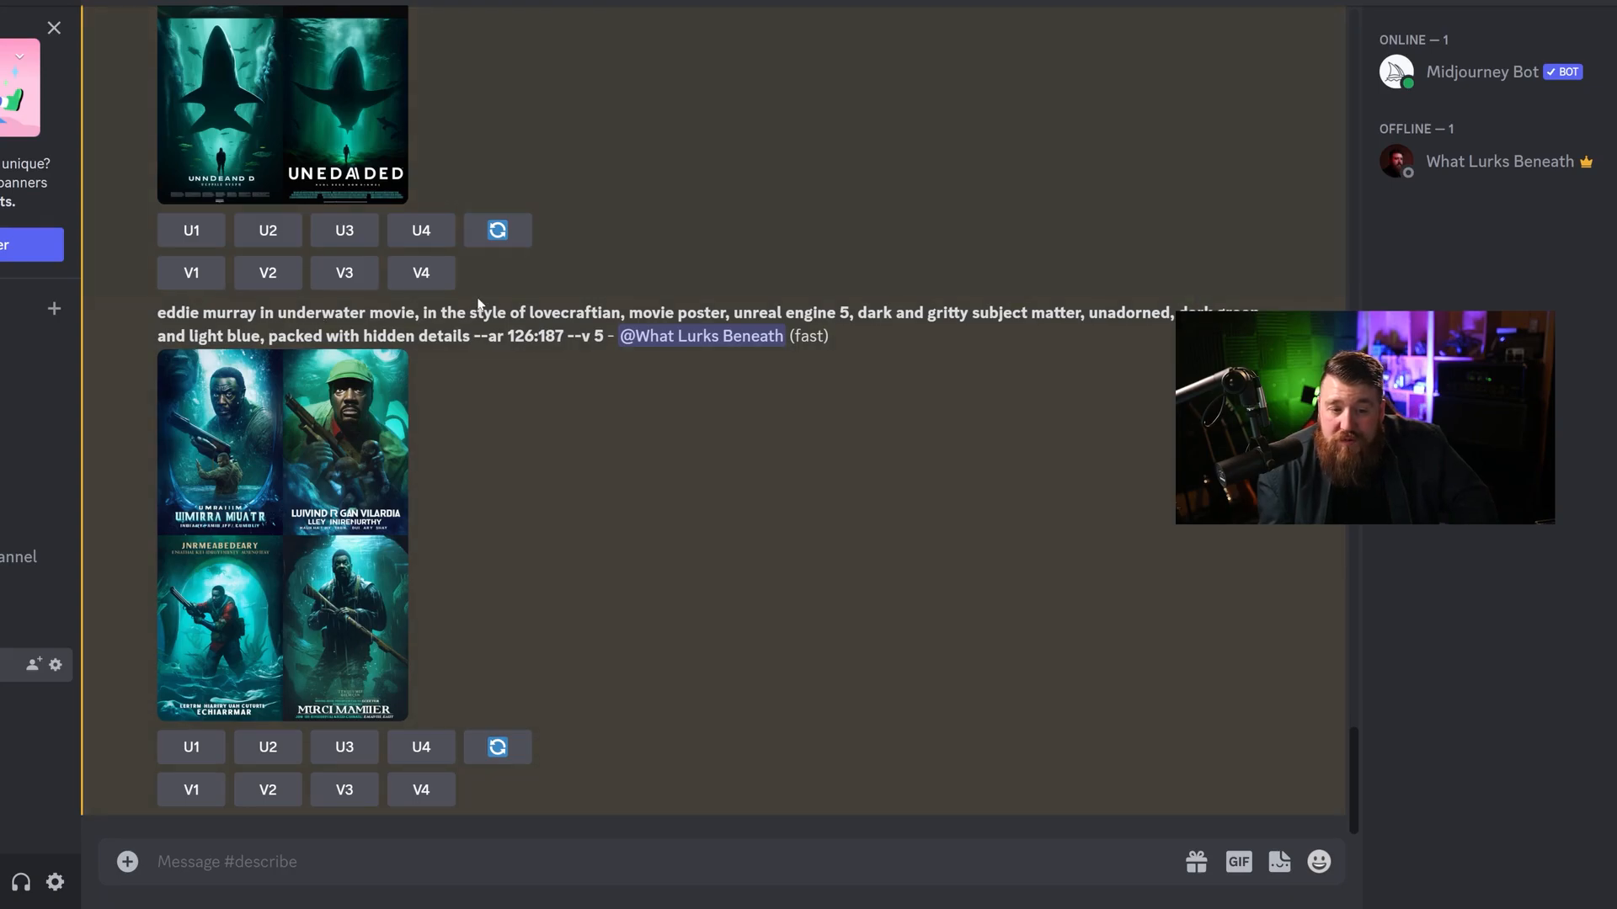
mouse_move(819, 320)
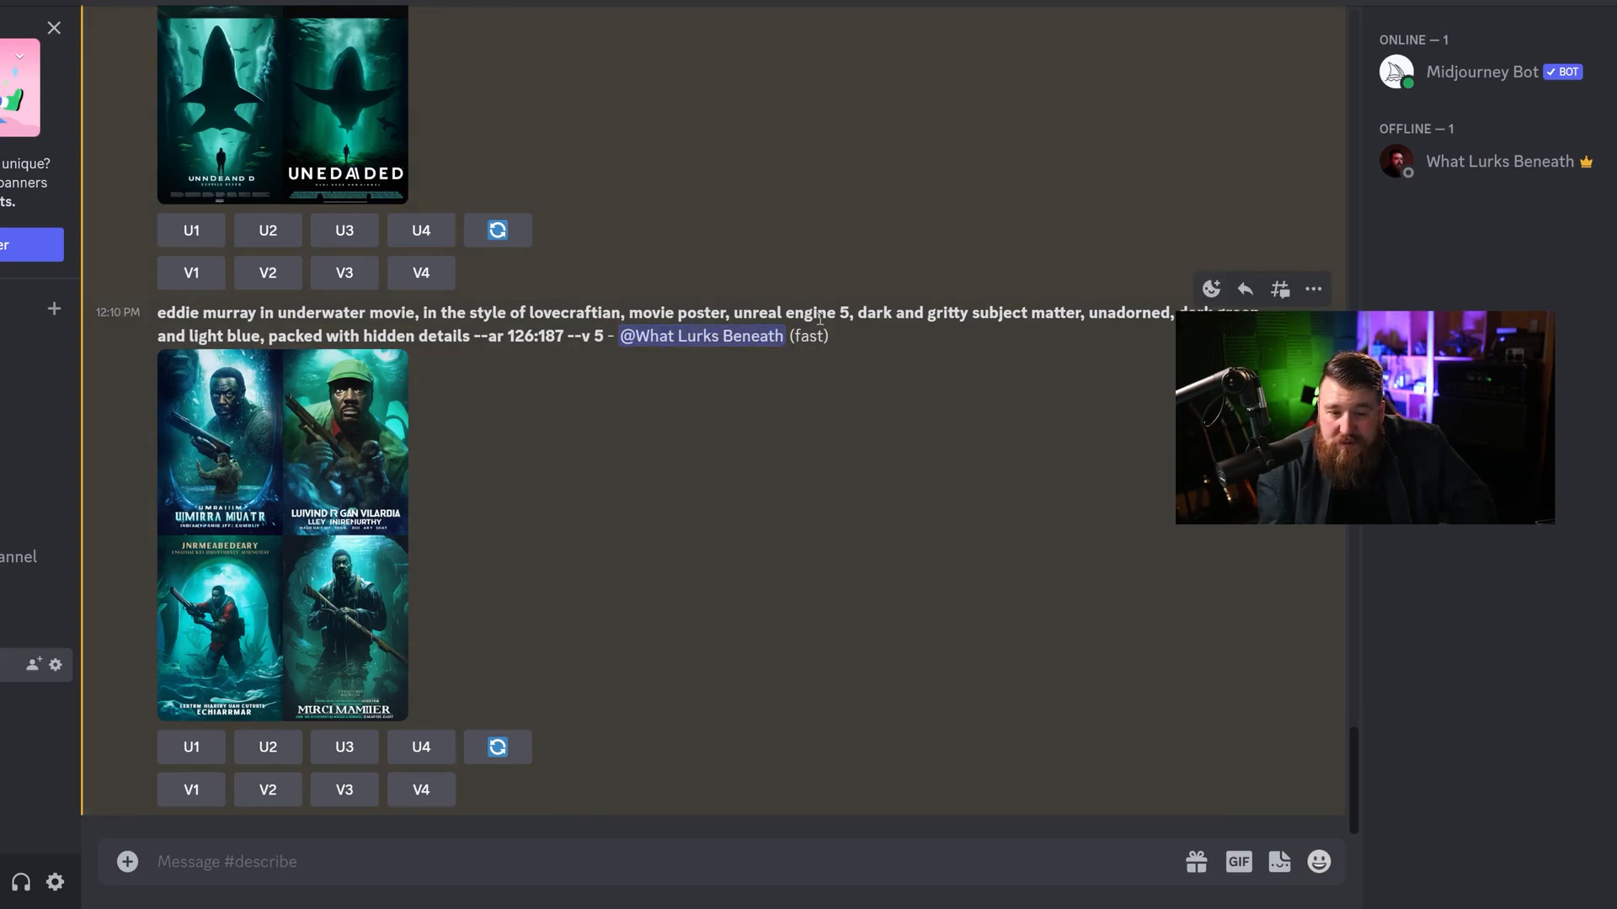
click(281, 533)
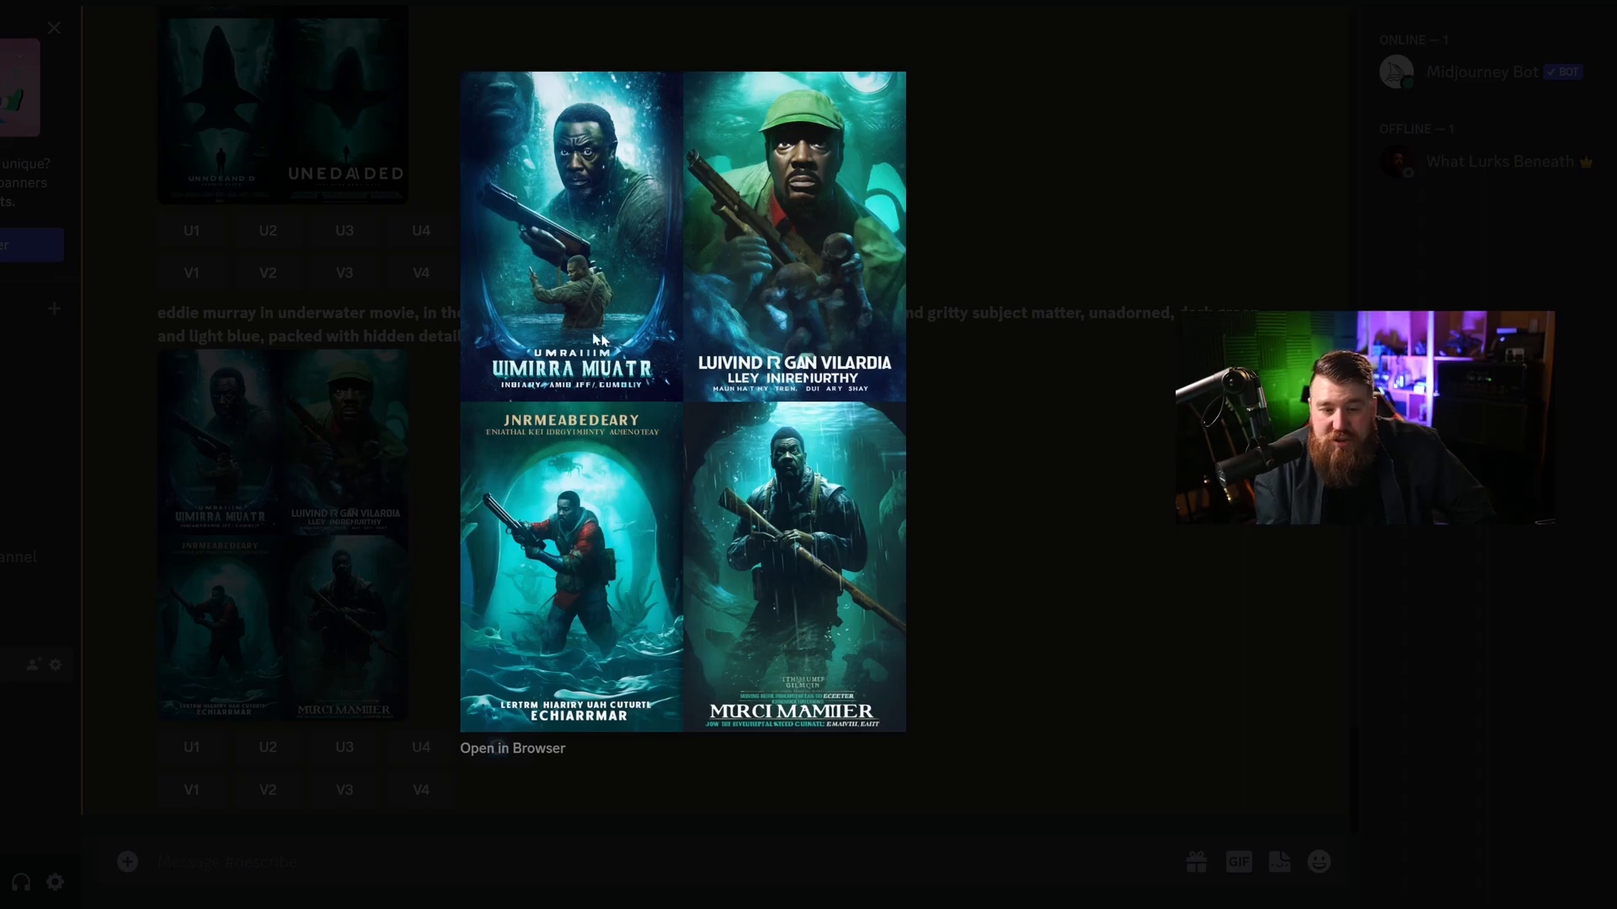
mouse_move(1095, 528)
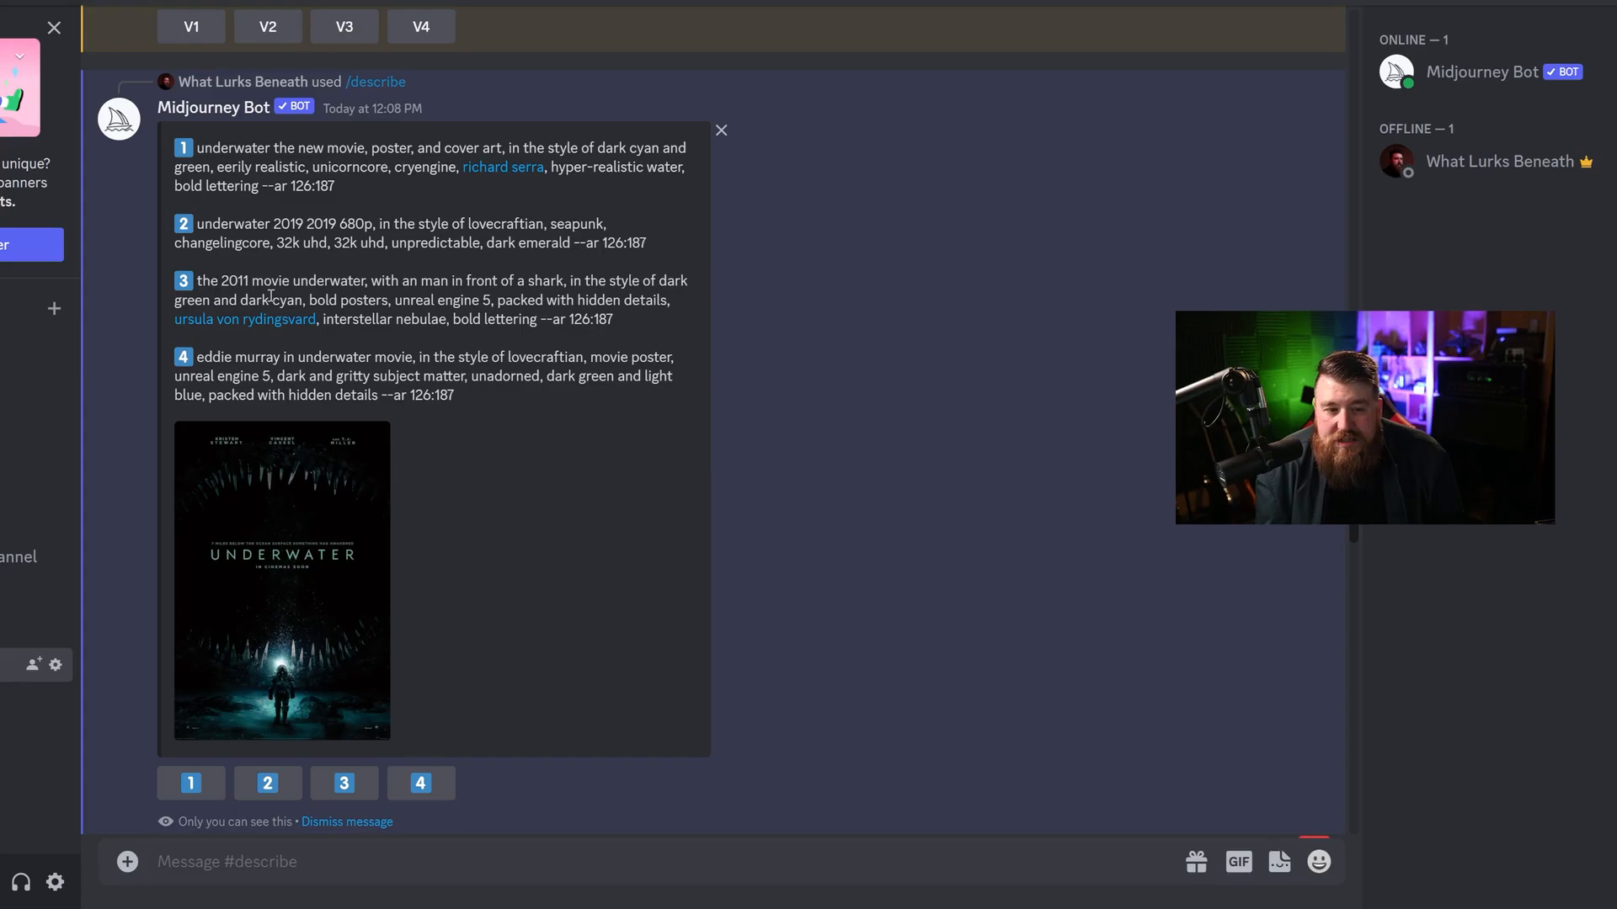
mouse_move(389, 275)
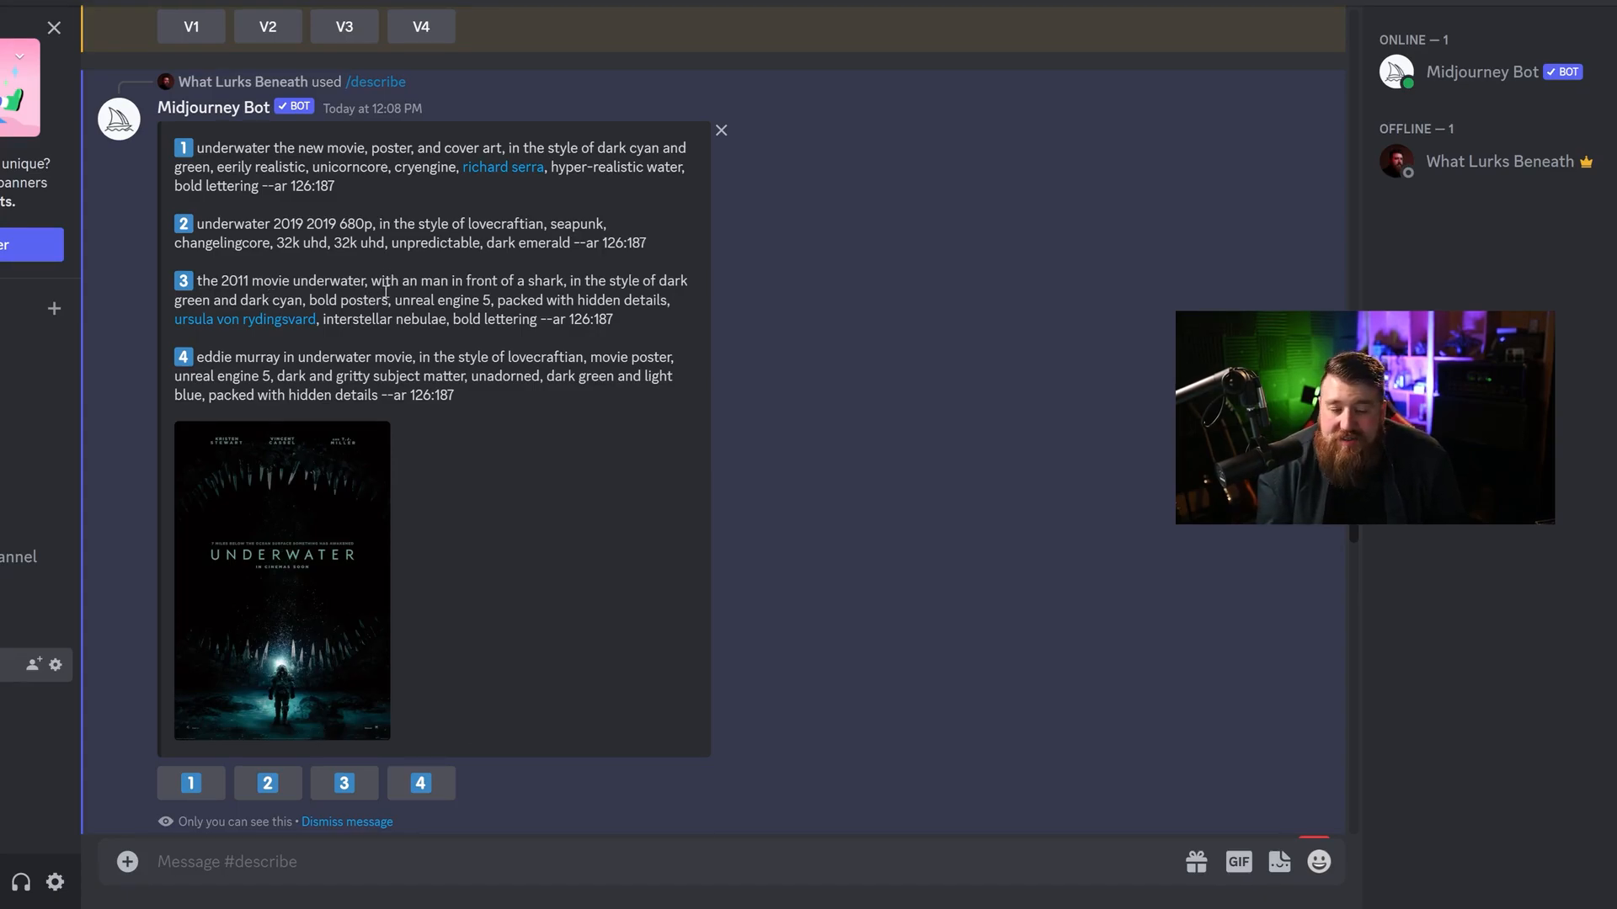
scroll(down, 3)
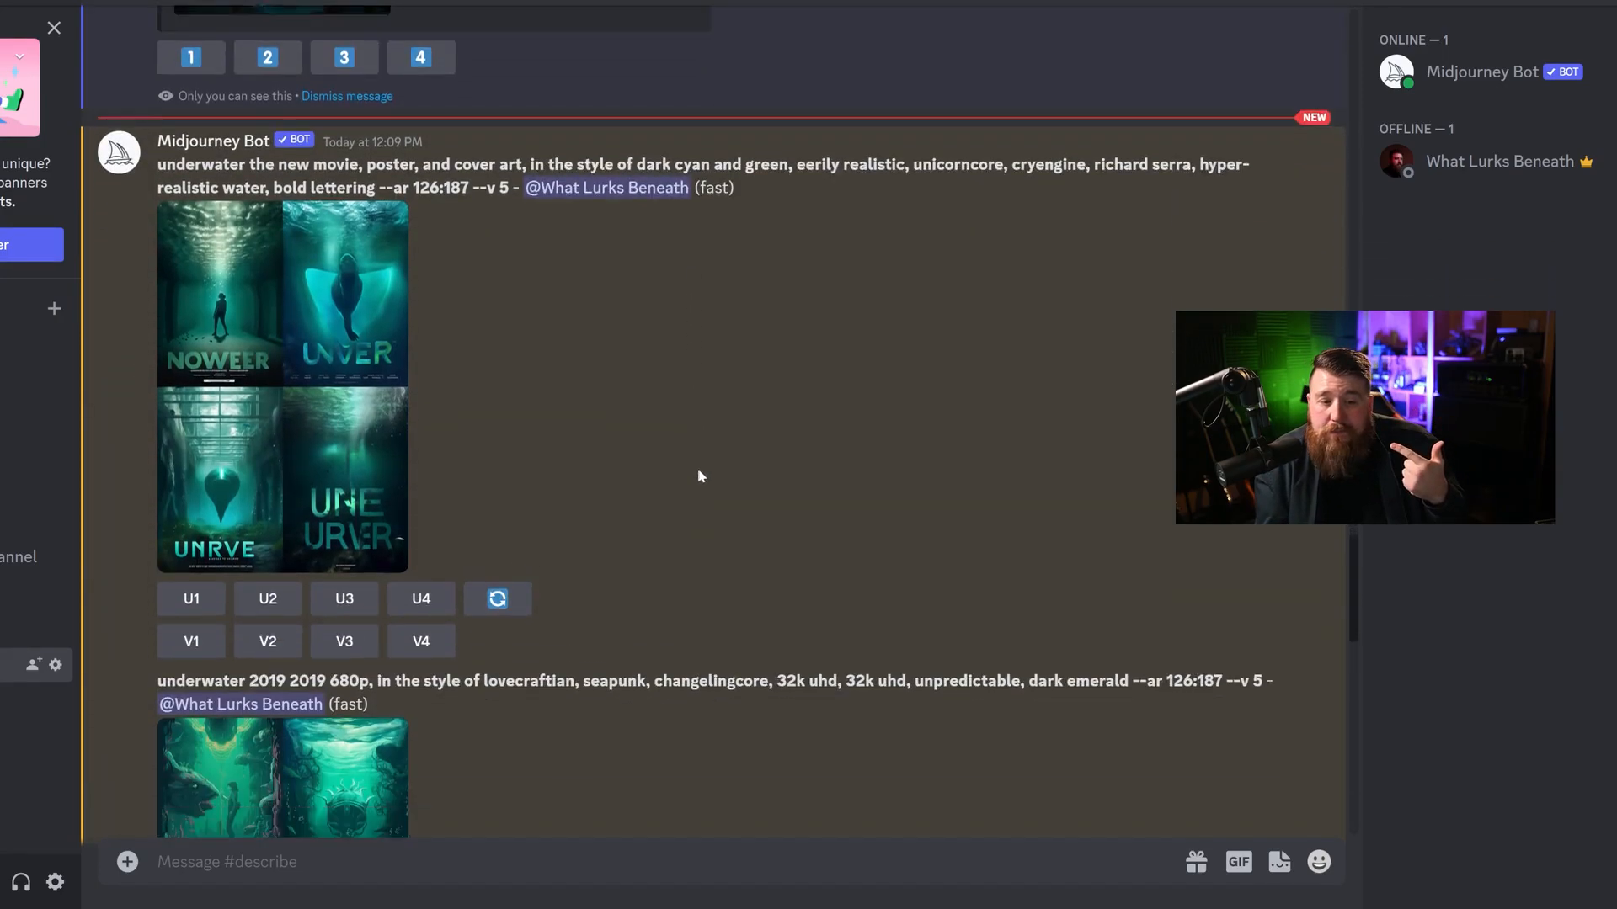
scroll(down, 3)
text(/describe)
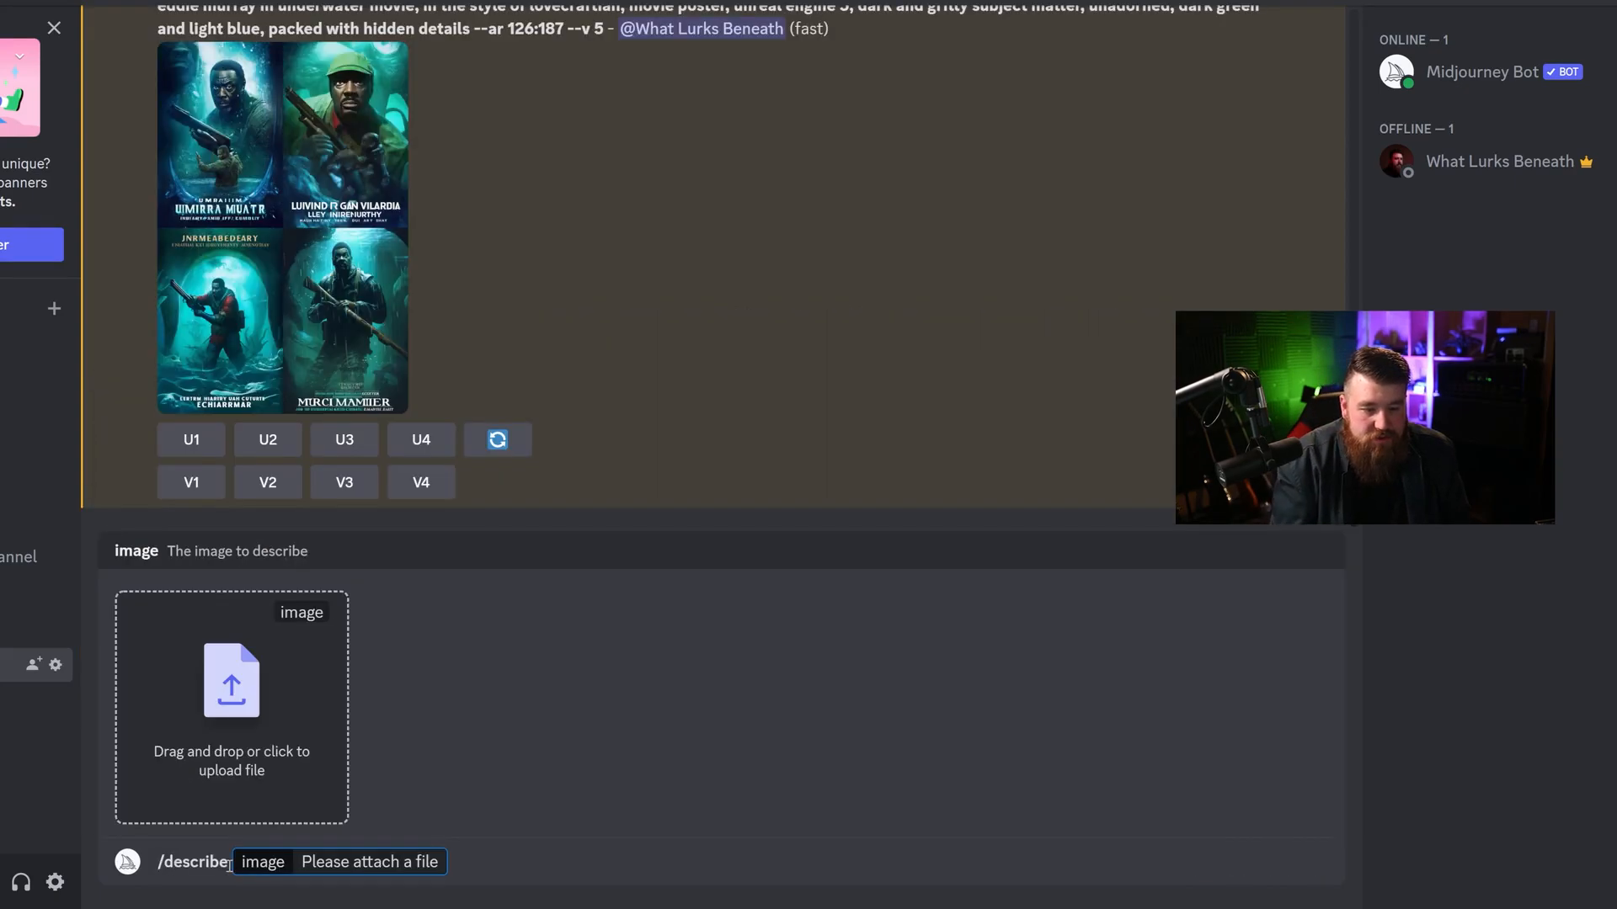
mouse_move(273, 785)
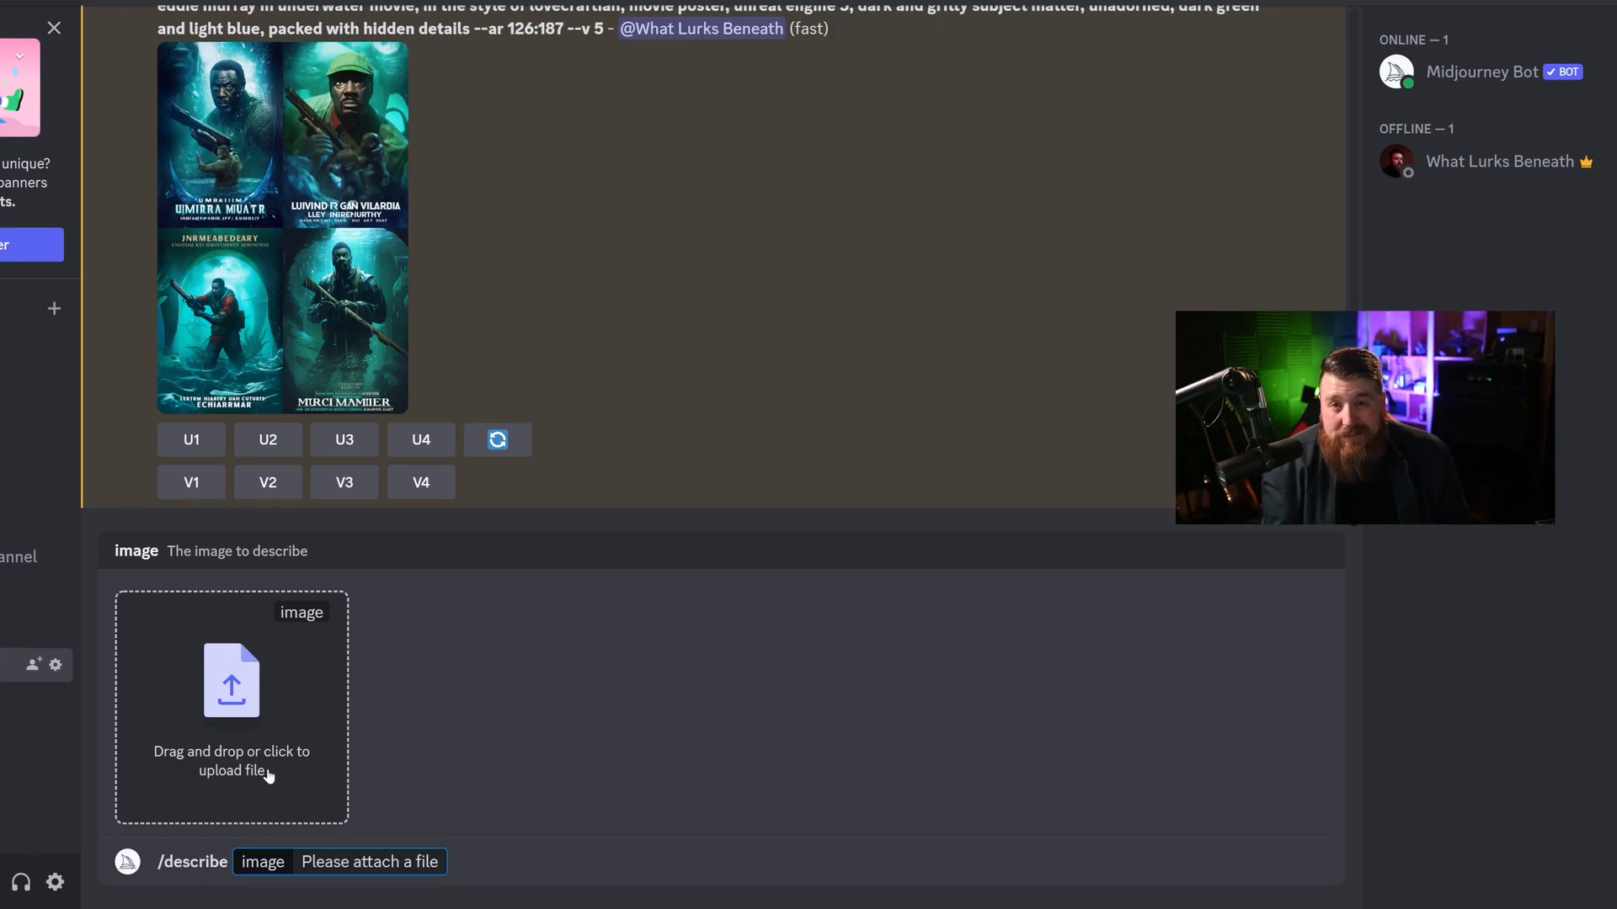
Attach the old sepia portrait of a man in a hat and send the describe request.
click(231, 708)
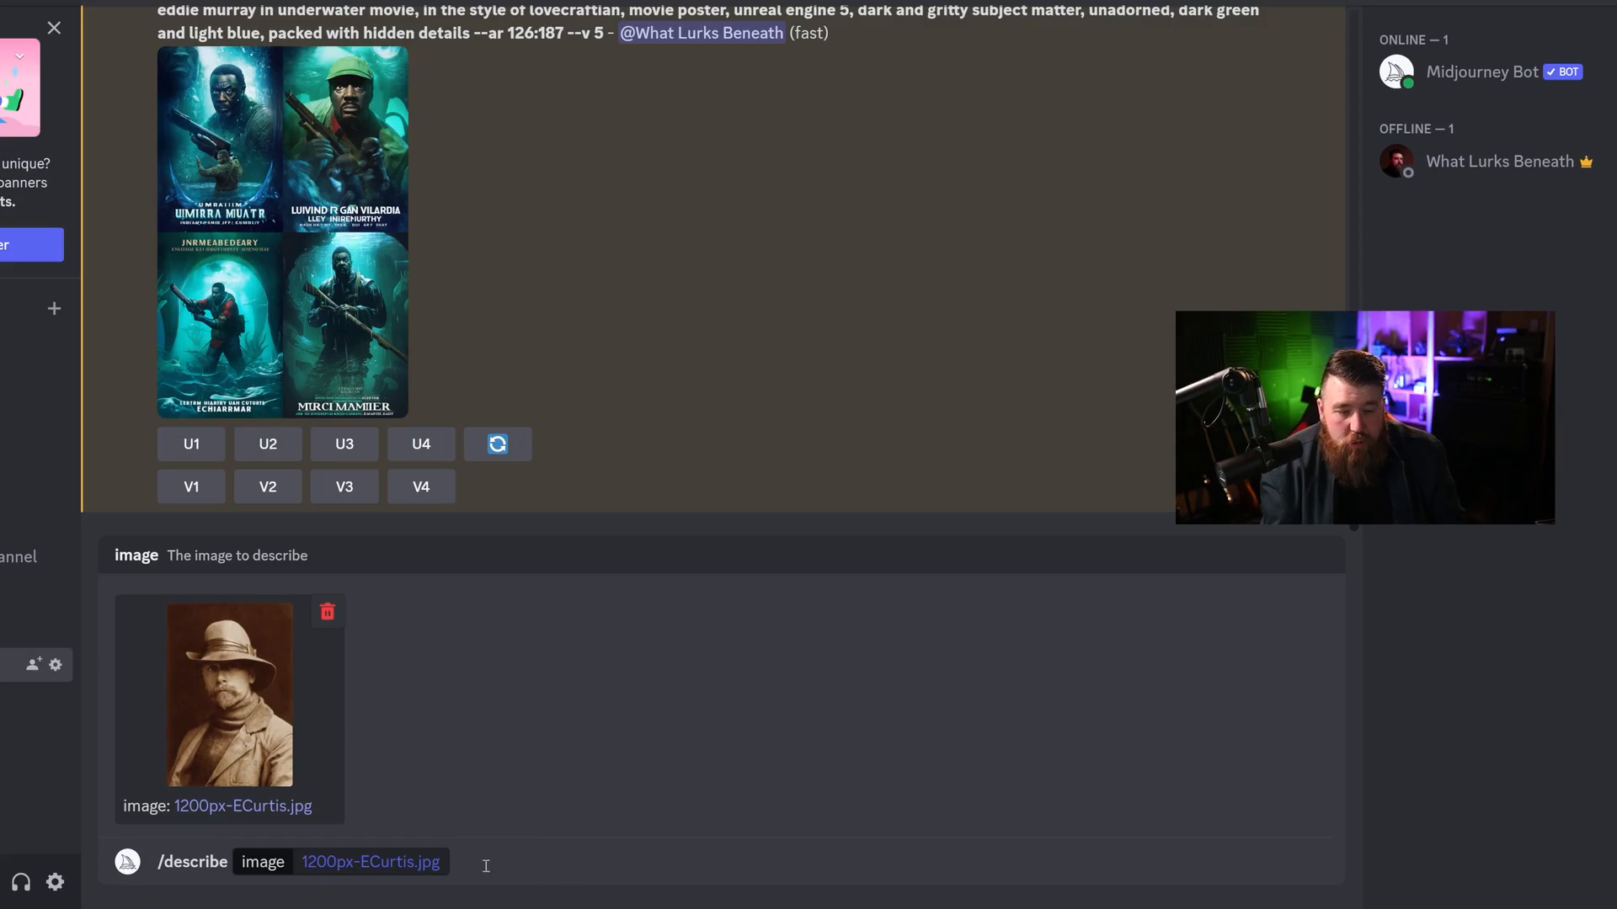
key(Return)
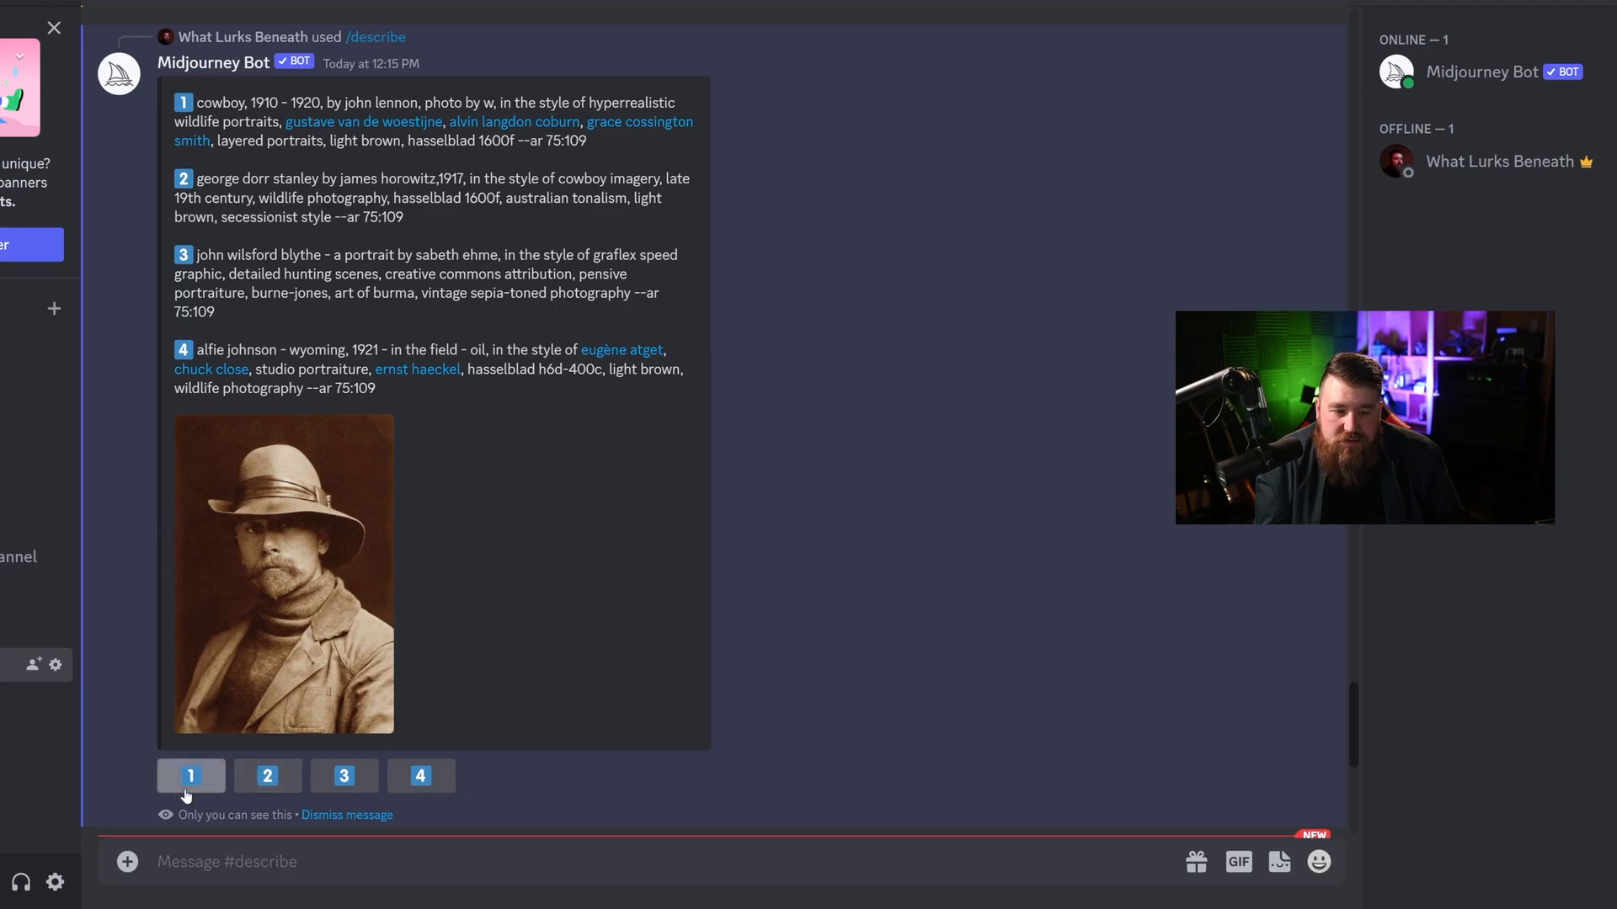
Submit the first and third cowboy portrait prompts to Midjourney, then open the finished sepia grid.
click(189, 776)
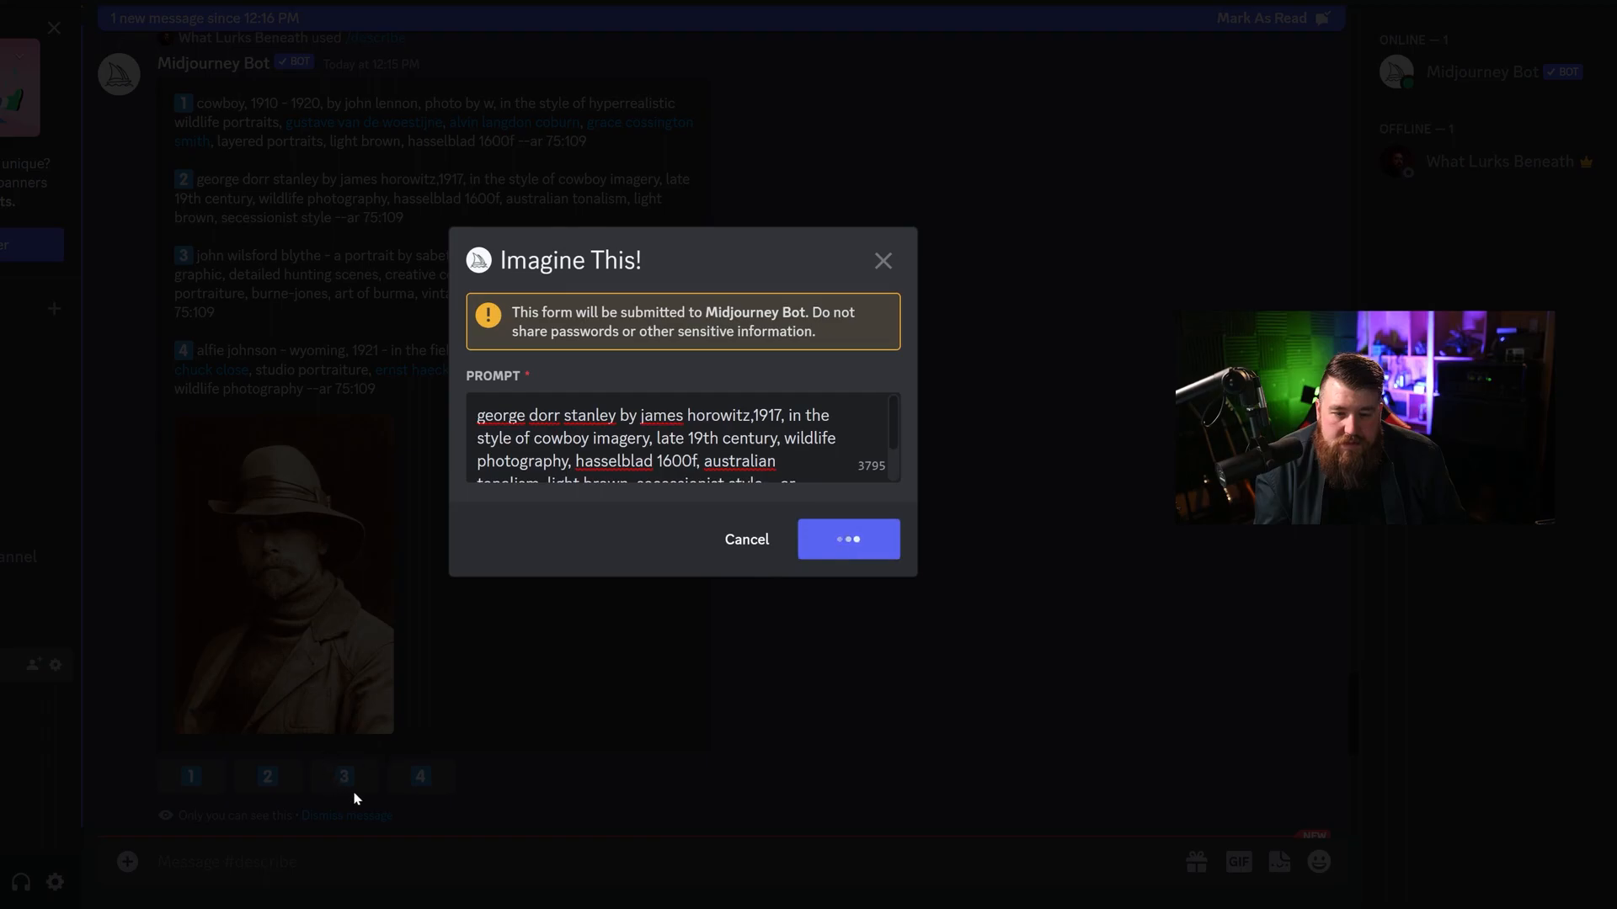
click(846, 538)
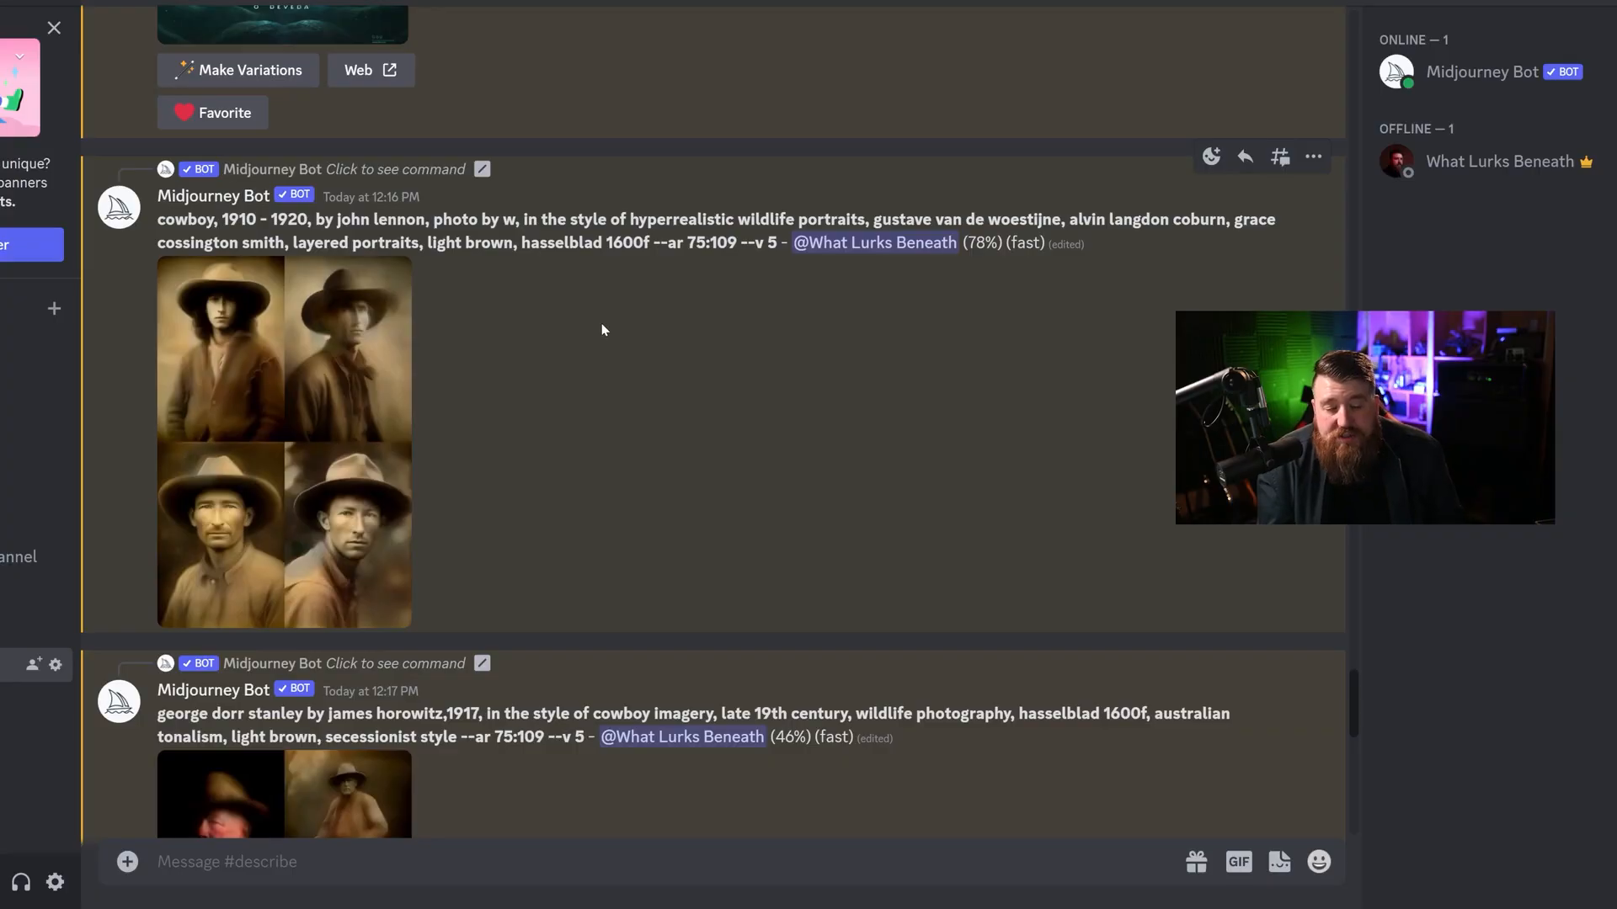
scroll(down, 3)
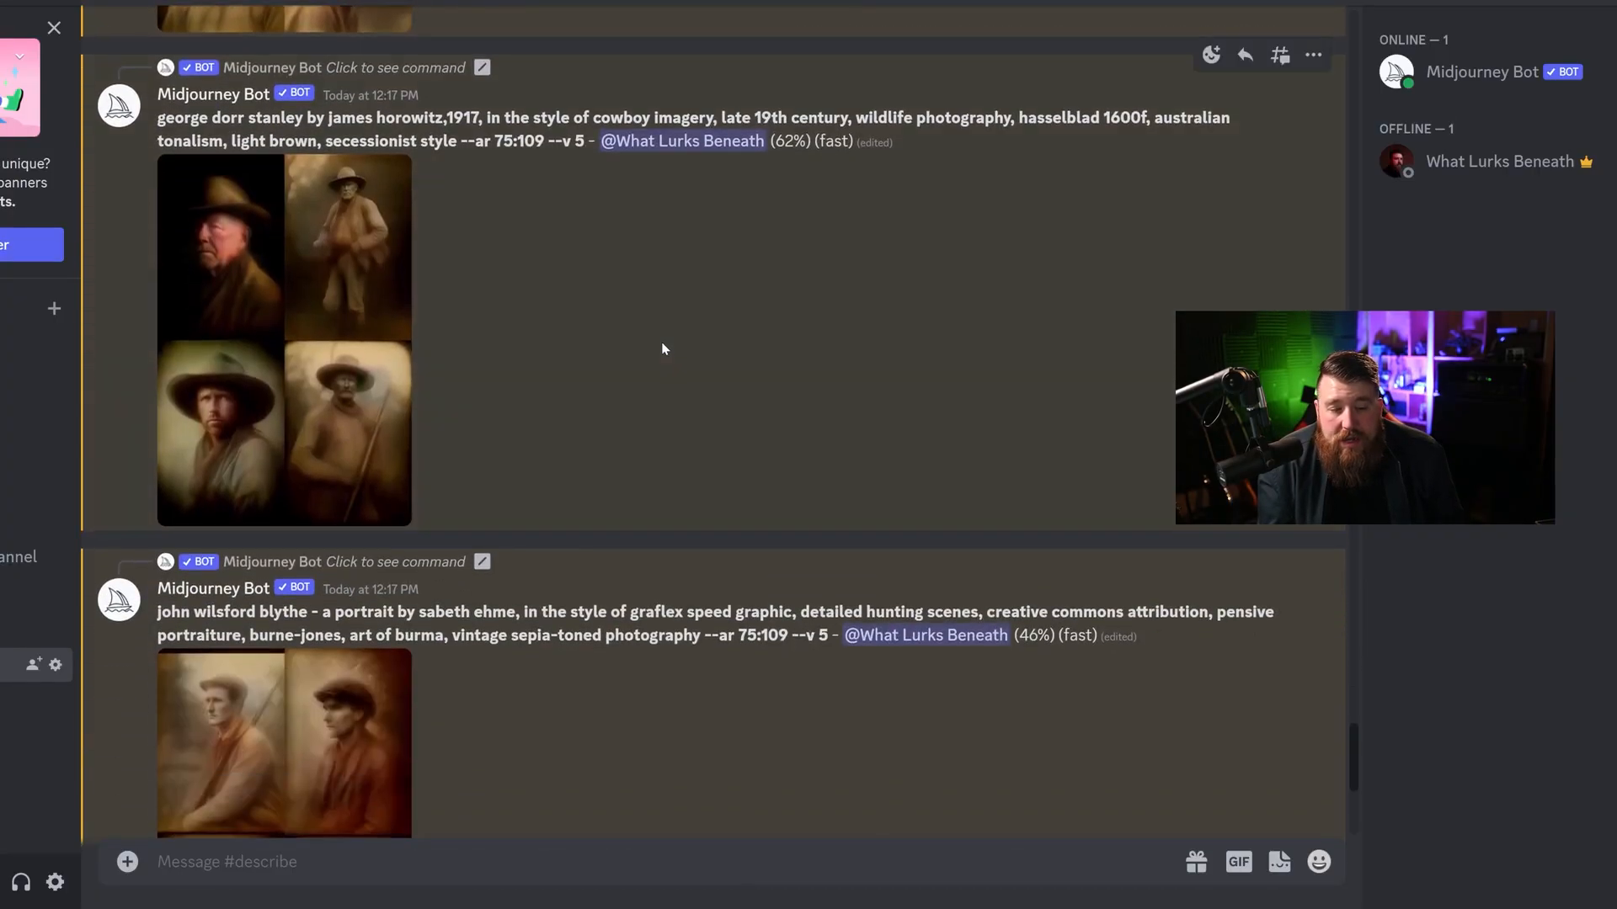
scroll(up, 3)
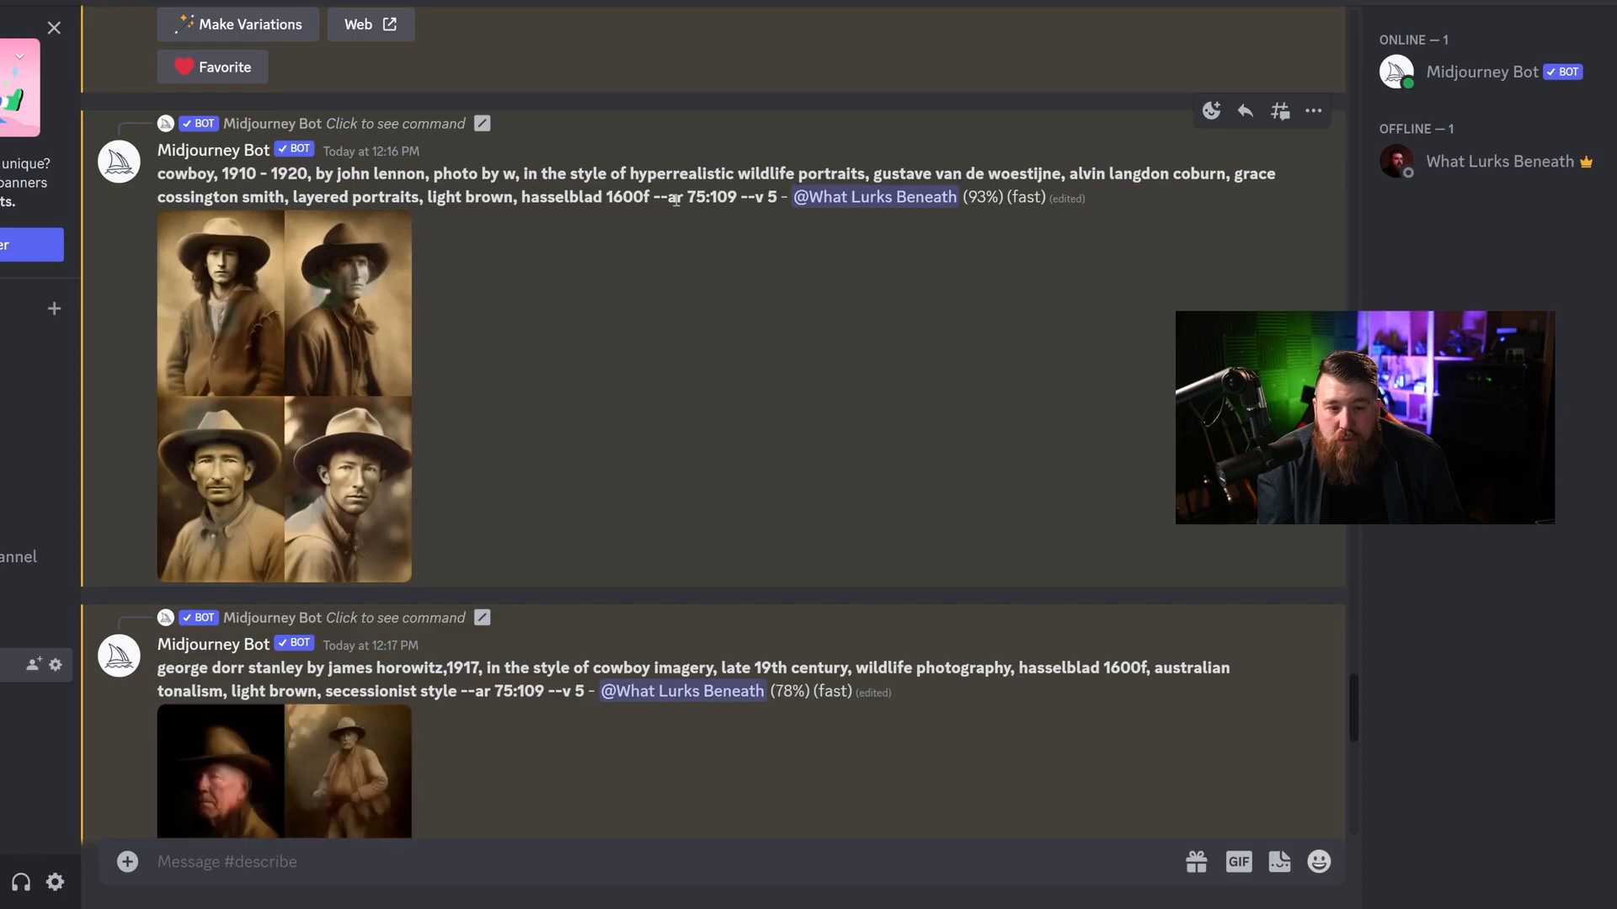
mouse_move(536, 362)
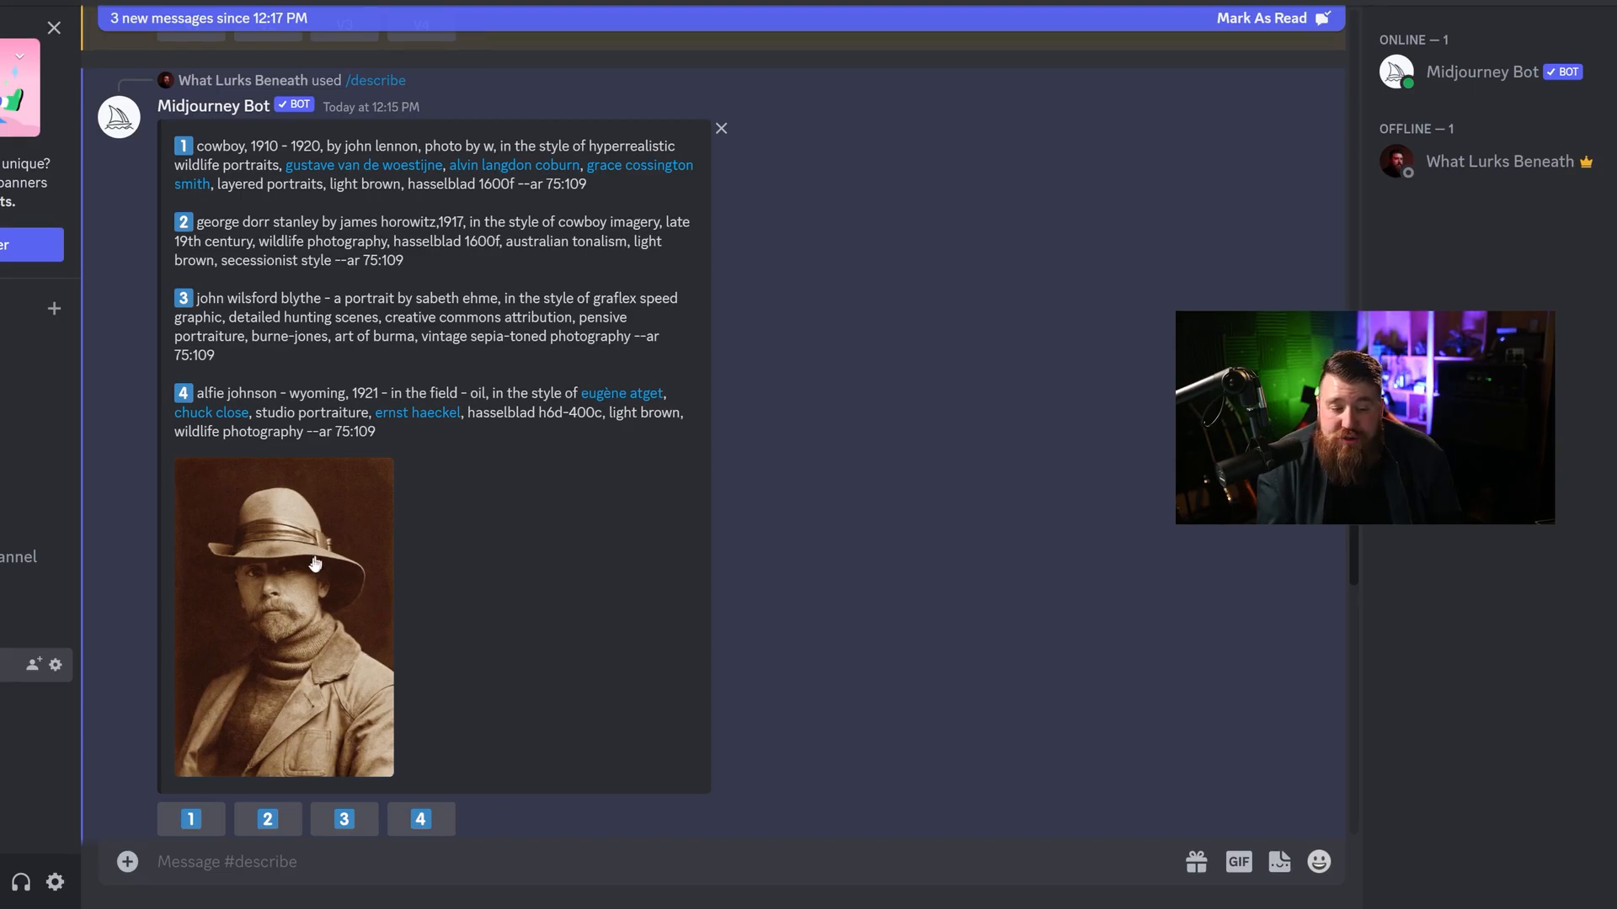
mouse_move(261, 560)
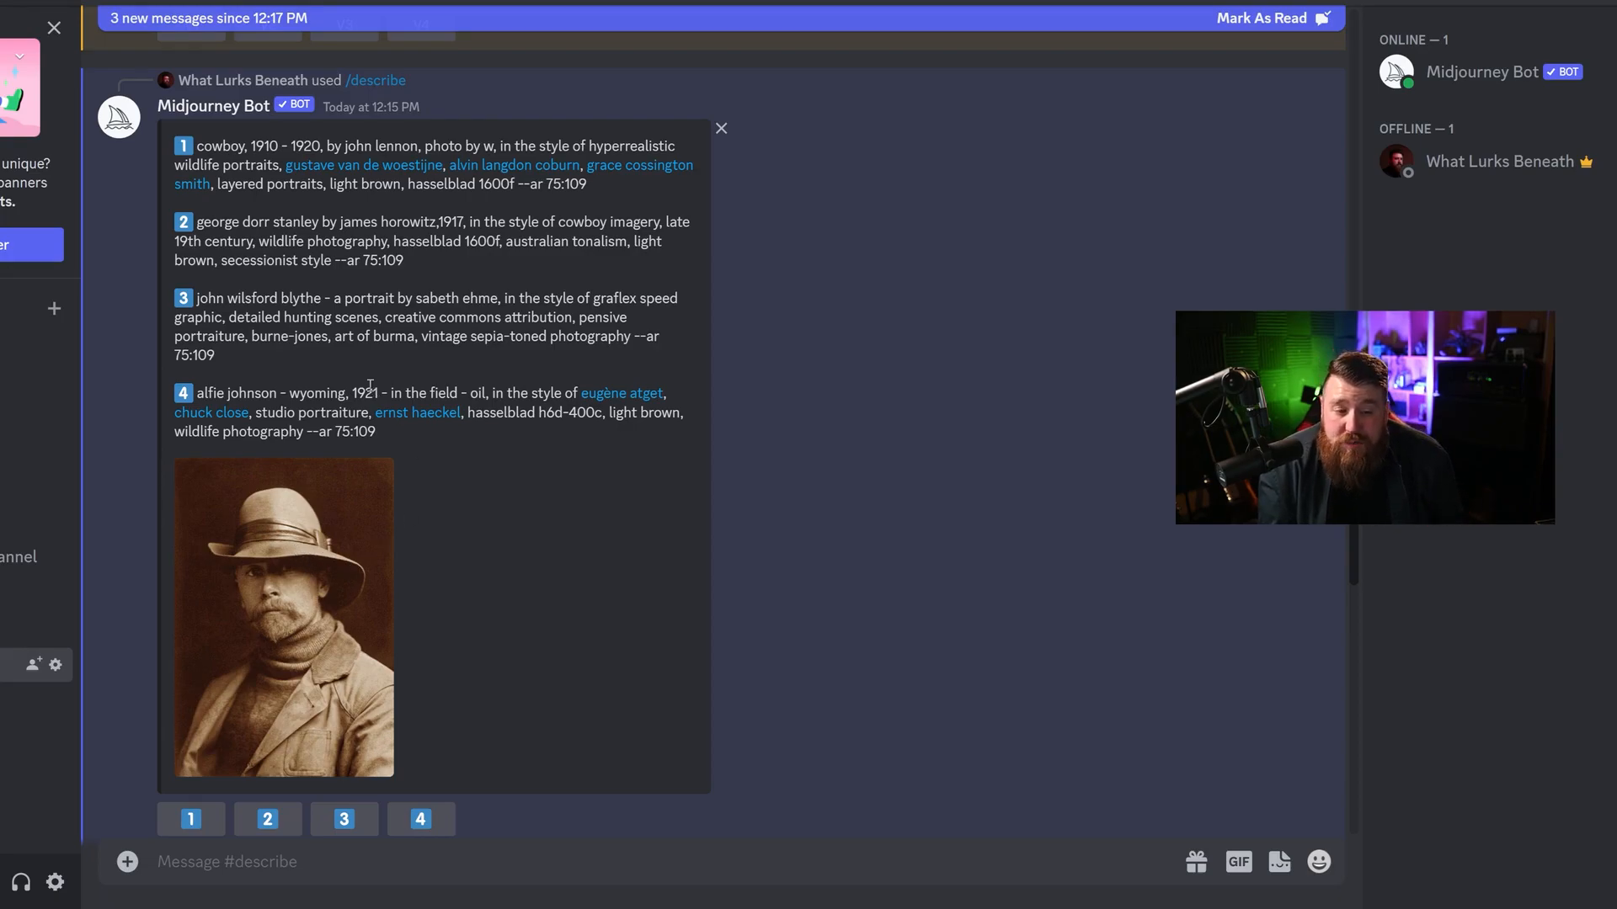
mouse_move(689, 382)
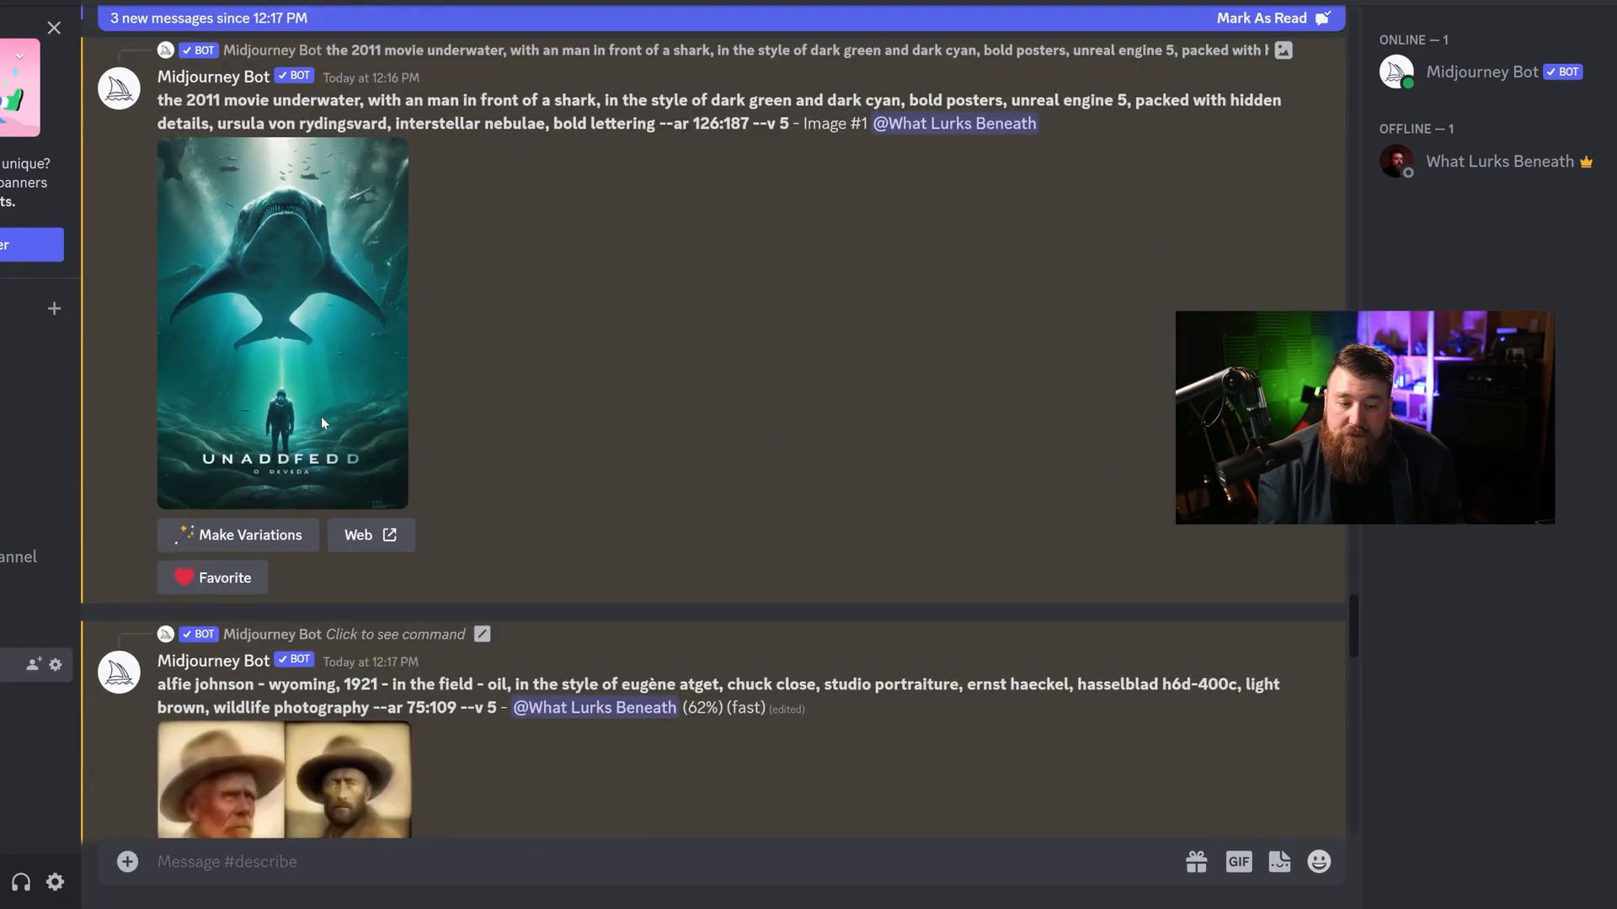
click(284, 779)
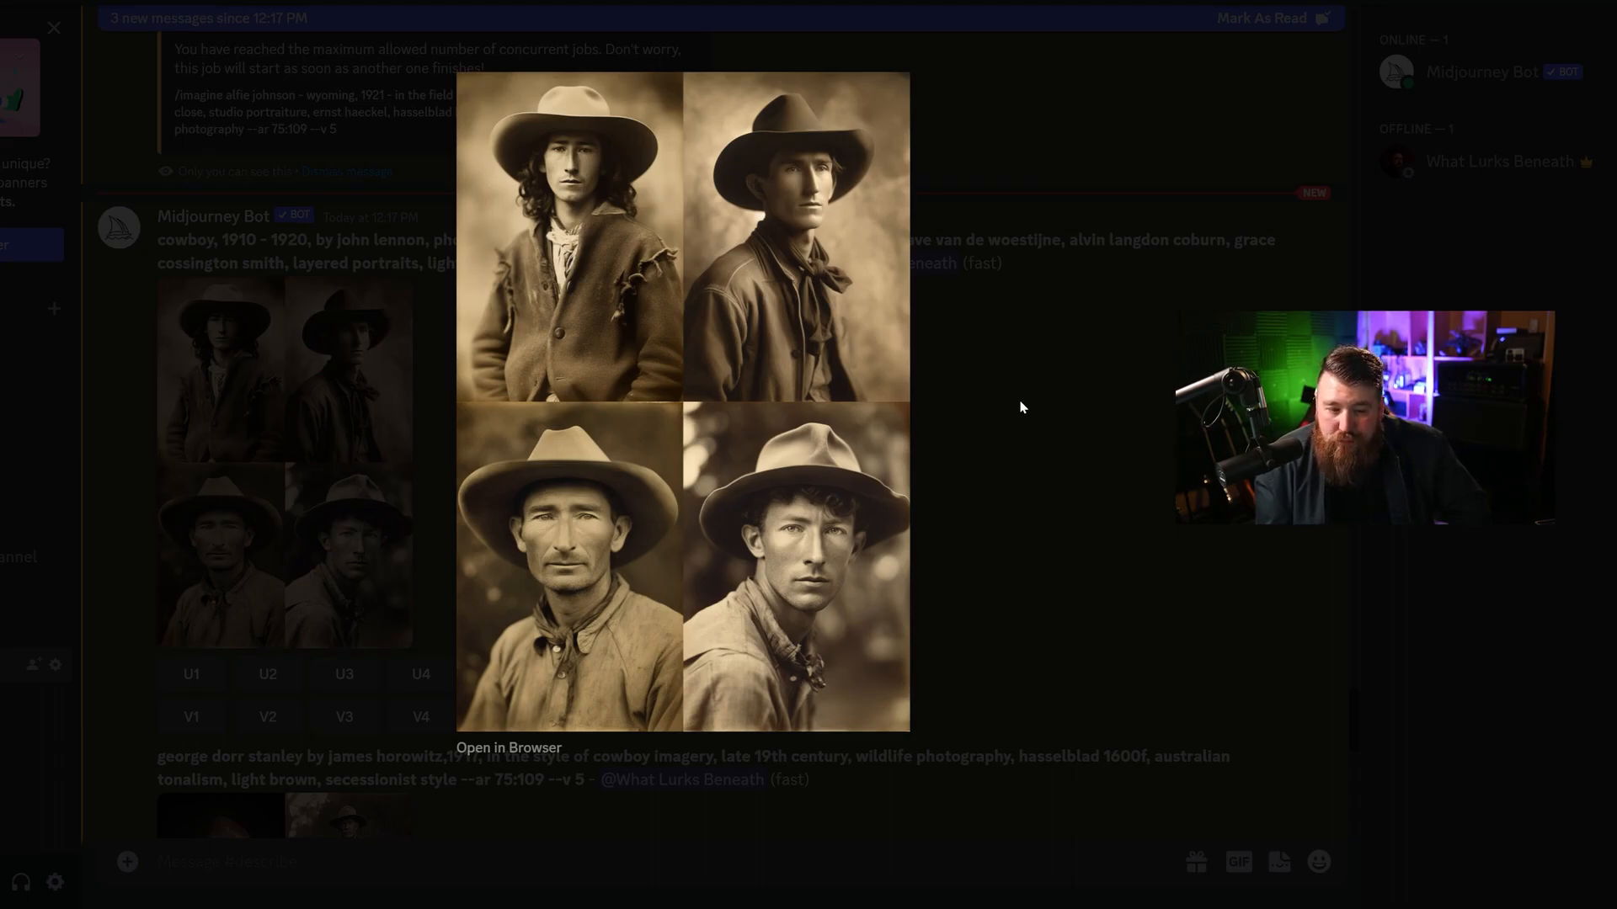
mouse_move(835, 233)
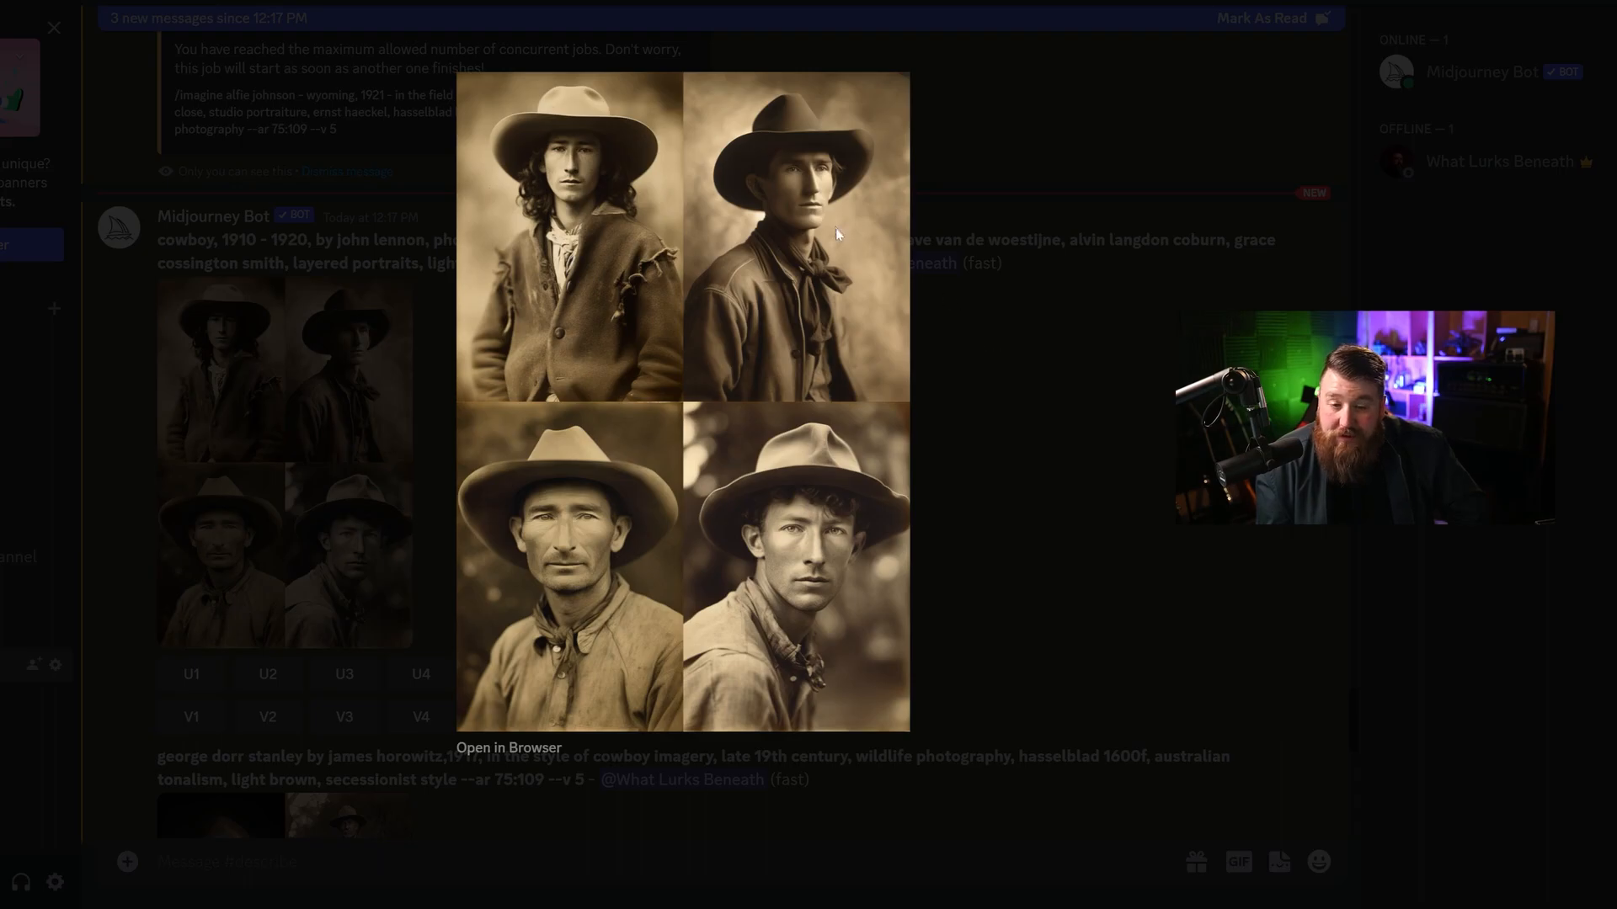
Close the cowboy grid preview and enlarge the grid of older hunters in hats.
click(53, 27)
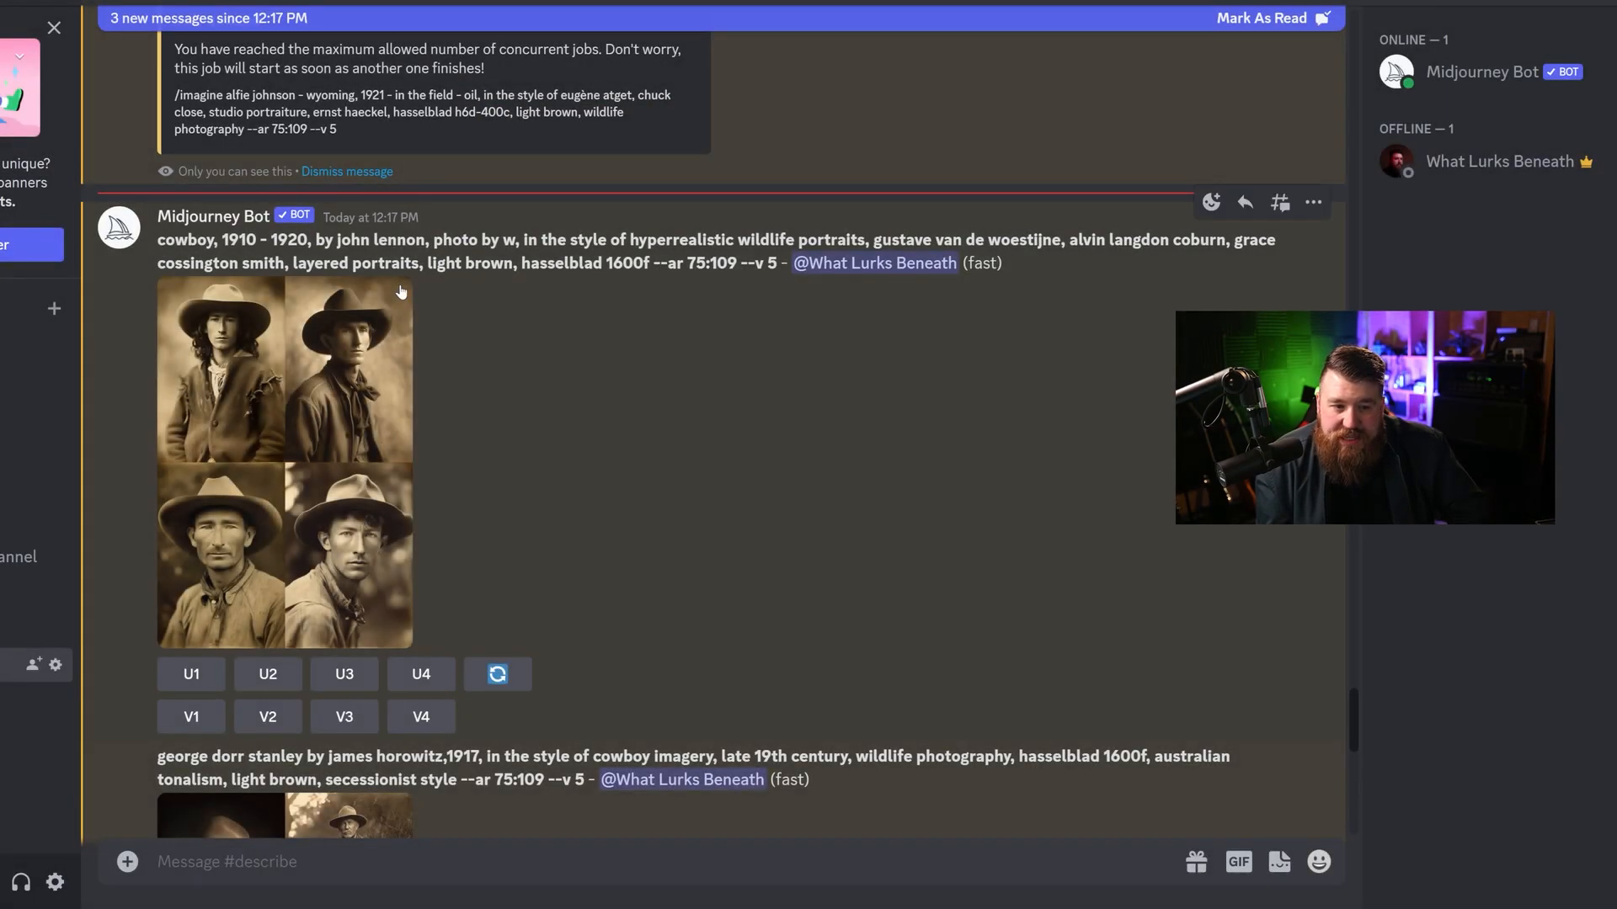
mouse_move(311, 424)
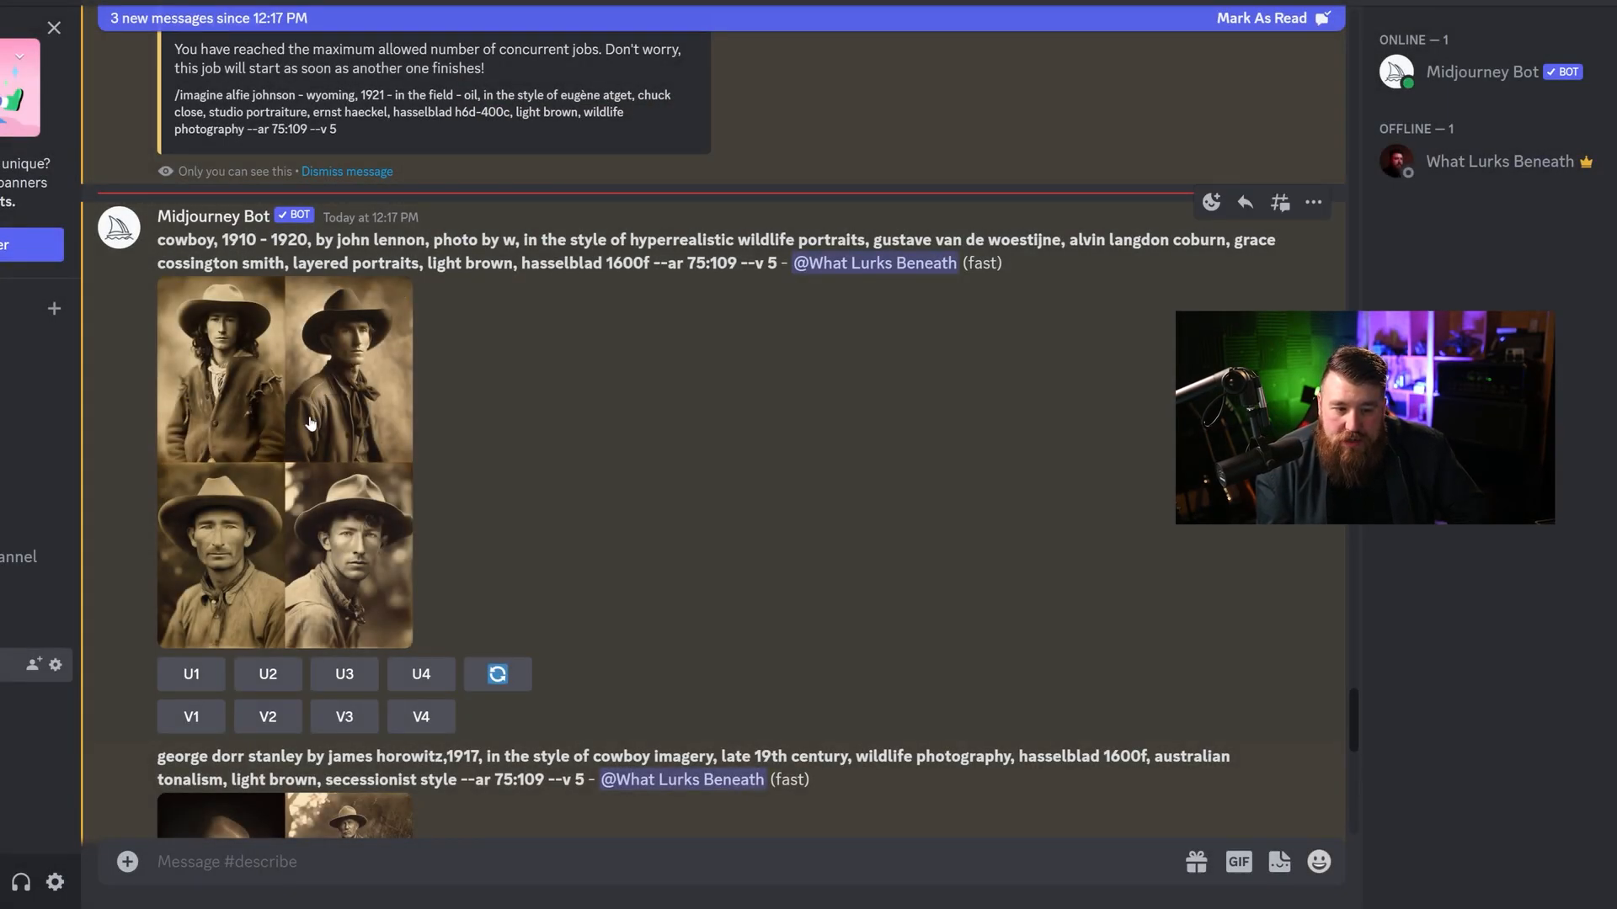
scroll(down, 3)
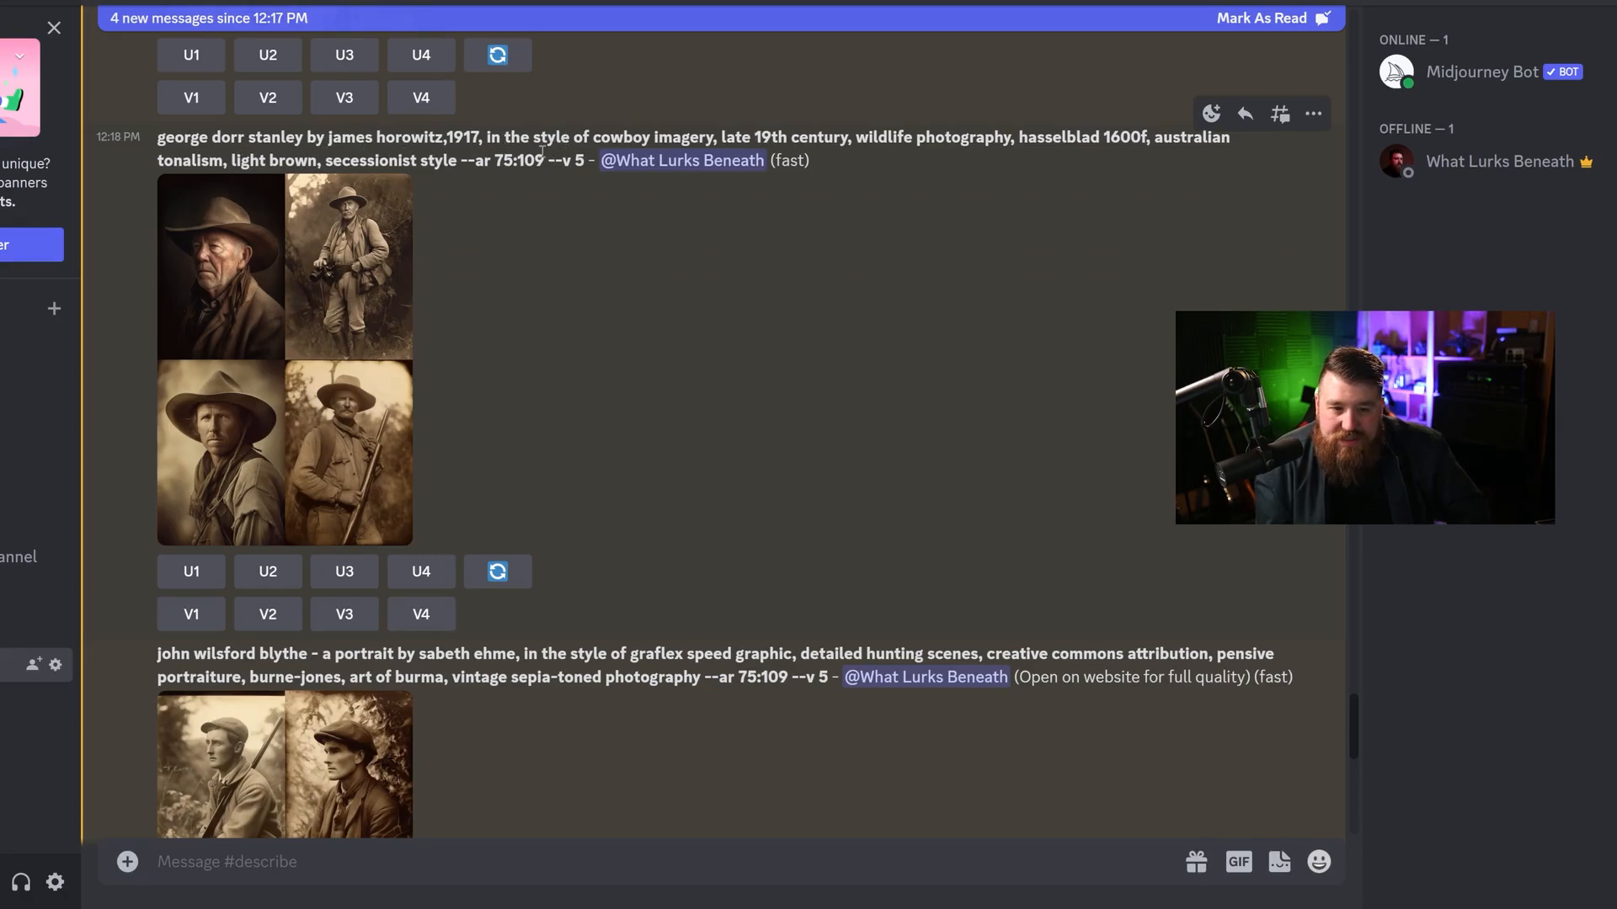
click(285, 358)
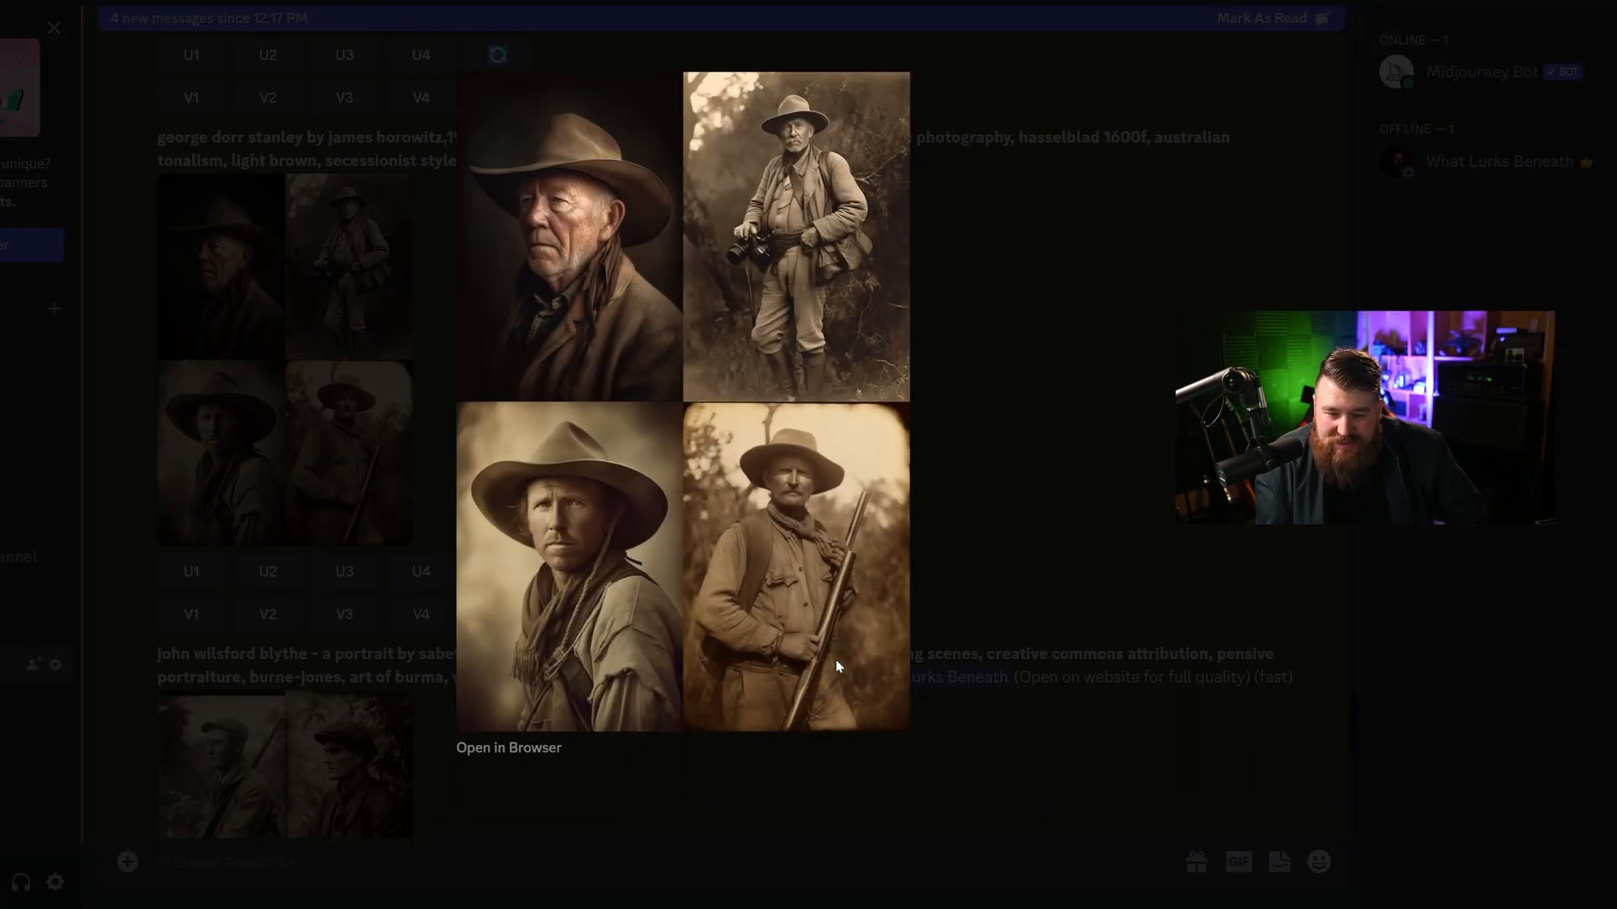
mouse_move(876, 436)
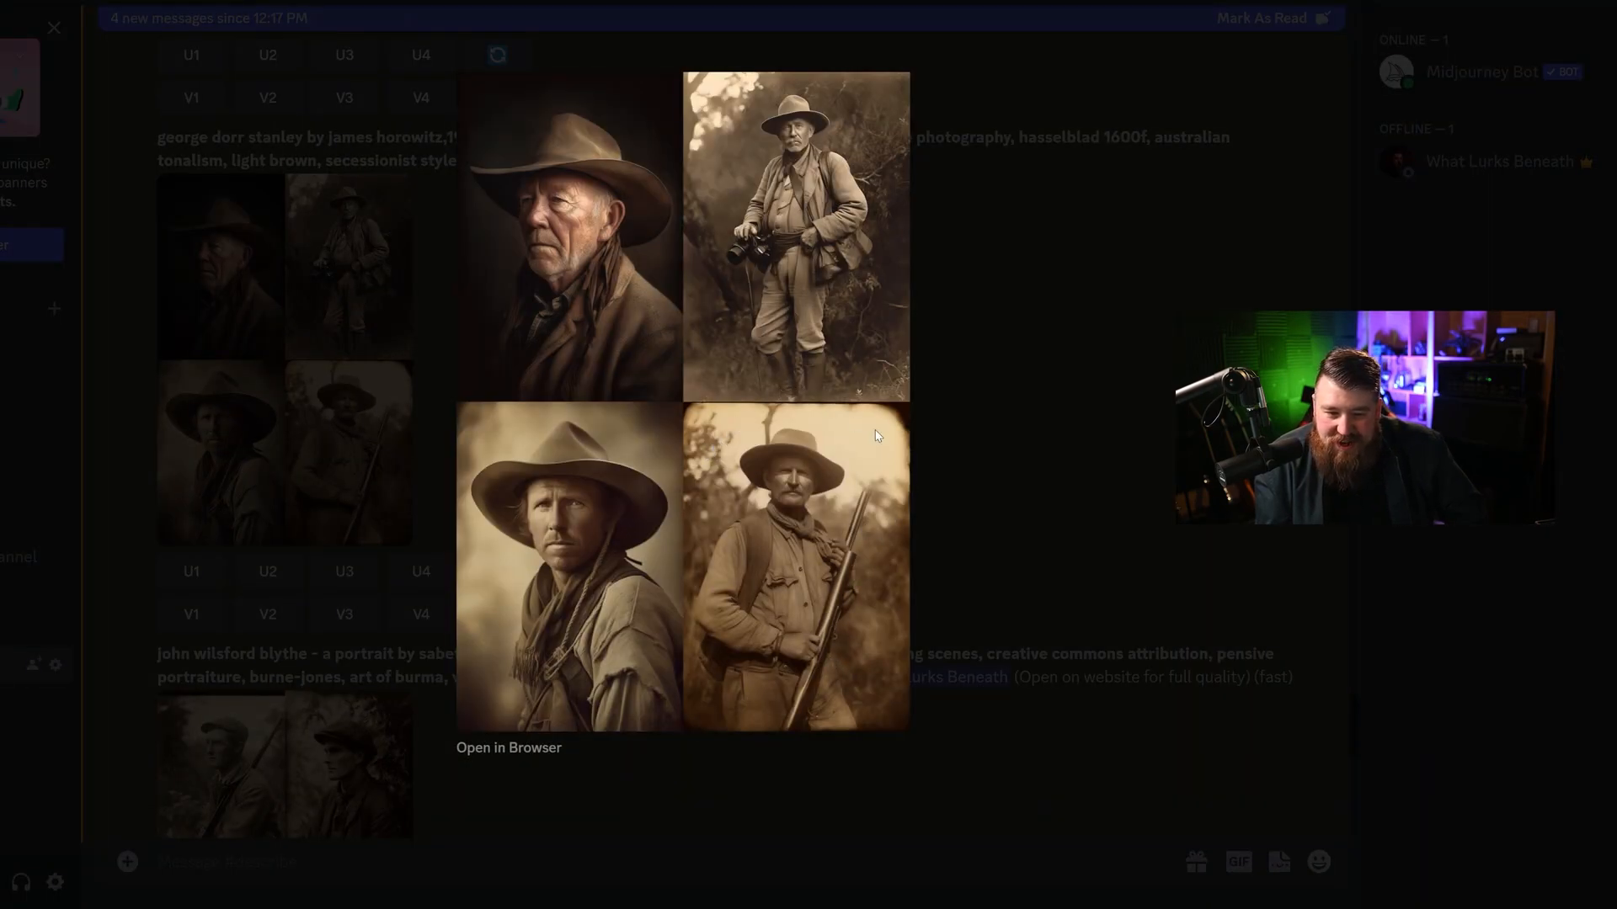
mouse_move(826, 286)
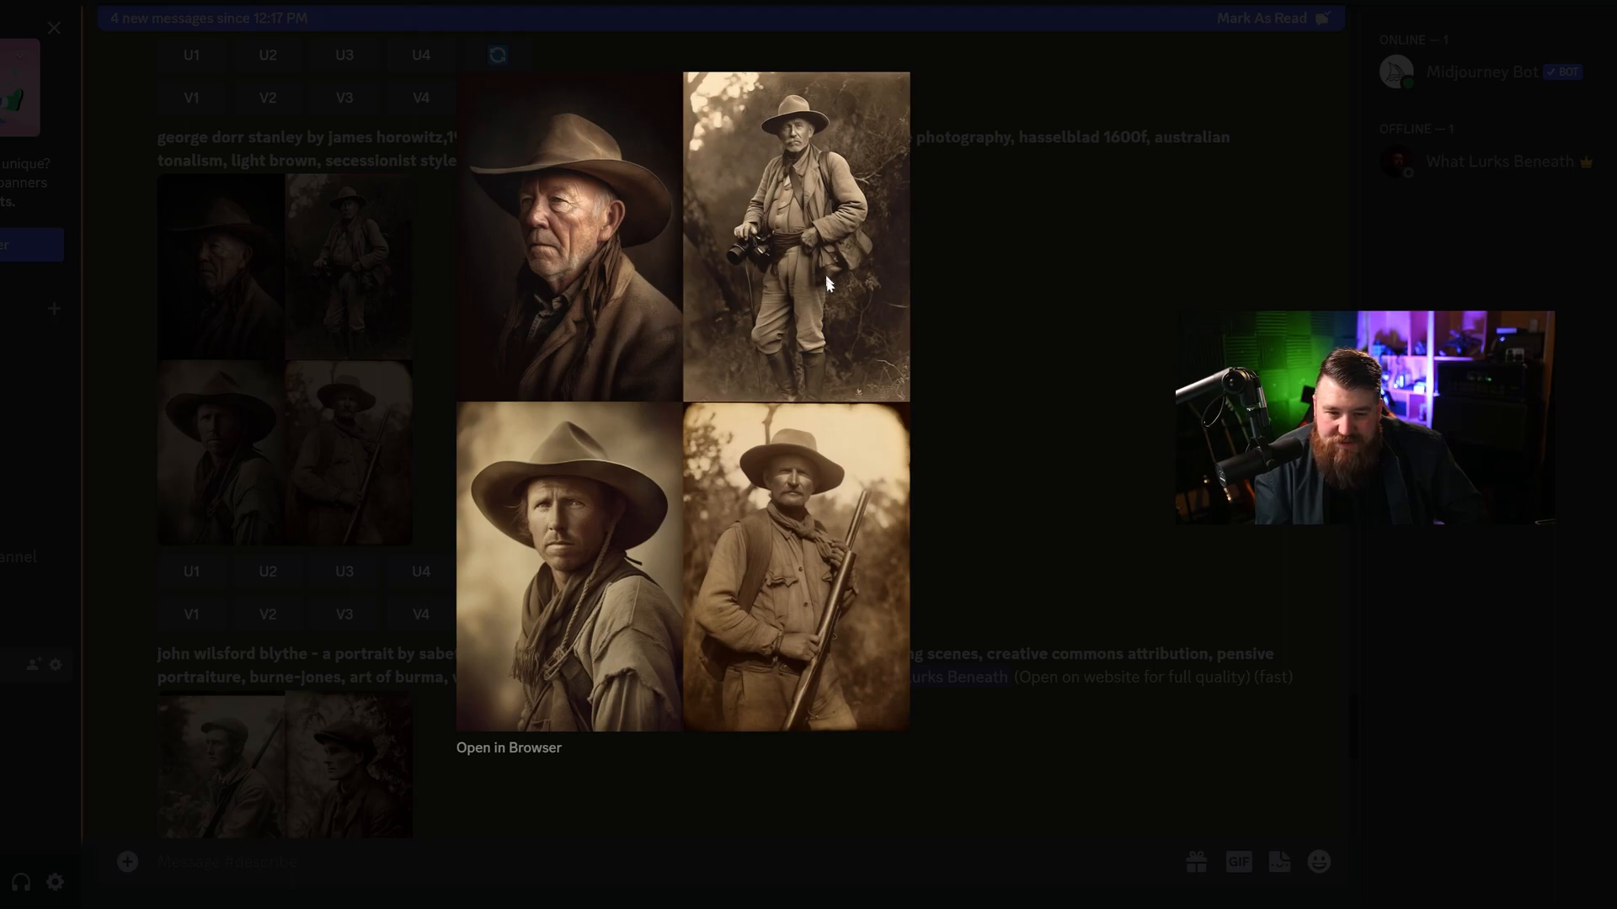
mouse_move(743, 257)
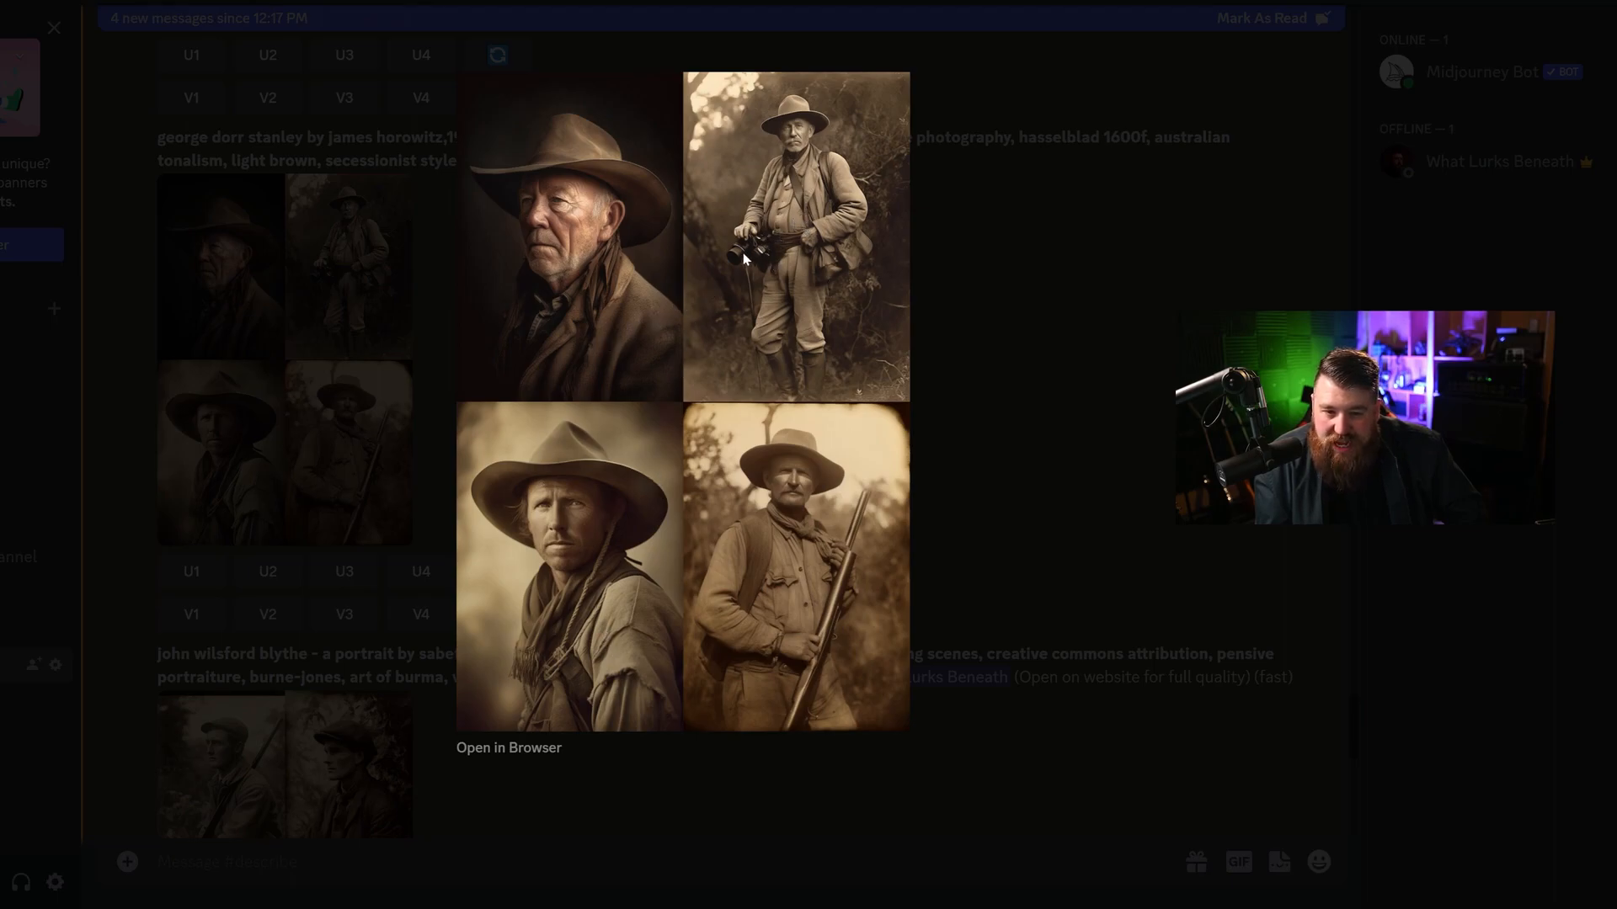
mouse_move(565, 239)
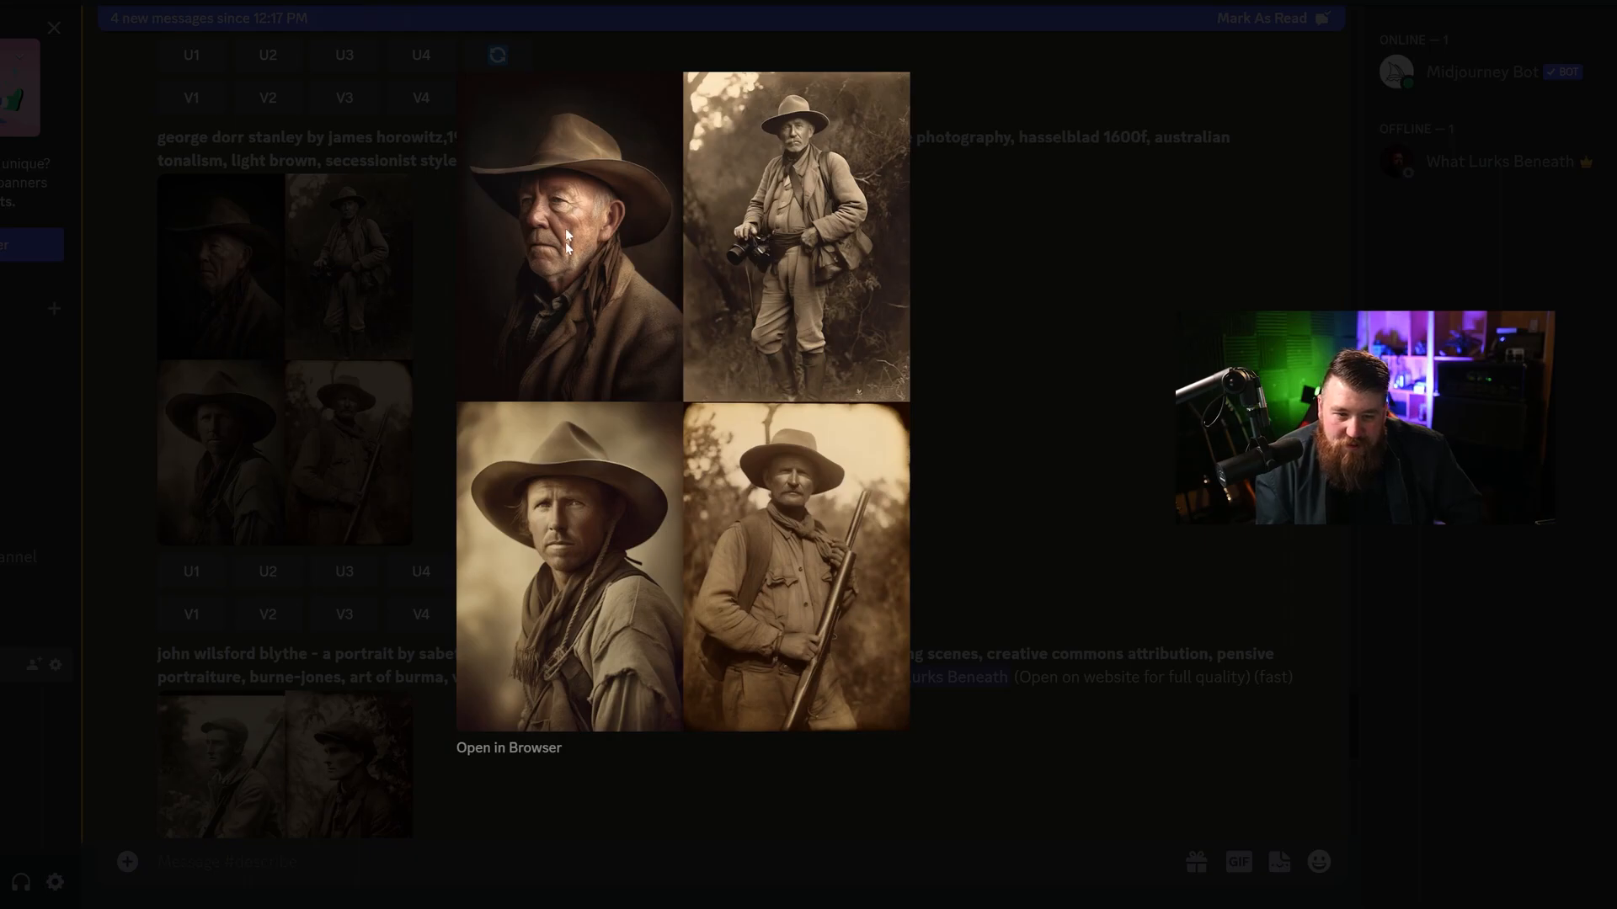
scroll(down, 3)
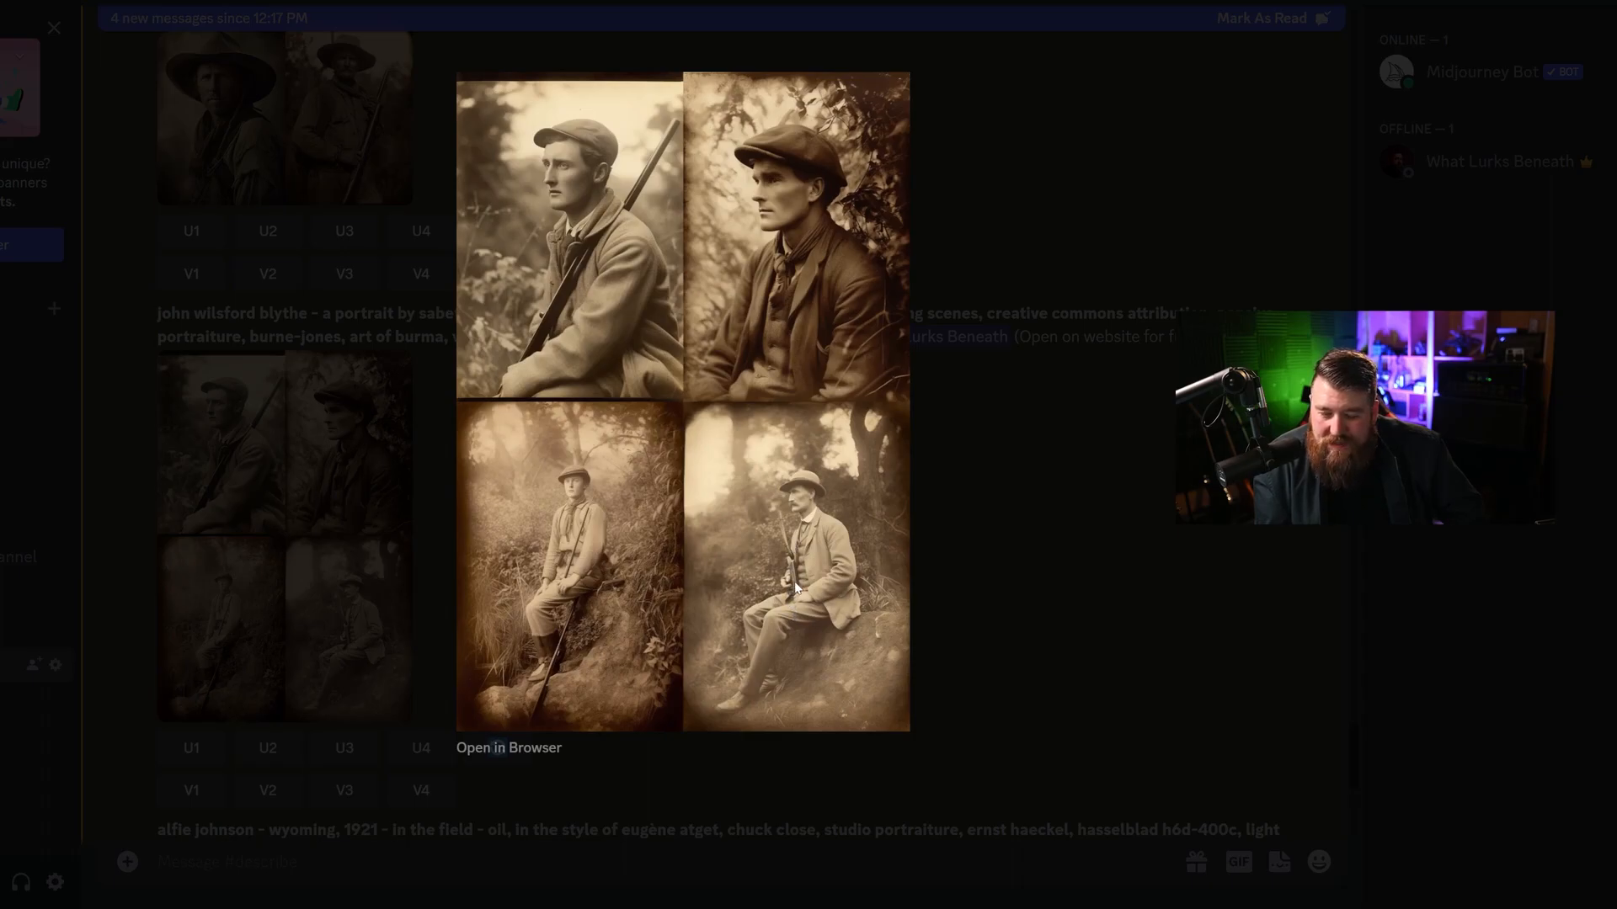
mouse_move(541, 562)
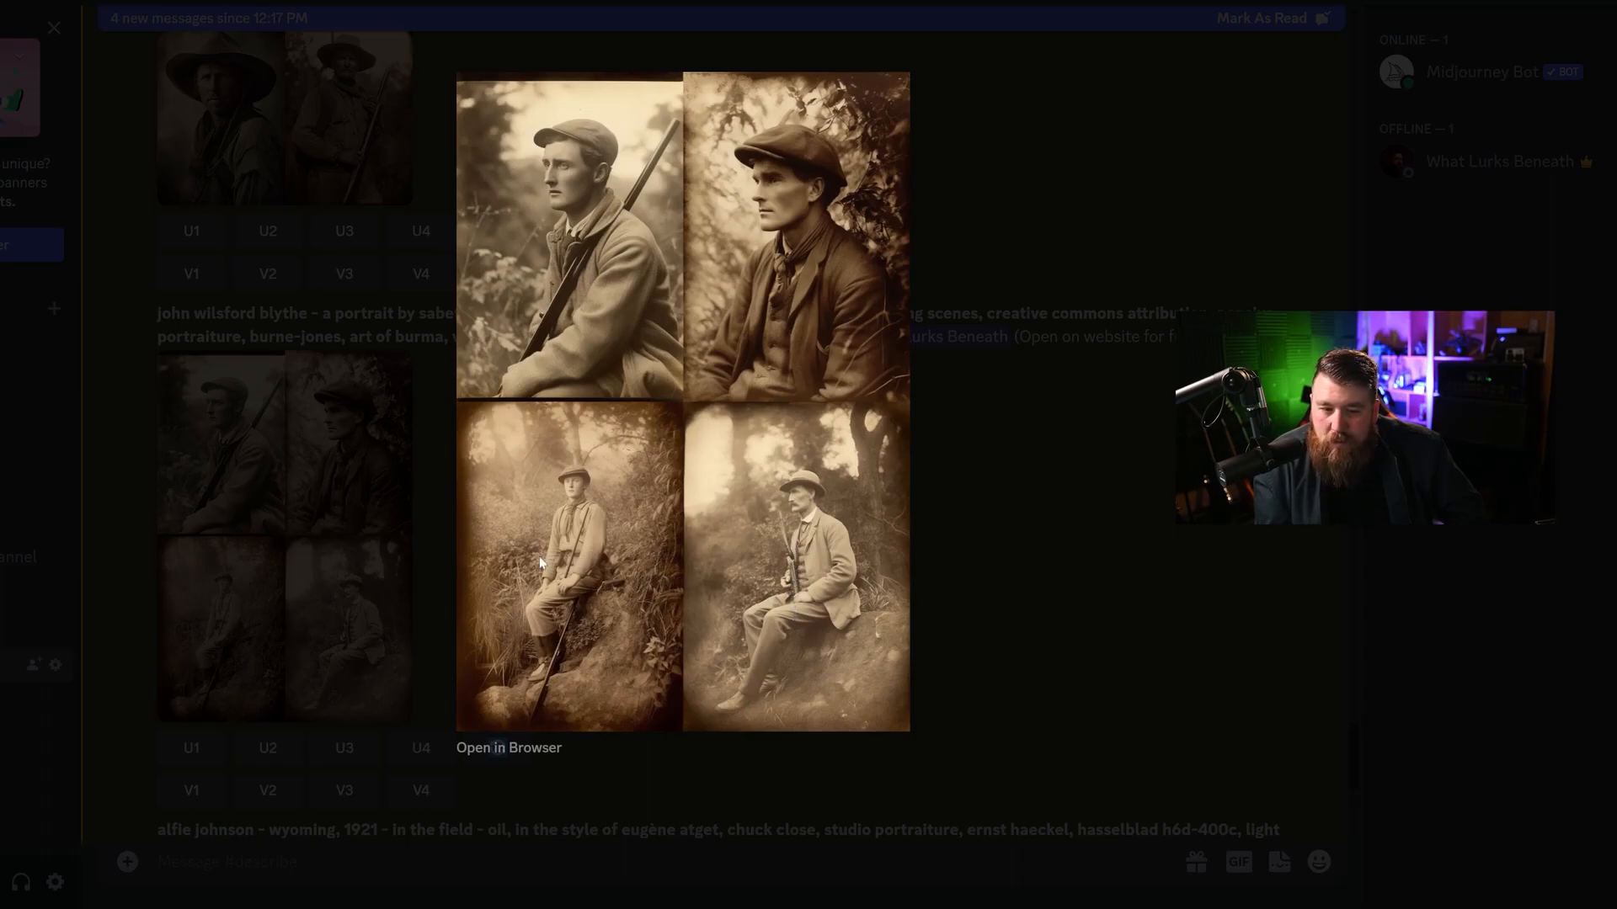
mouse_move(601, 251)
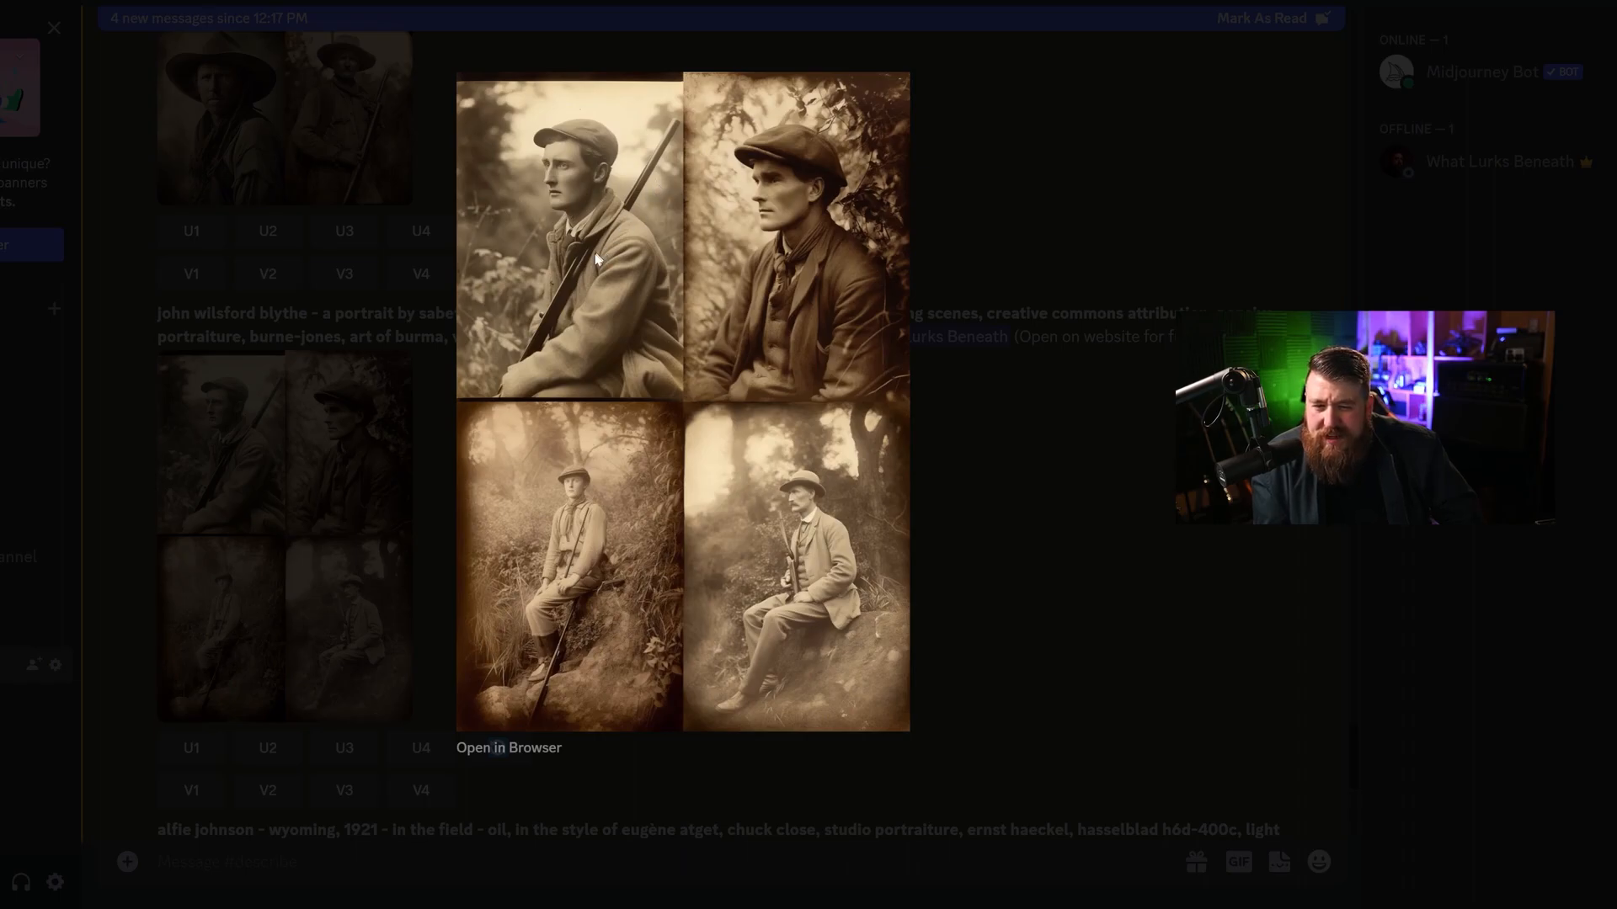
mouse_move(753, 155)
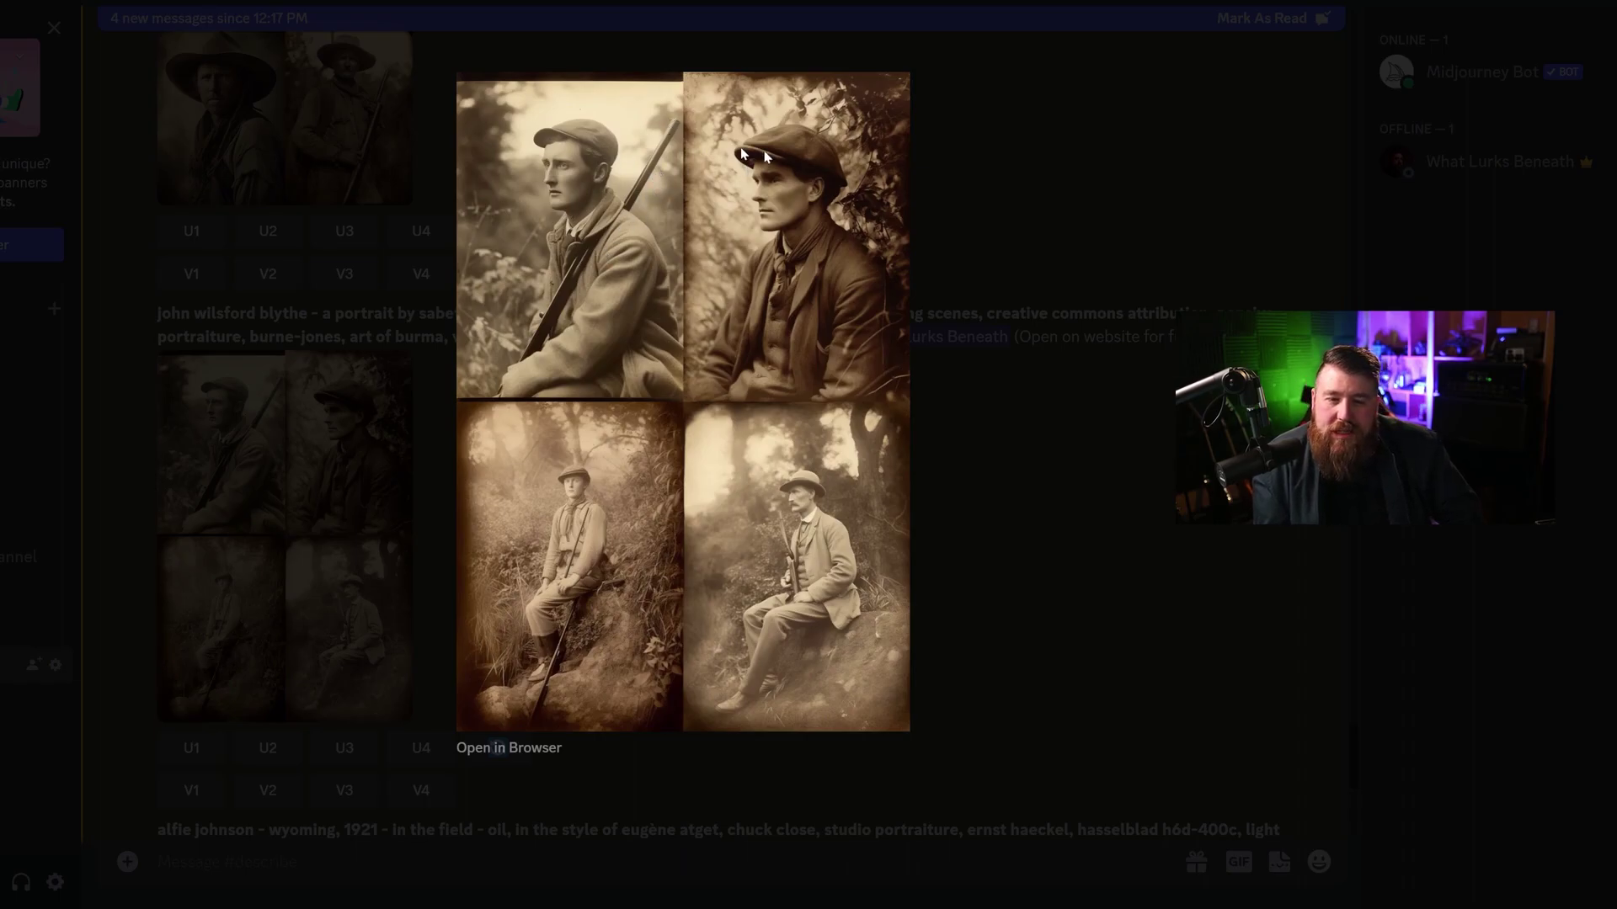
mouse_move(584, 255)
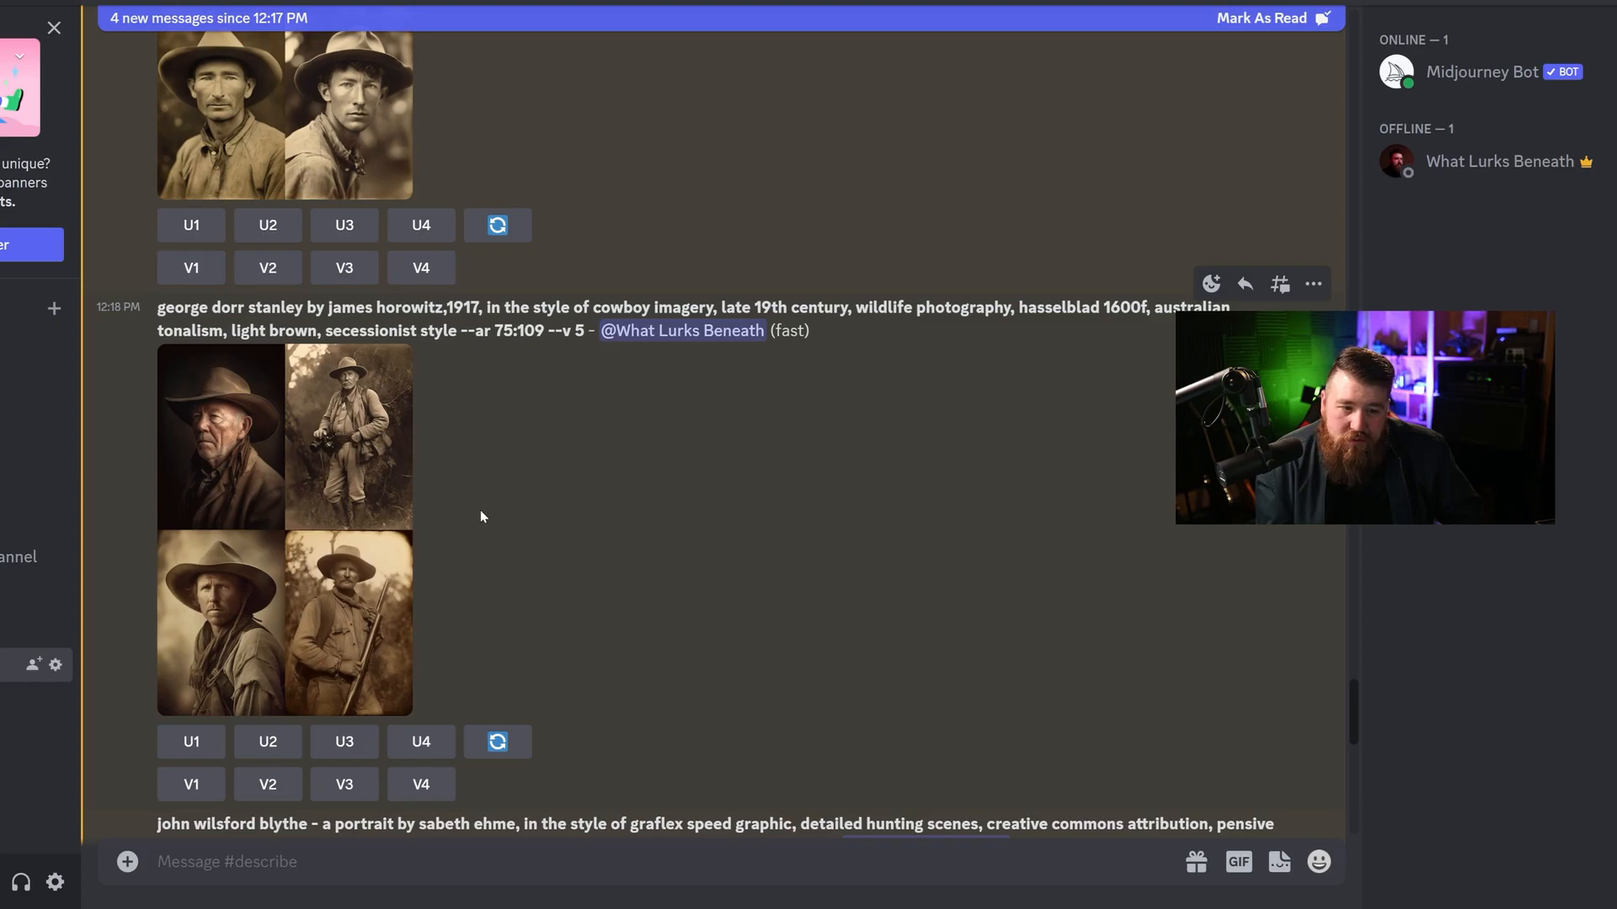
Scroll down through the describe channel's generated portrait grids.
scroll(down, 3)
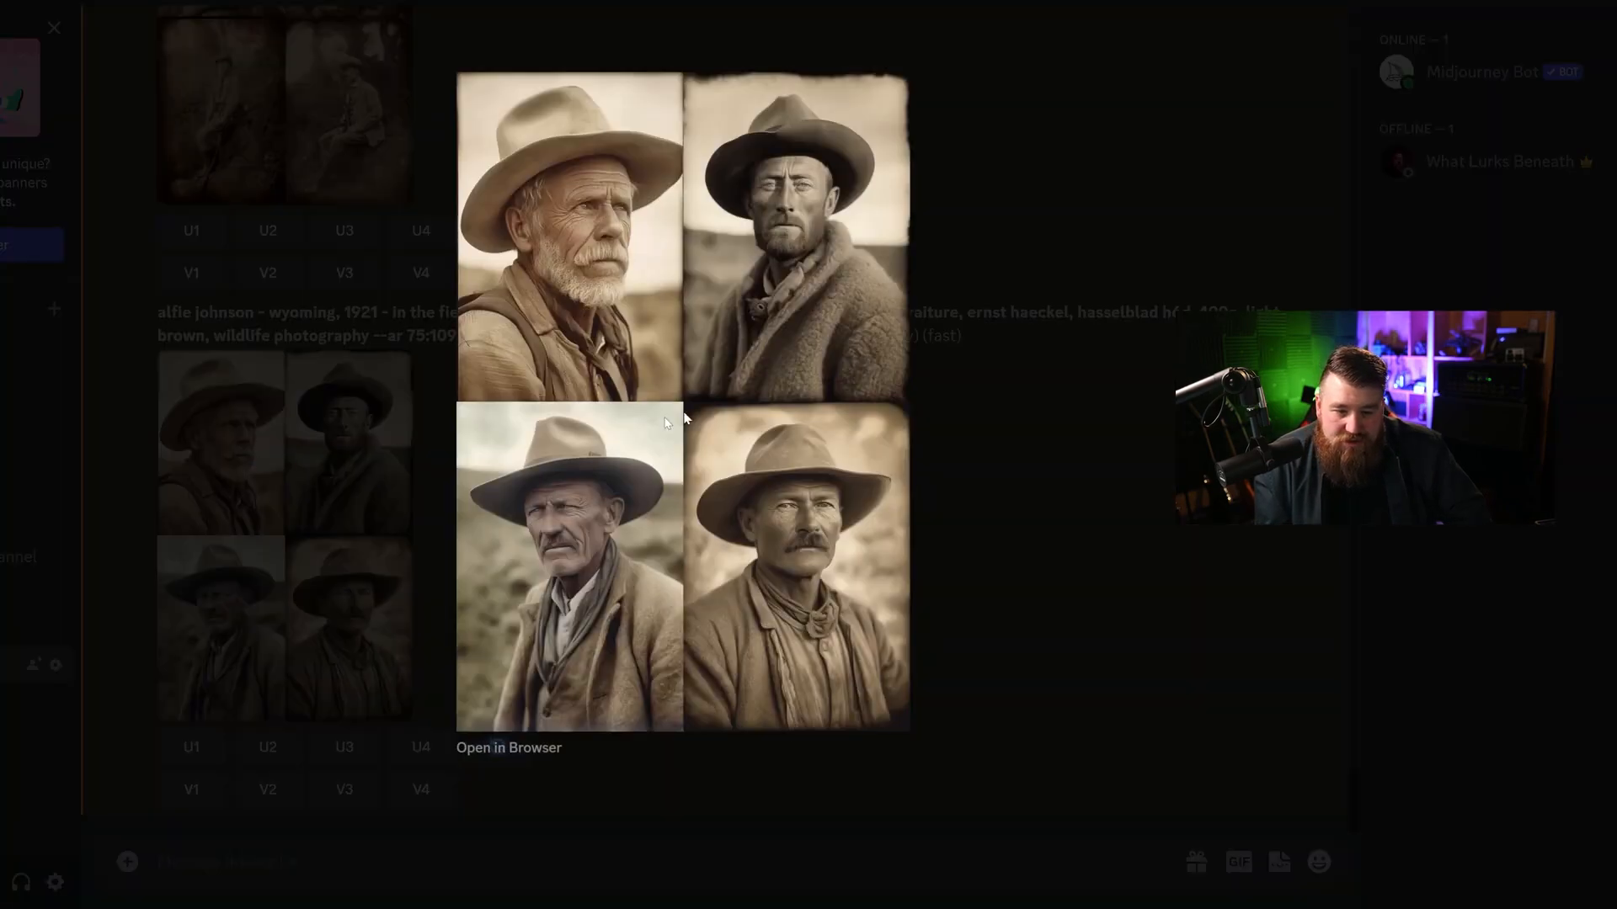
mouse_move(808, 244)
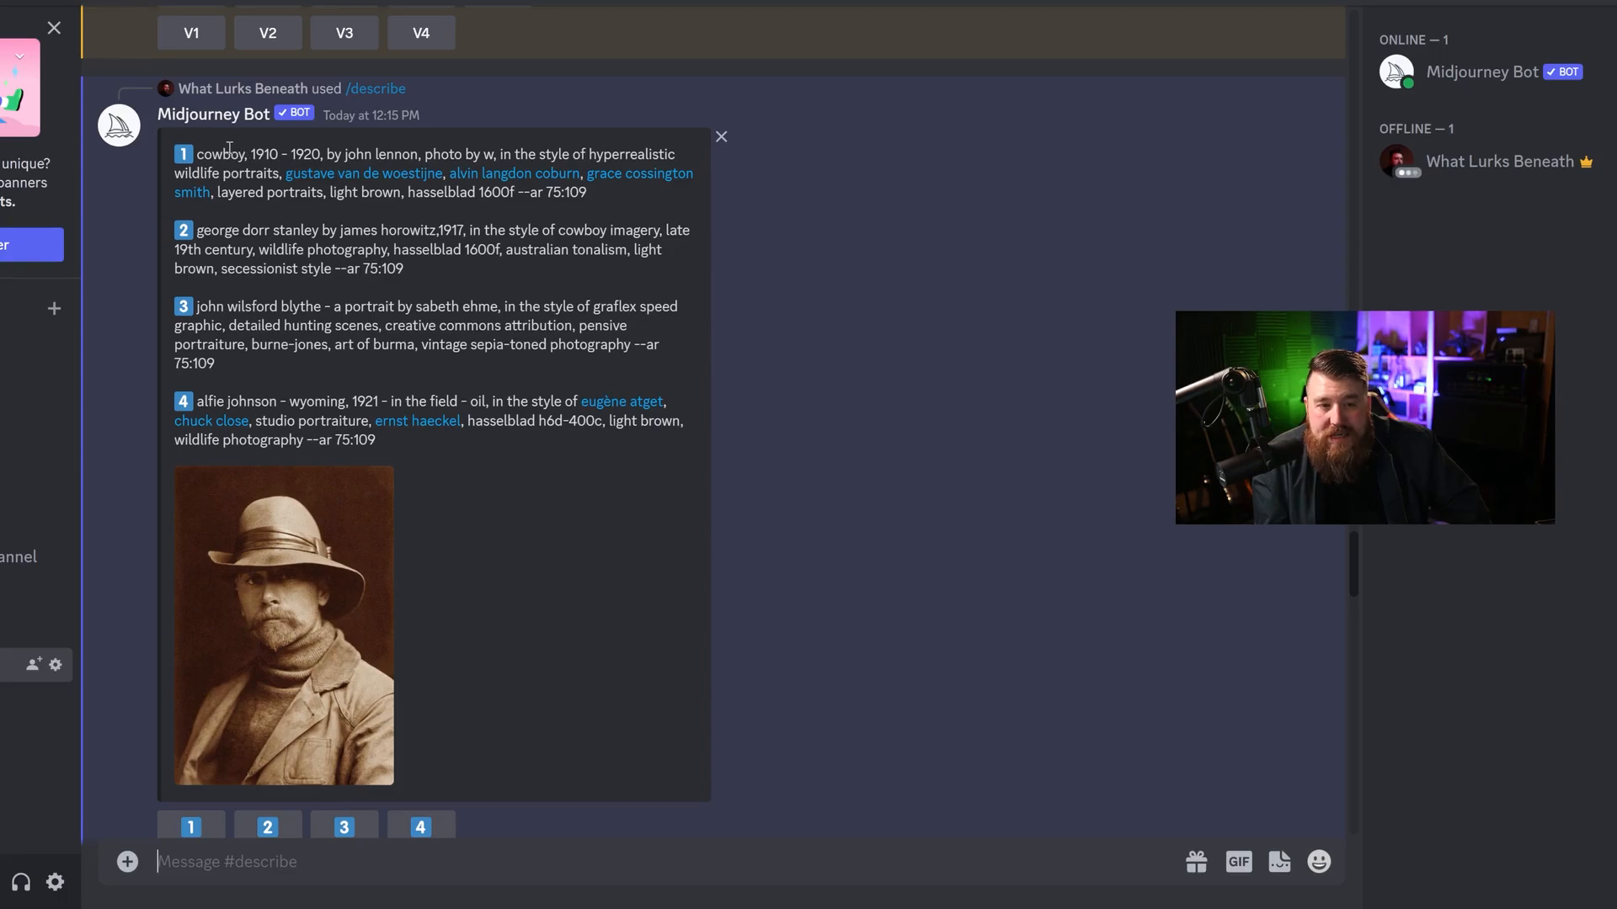
mouse_move(228, 312)
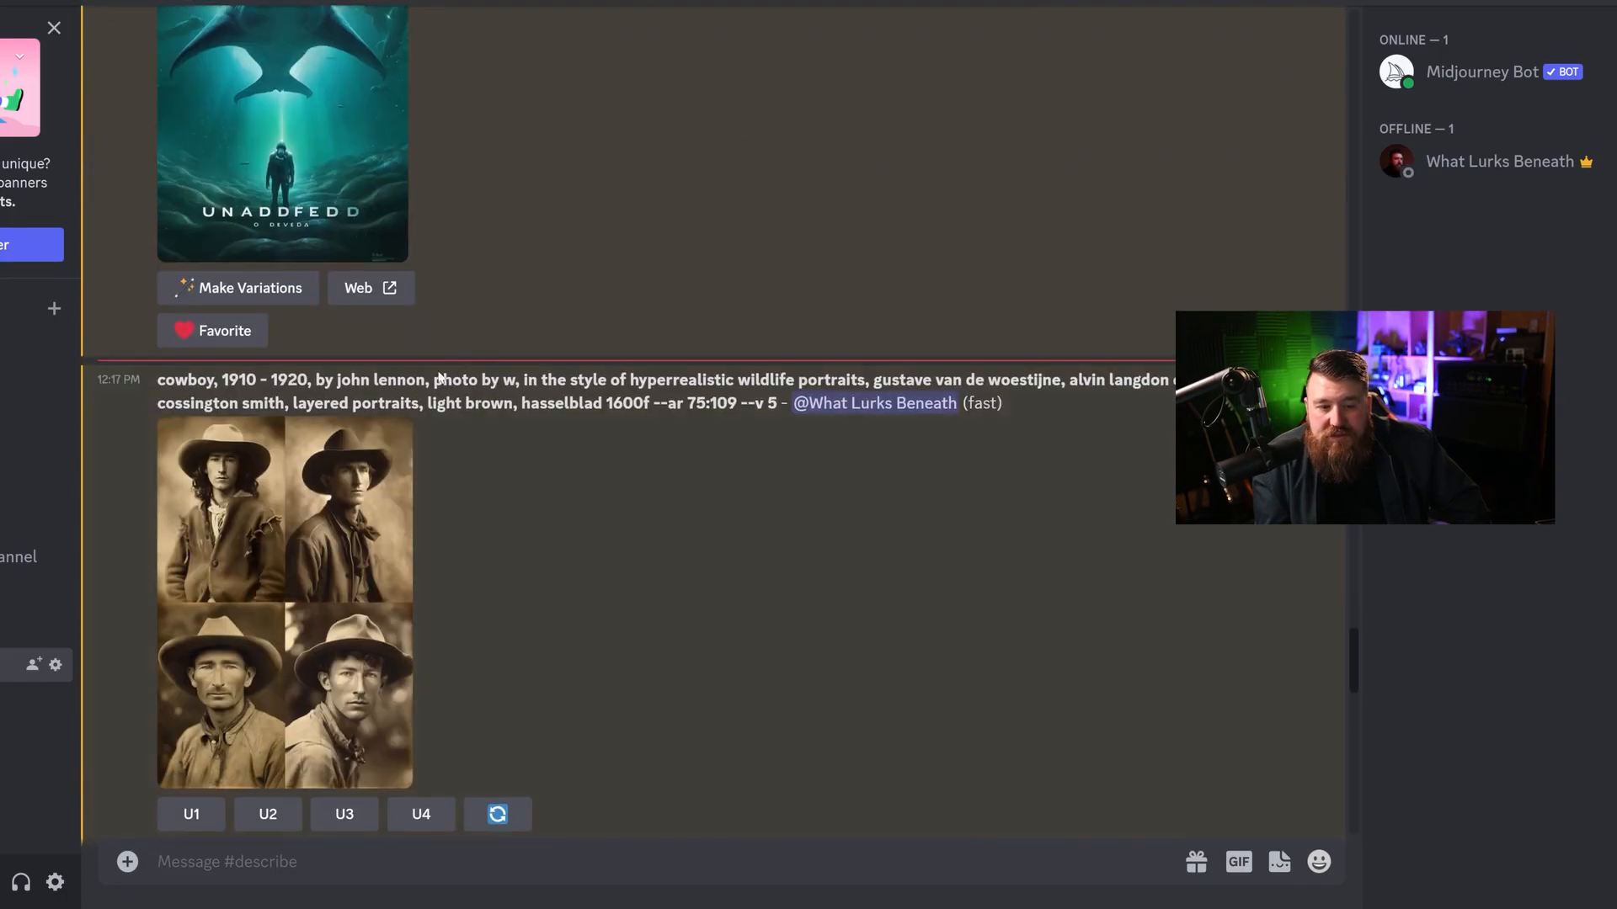
scroll(down, 3)
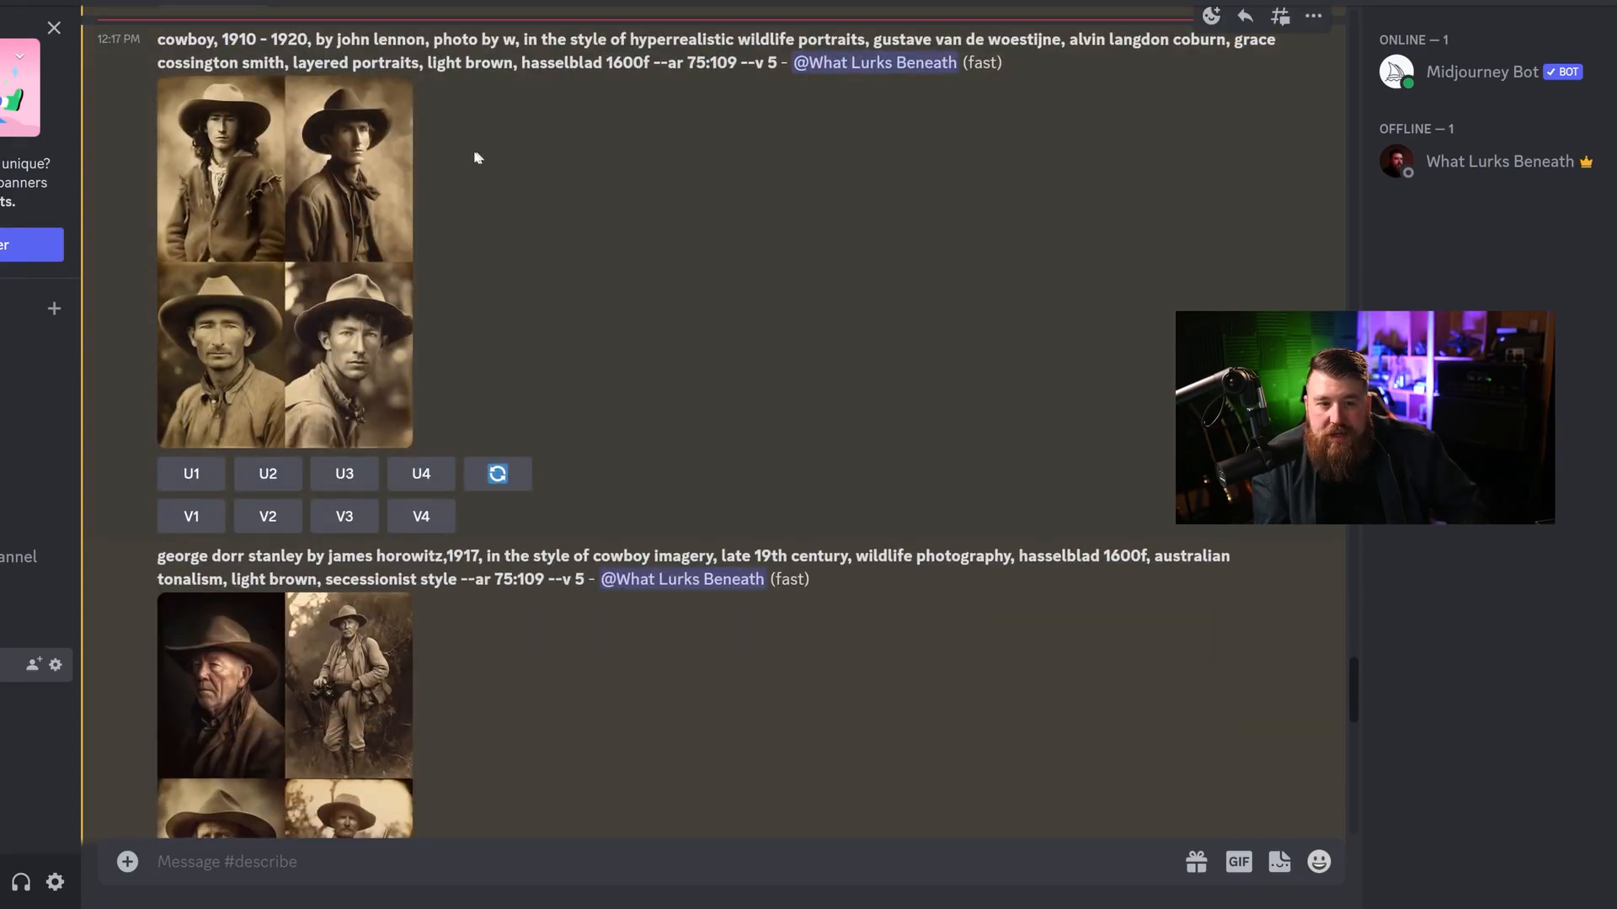
scroll(down, 3)
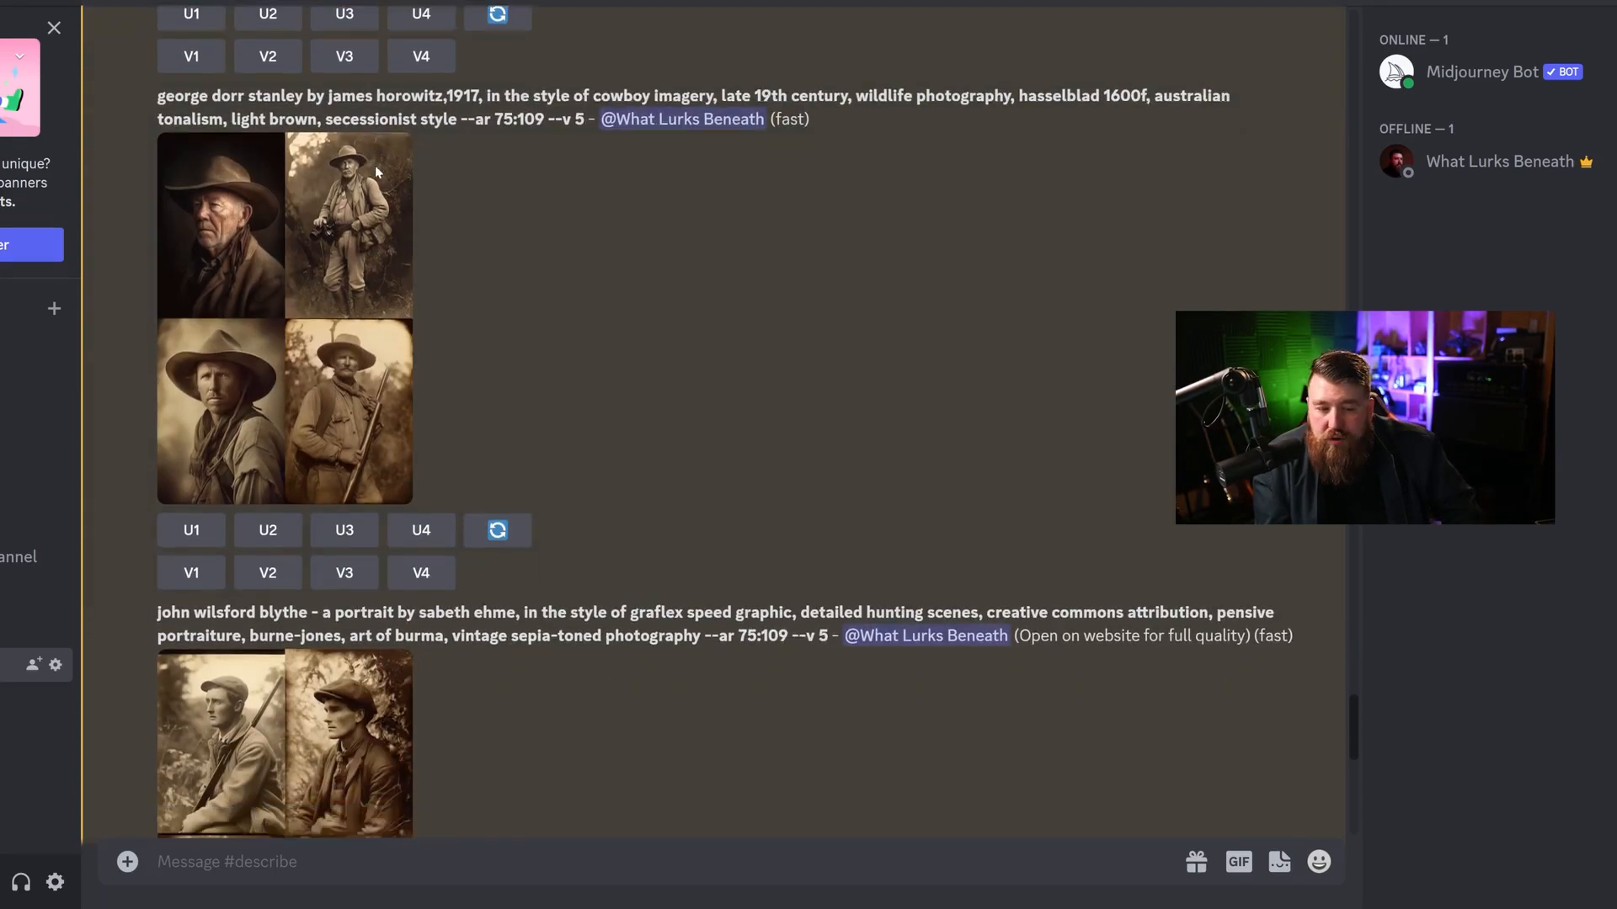
scroll(down, 3)
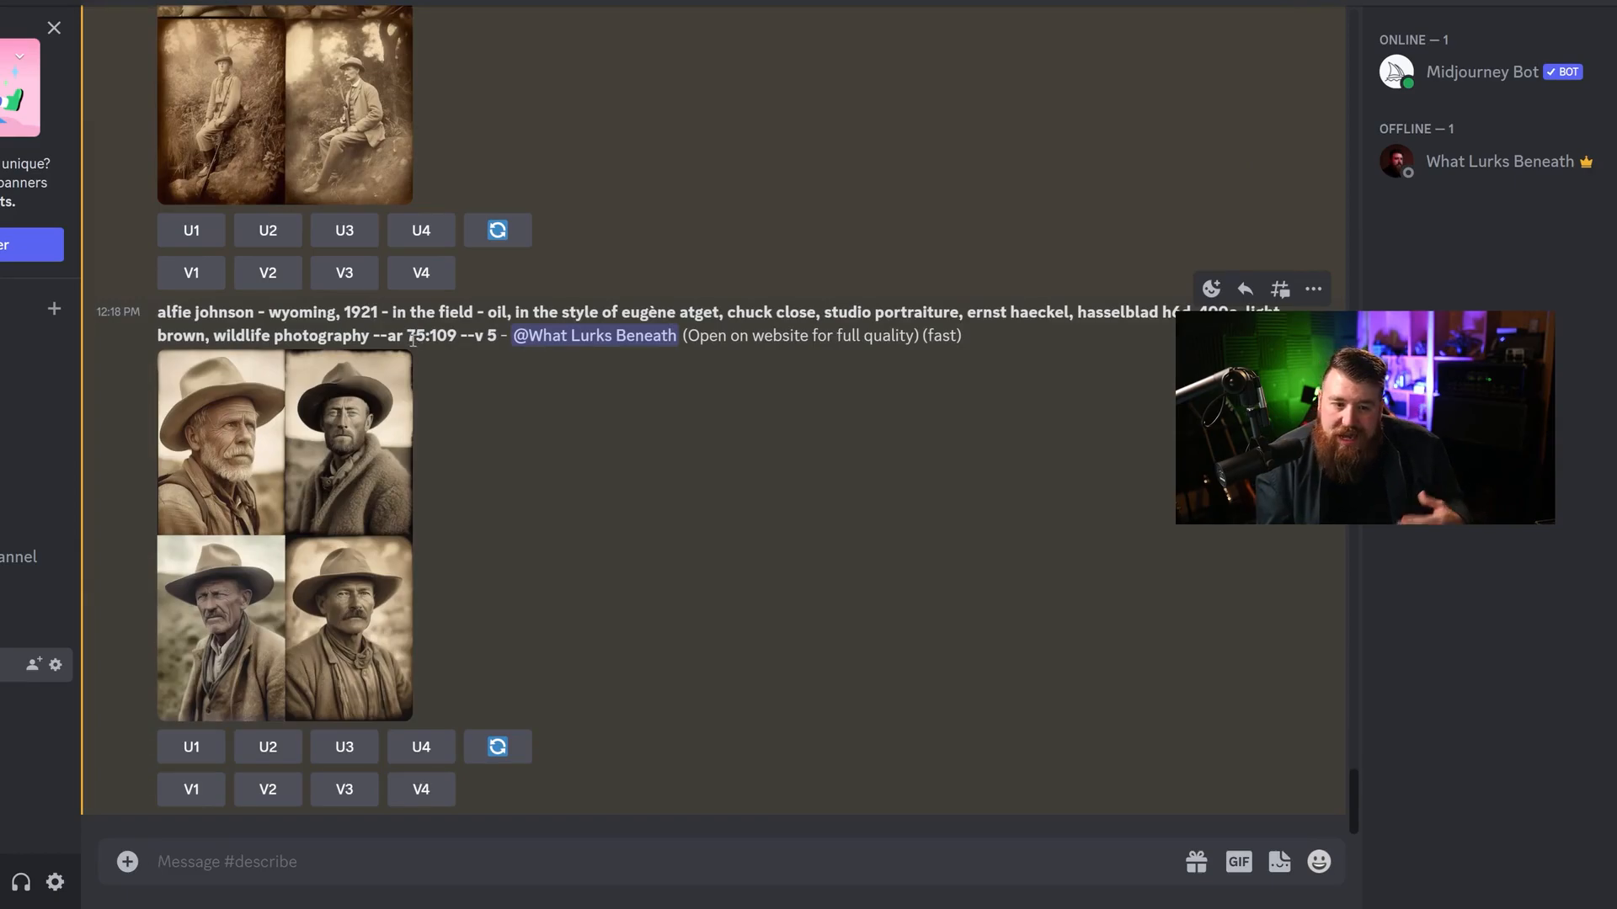
scroll(up, 3)
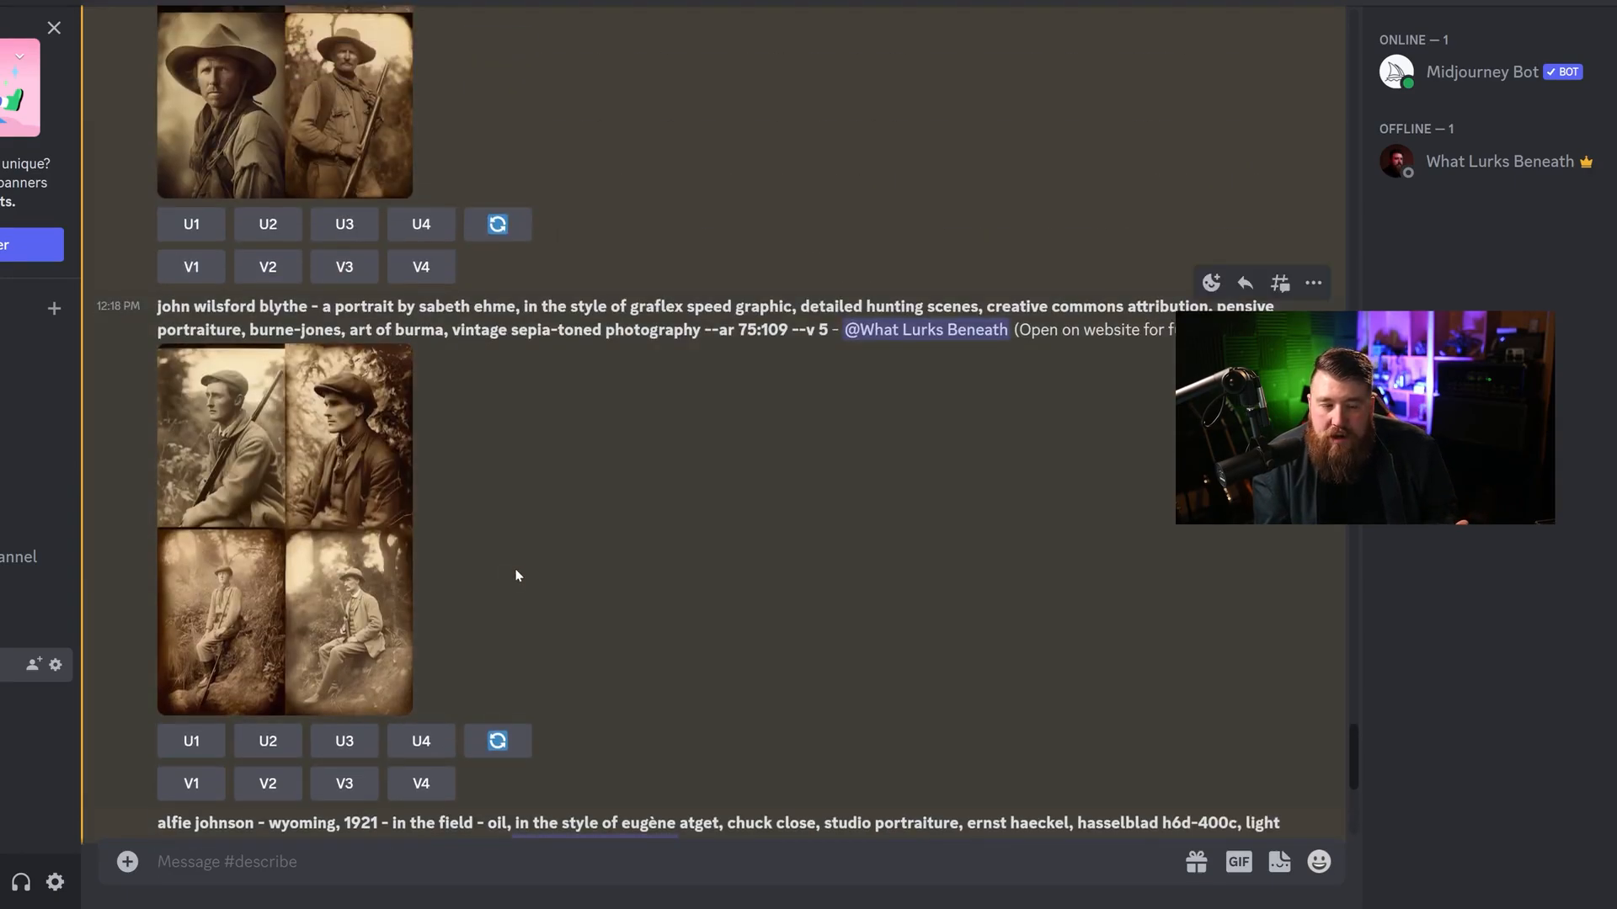
scroll(down, 3)
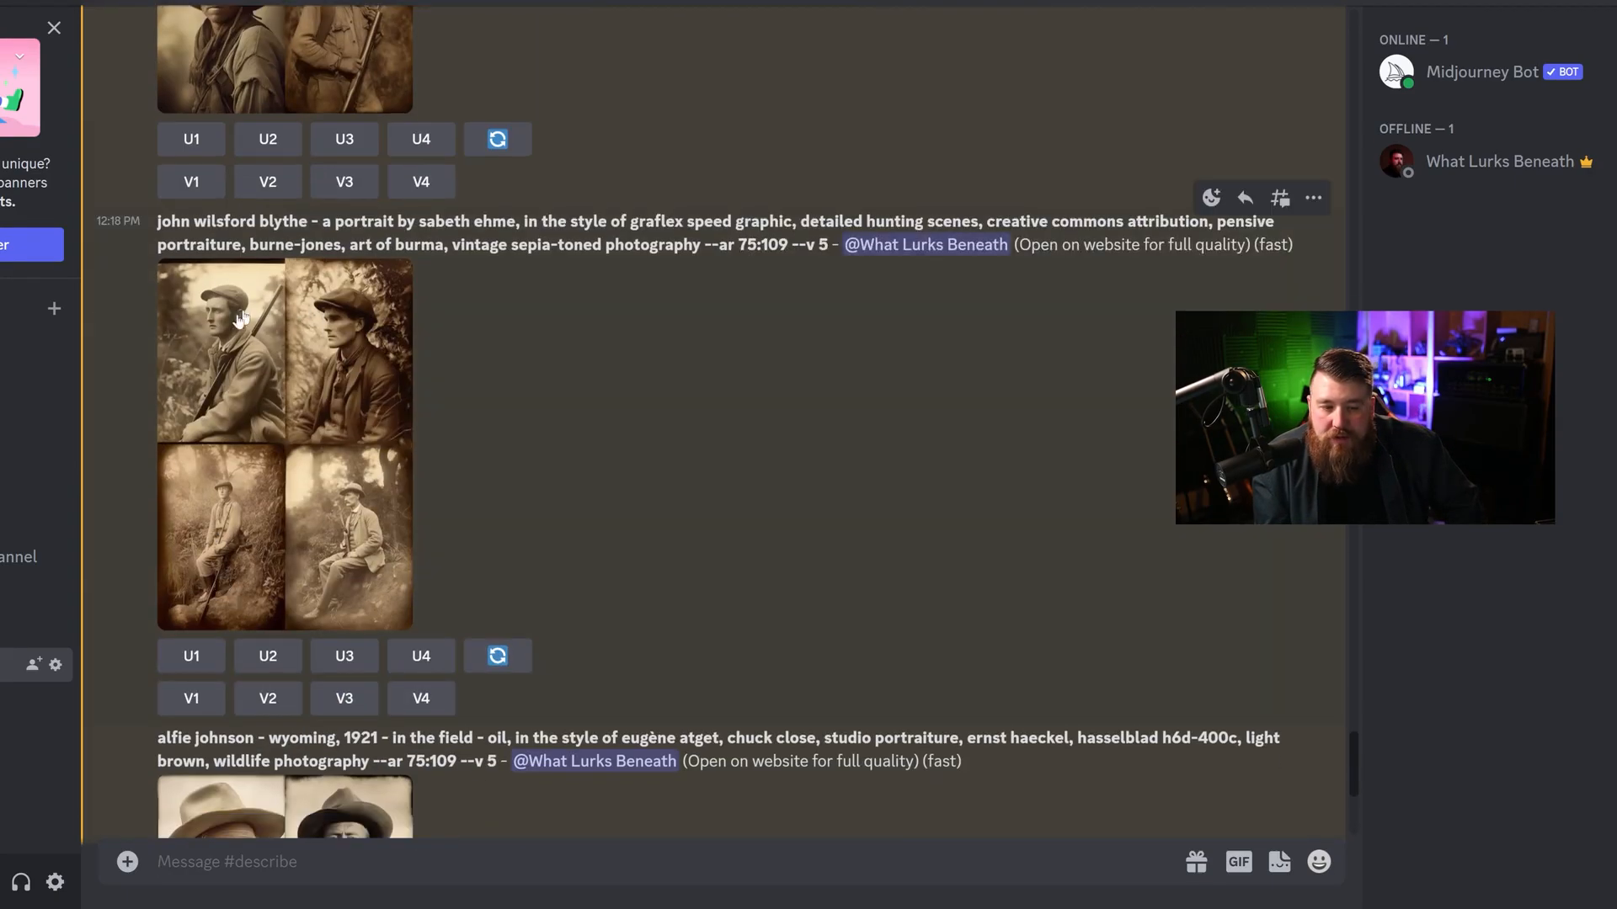
scroll(up, 3)
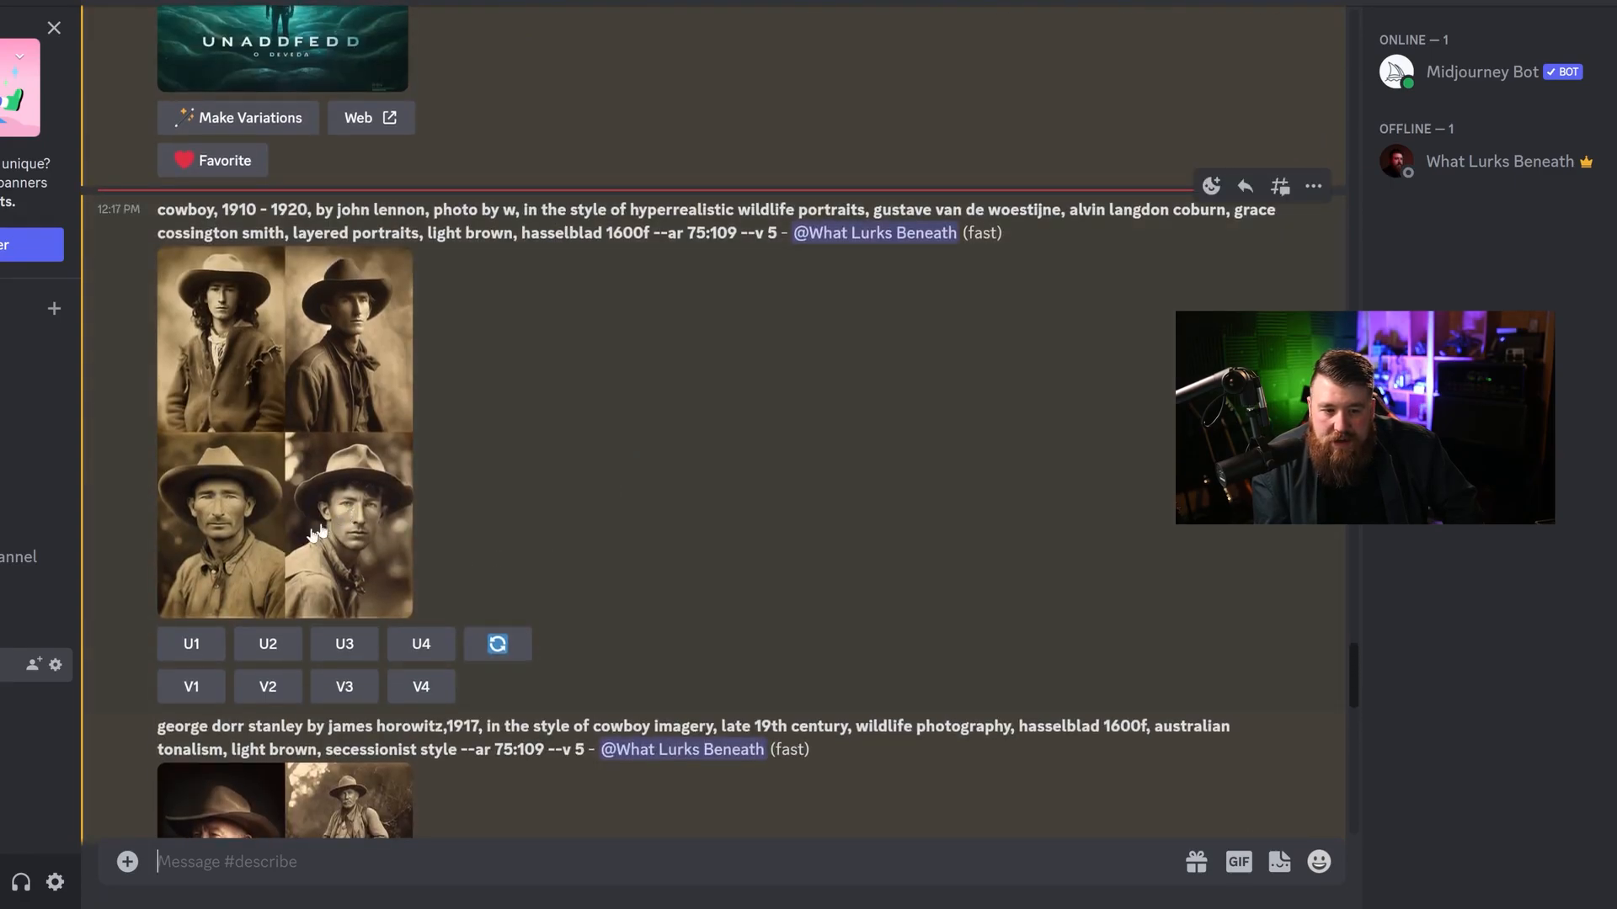
scroll(down, 3)
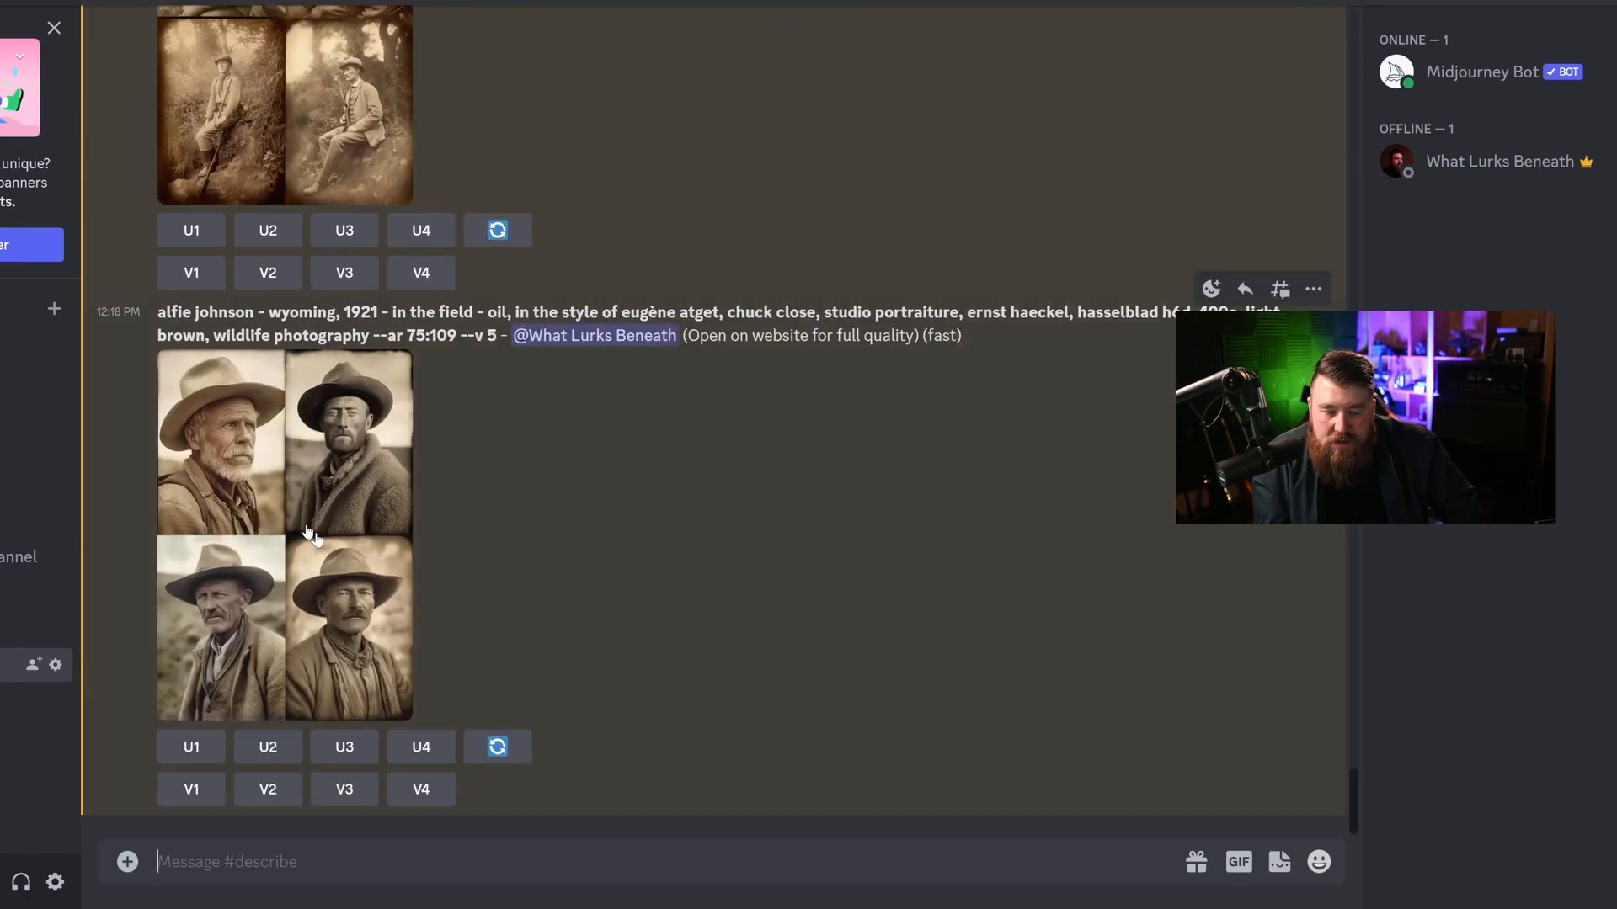
mouse_move(275, 437)
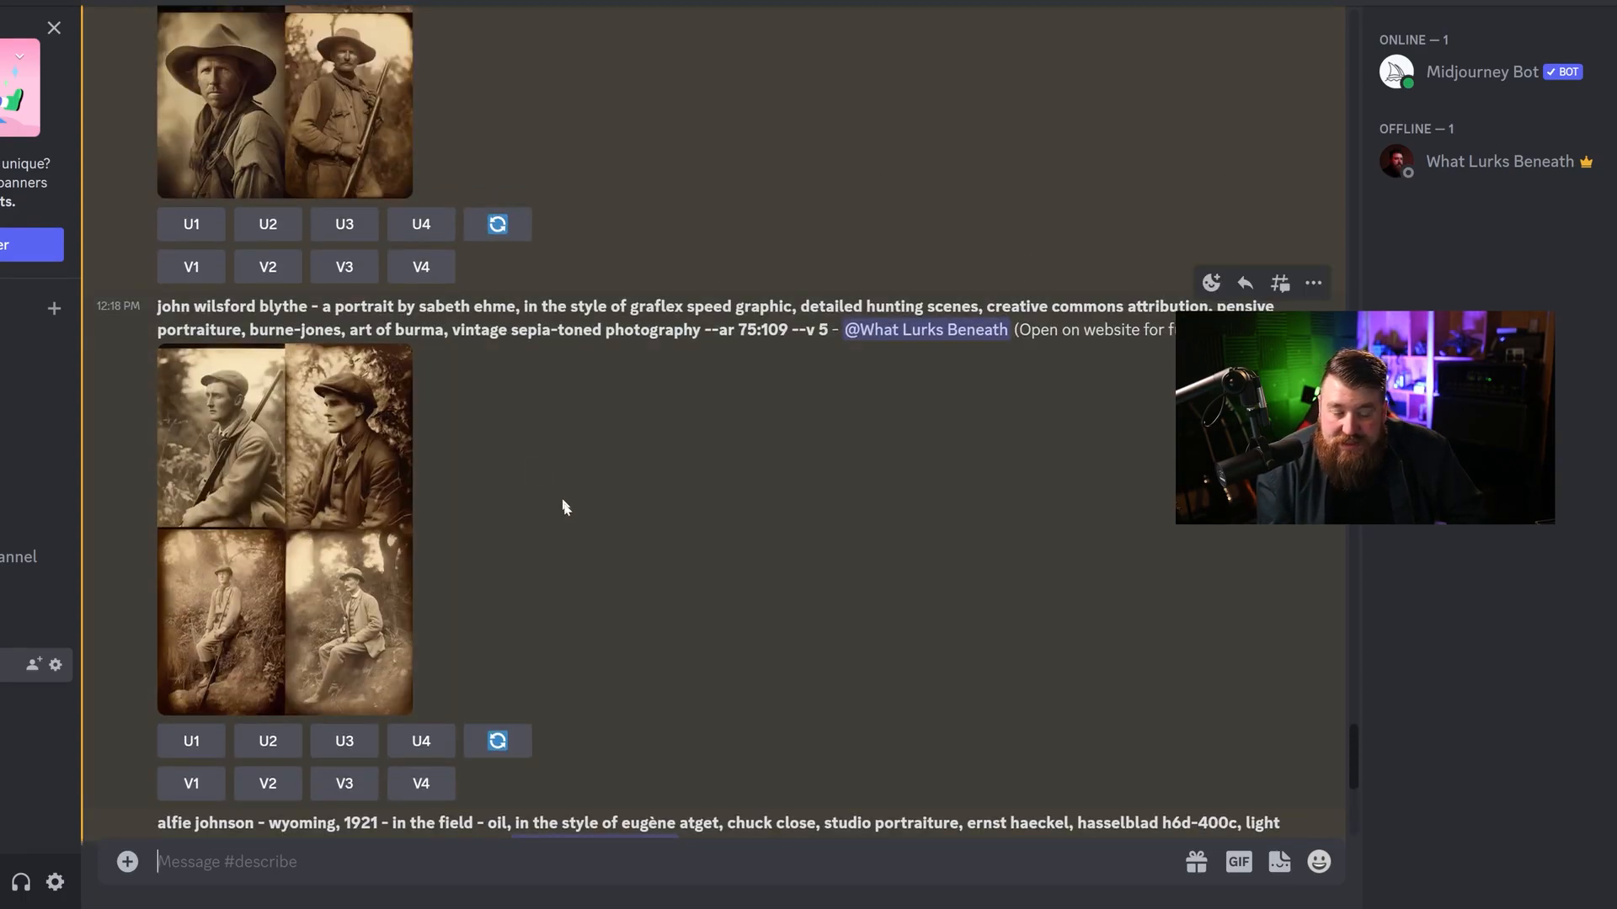
scroll(down, 3)
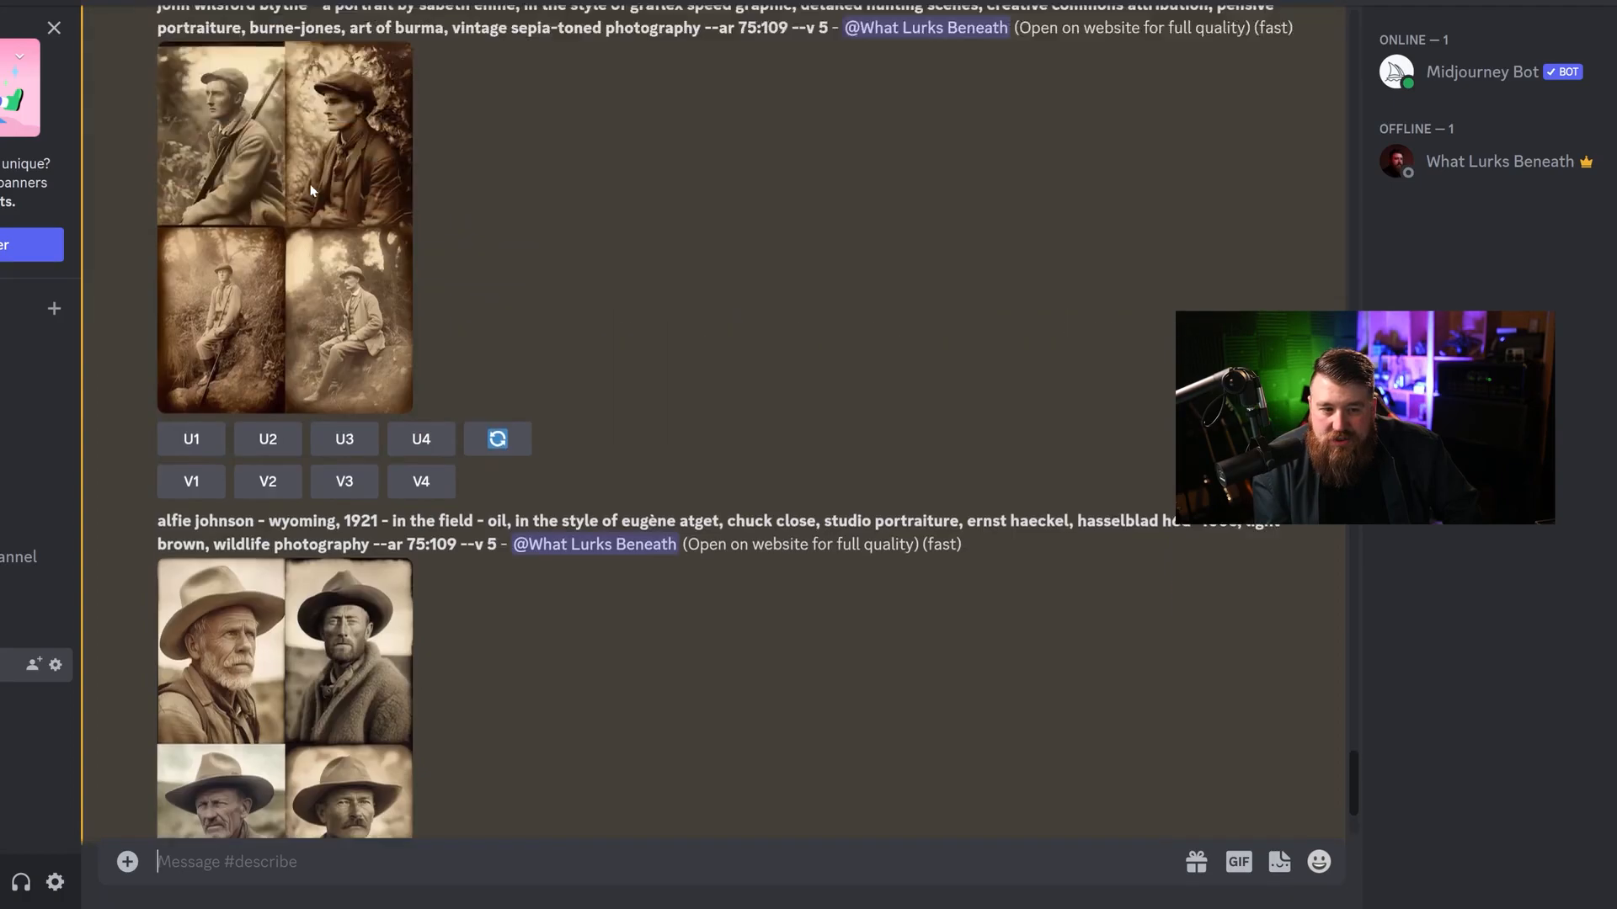
scroll(up, 3)
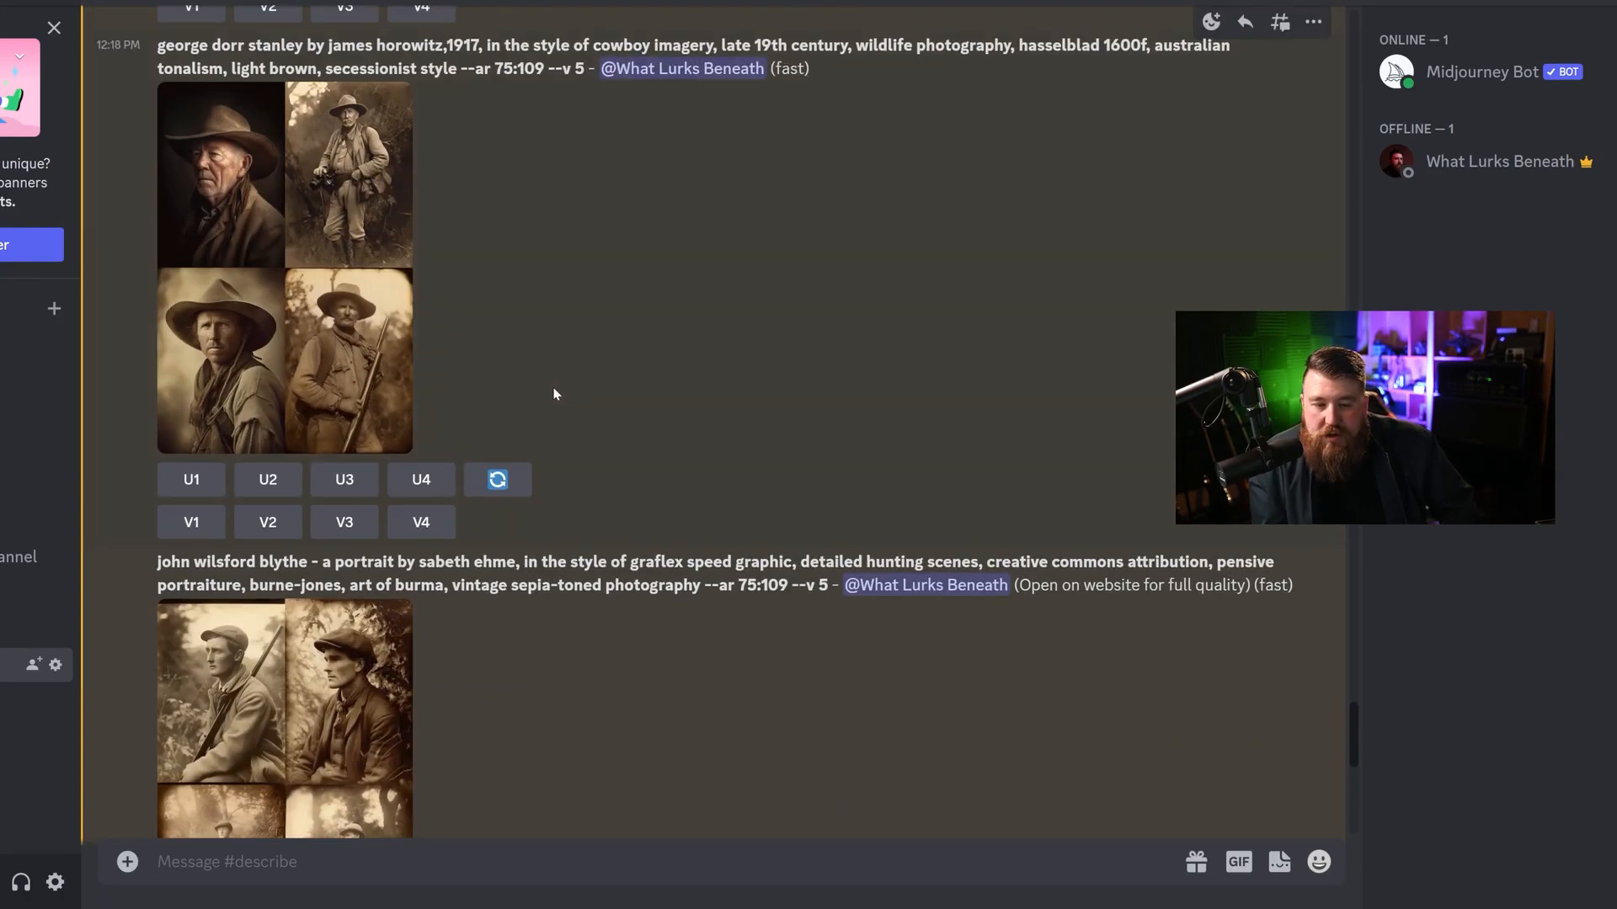
scroll(down, 3)
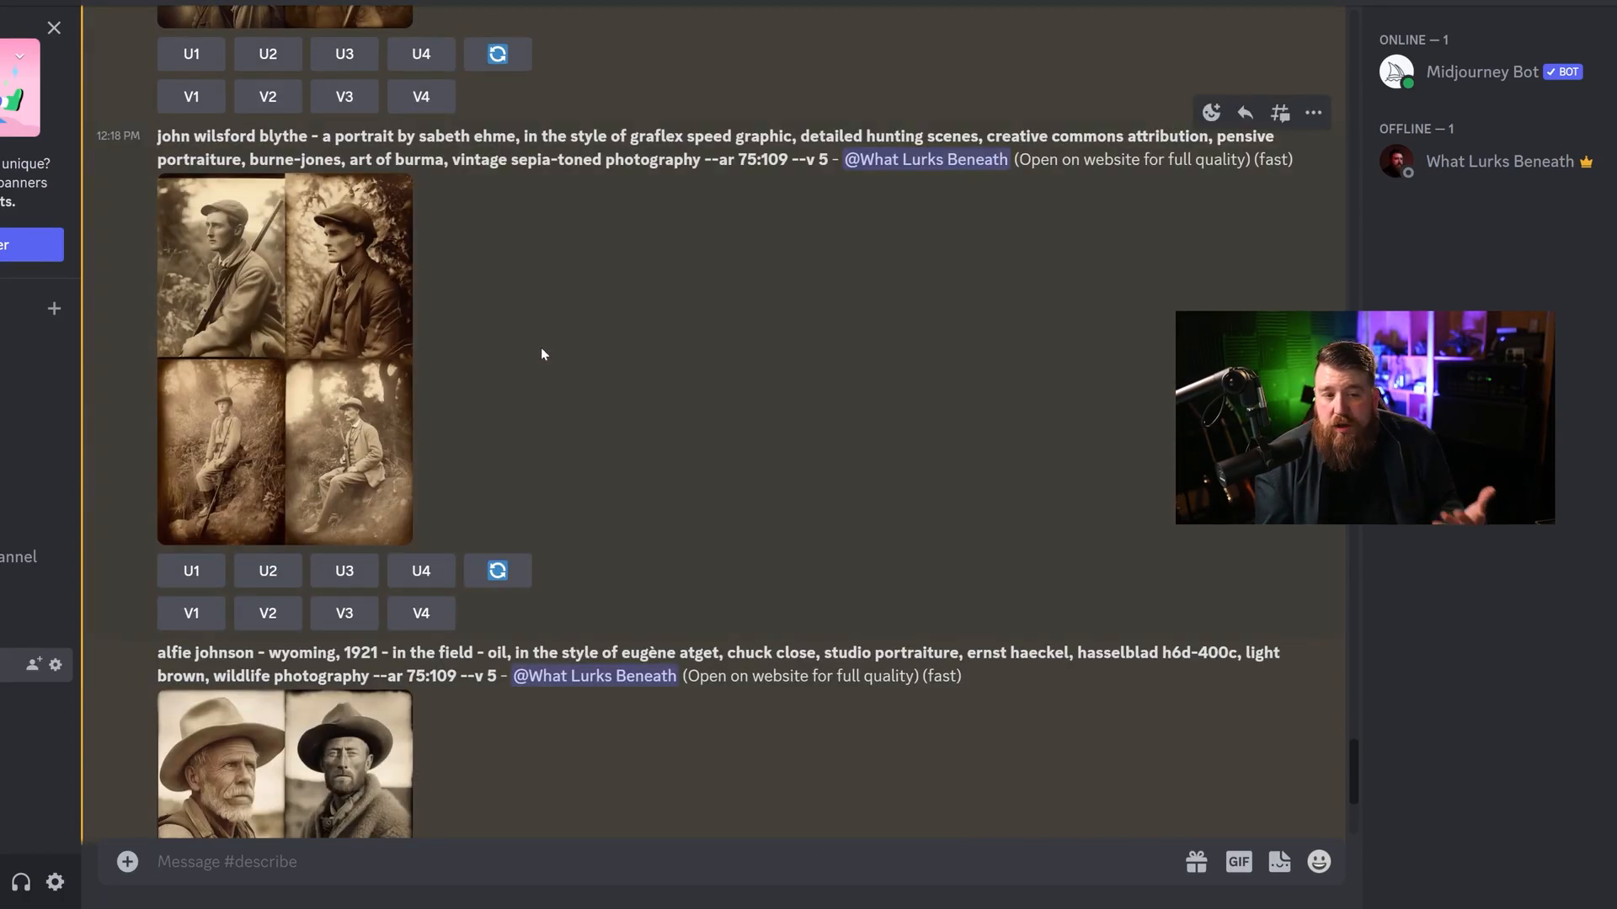
scroll(down, 3)
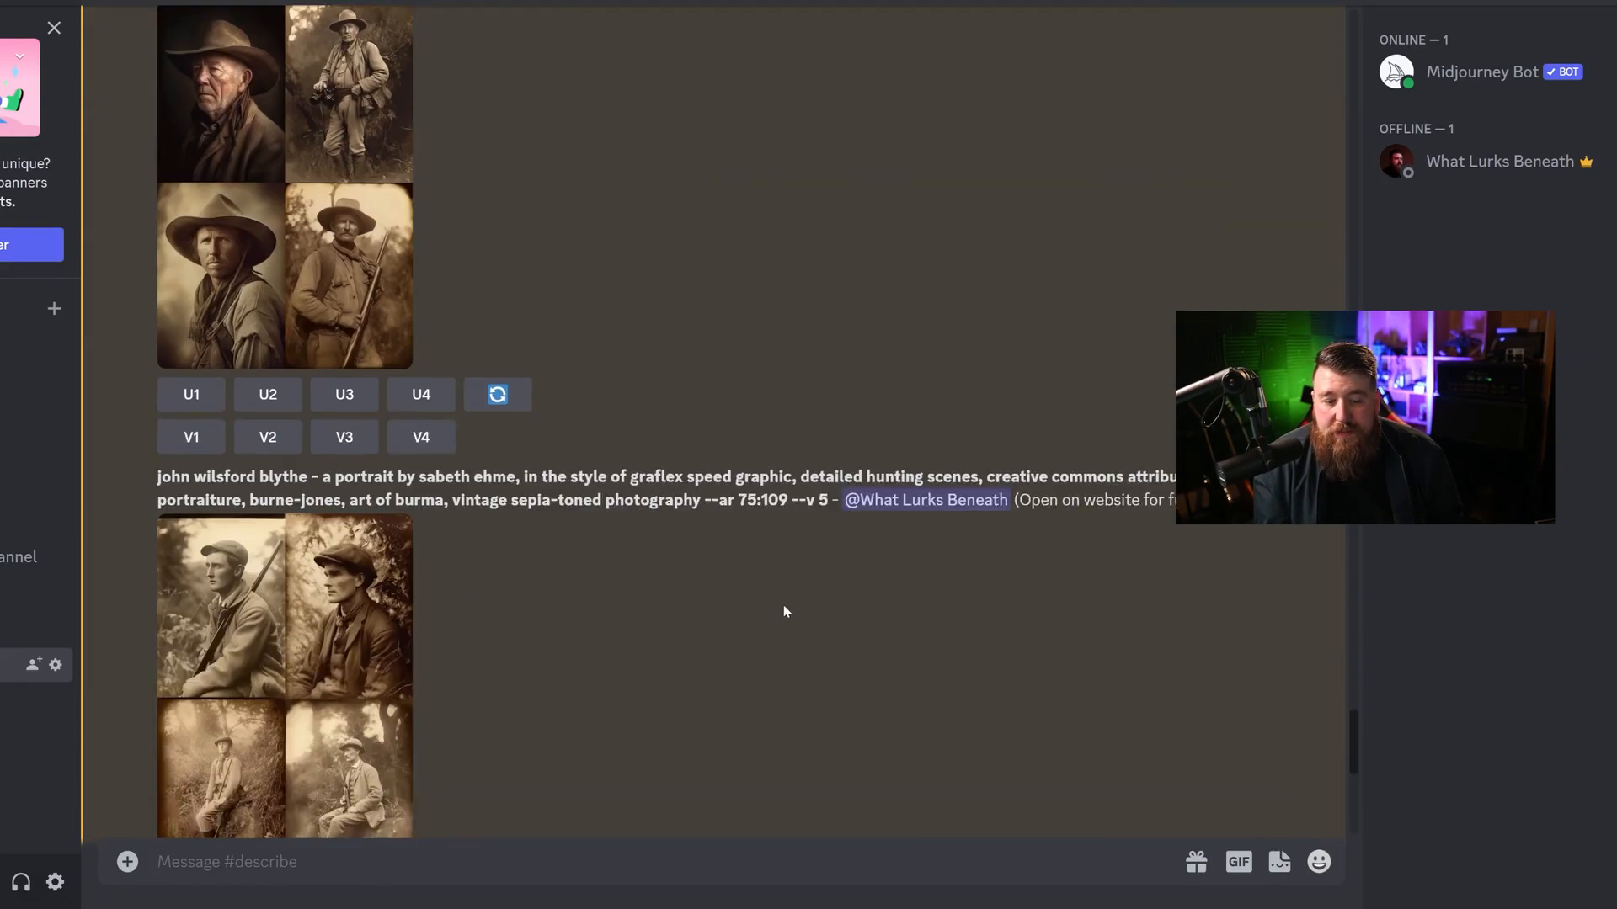
scroll(down, 3)
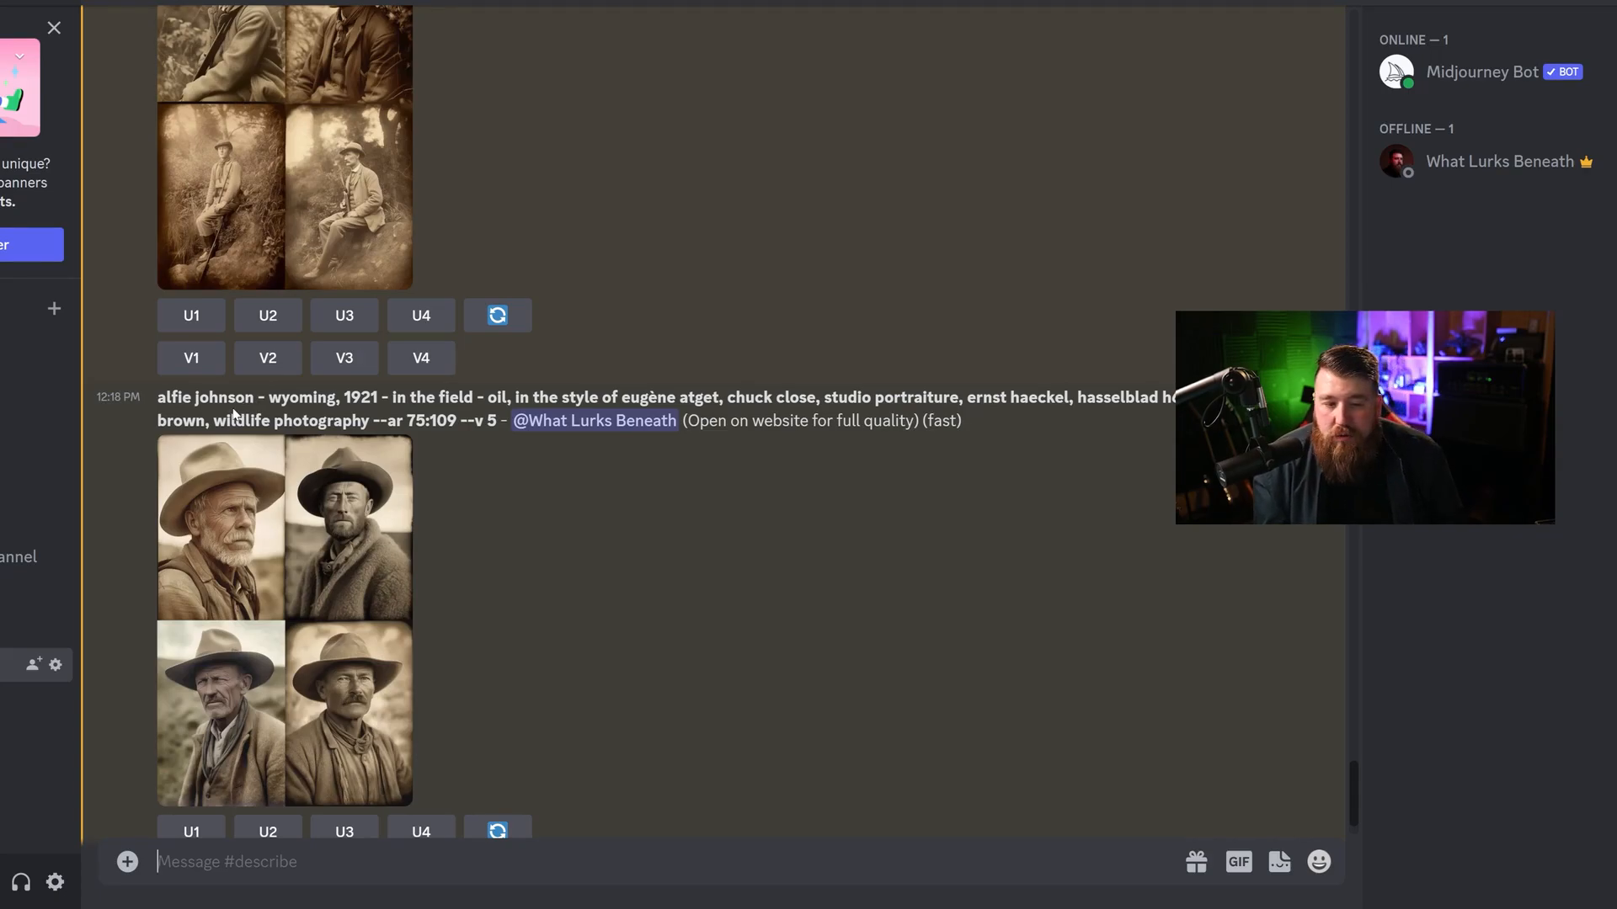
scroll(up, 3)
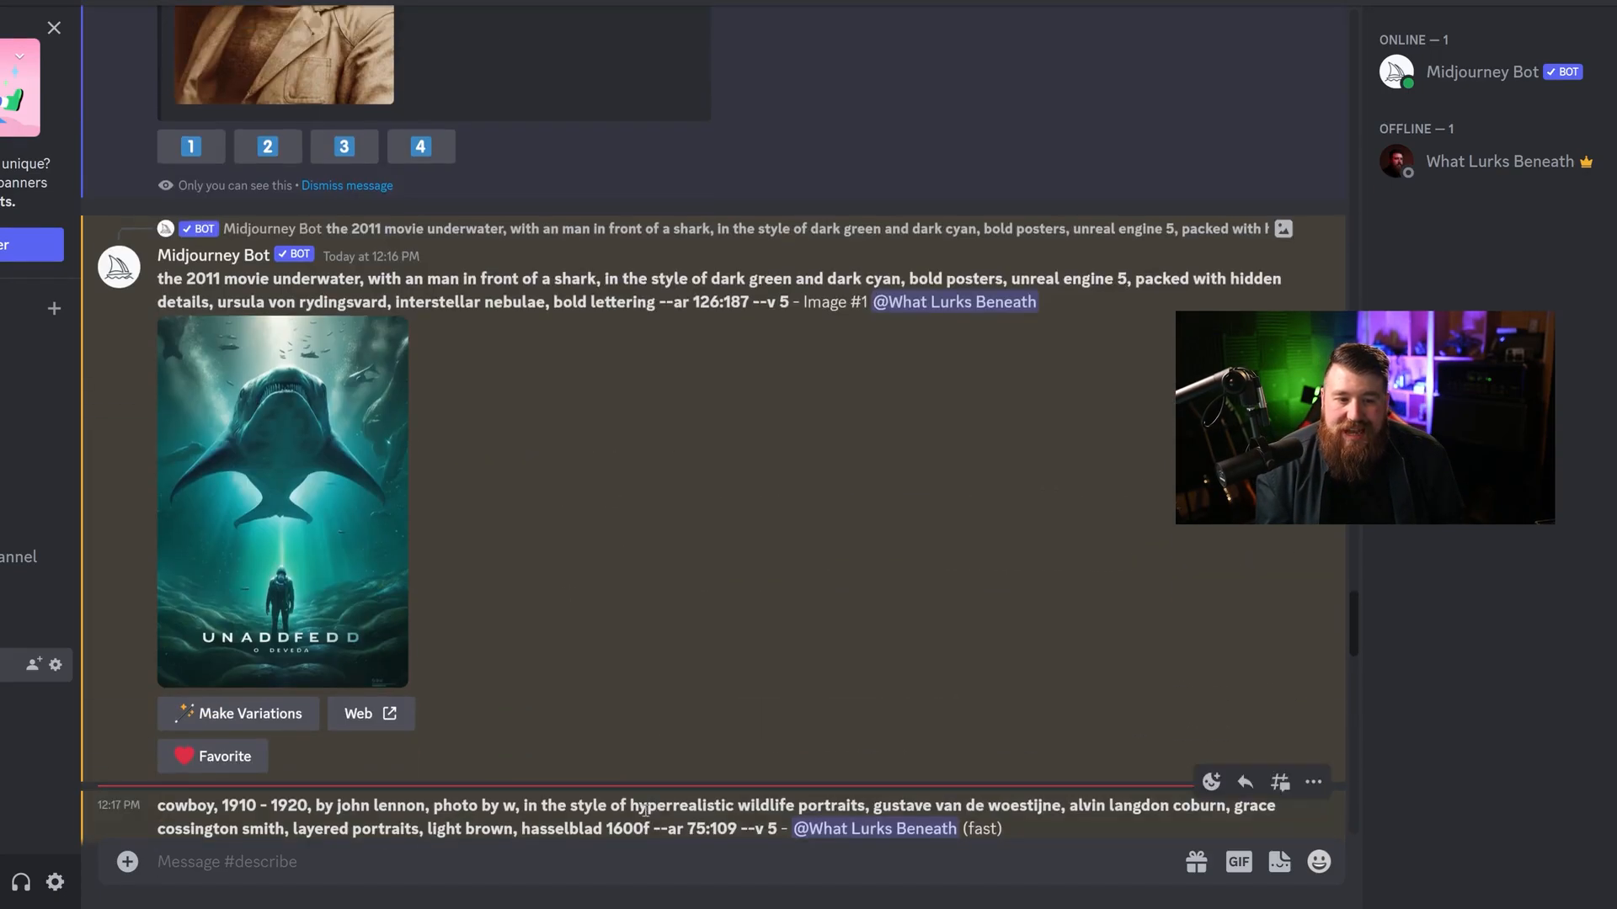
scroll(up, 3)
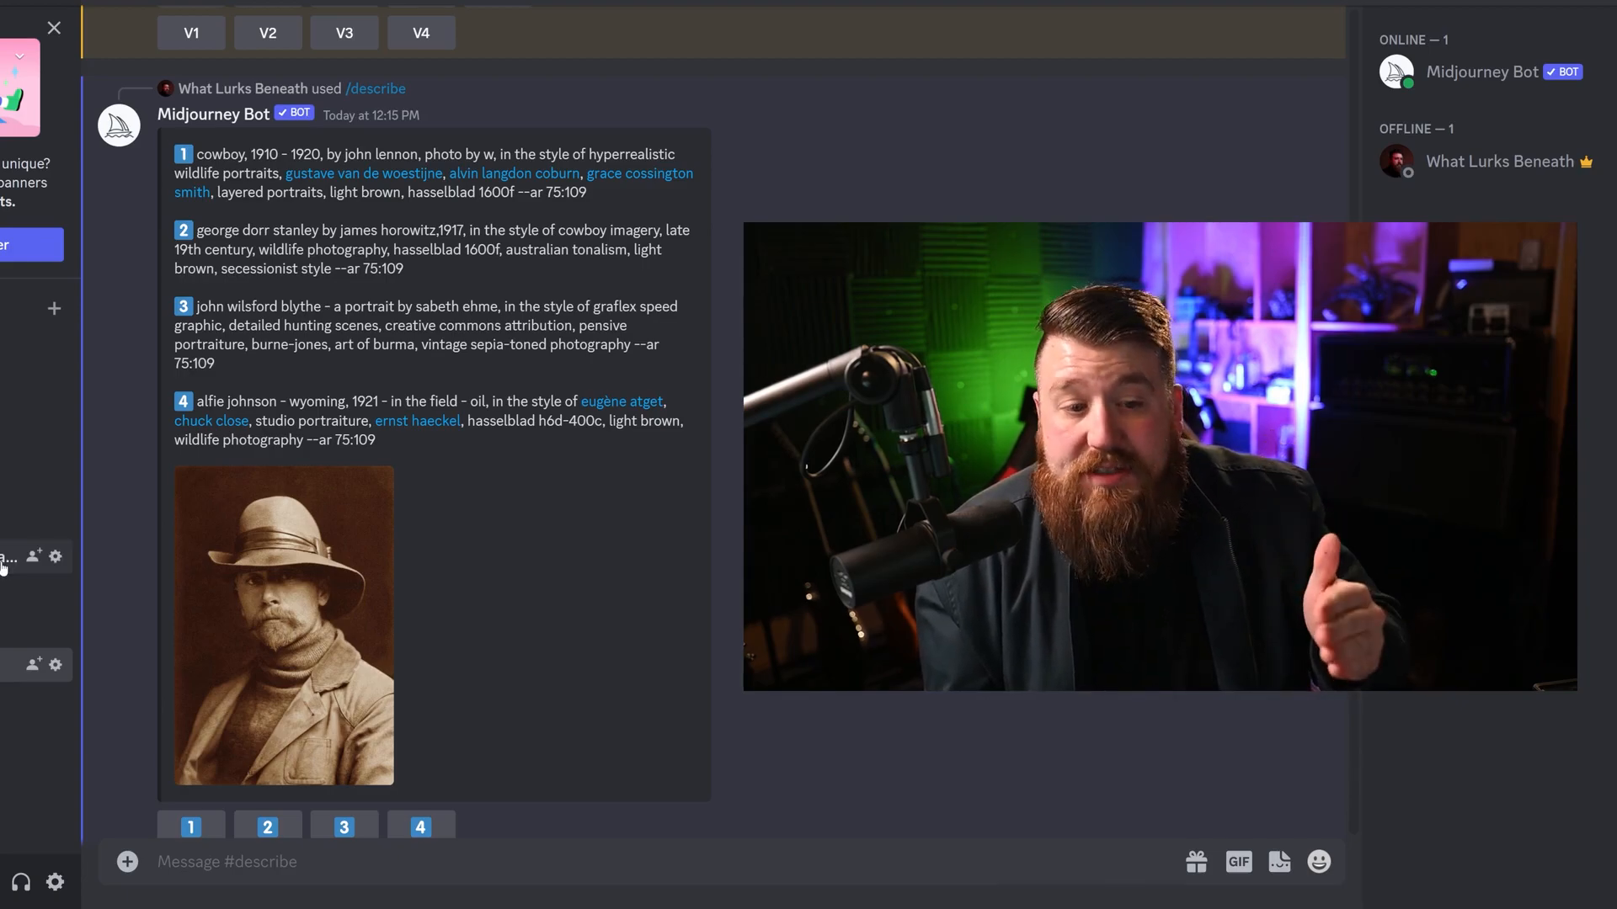
scroll(up, 3)
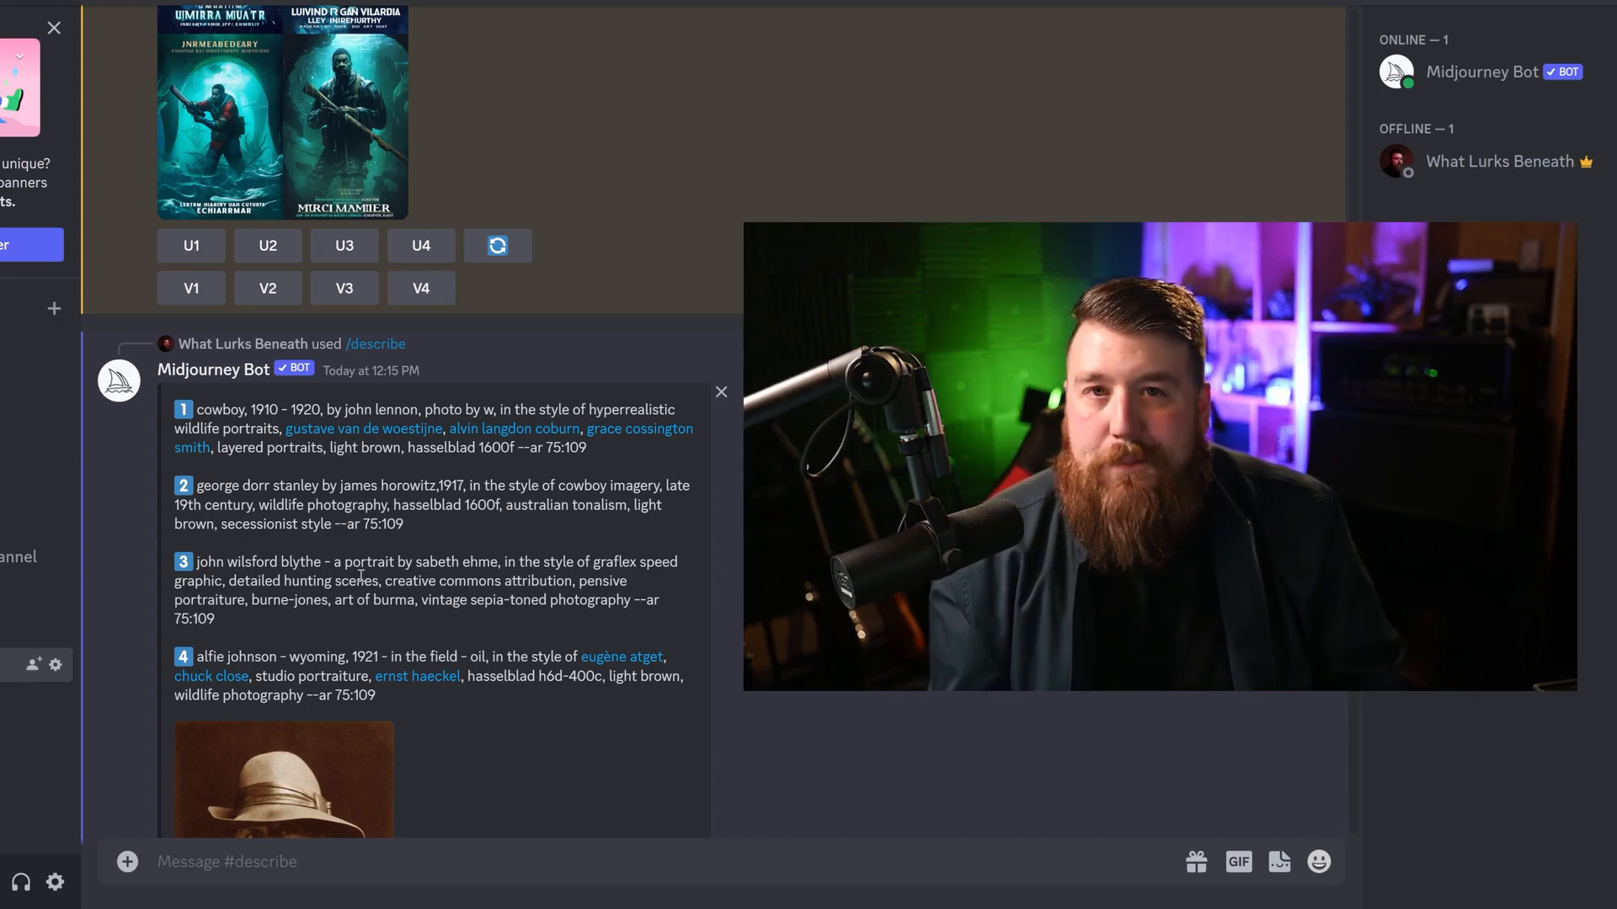
scroll(down, 3)
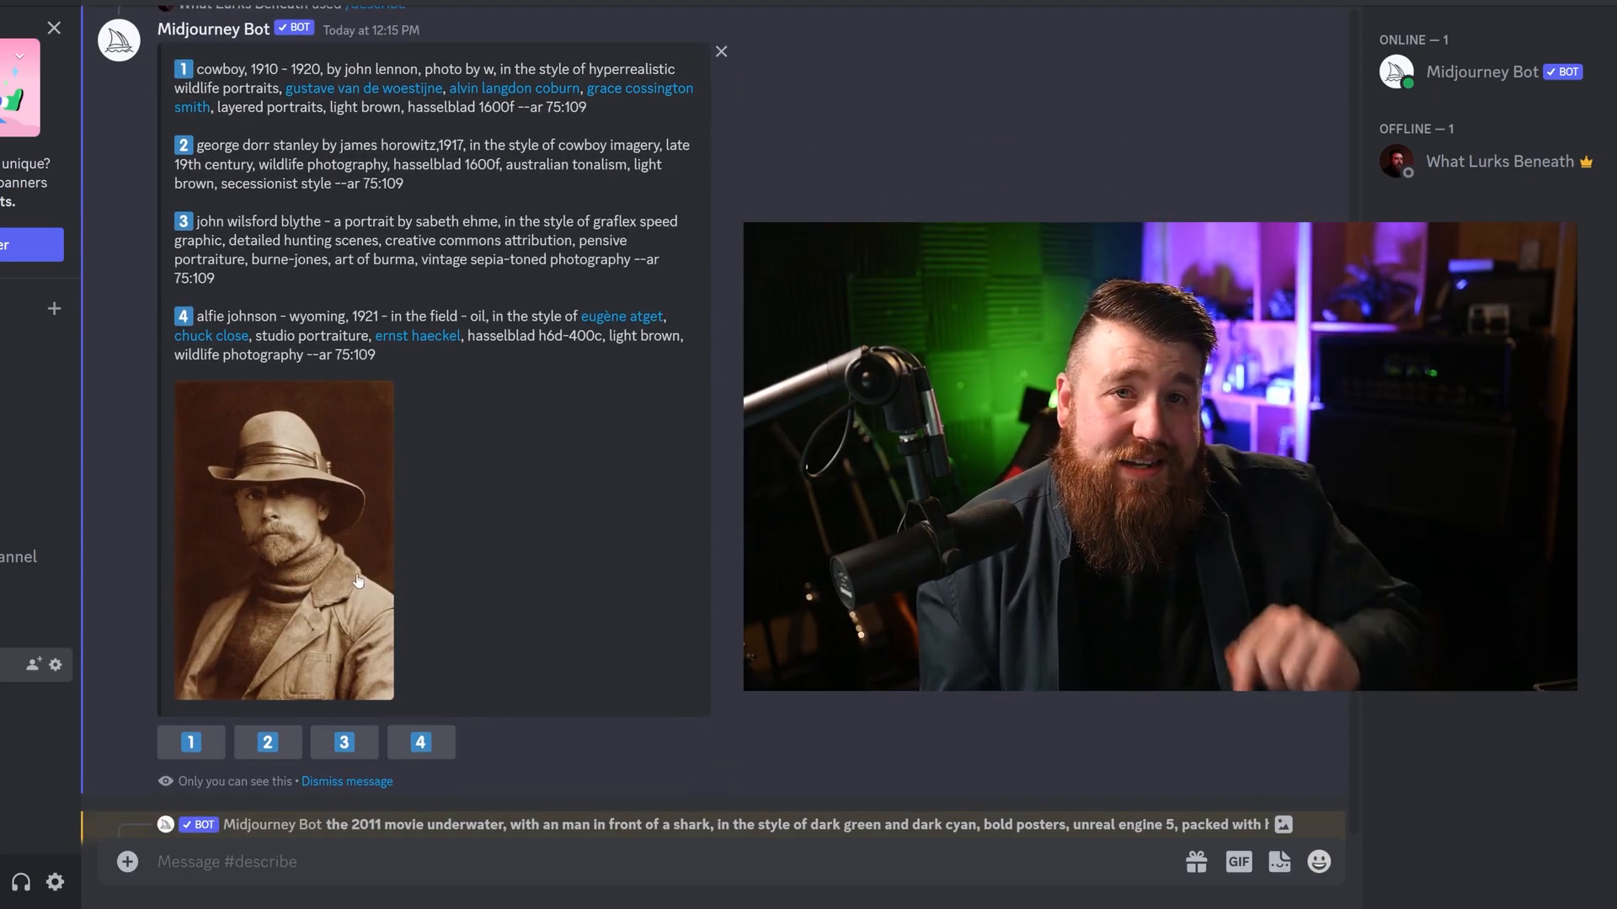